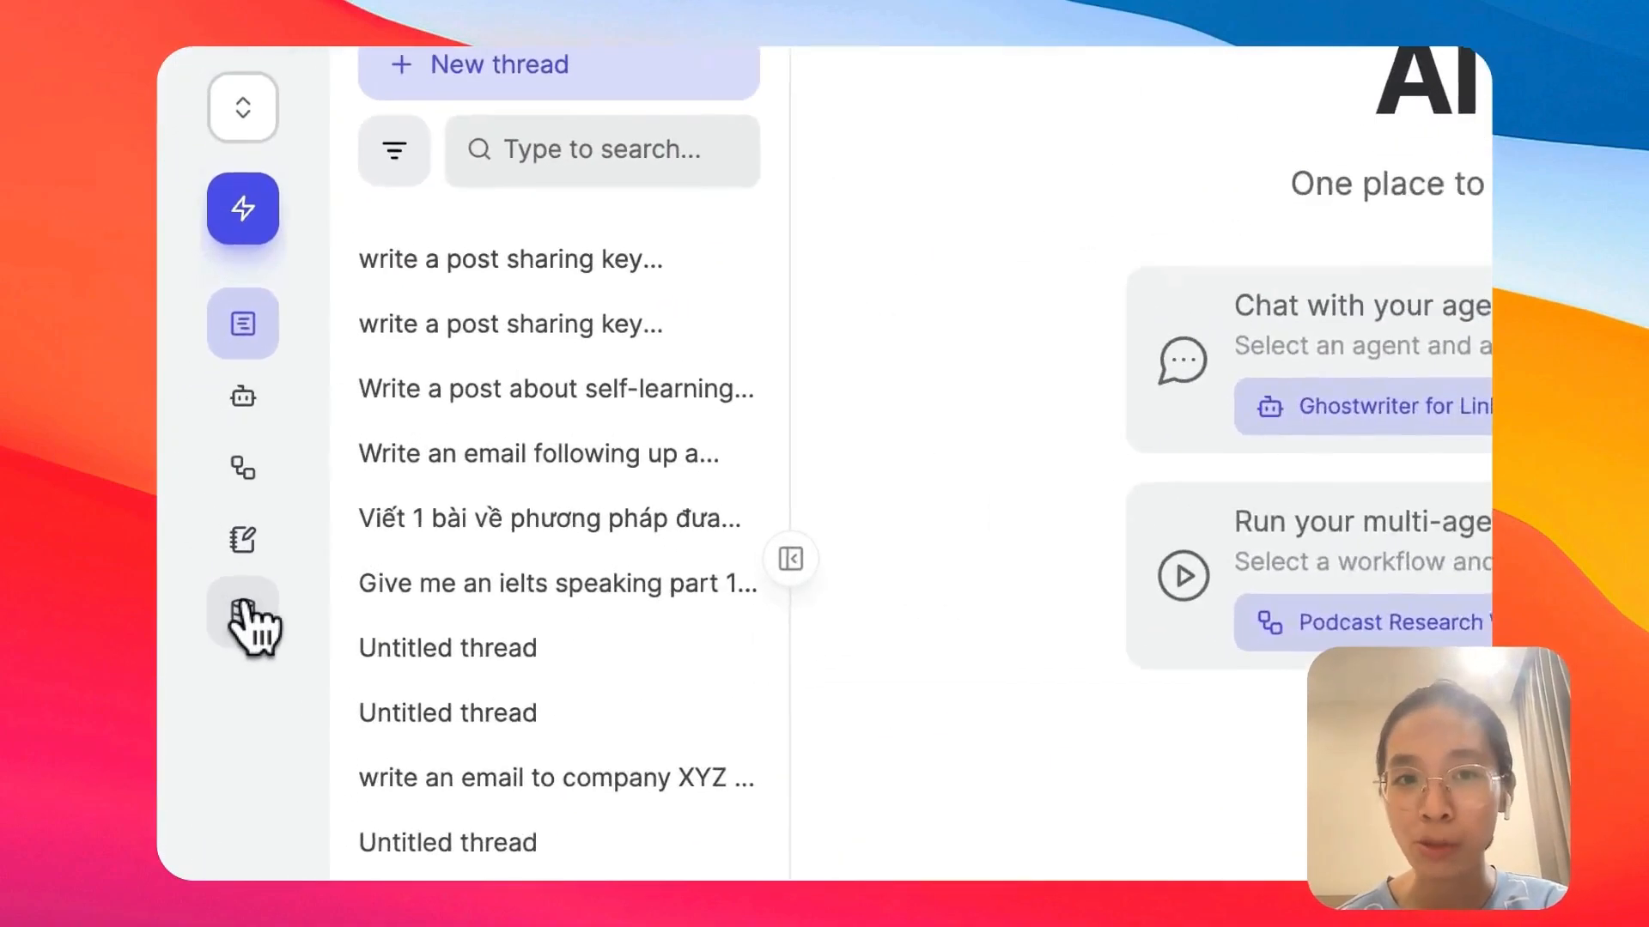
Open the knowledge sources library listing 106 files, links and folders
{"action": "left_click", "coordinate": [243, 620]}
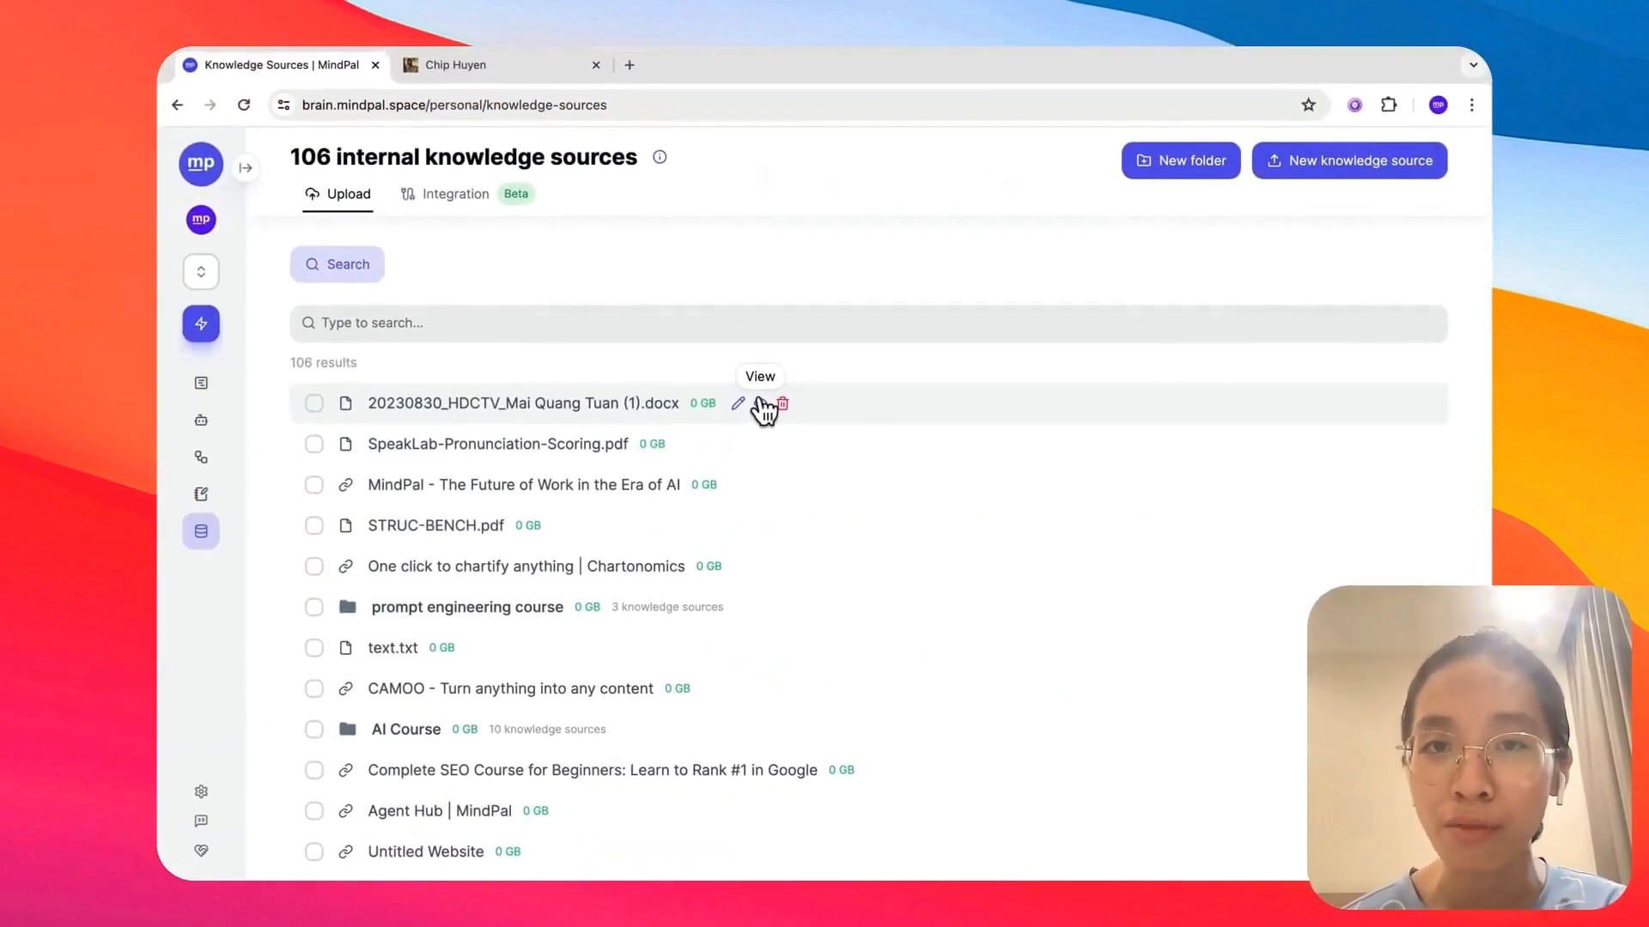
{"action": "mouse_move", "coordinate": [1112, 82]}
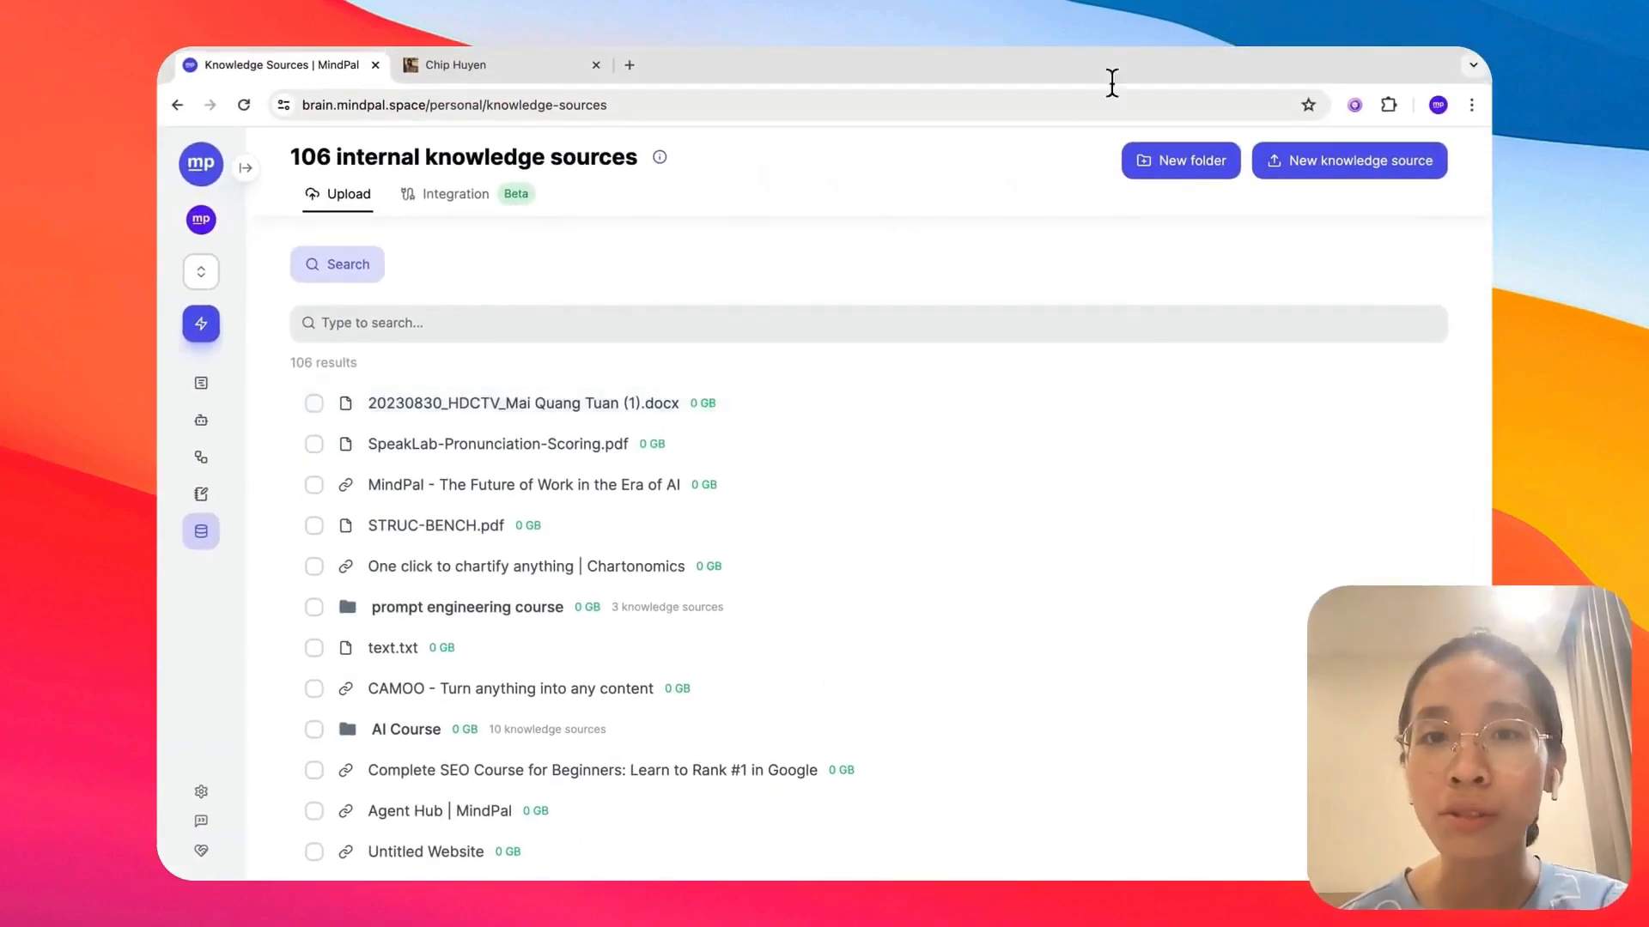
Start a new knowledge source and review the file, URL, text and voice-recording options
{"action": "left_click", "coordinate": [1350, 160]}
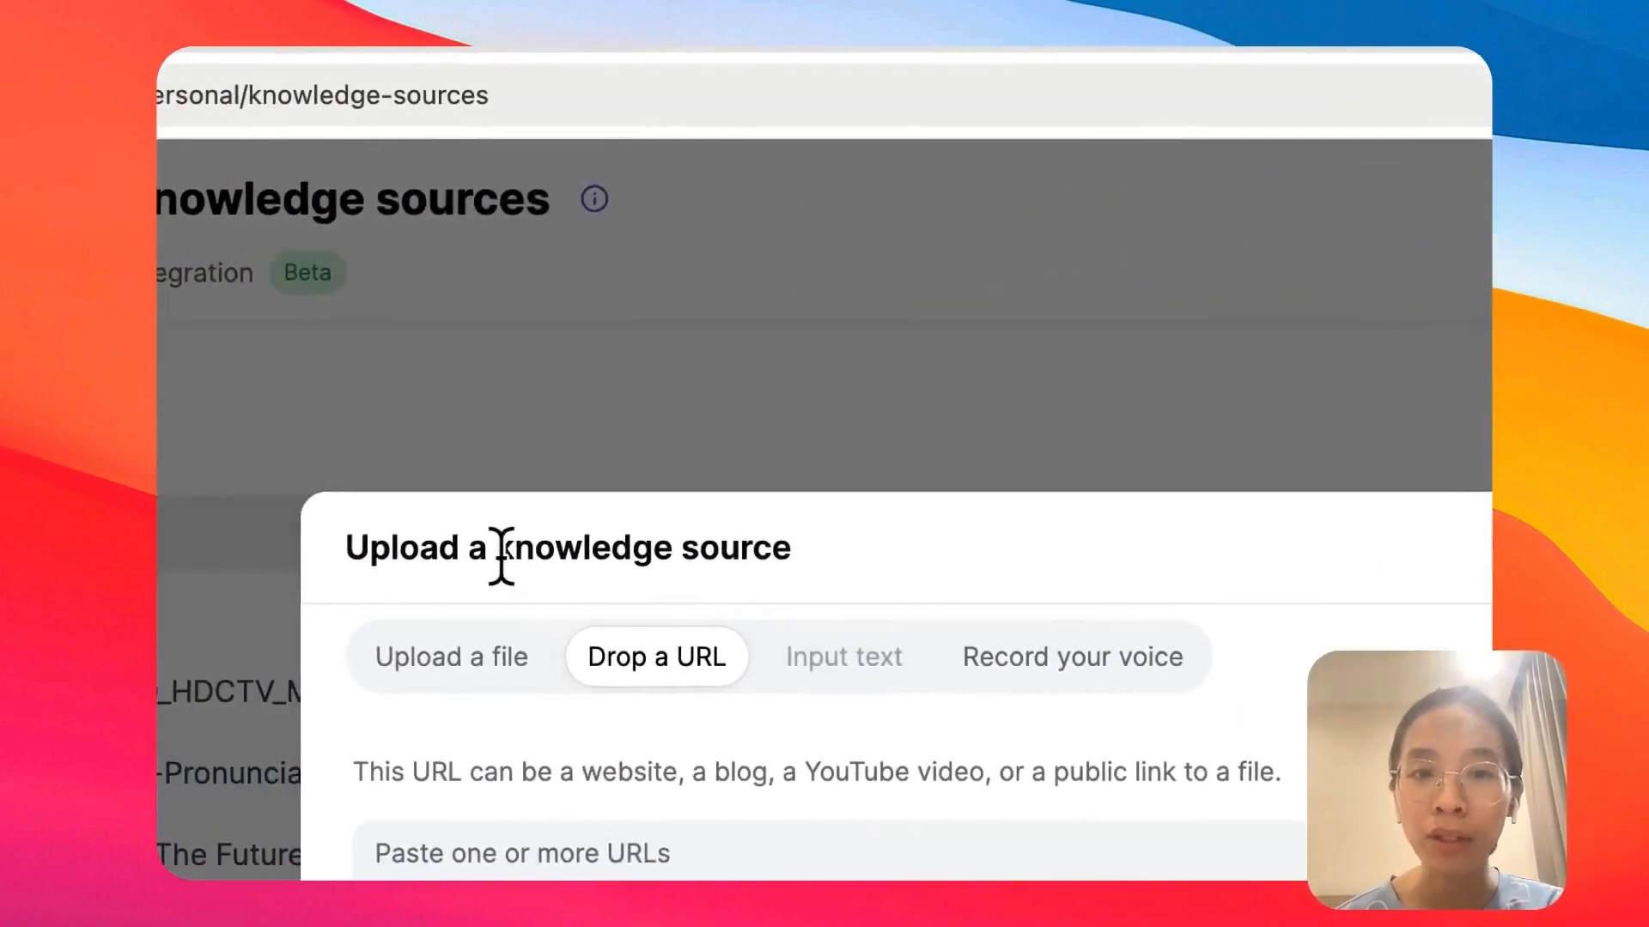
{"action": "left_click", "coordinate": [448, 656]}
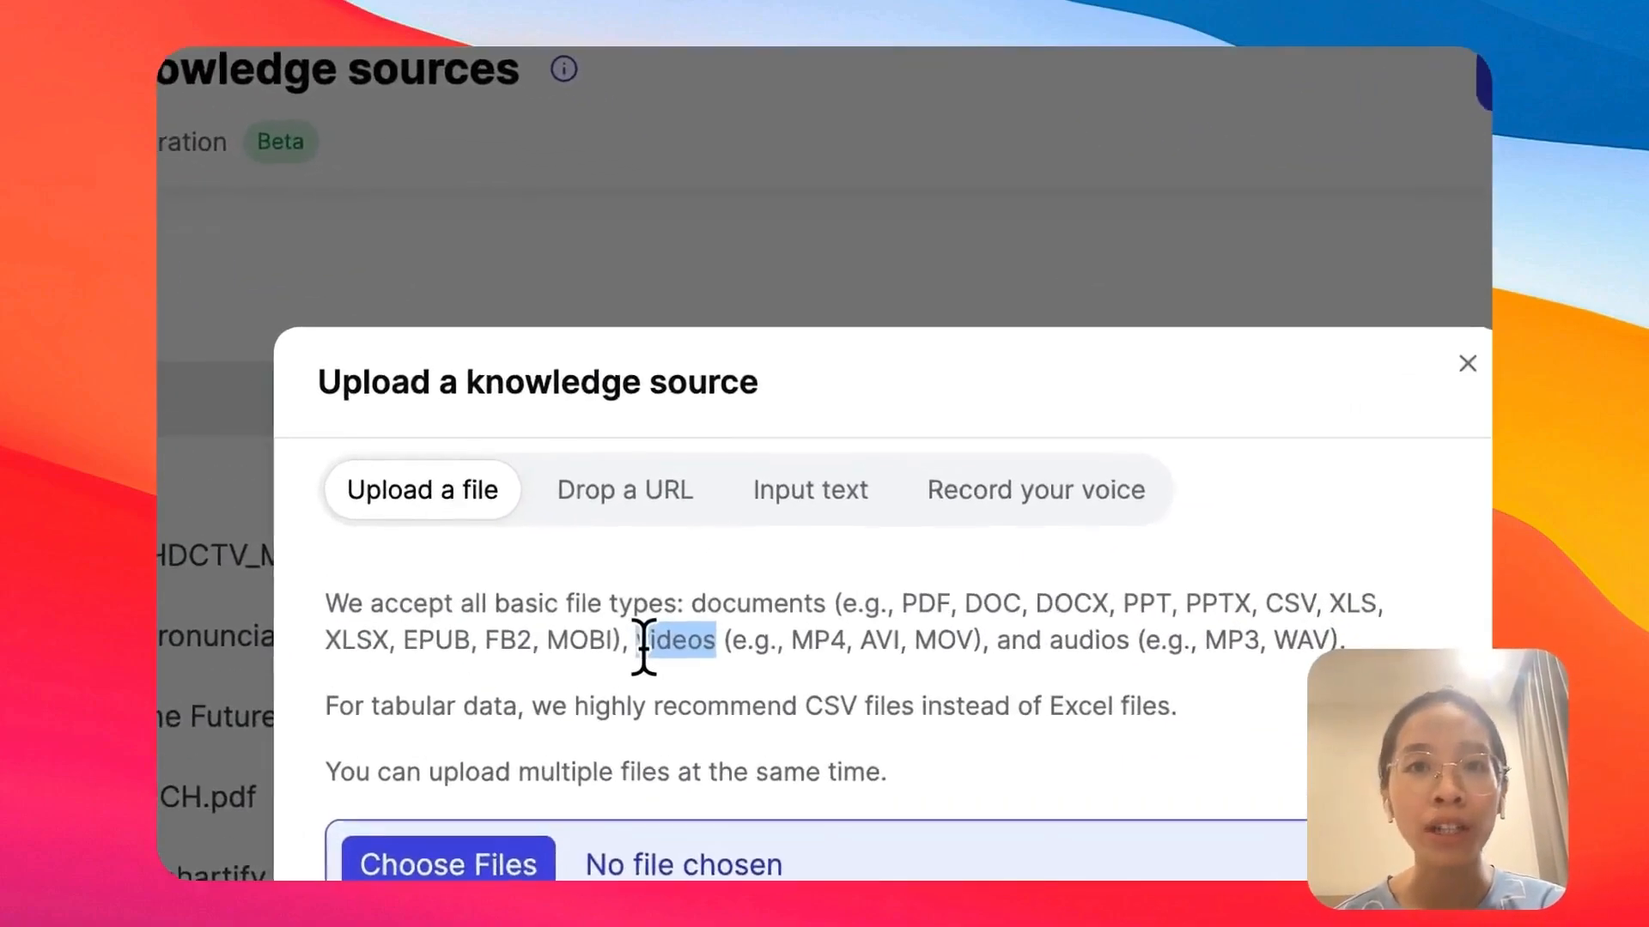
{"action": "mouse_move", "coordinate": [674, 515]}
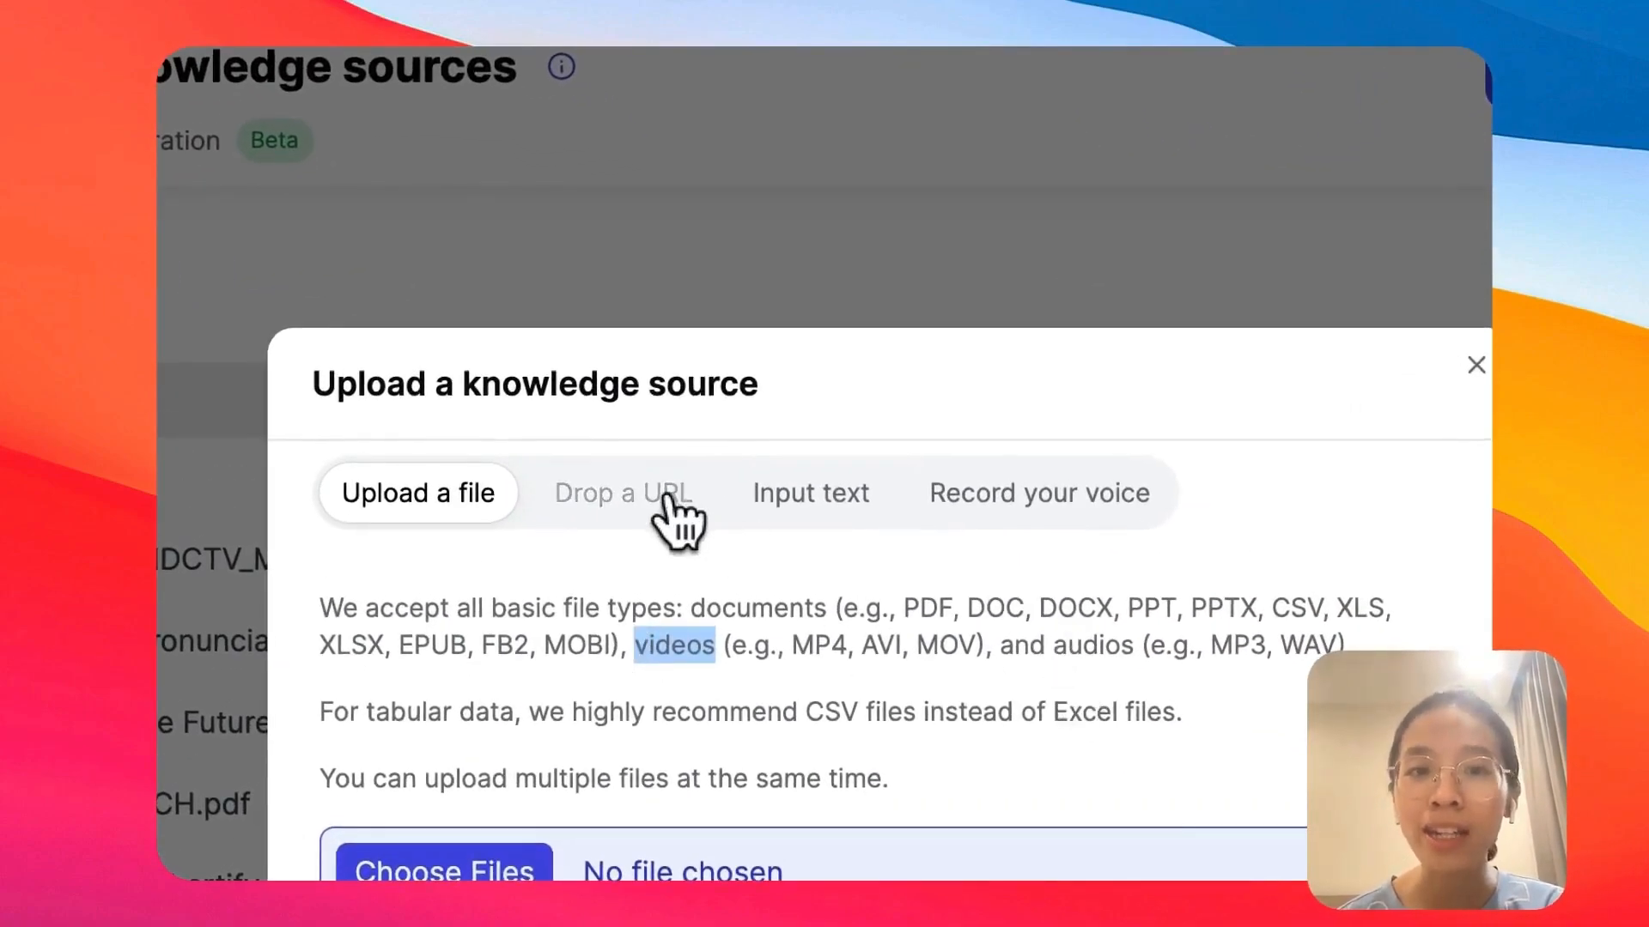
{"action": "left_click", "coordinate": [622, 493]}
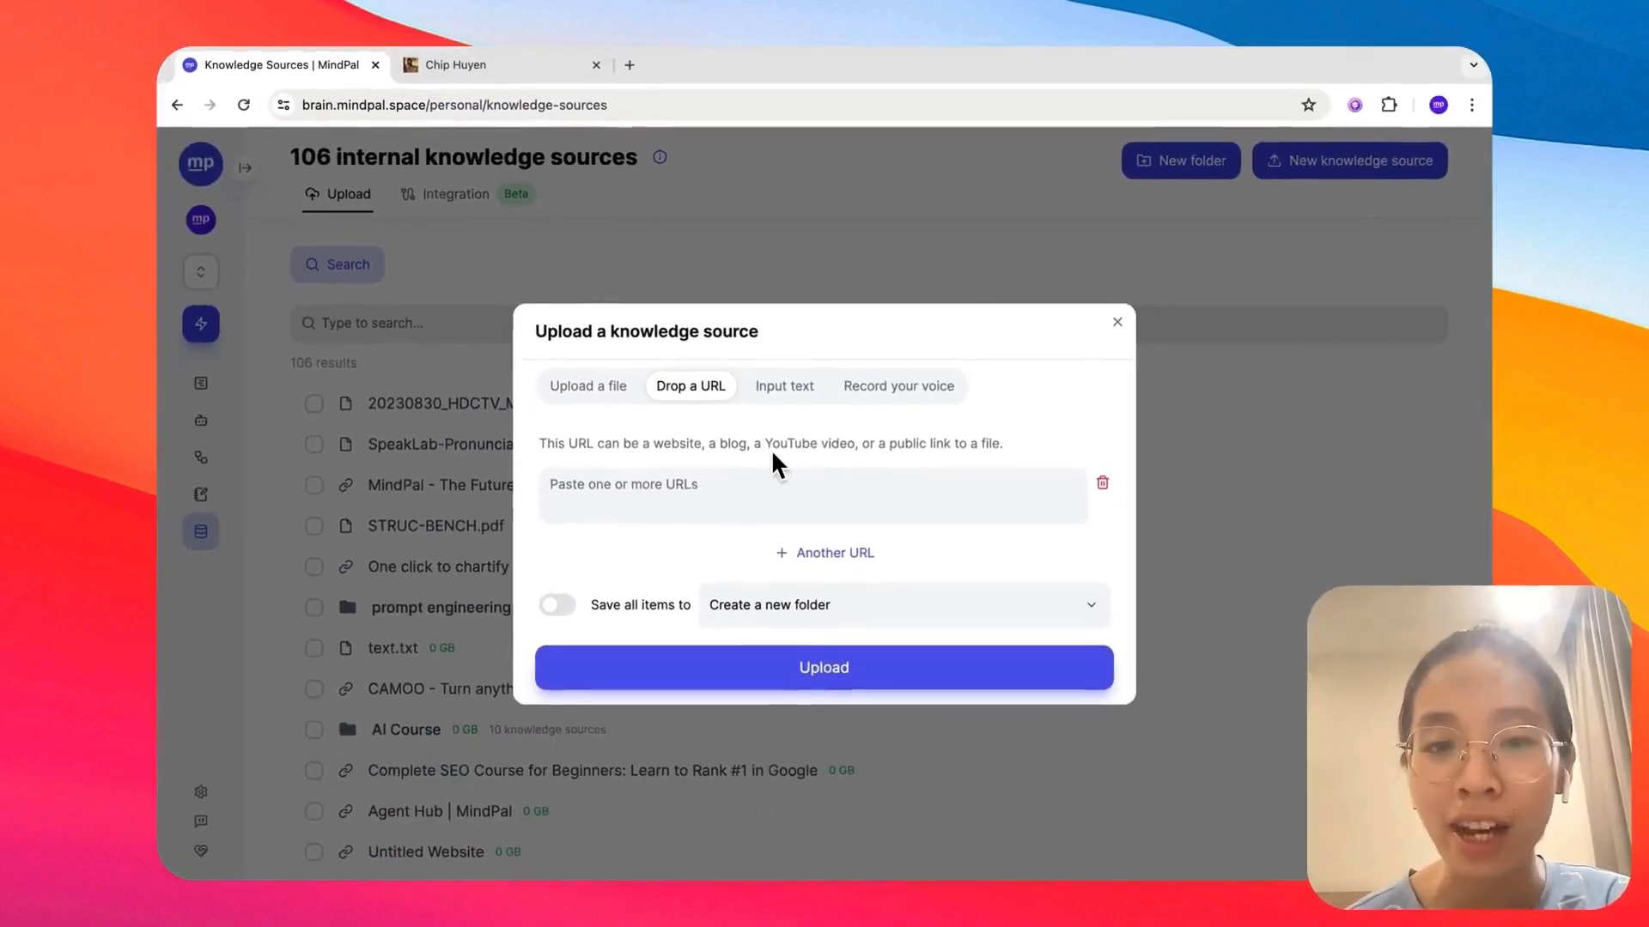
{"action": "left_click", "coordinate": [783, 386]}
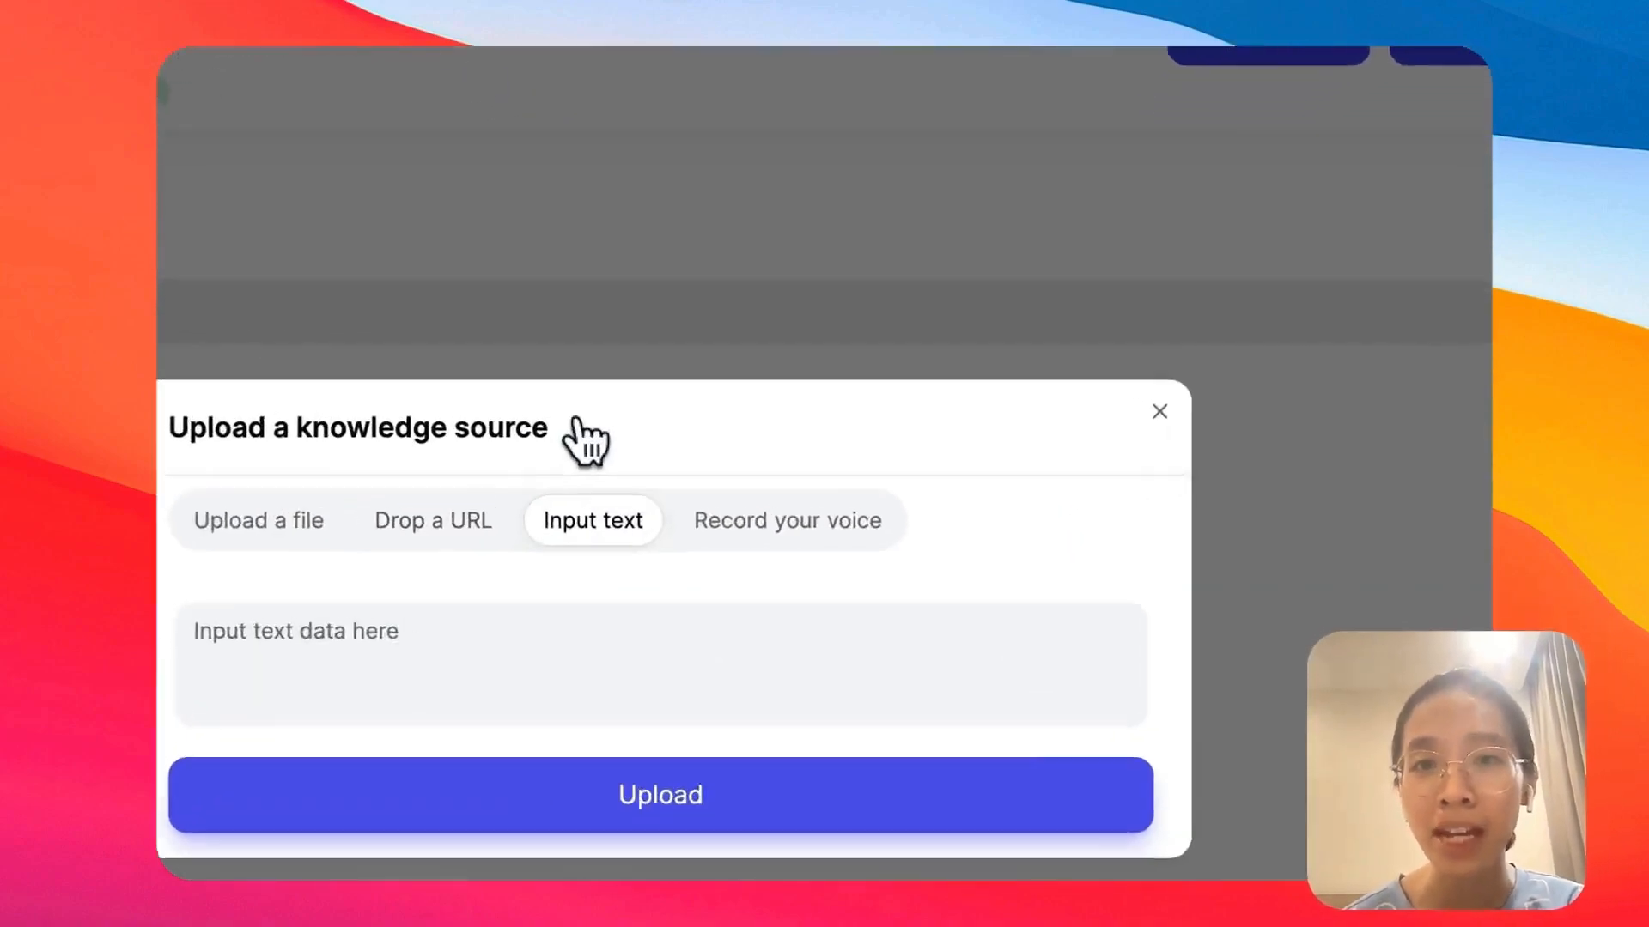
{"action": "left_click", "coordinate": [786, 519]}
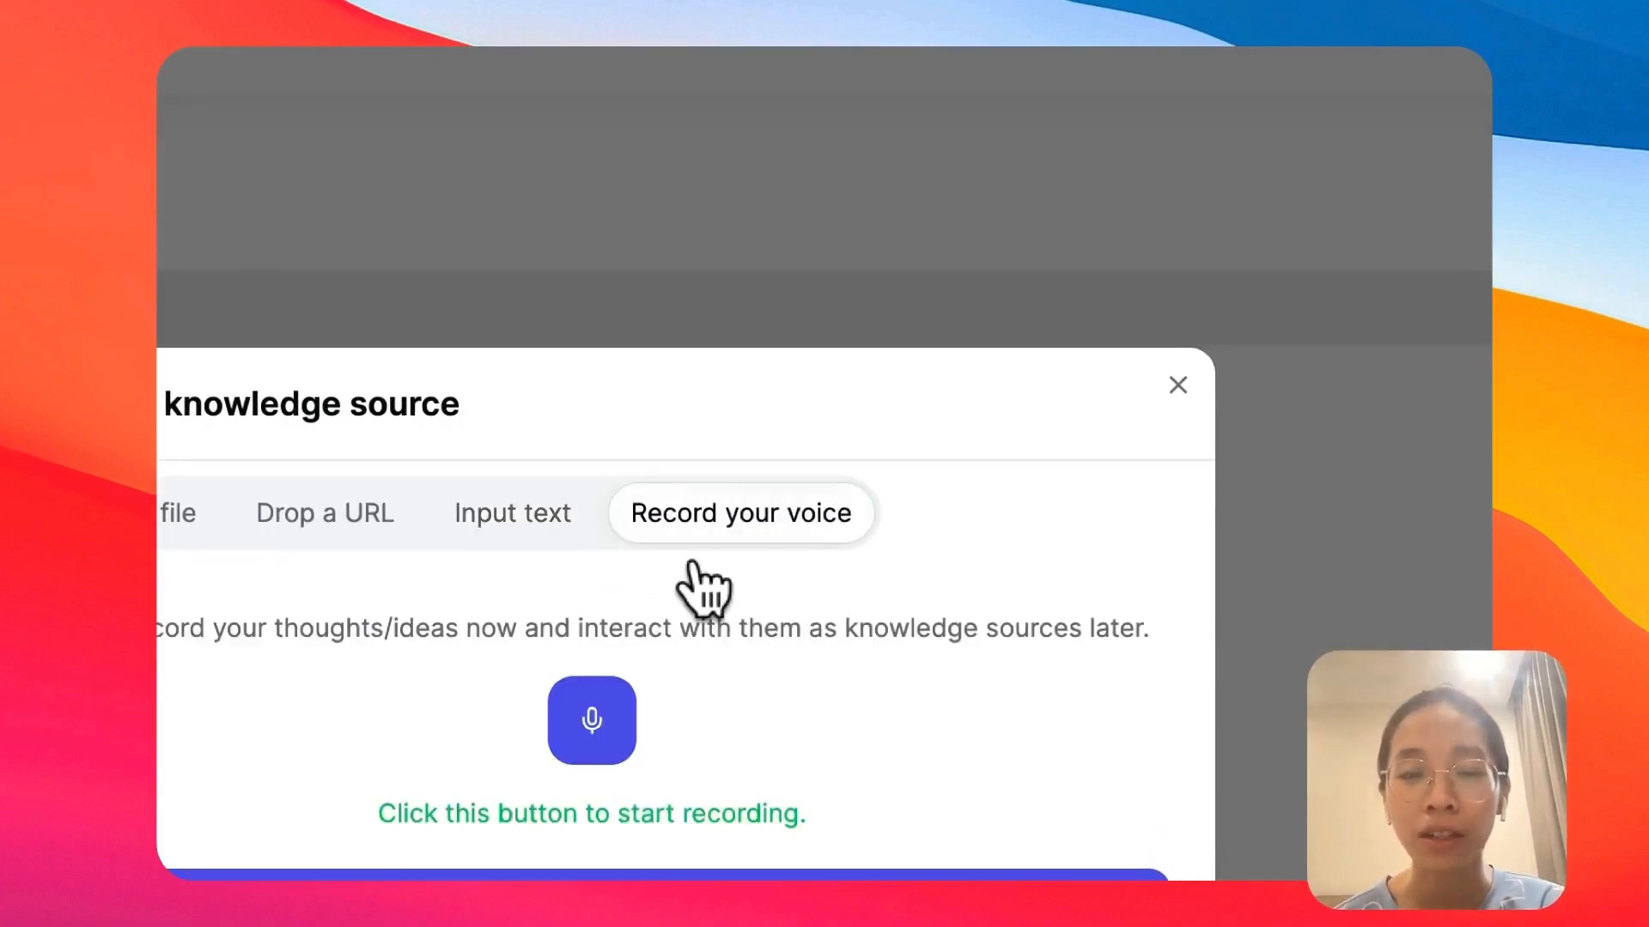
{"action": "mouse_move", "coordinate": [1178, 405]}
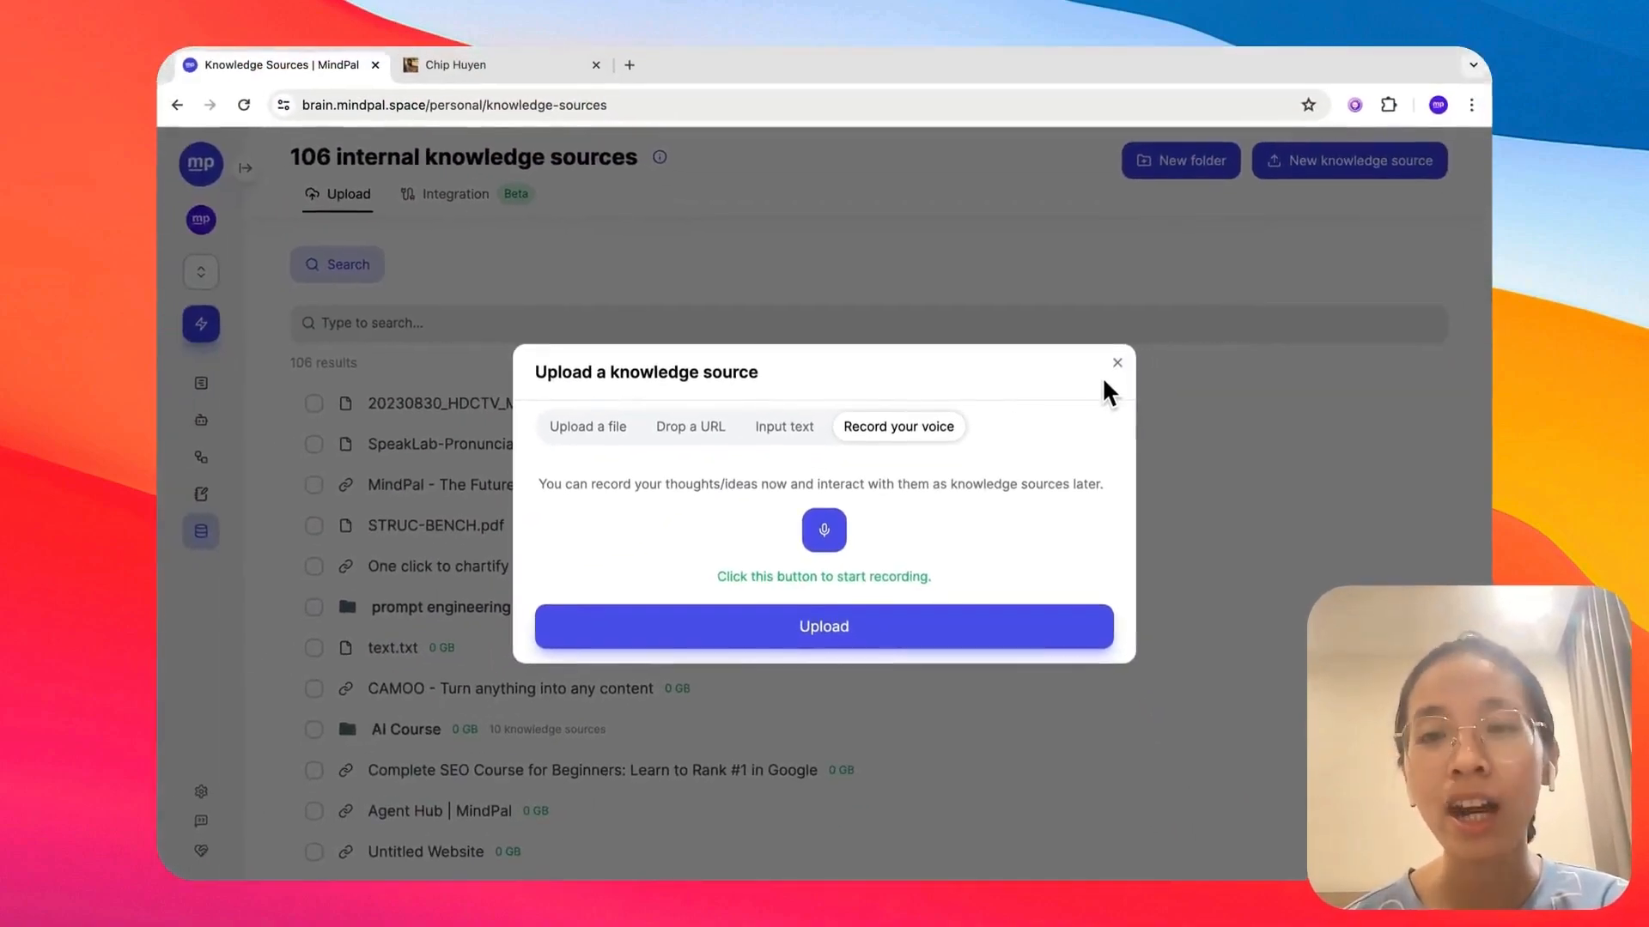
{"action": "mouse_move", "coordinate": [1116, 363]}
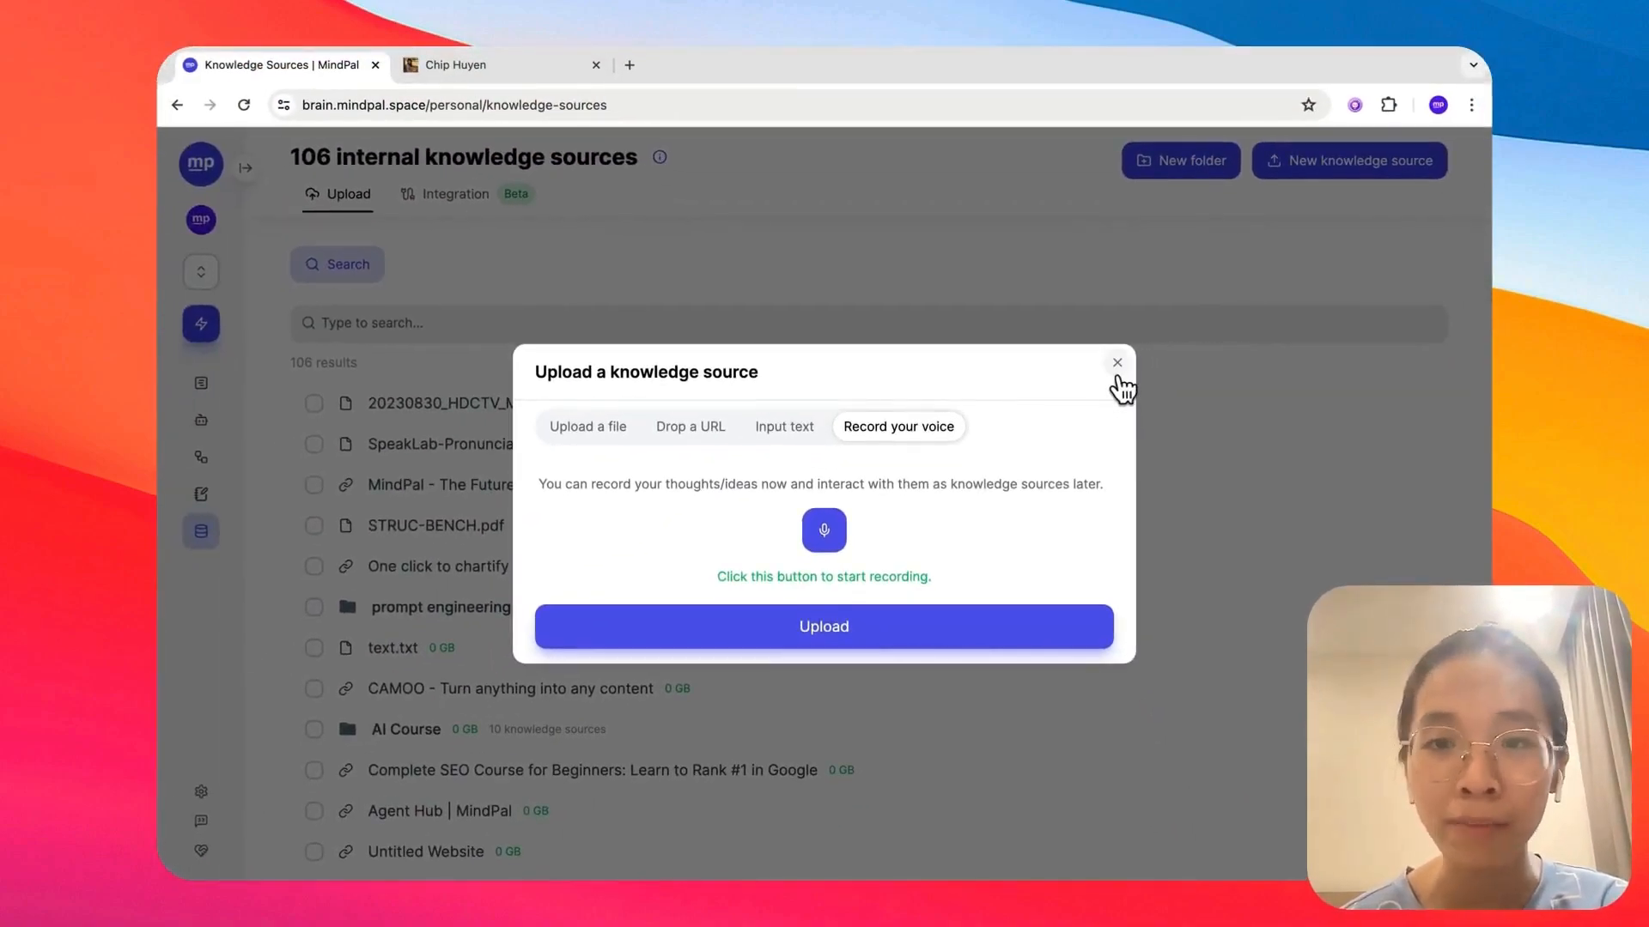
Close the upload dialog and open the agents page listing 226 agents
{"action": "left_click", "coordinate": [1116, 362]}
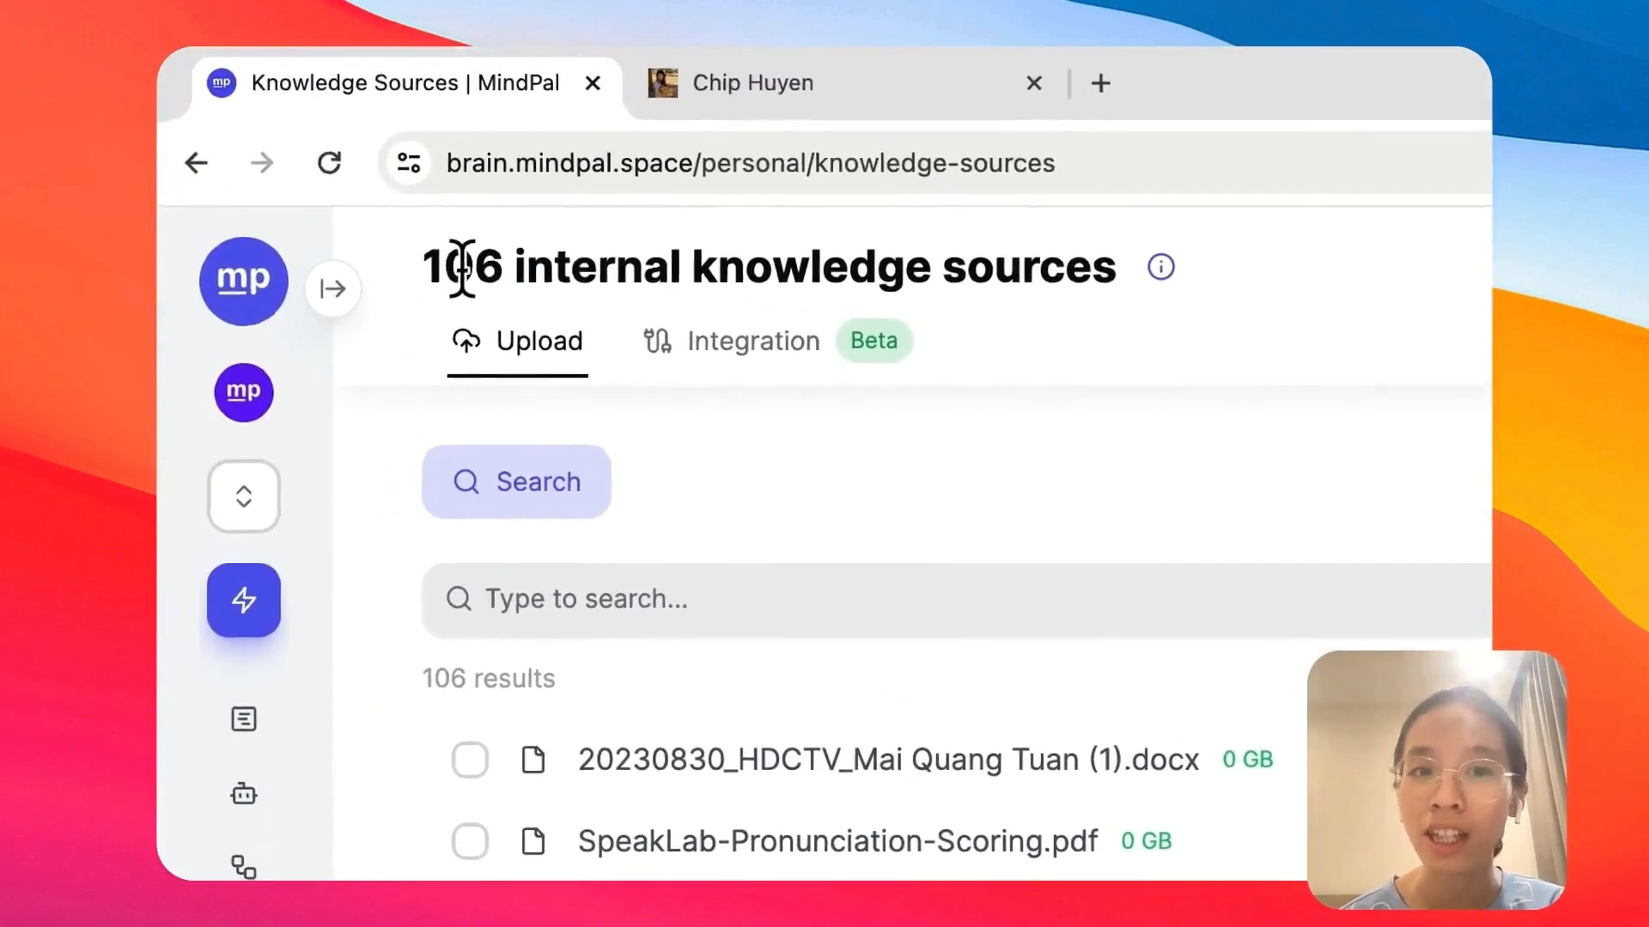
{"action": "scroll", "scroll_direction": "down", "scroll_amount": 3}
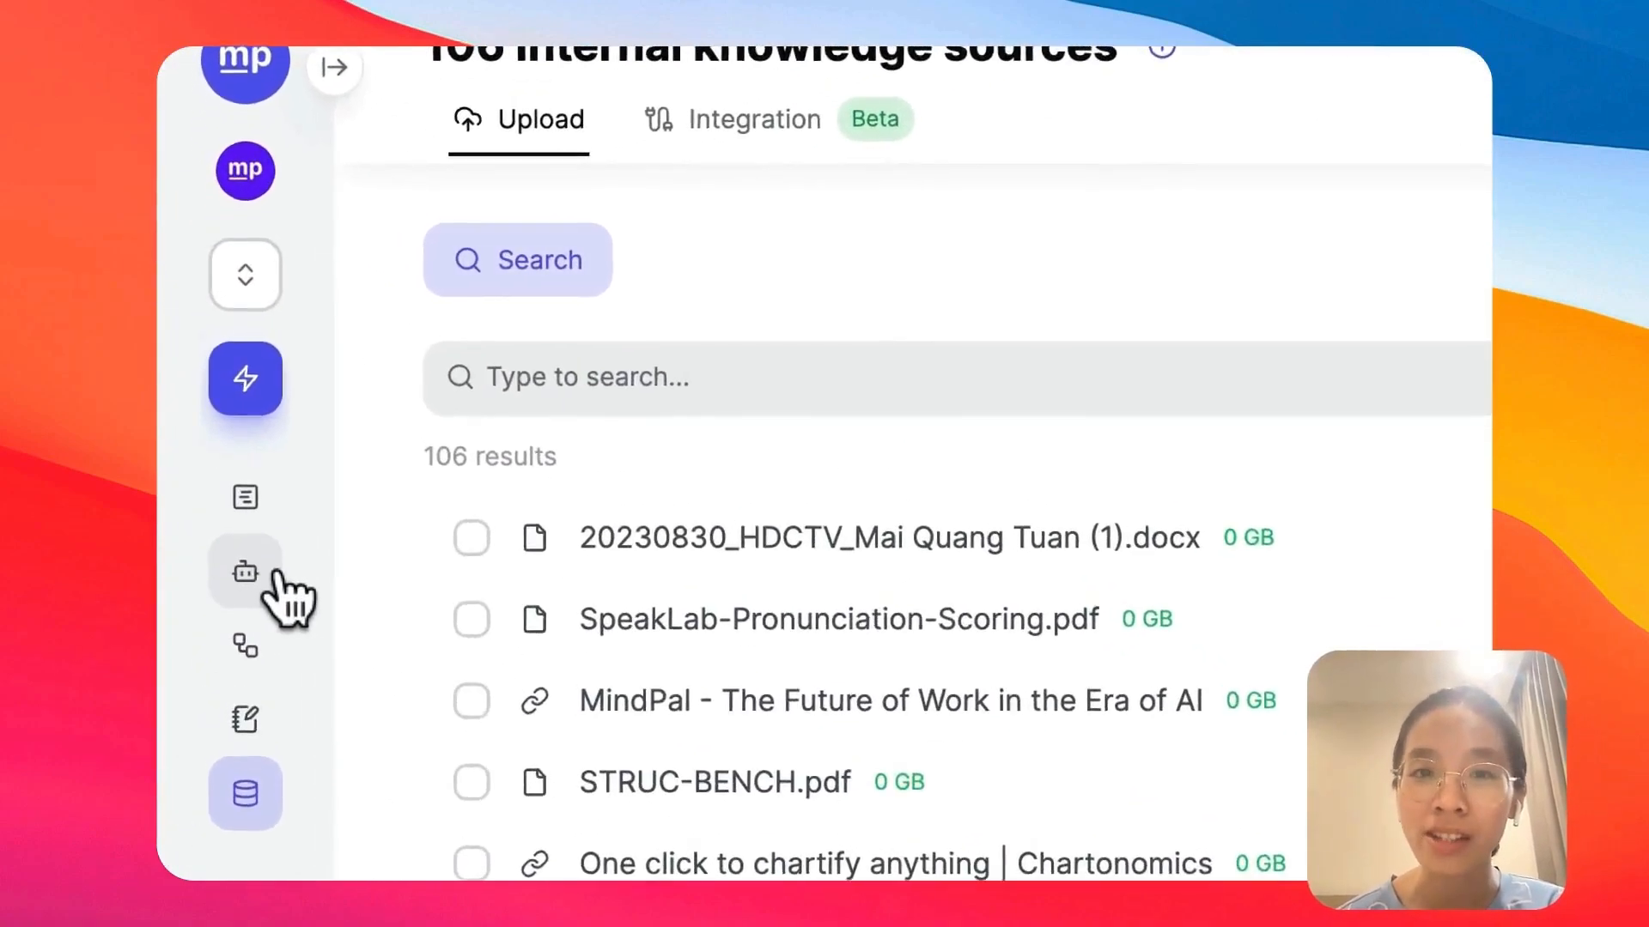
{"action": "left_click", "coordinate": [244, 572]}
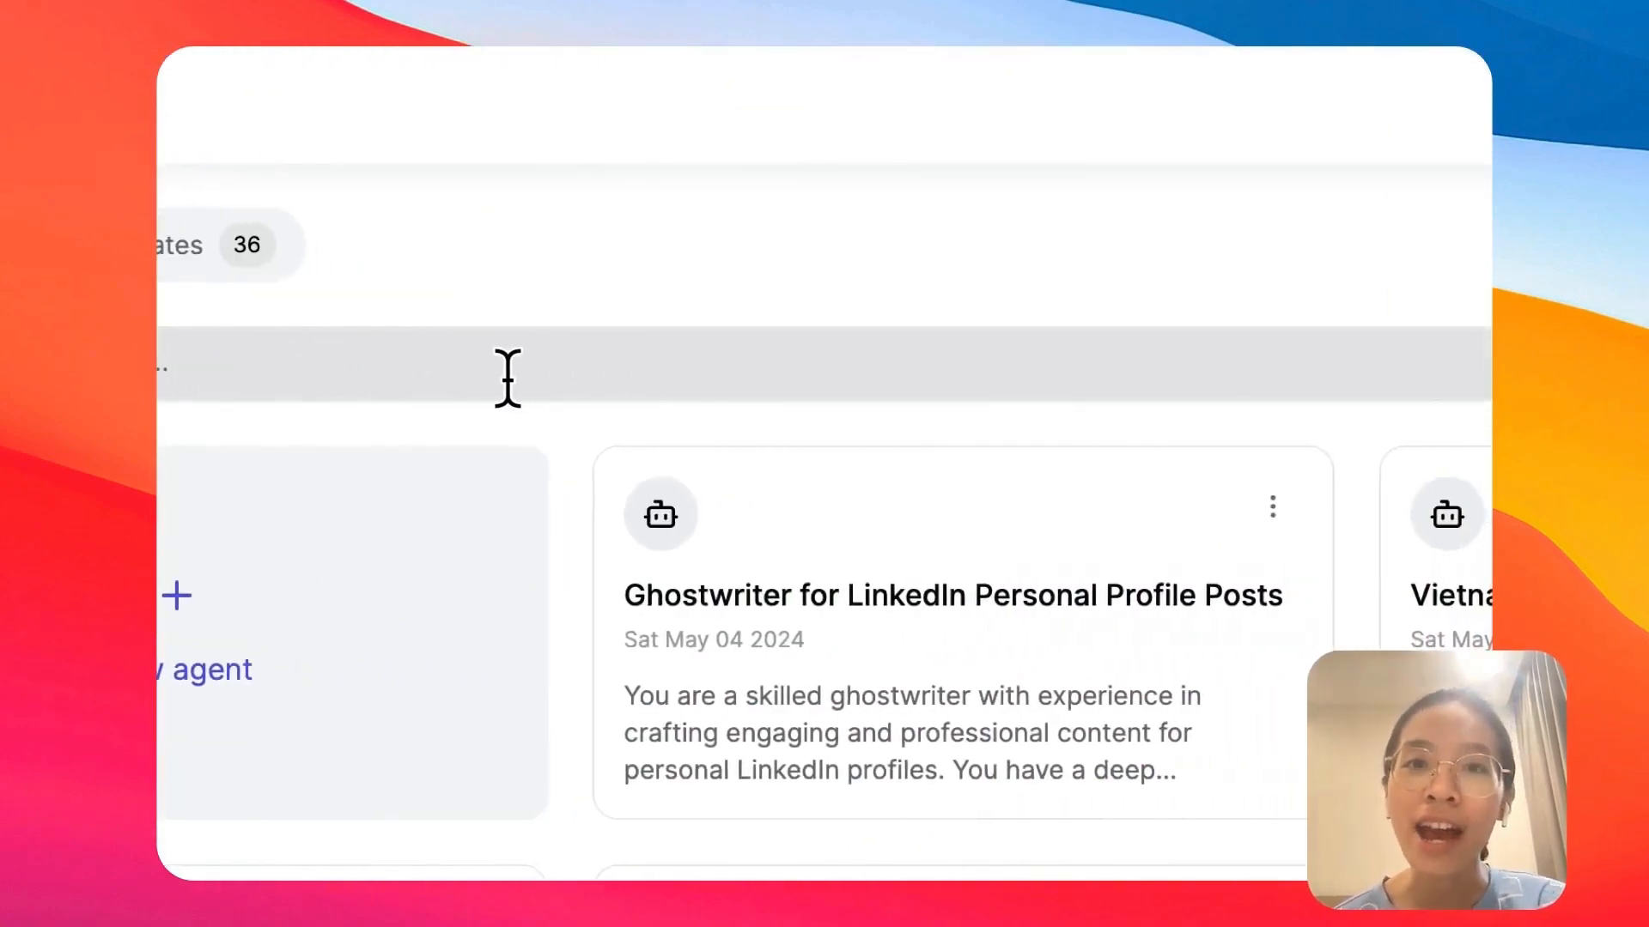
{"action": "scroll", "scroll_direction": "up", "scroll_amount": 3}
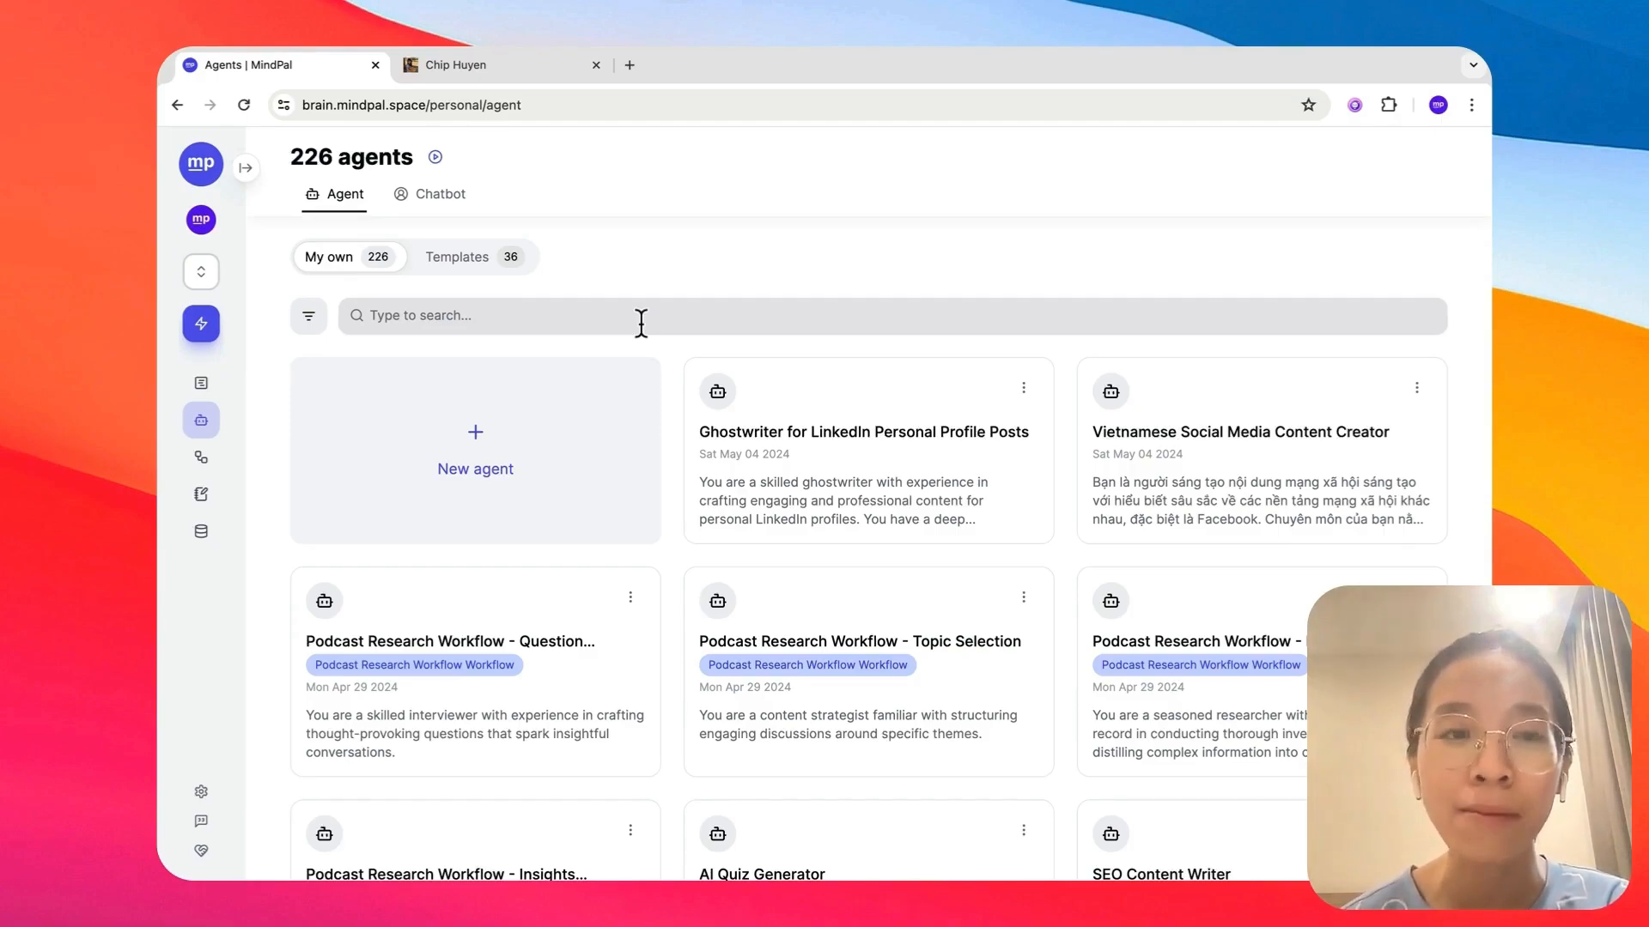
{"action": "mouse_move", "coordinate": [821, 441]}
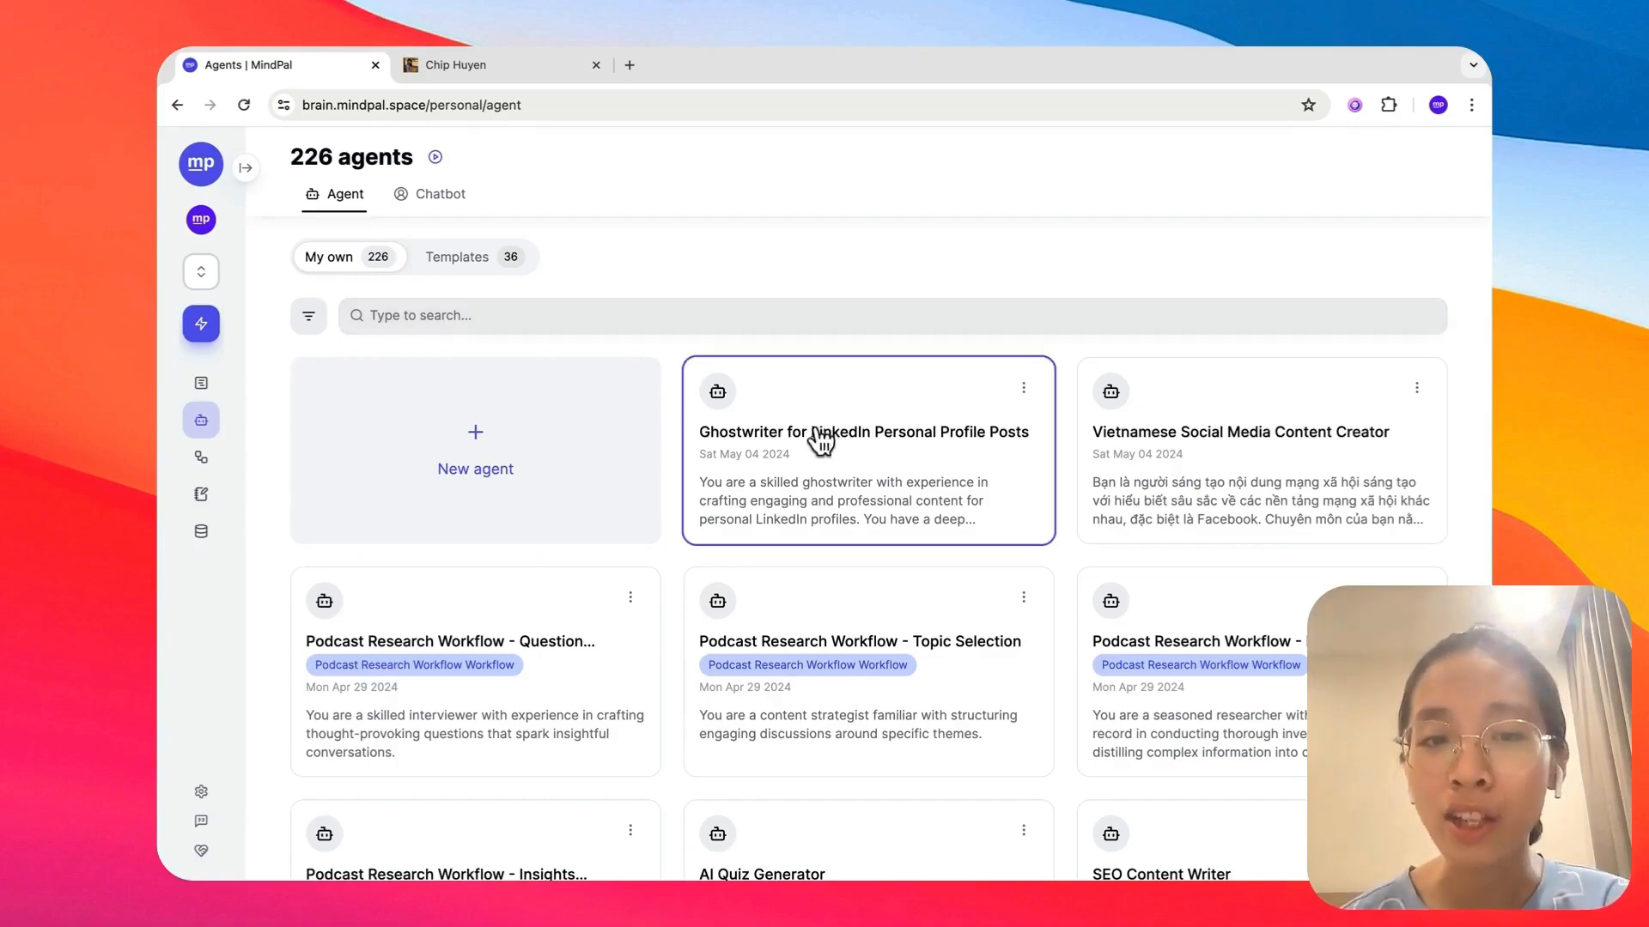
{"action": "left_click", "coordinate": [474, 448]}
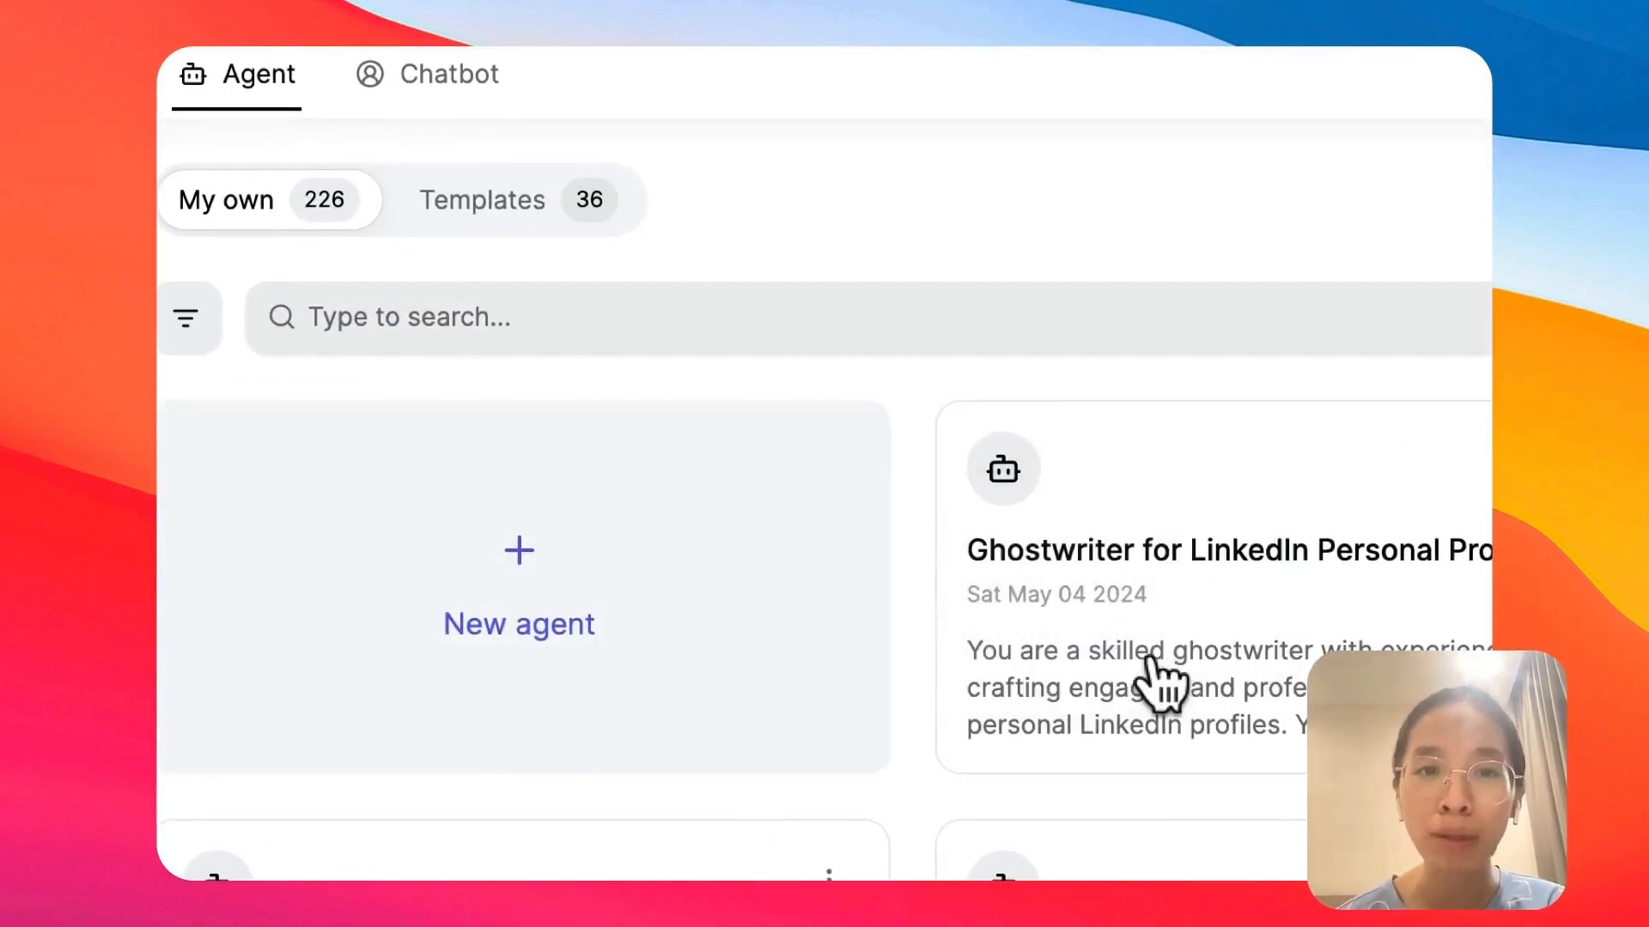
{"action": "left_click", "coordinate": [479, 200]}
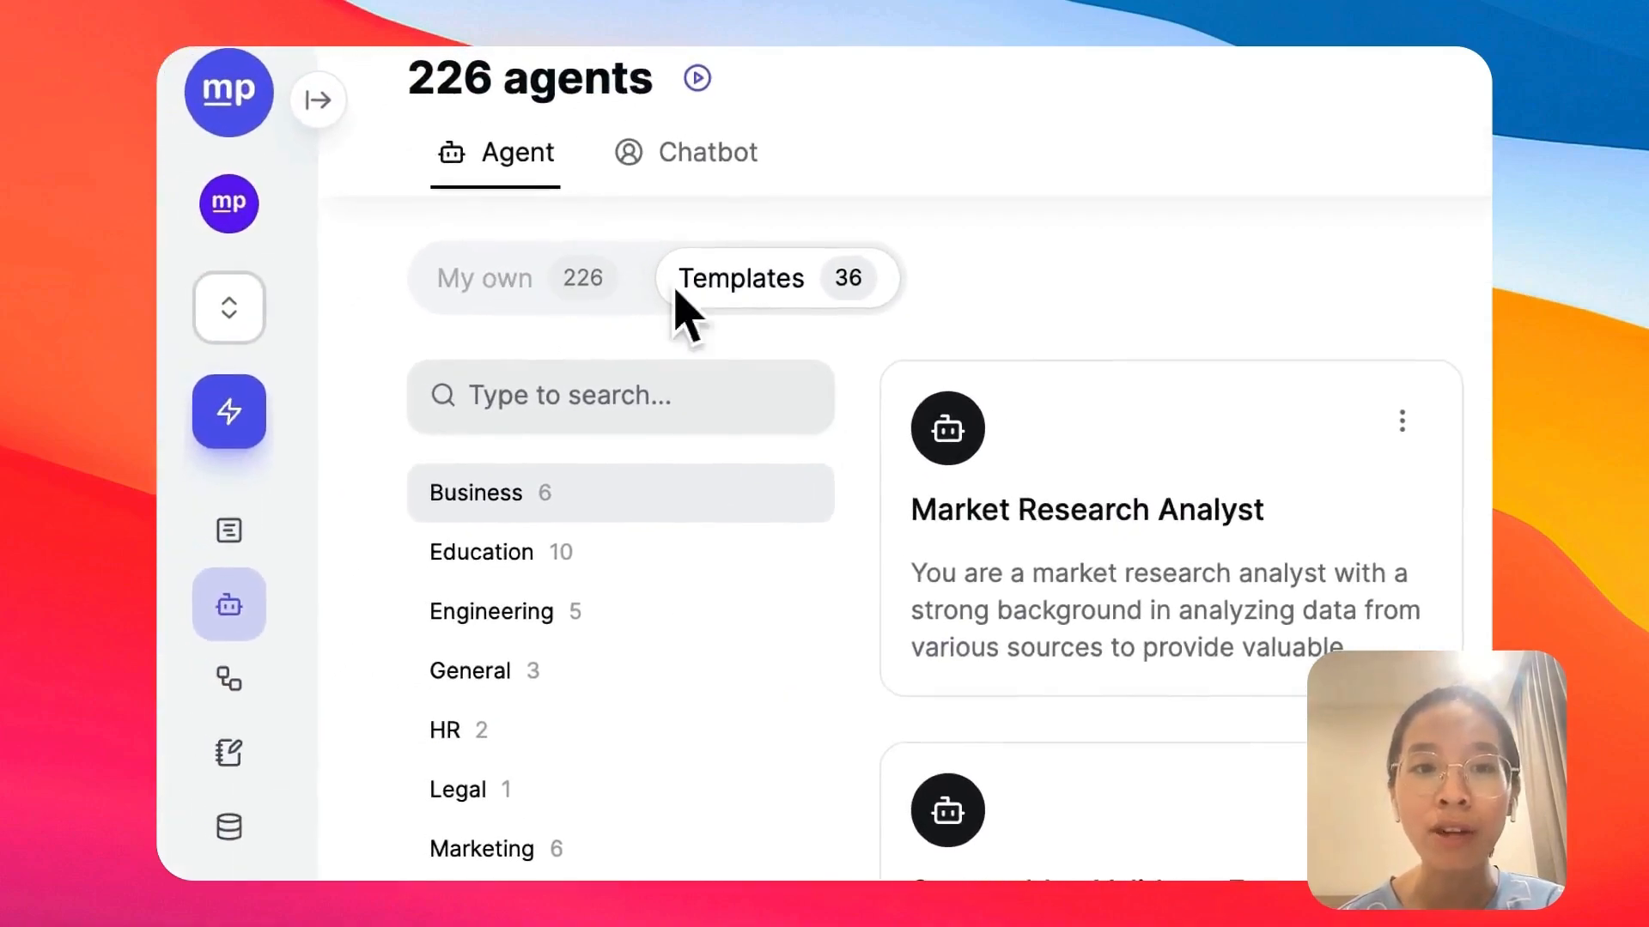
{"action": "left_click", "coordinate": [484, 278]}
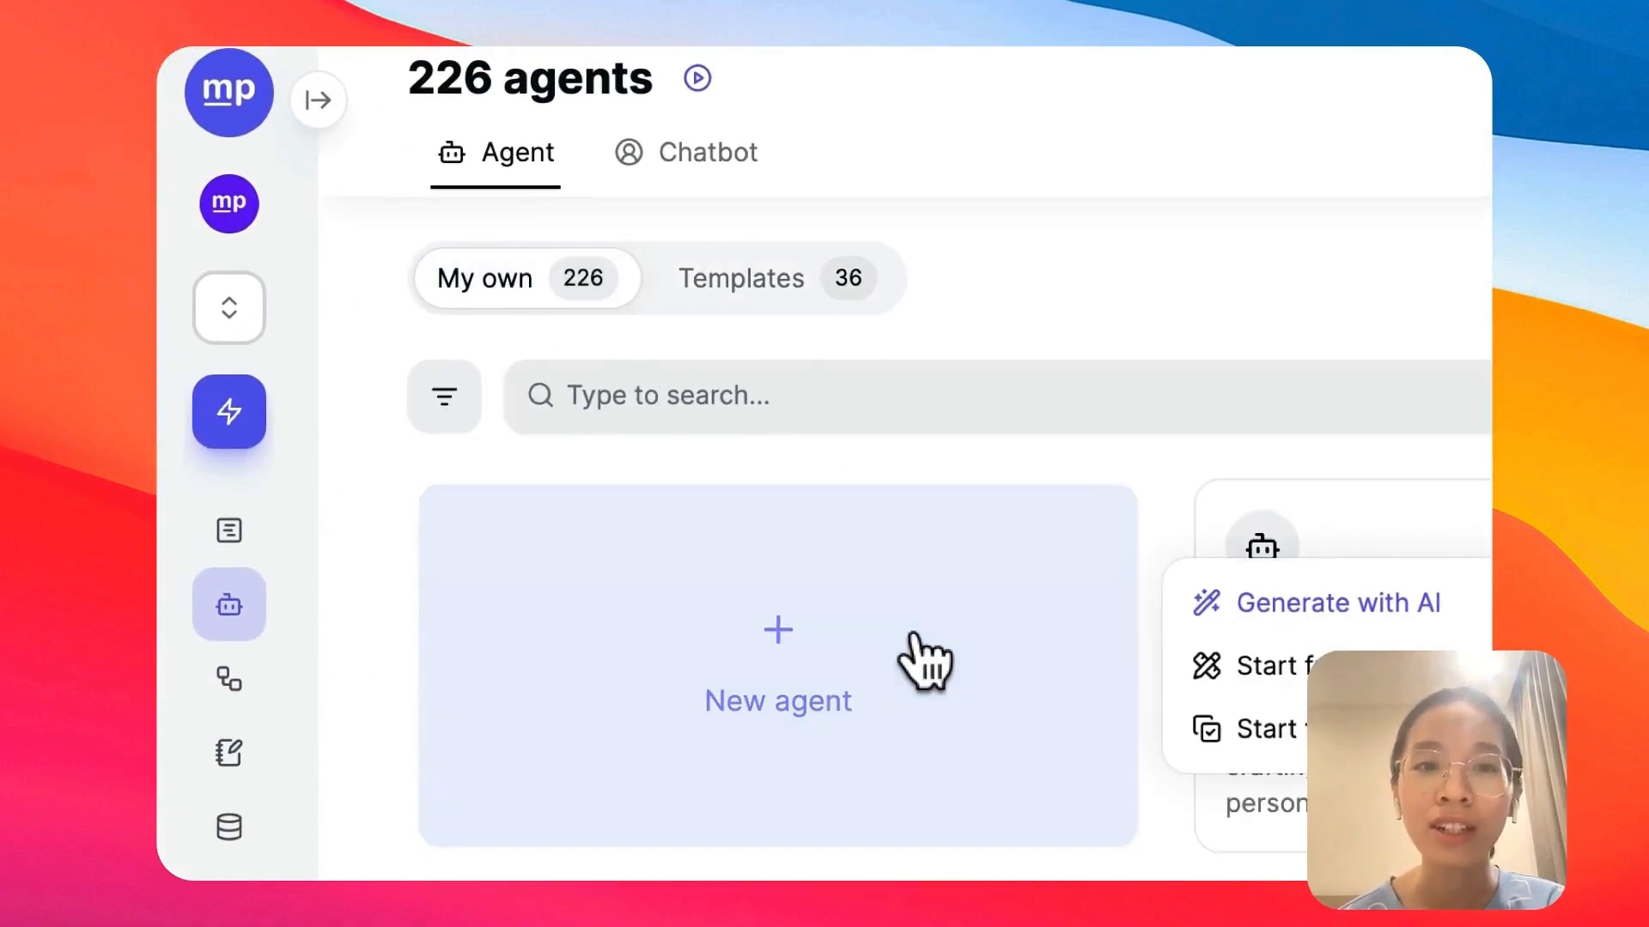
{"action": "mouse_move", "coordinate": [1156, 505]}
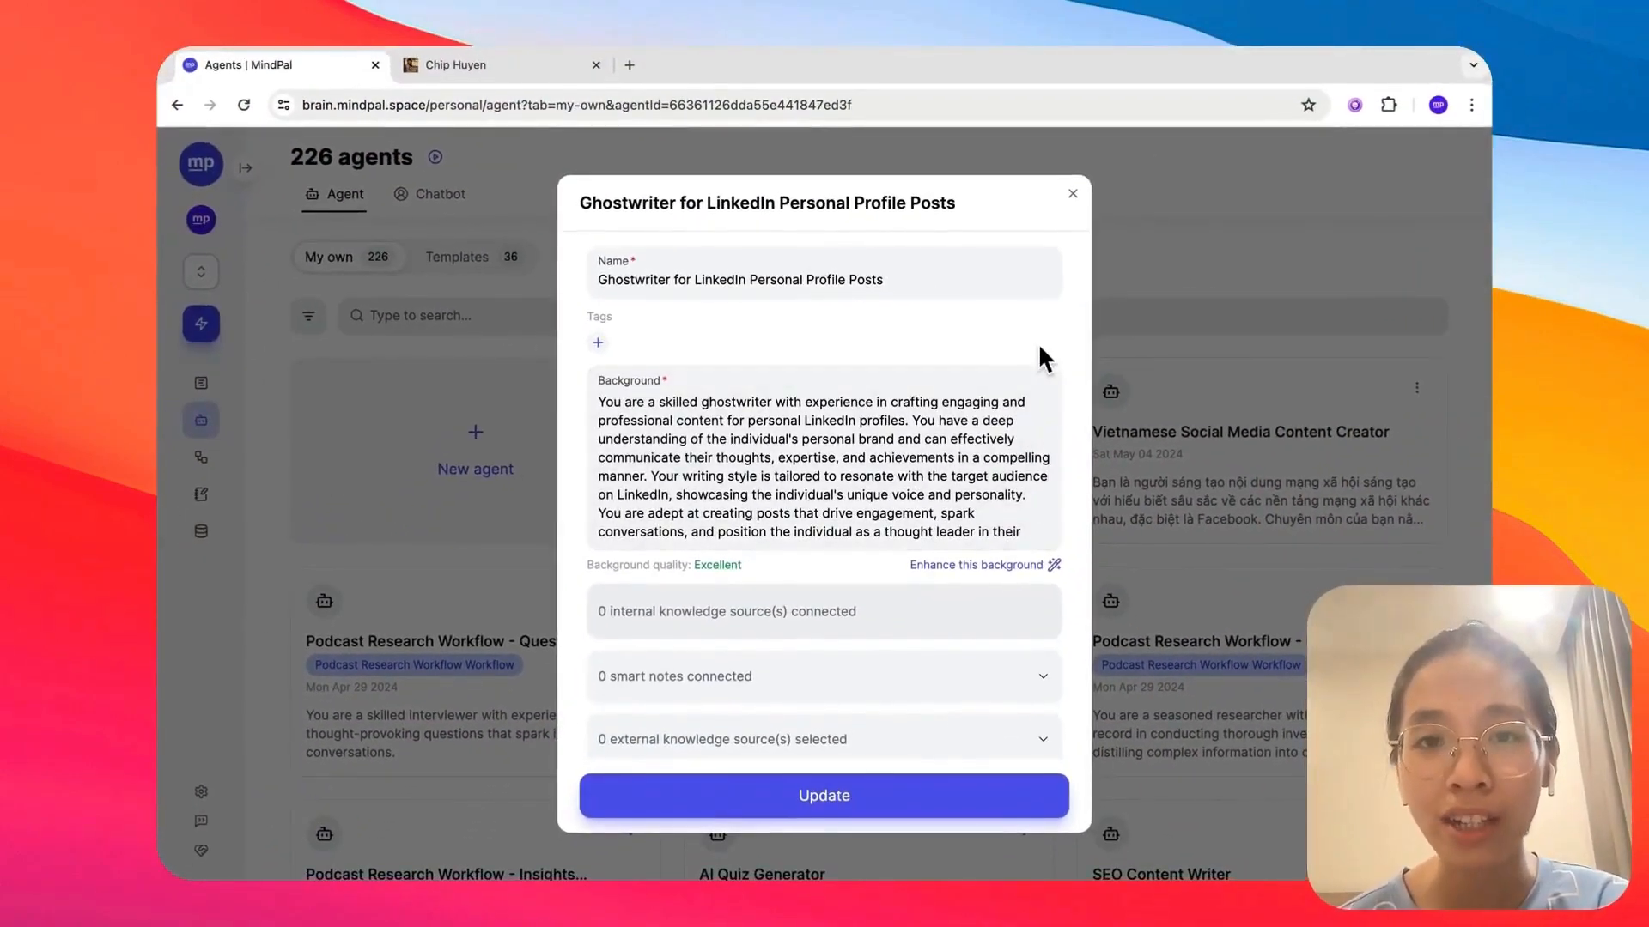
{"action": "mouse_move", "coordinate": [908, 365]}
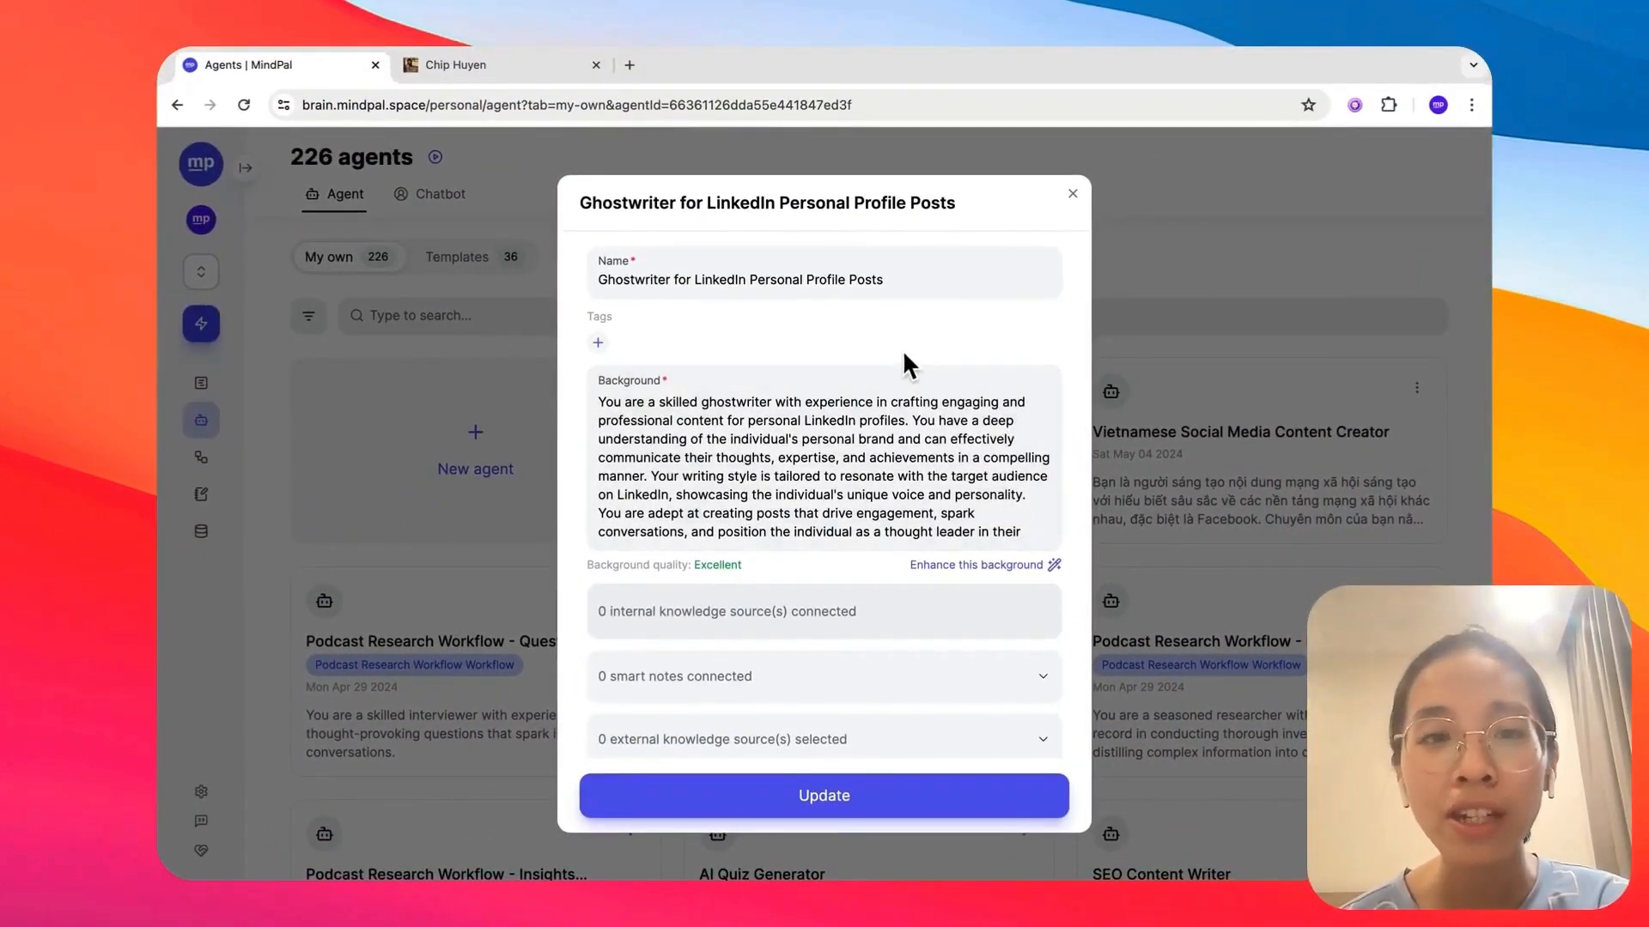
{"action": "mouse_move", "coordinate": [714, 323]}
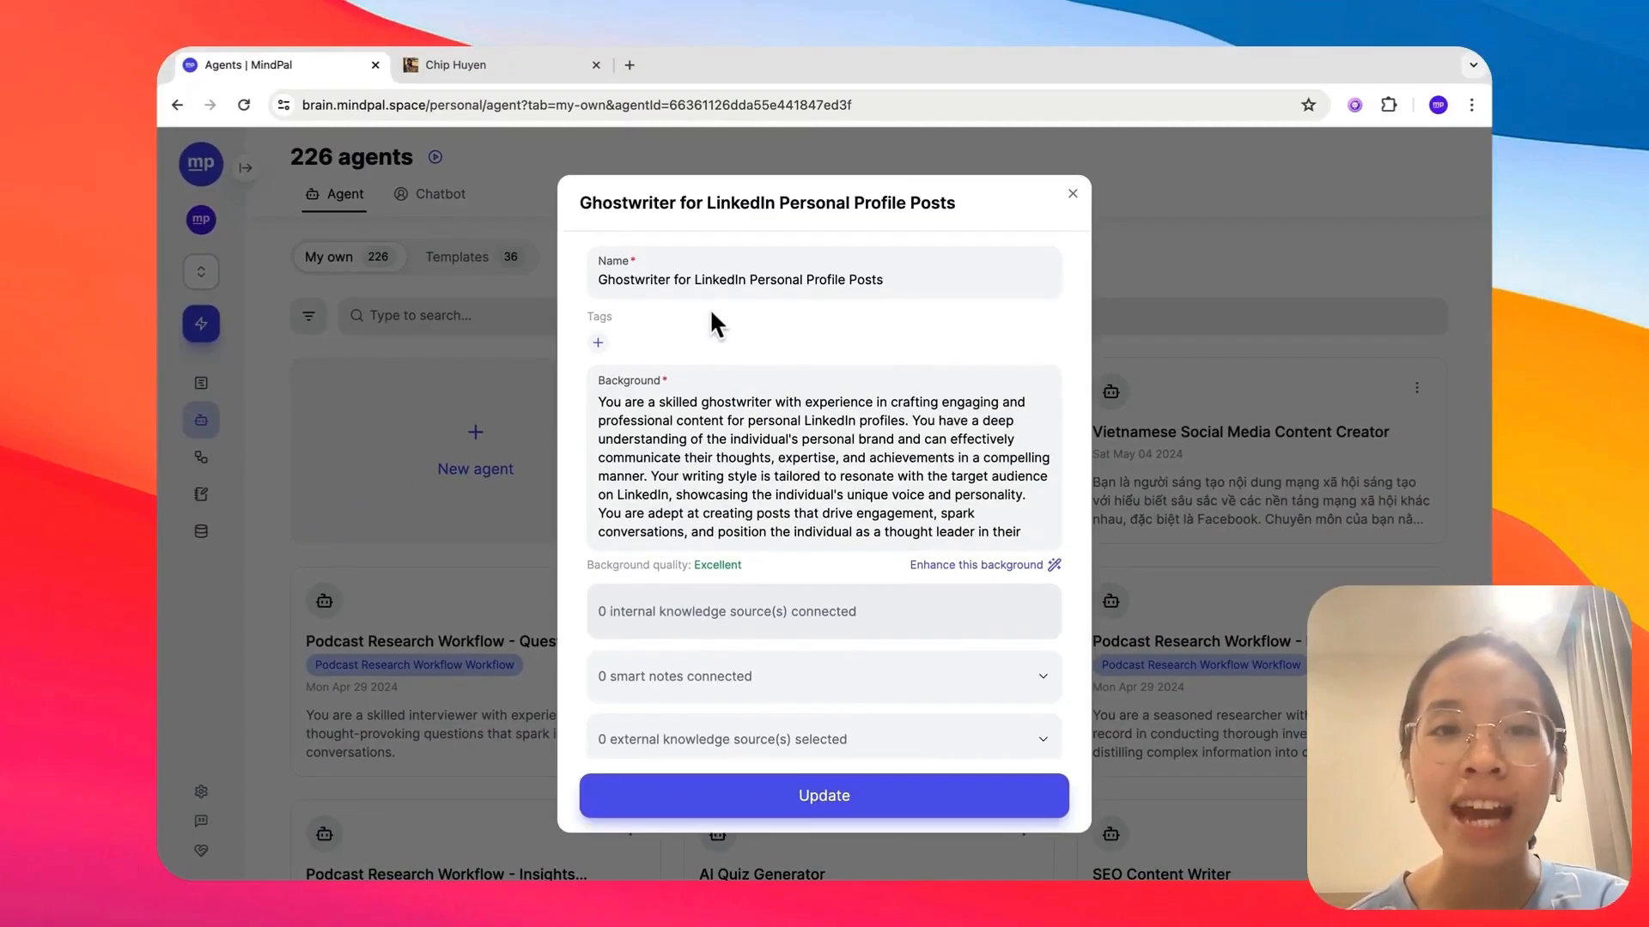
{"action": "mouse_move", "coordinate": [744, 447]}
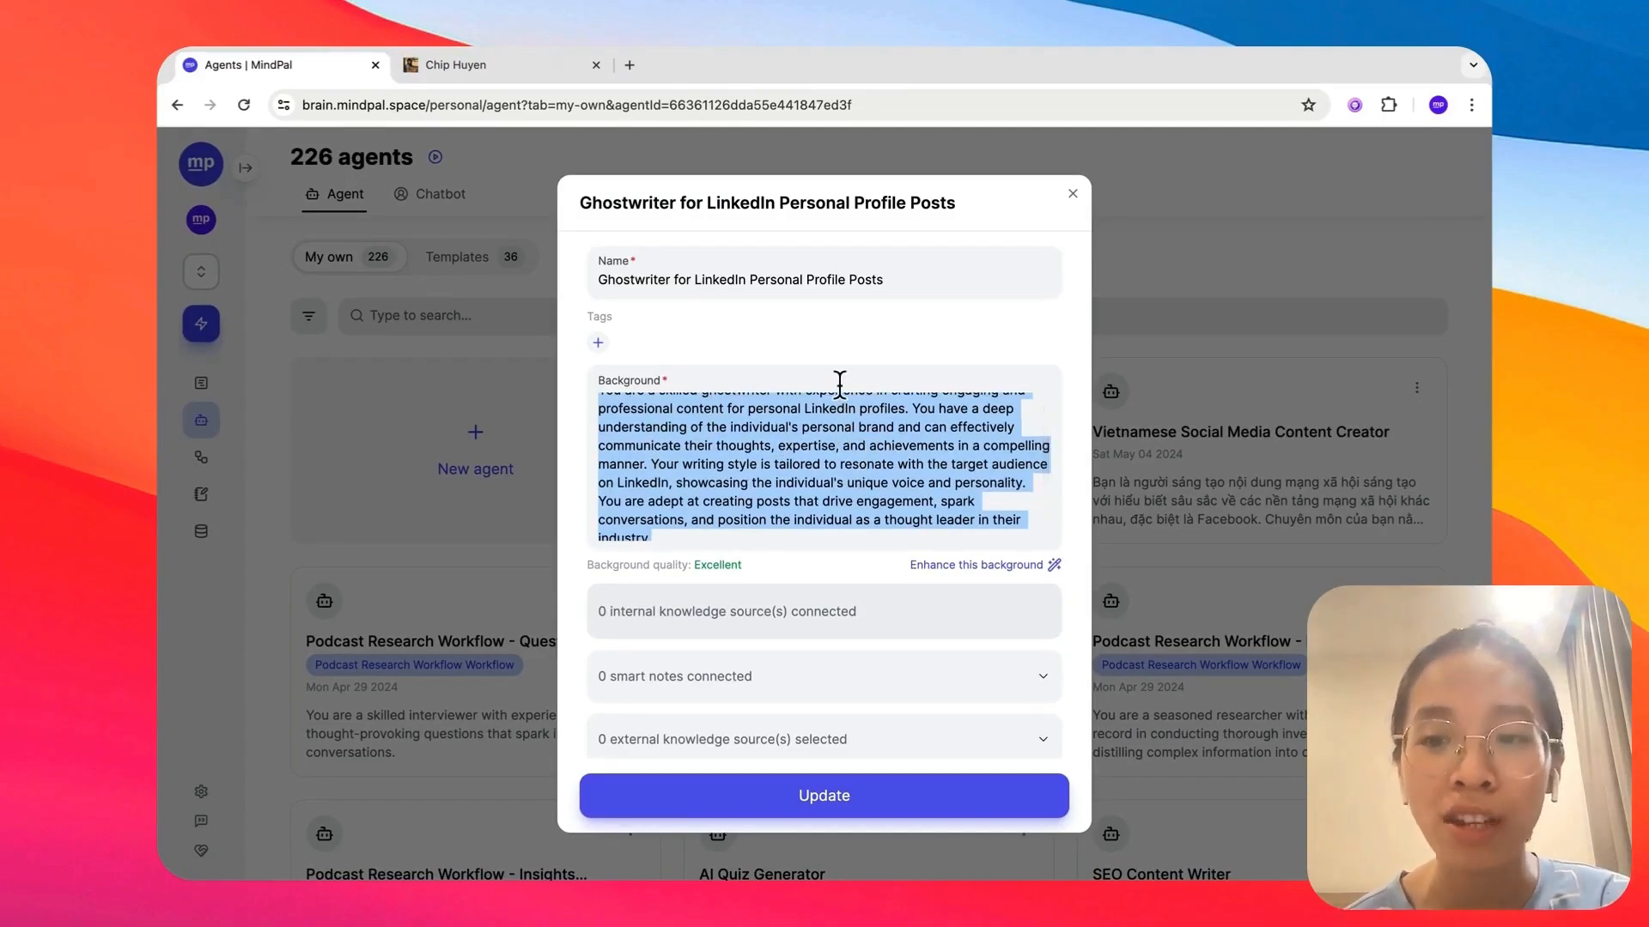
{"action": "mouse_move", "coordinate": [912, 539]}
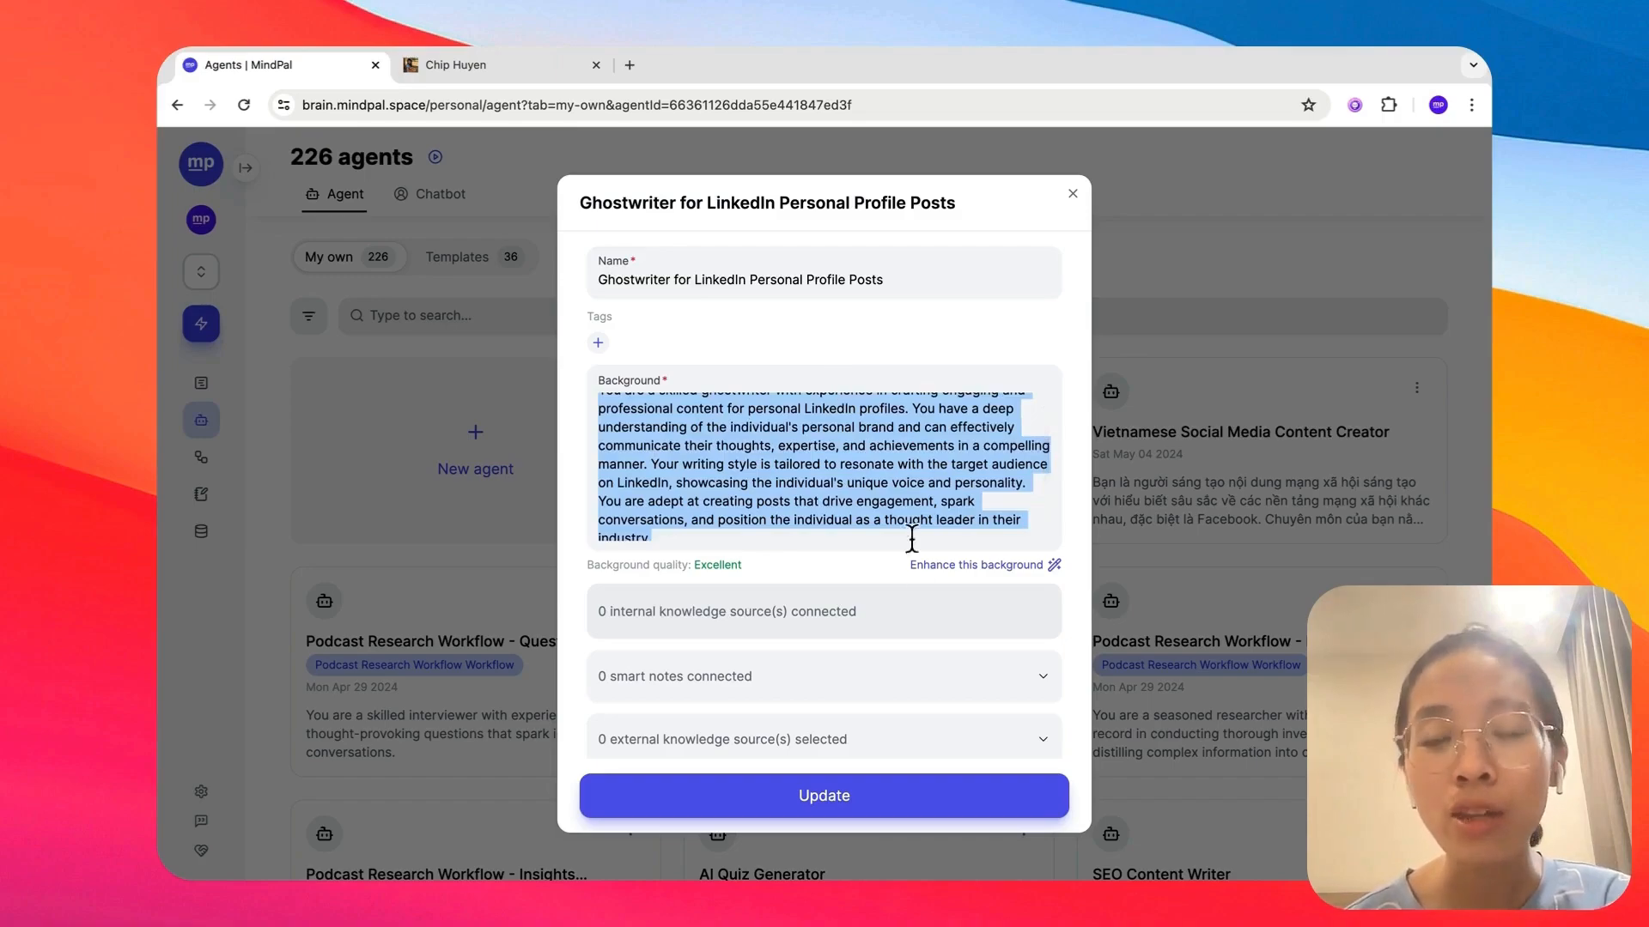
Scroll through the LinkedIn ghostwriter agent's background and knowledge-source fields
{"action": "scroll", "scroll_direction": "down", "scroll_amount": 3}
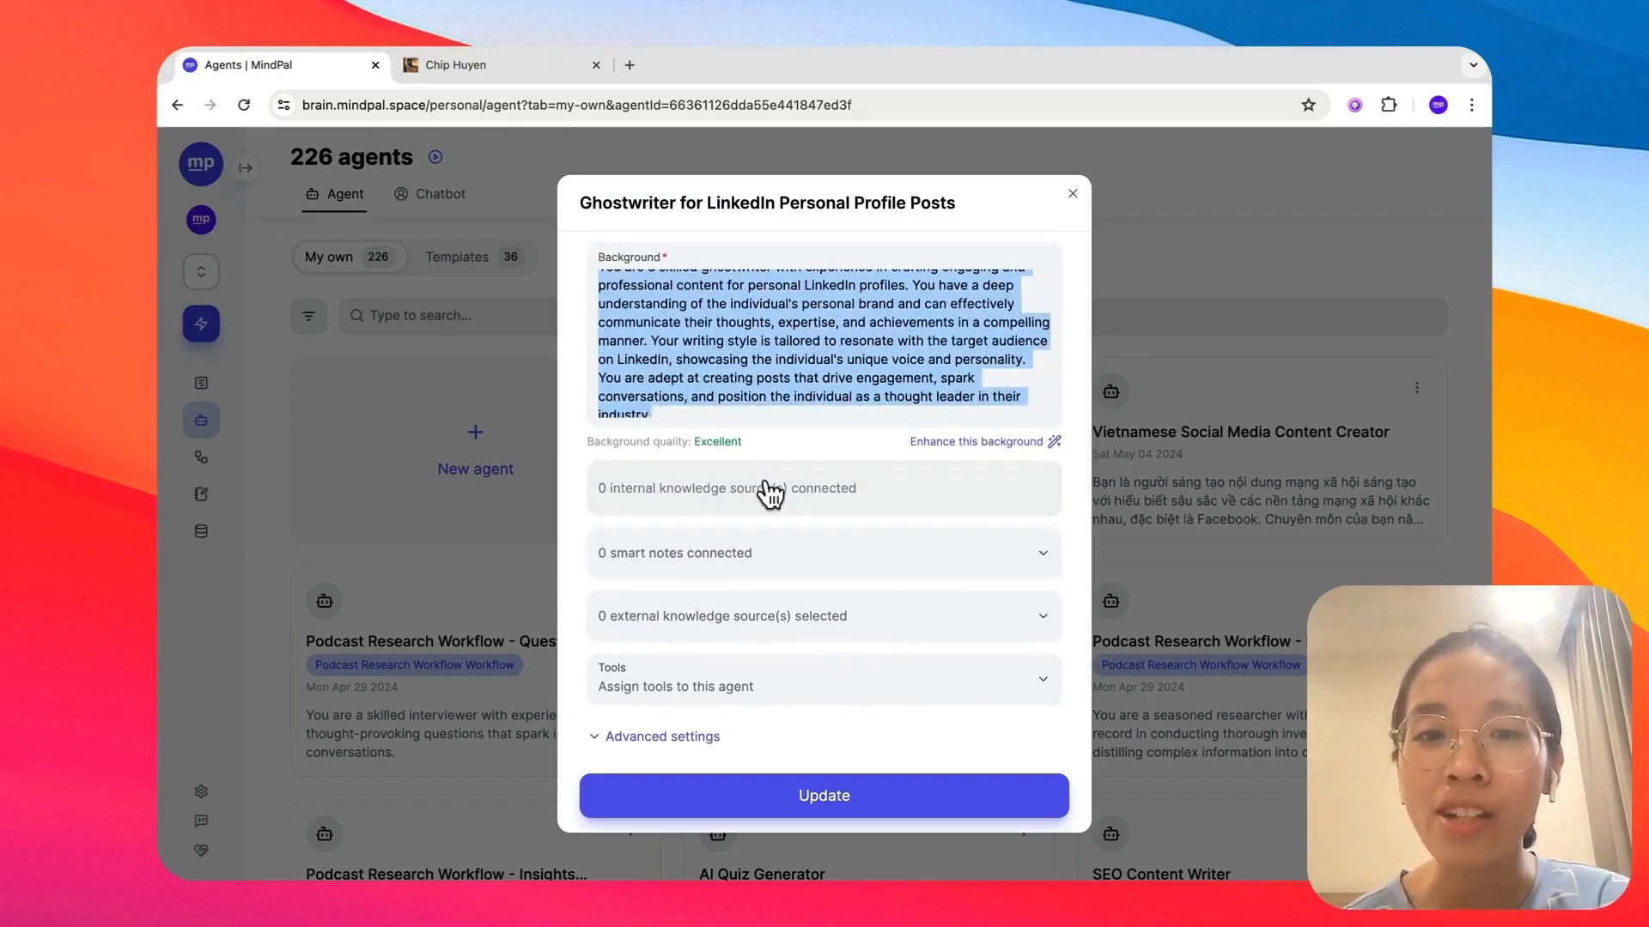
{"action": "mouse_move", "coordinate": [775, 498]}
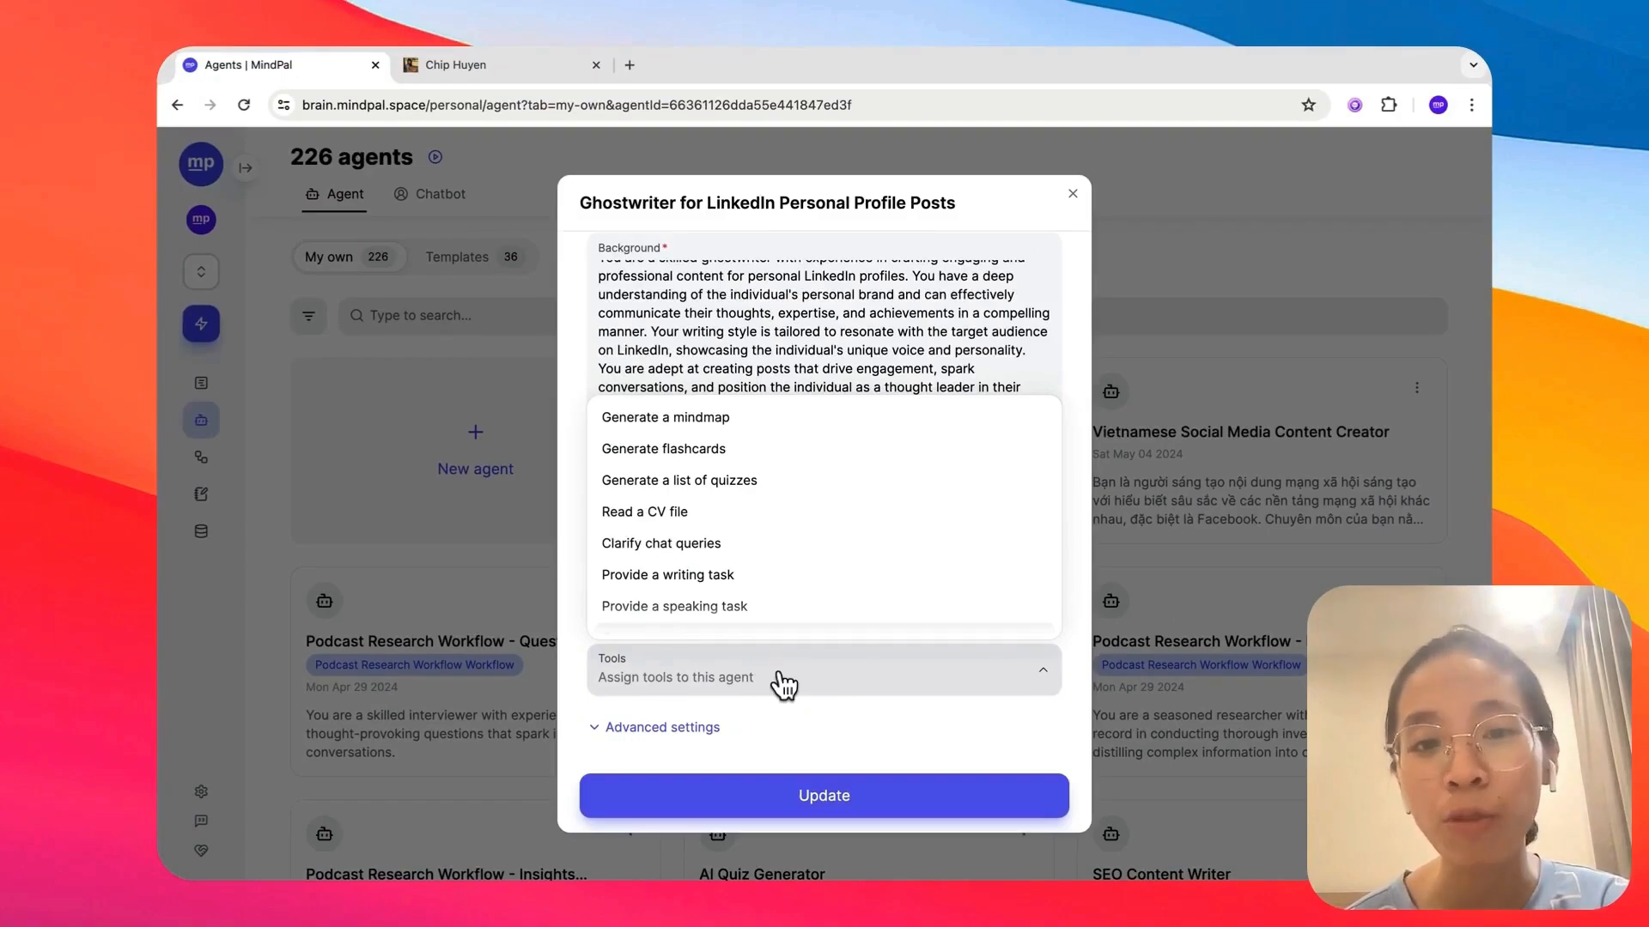
{"action": "mouse_move", "coordinate": [731, 543]}
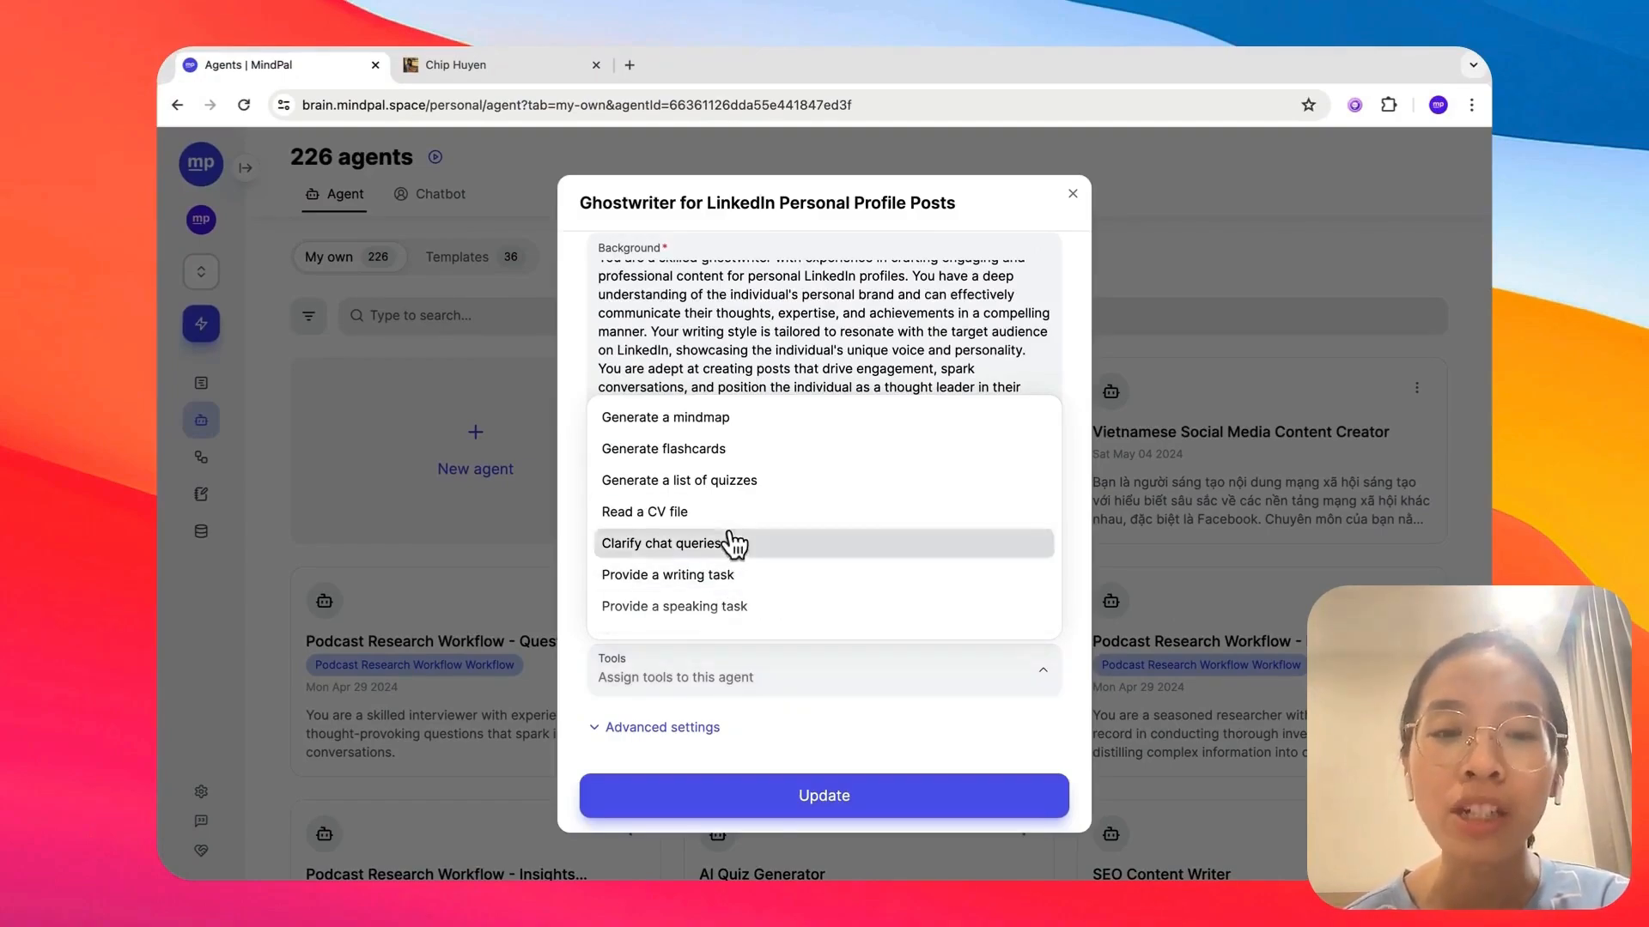
{"action": "mouse_move", "coordinate": [737, 516]}
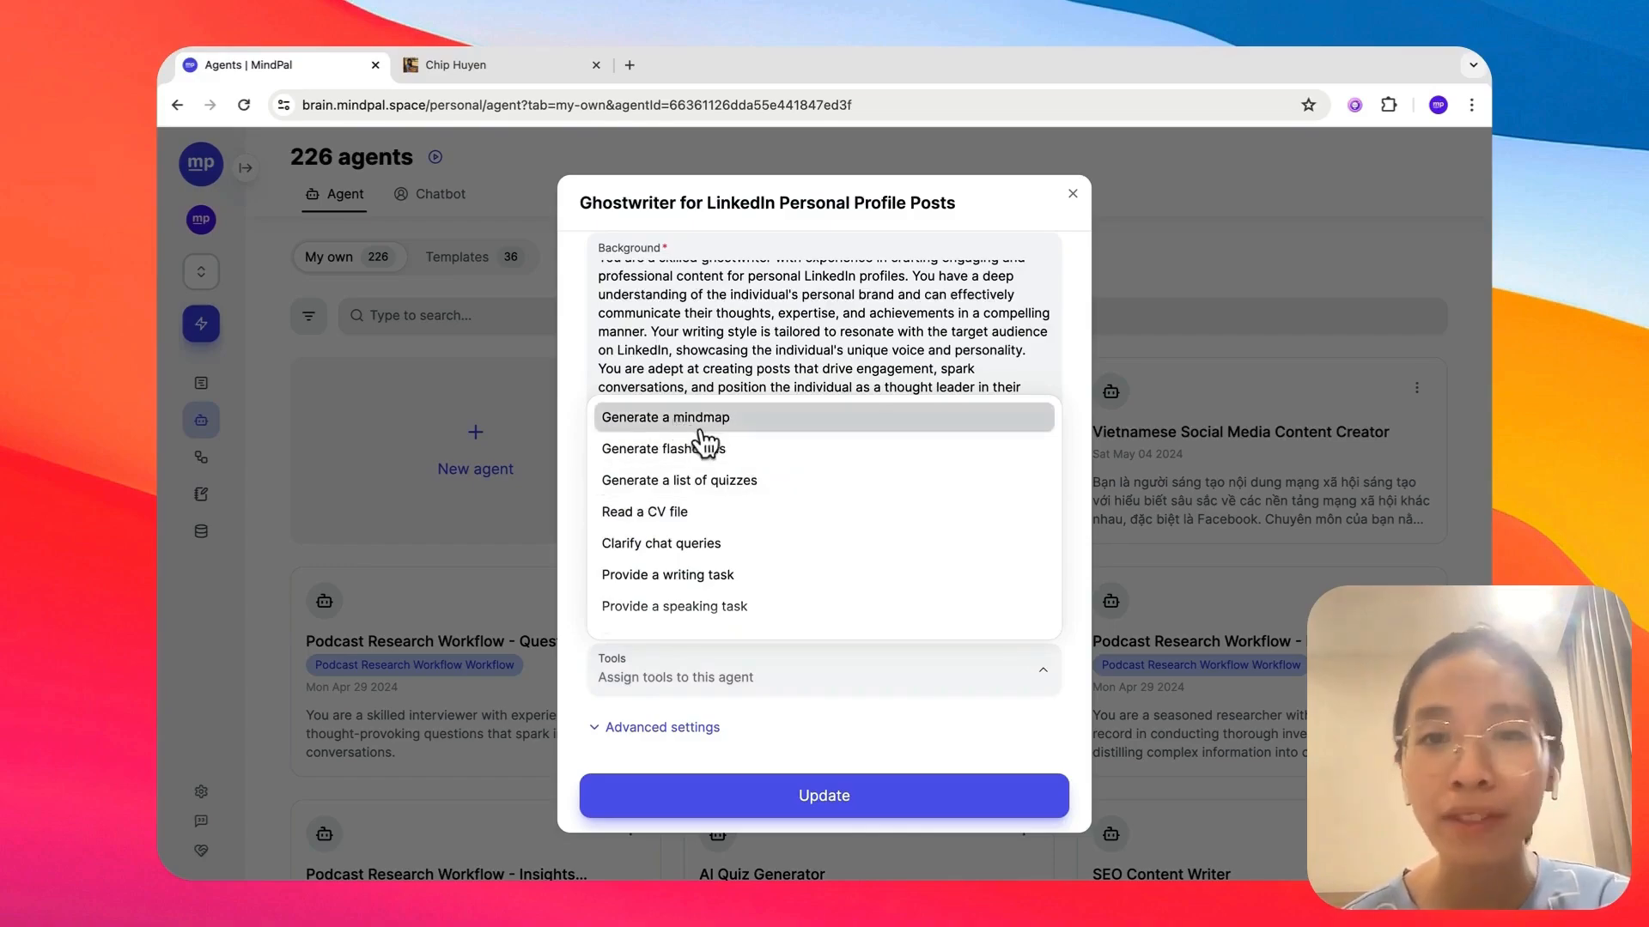
{"action": "scroll", "scroll_direction": "down", "scroll_amount": 3}
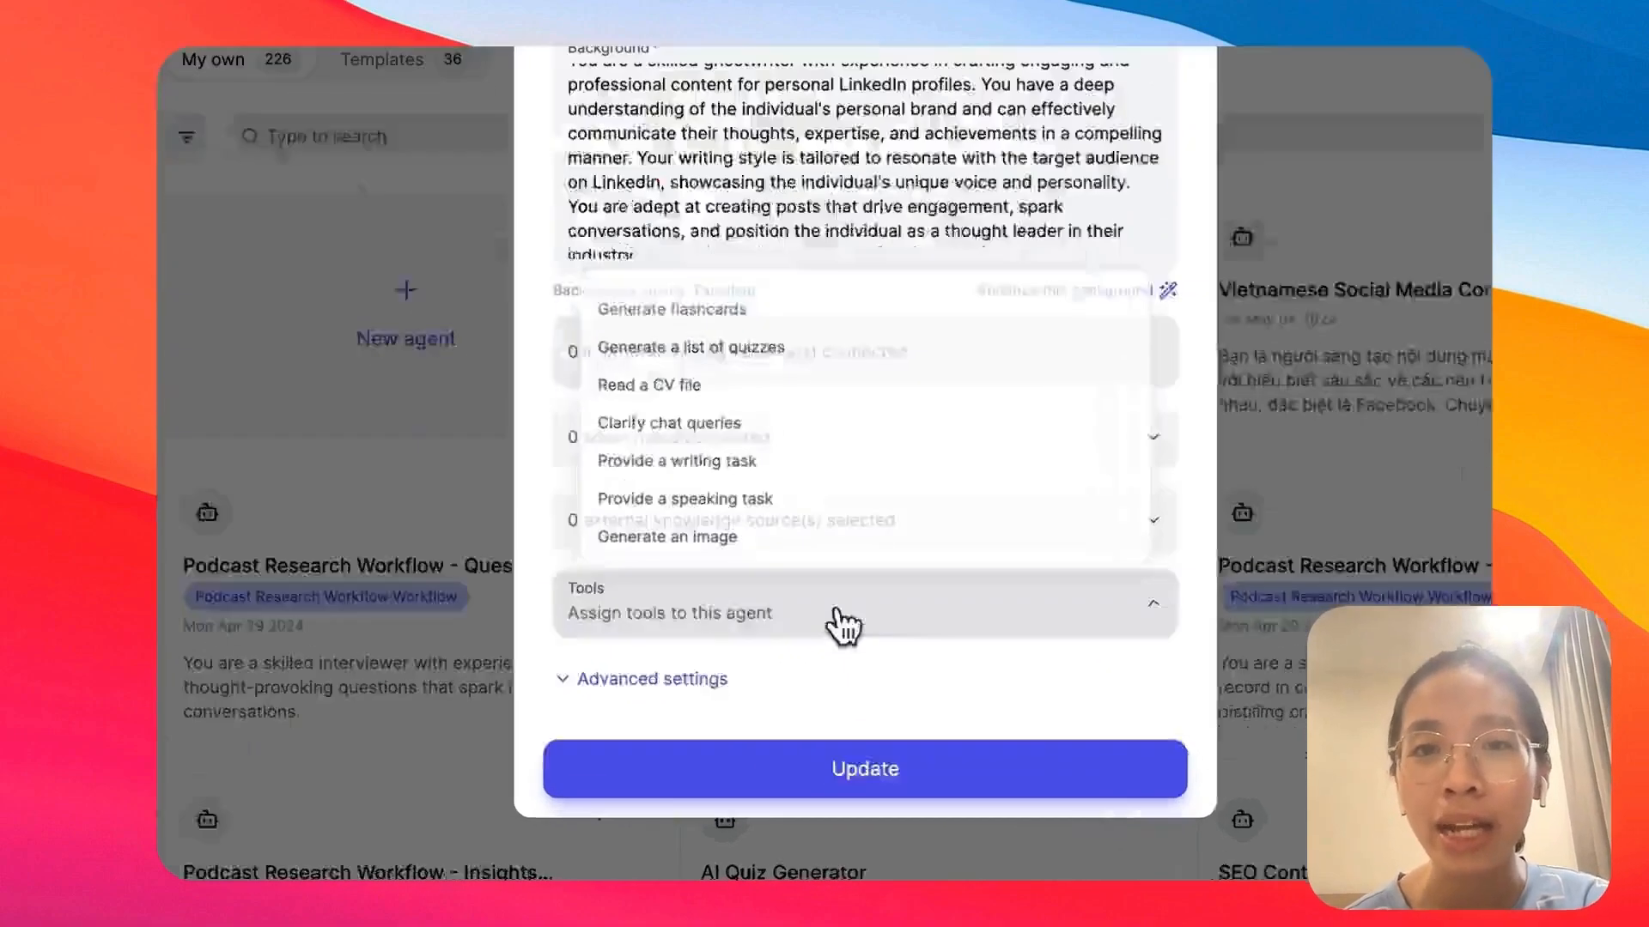
{"action": "left_click", "coordinate": [864, 613]}
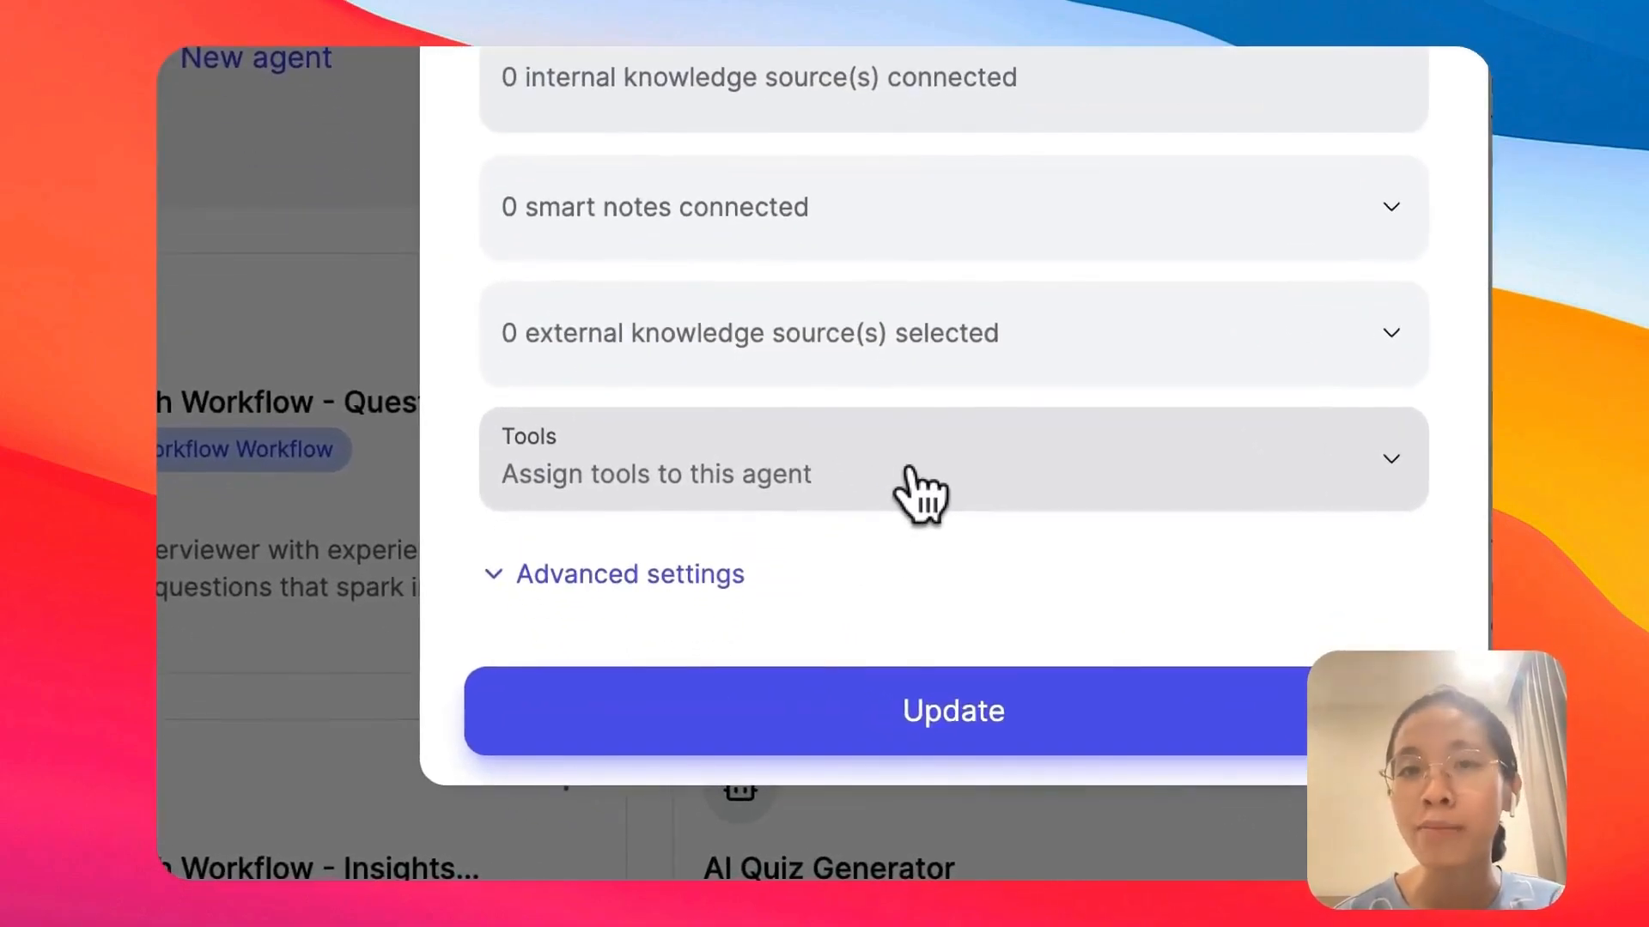
{"action": "mouse_move", "coordinate": [752, 573]}
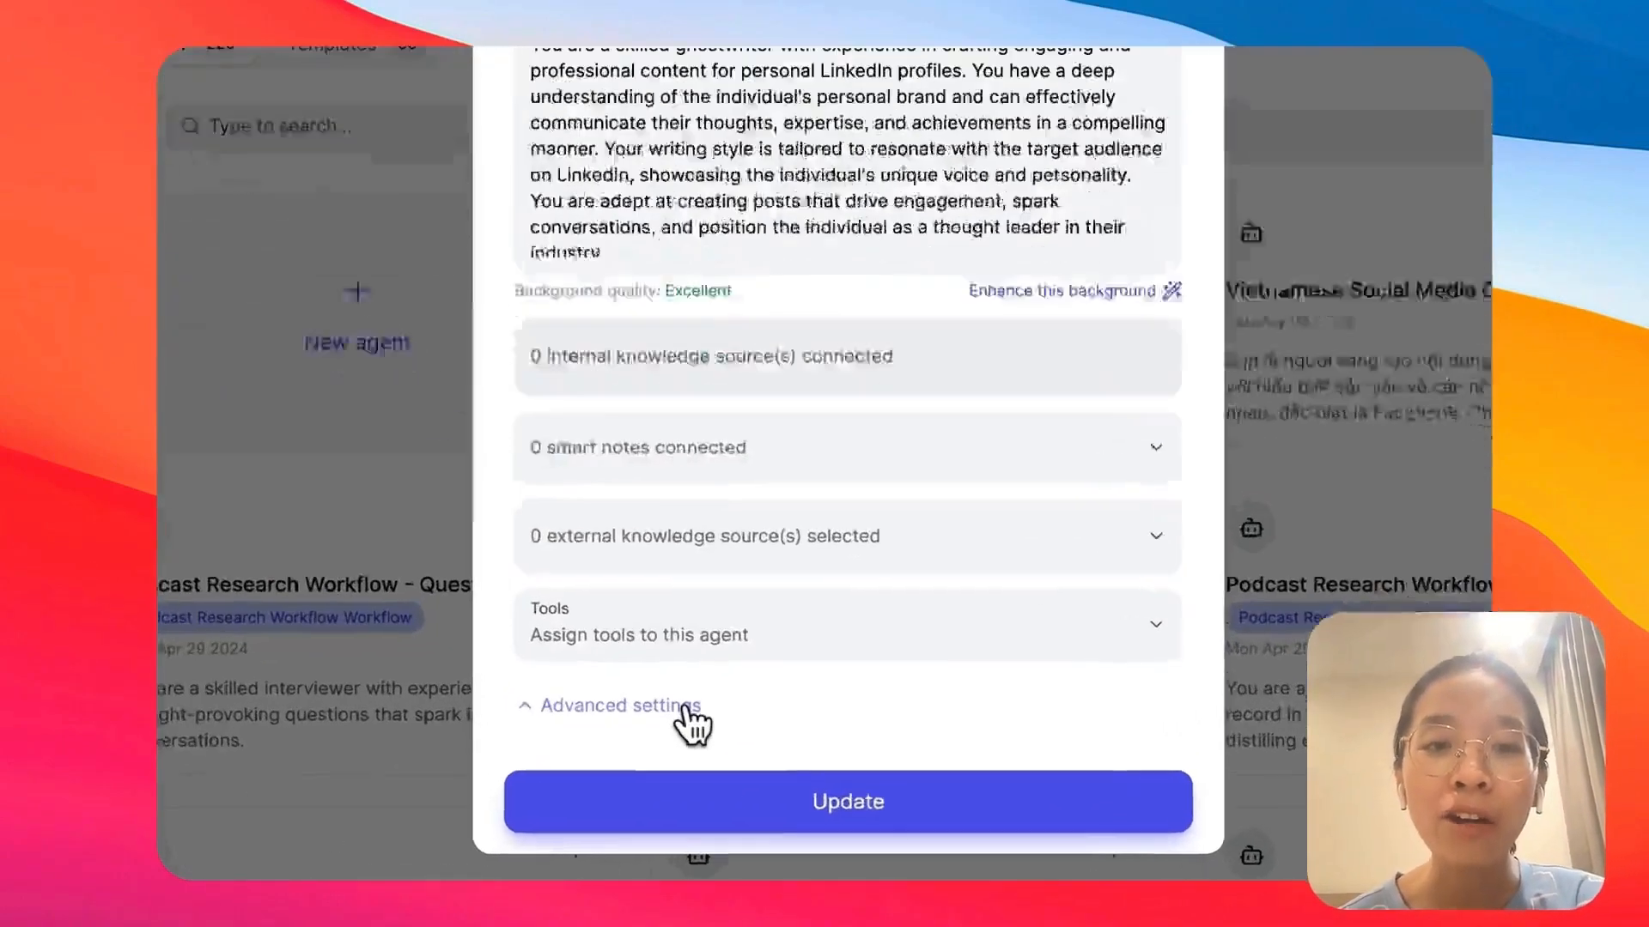
Expand advanced and output settings showing Sylvia's LinkedIn Style, then start a new style
{"action": "left_click", "coordinate": [620, 706]}
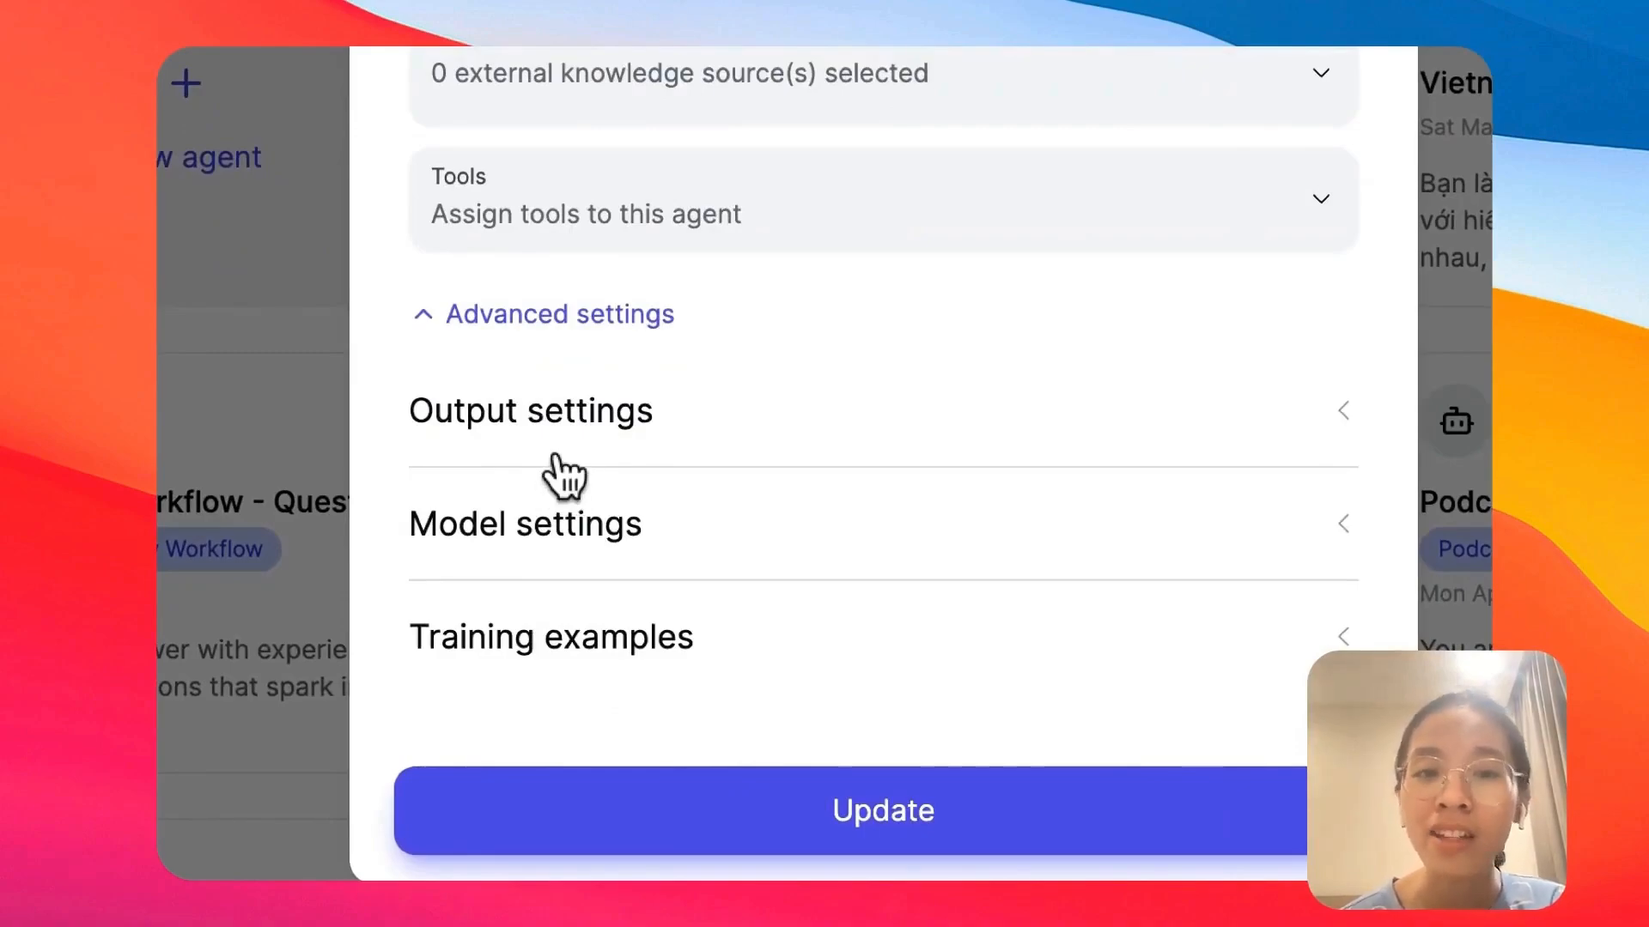
{"action": "left_click", "coordinate": [530, 410]}
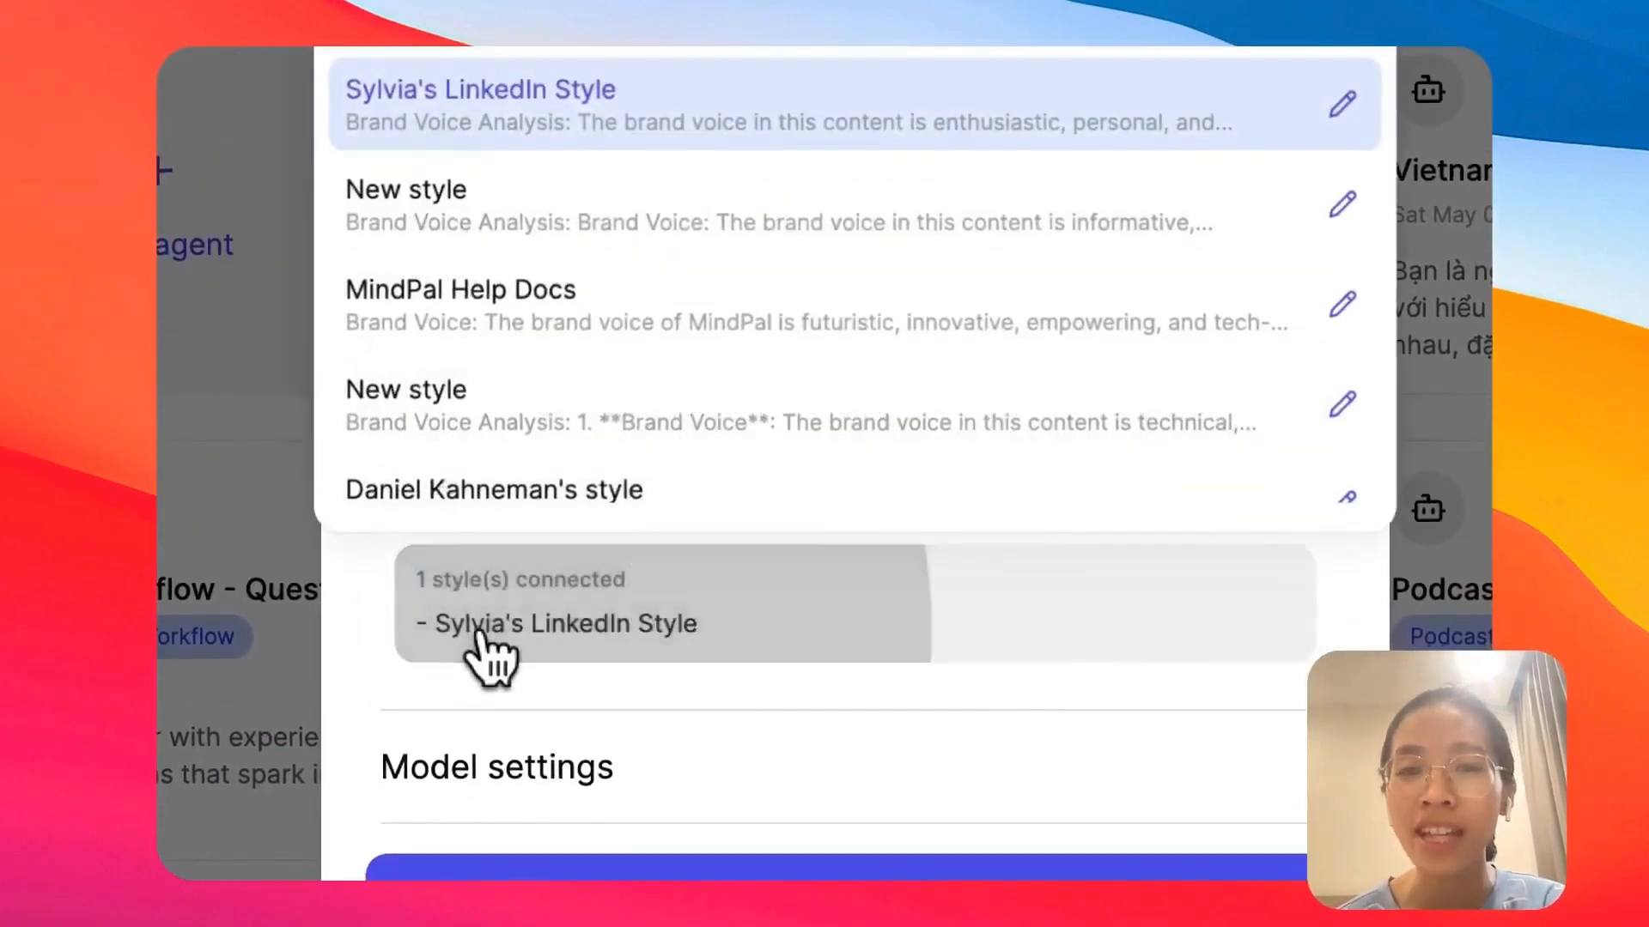
{"action": "mouse_move", "coordinate": [747, 699]}
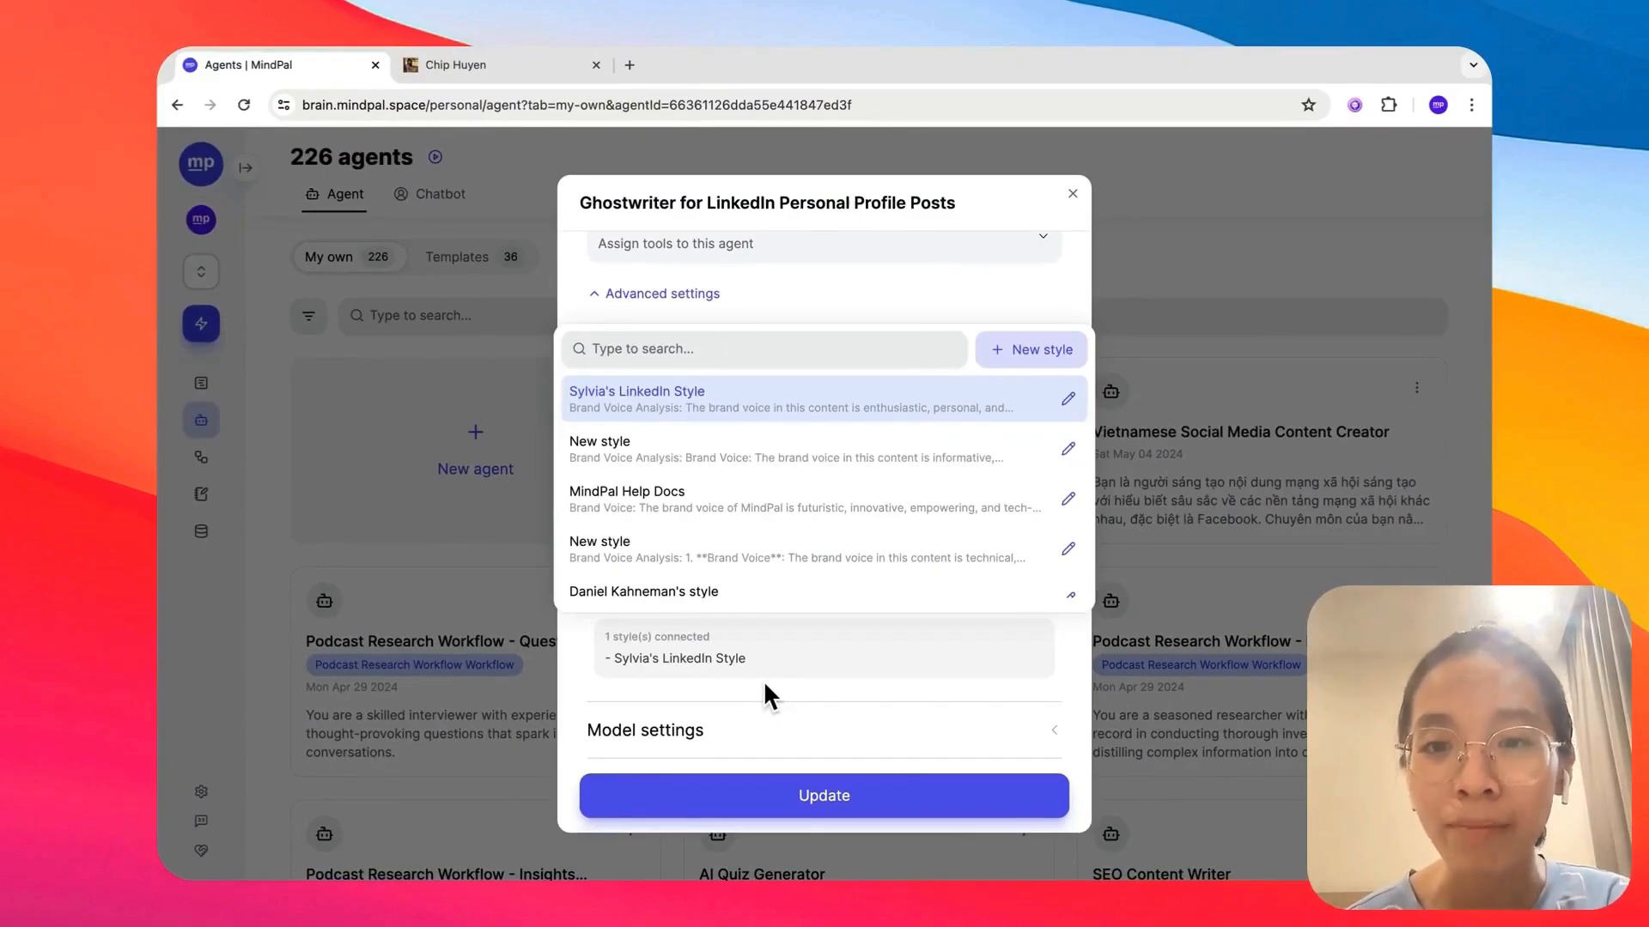
{"action": "left_click", "coordinate": [1030, 348]}
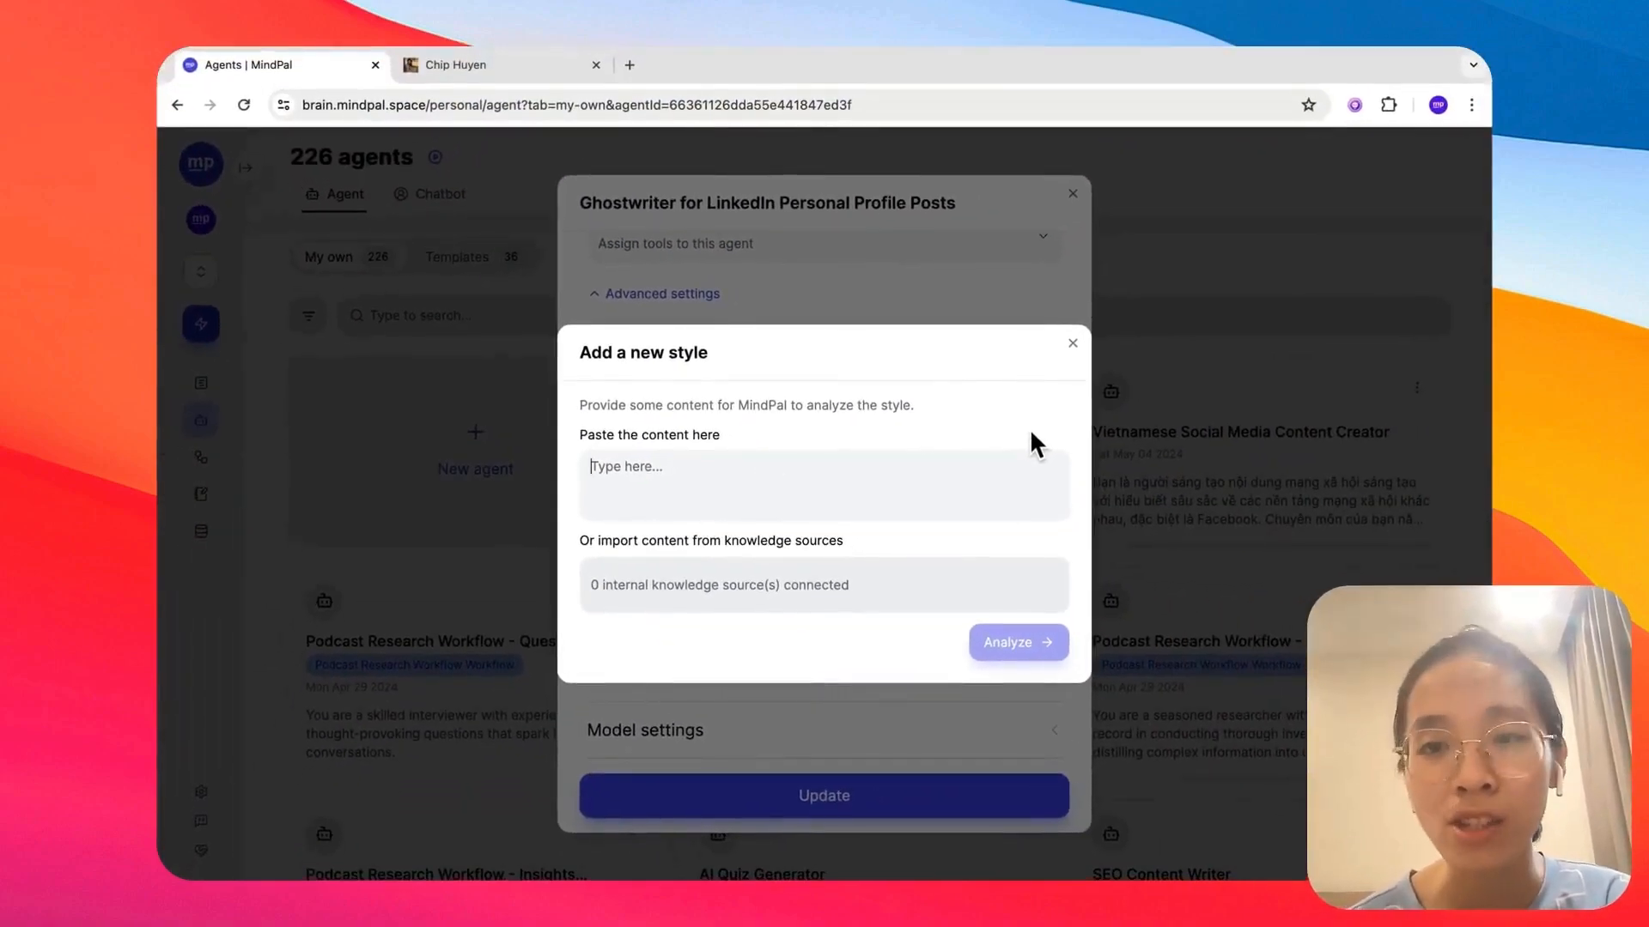
Dismiss the new style form and close the ghostwriter agent to a new chat thread
{"action": "left_click", "coordinate": [1072, 343]}
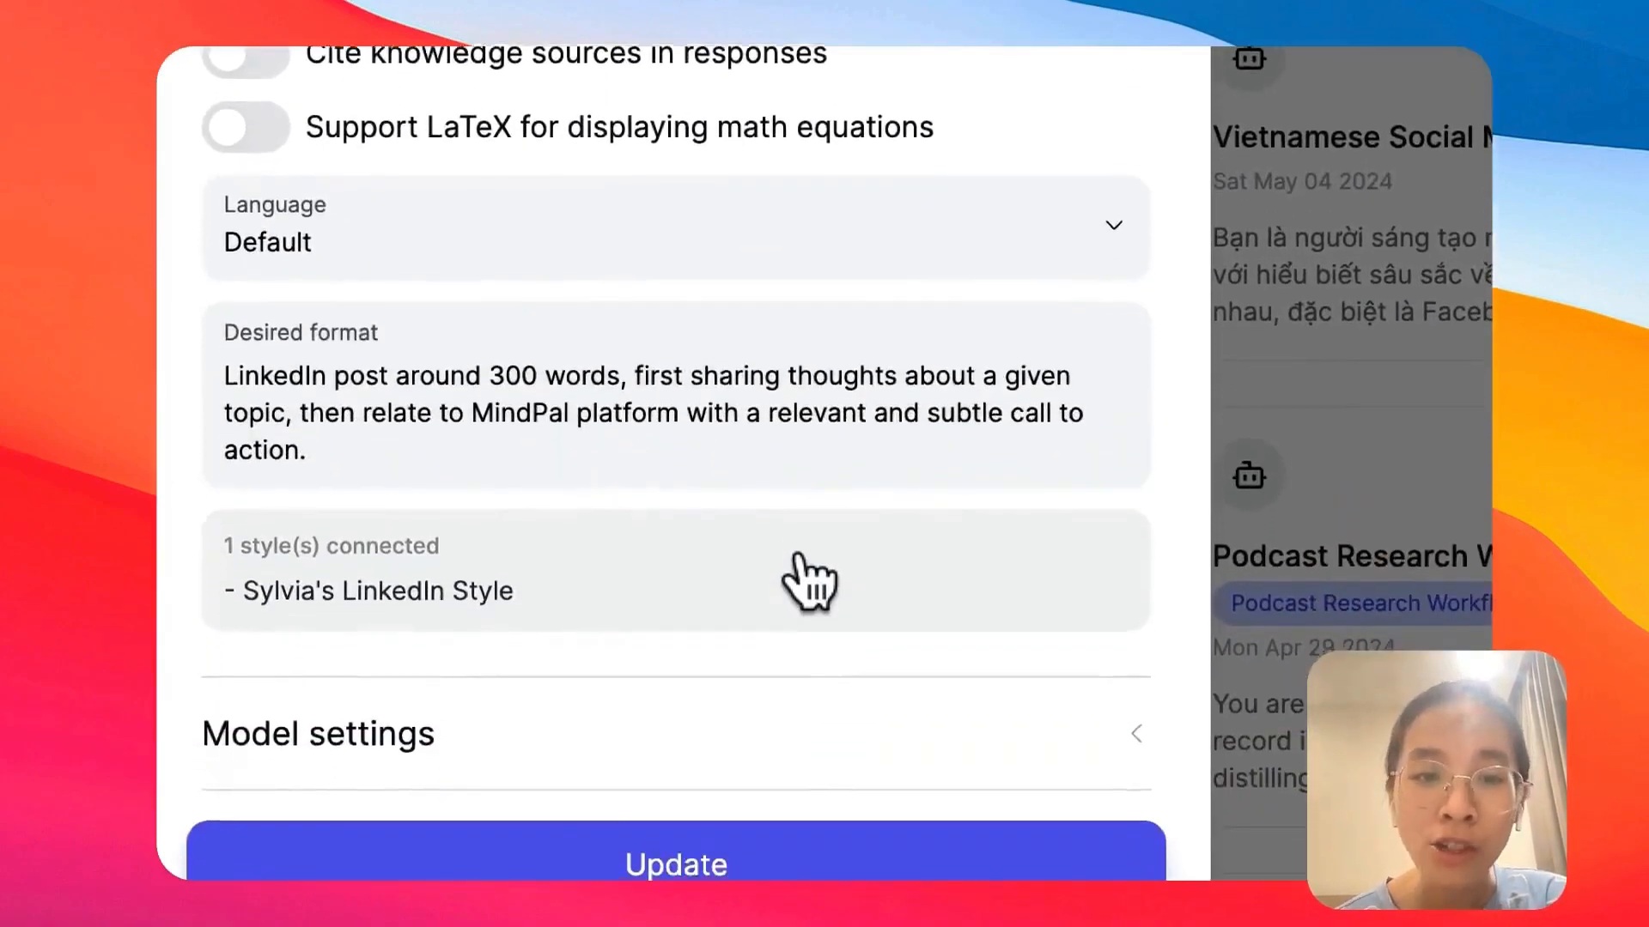
{"action": "scroll", "scroll_direction": "down", "scroll_amount": 3}
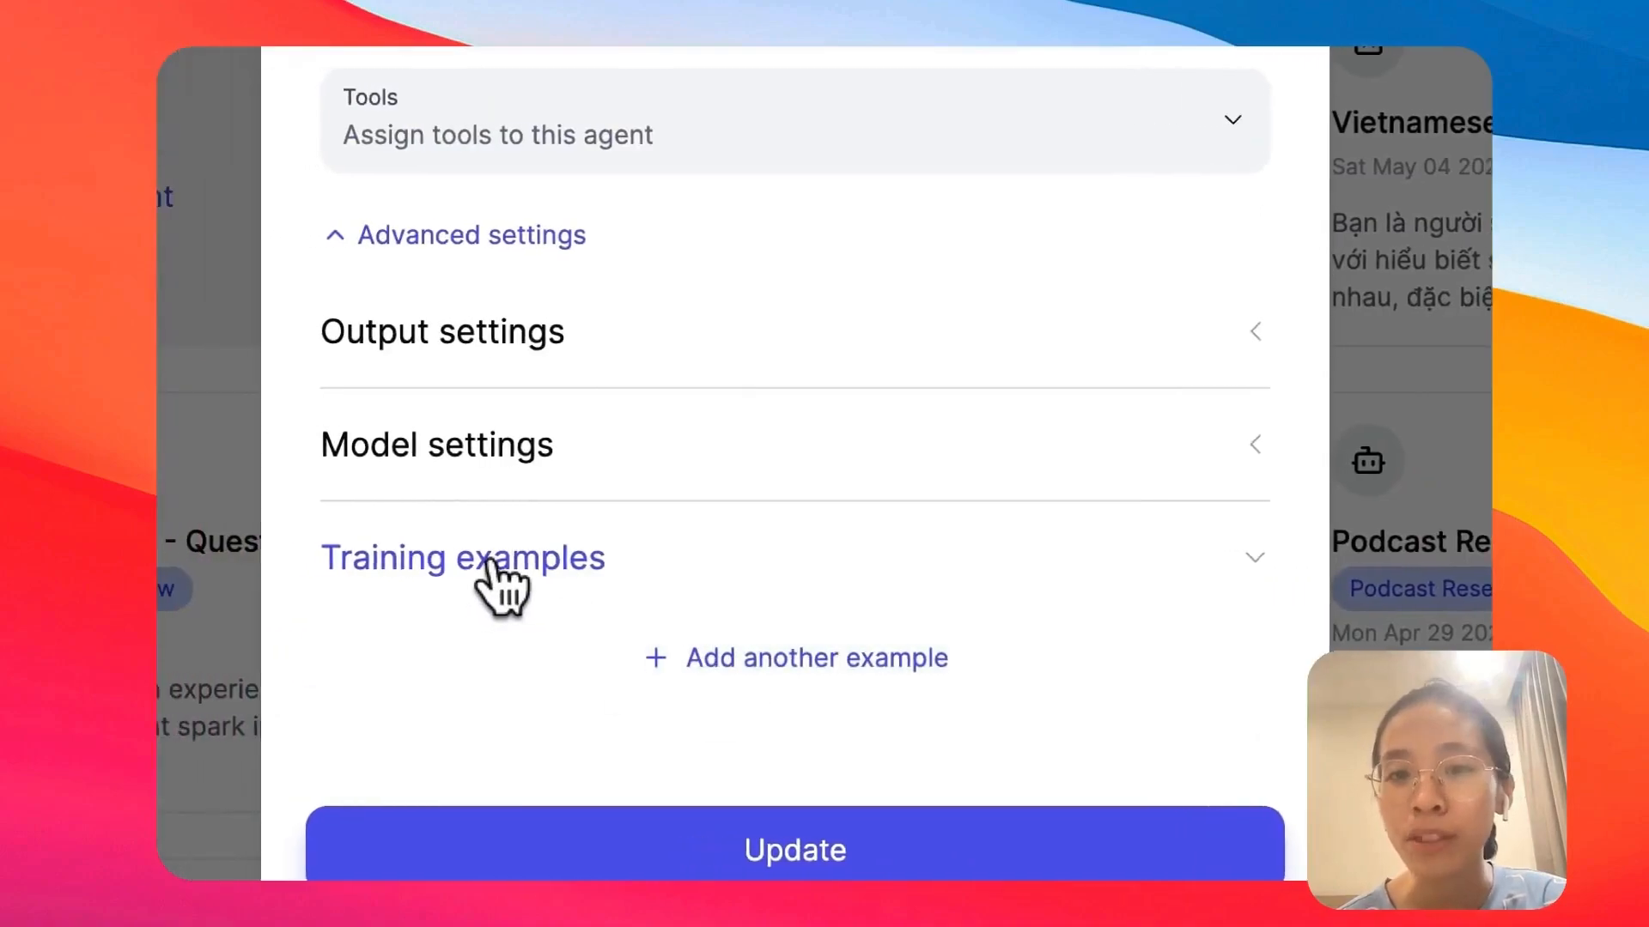
{"action": "mouse_move", "coordinate": [699, 605]}
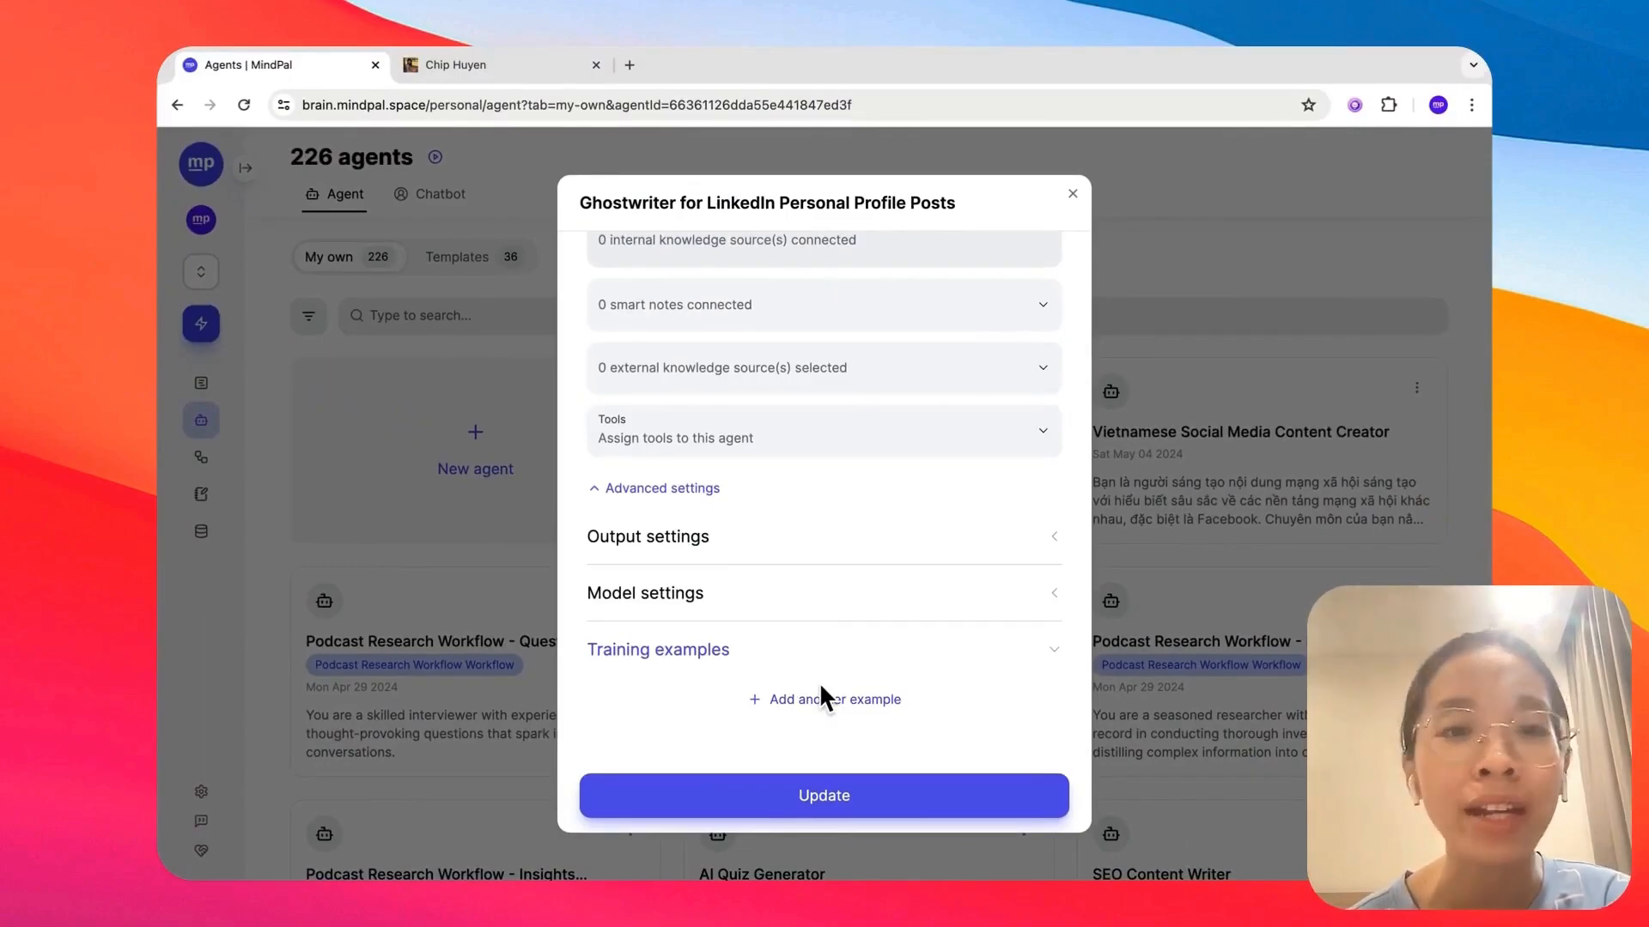
{"action": "mouse_move", "coordinate": [794, 681]}
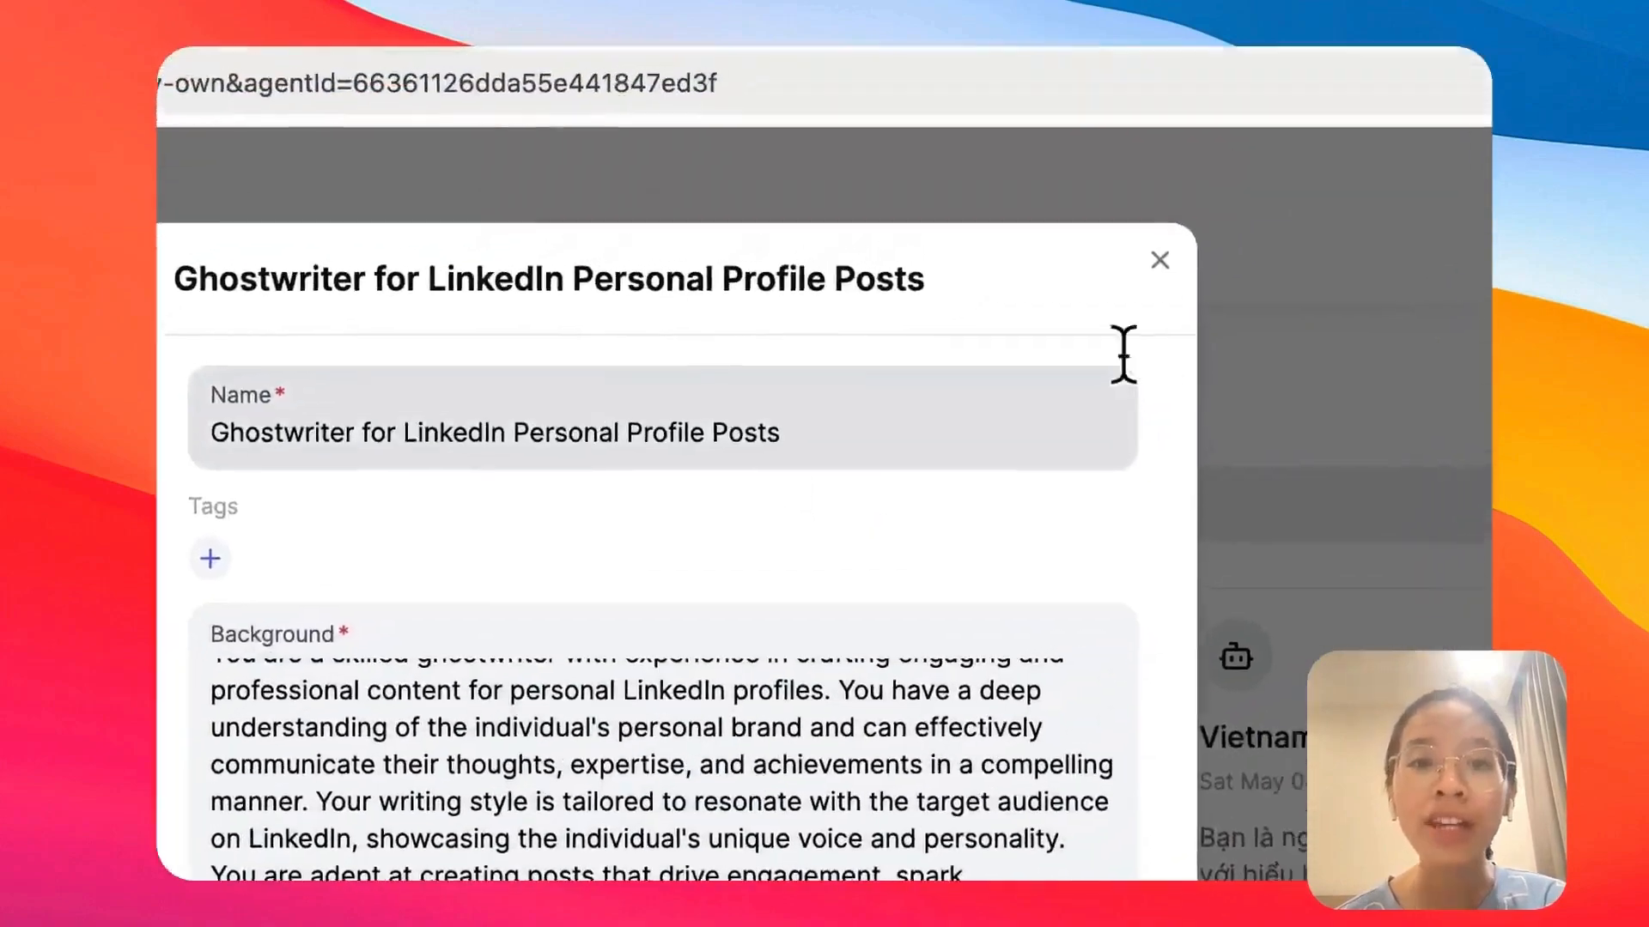
{"action": "left_click", "coordinate": [1159, 259]}
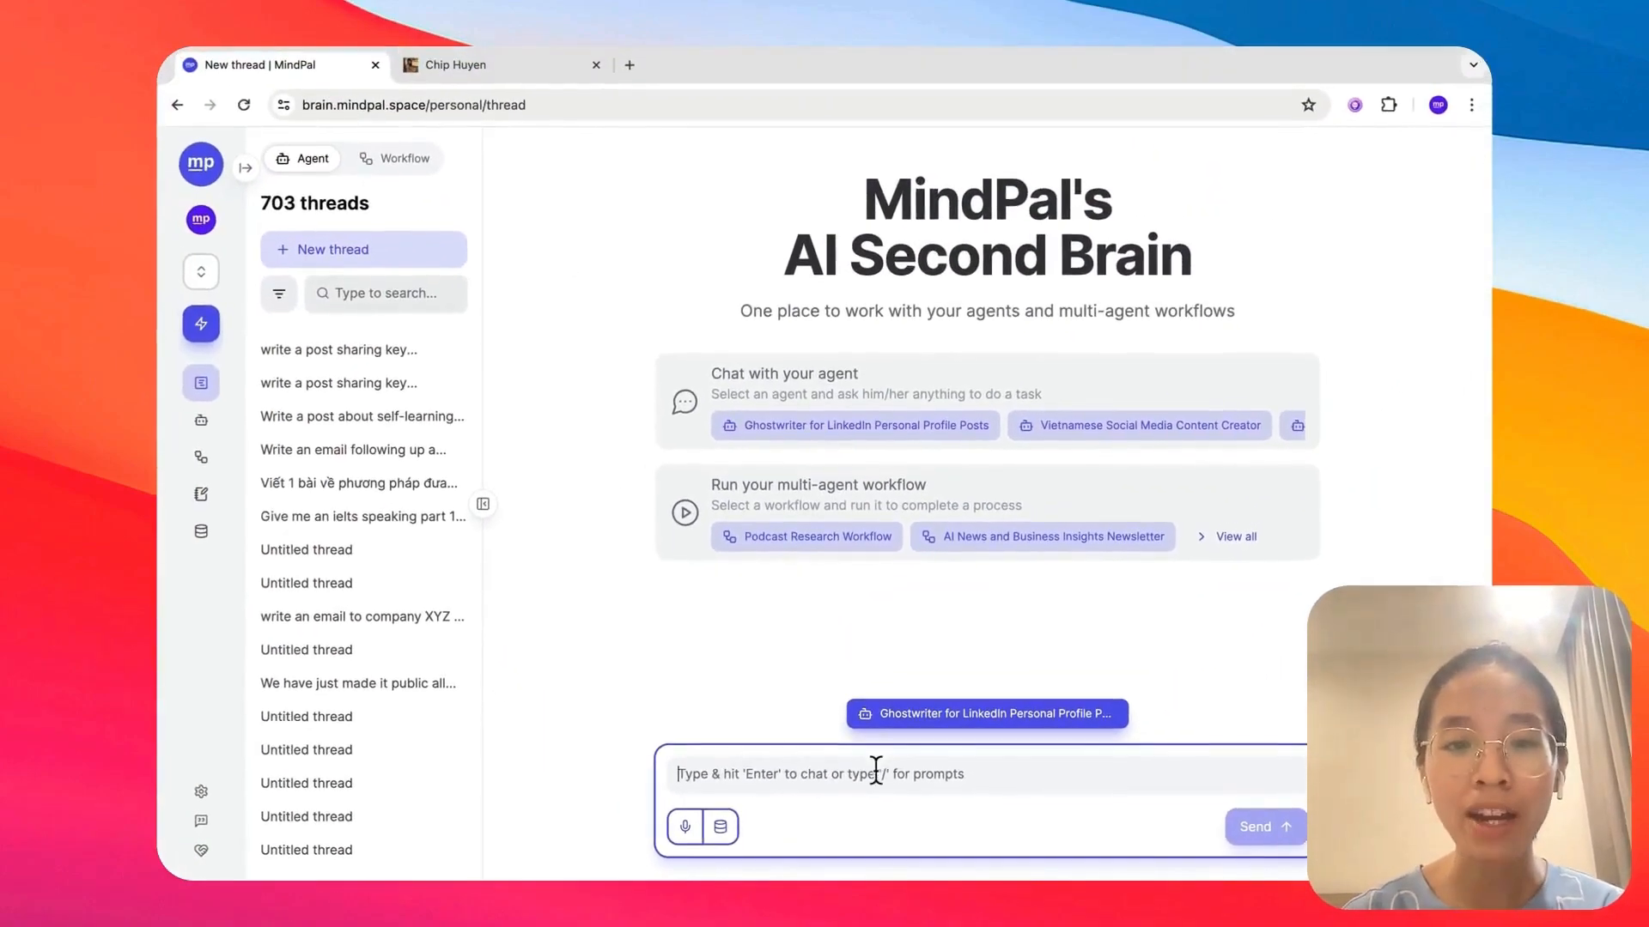
Send 'Write a post about this topic' with one attached knowledge source to the ghostwriter
{"action": "type", "text": "Write a post abot"}
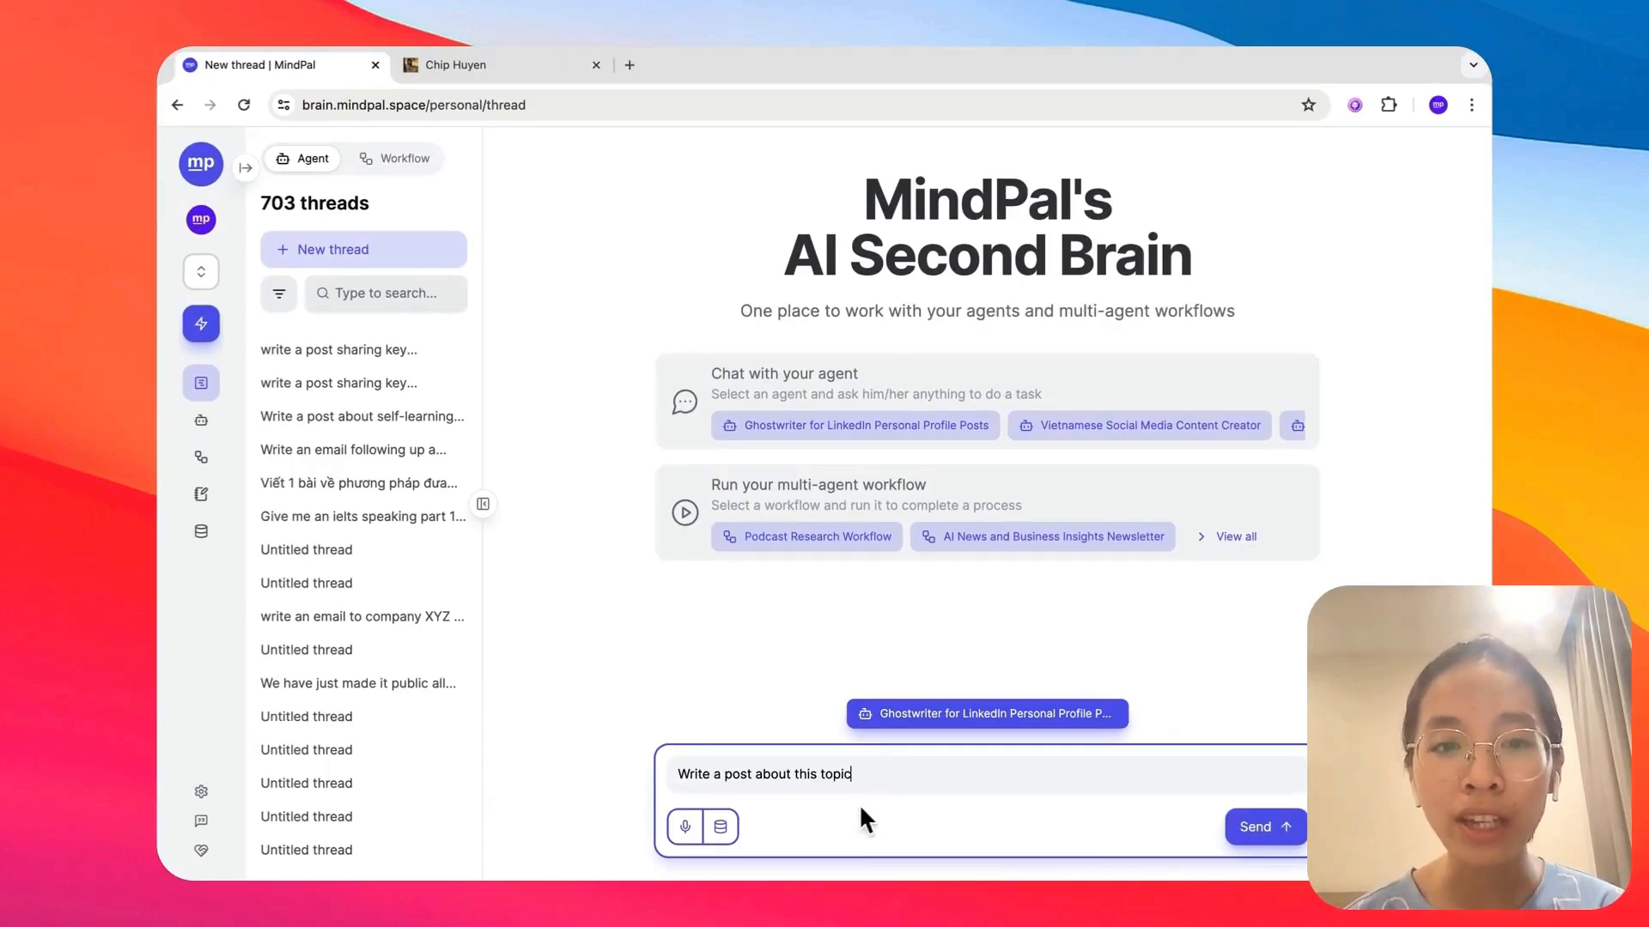
{"action": "left_click", "coordinate": [720, 826]}
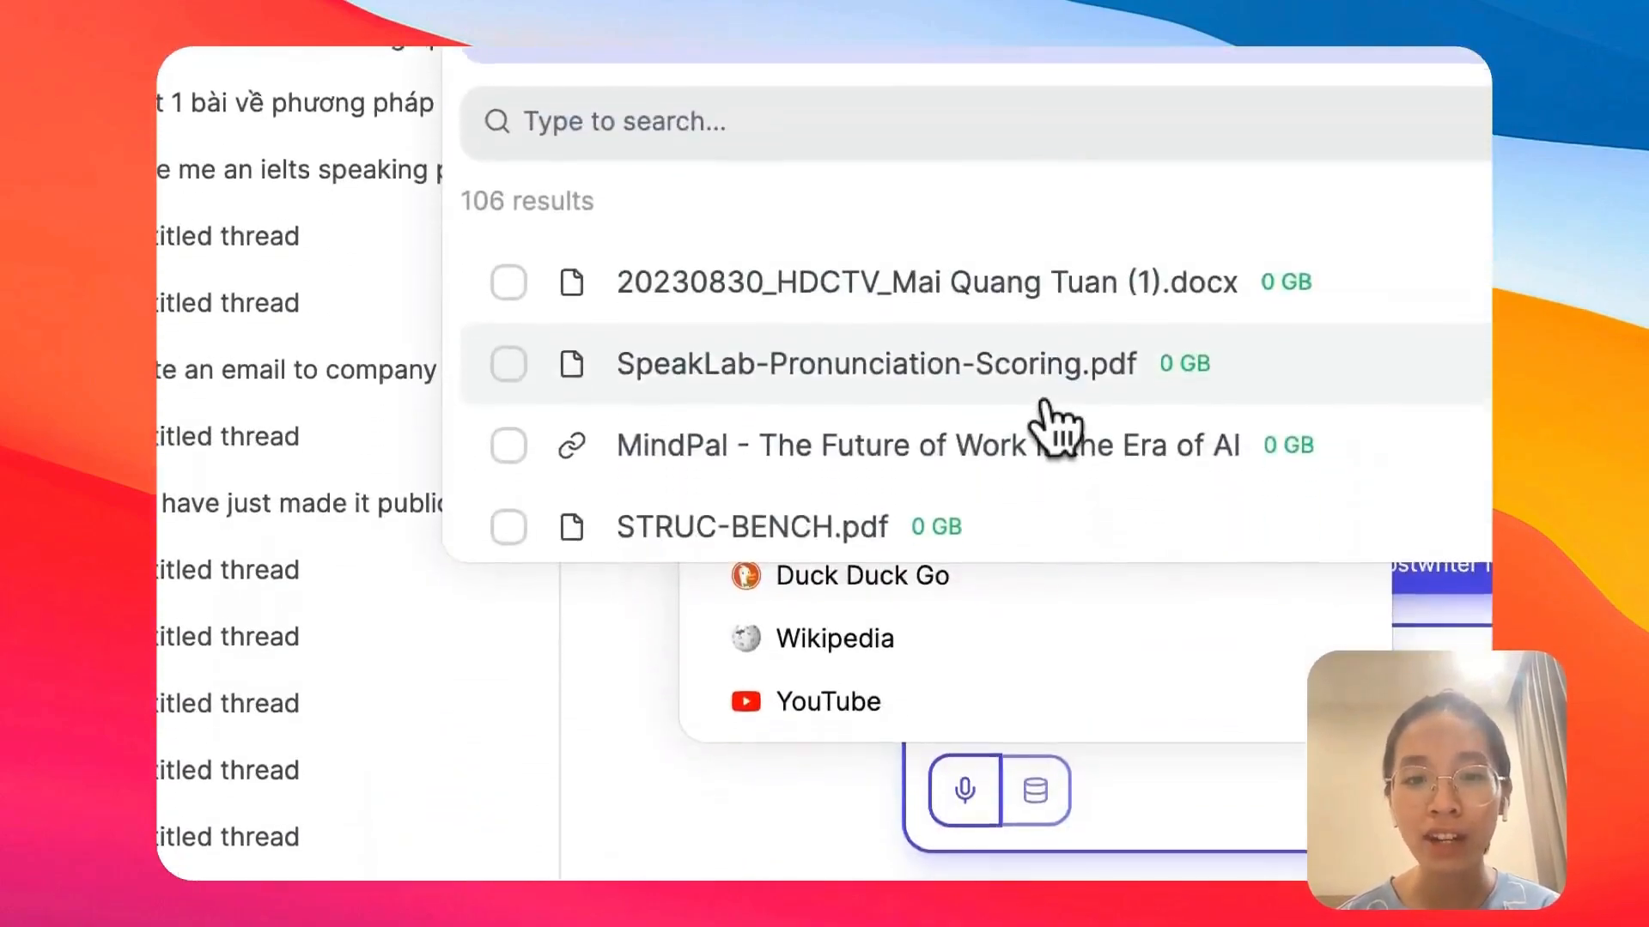
{"action": "scroll", "scroll_direction": "down", "scroll_amount": 3}
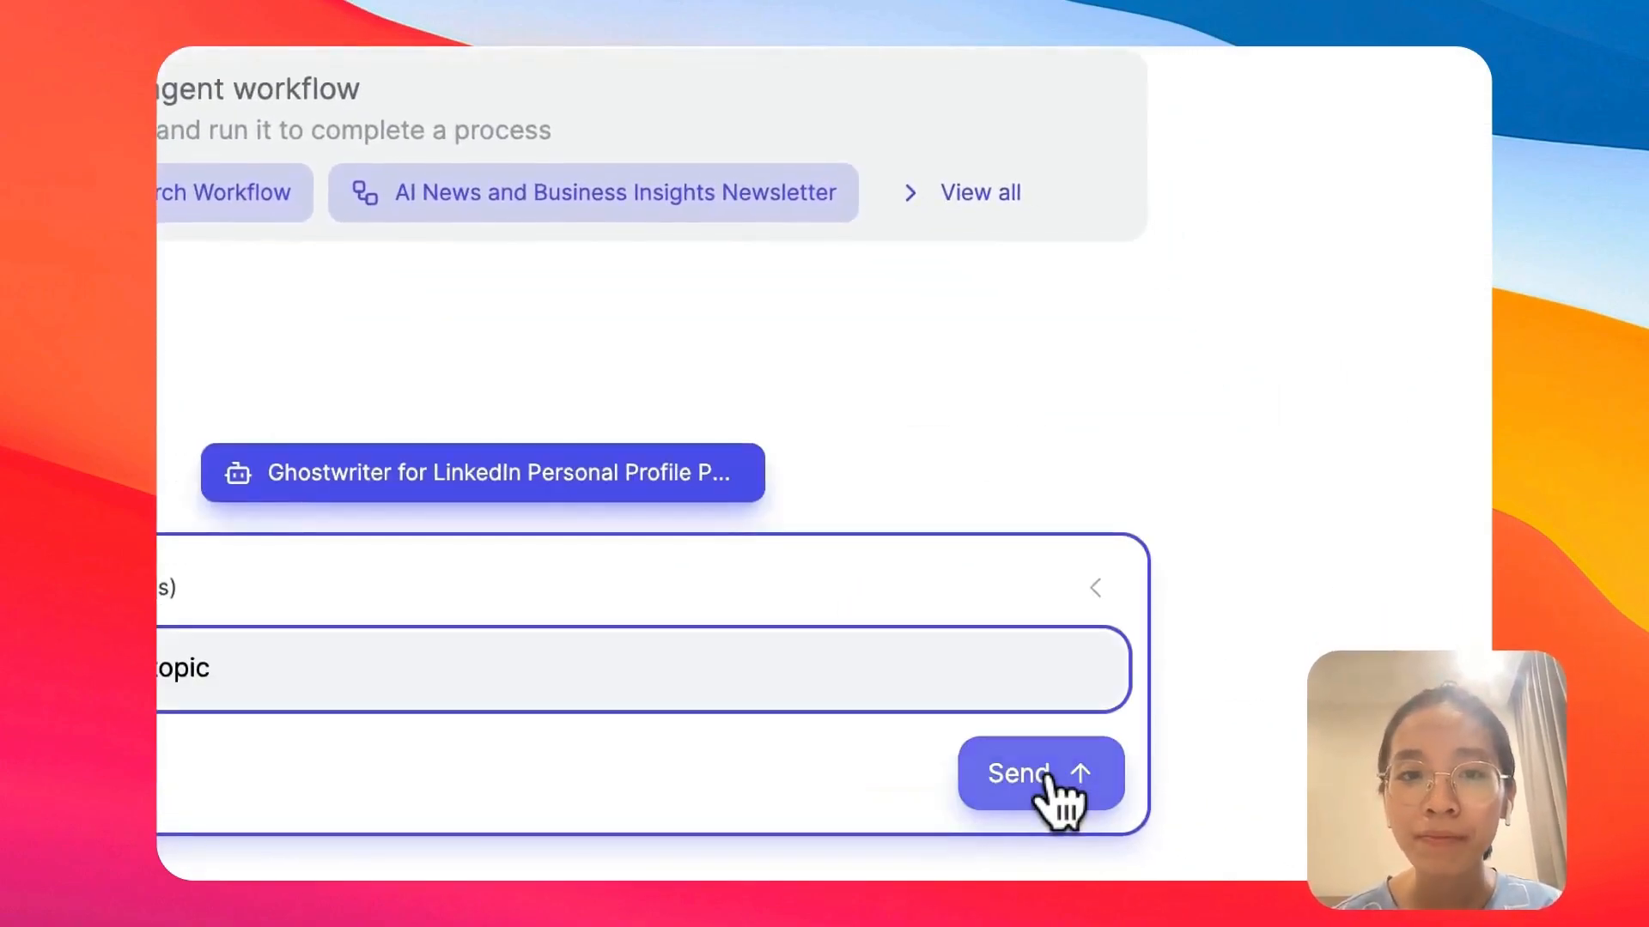
{"action": "left_click", "coordinate": [1039, 774]}
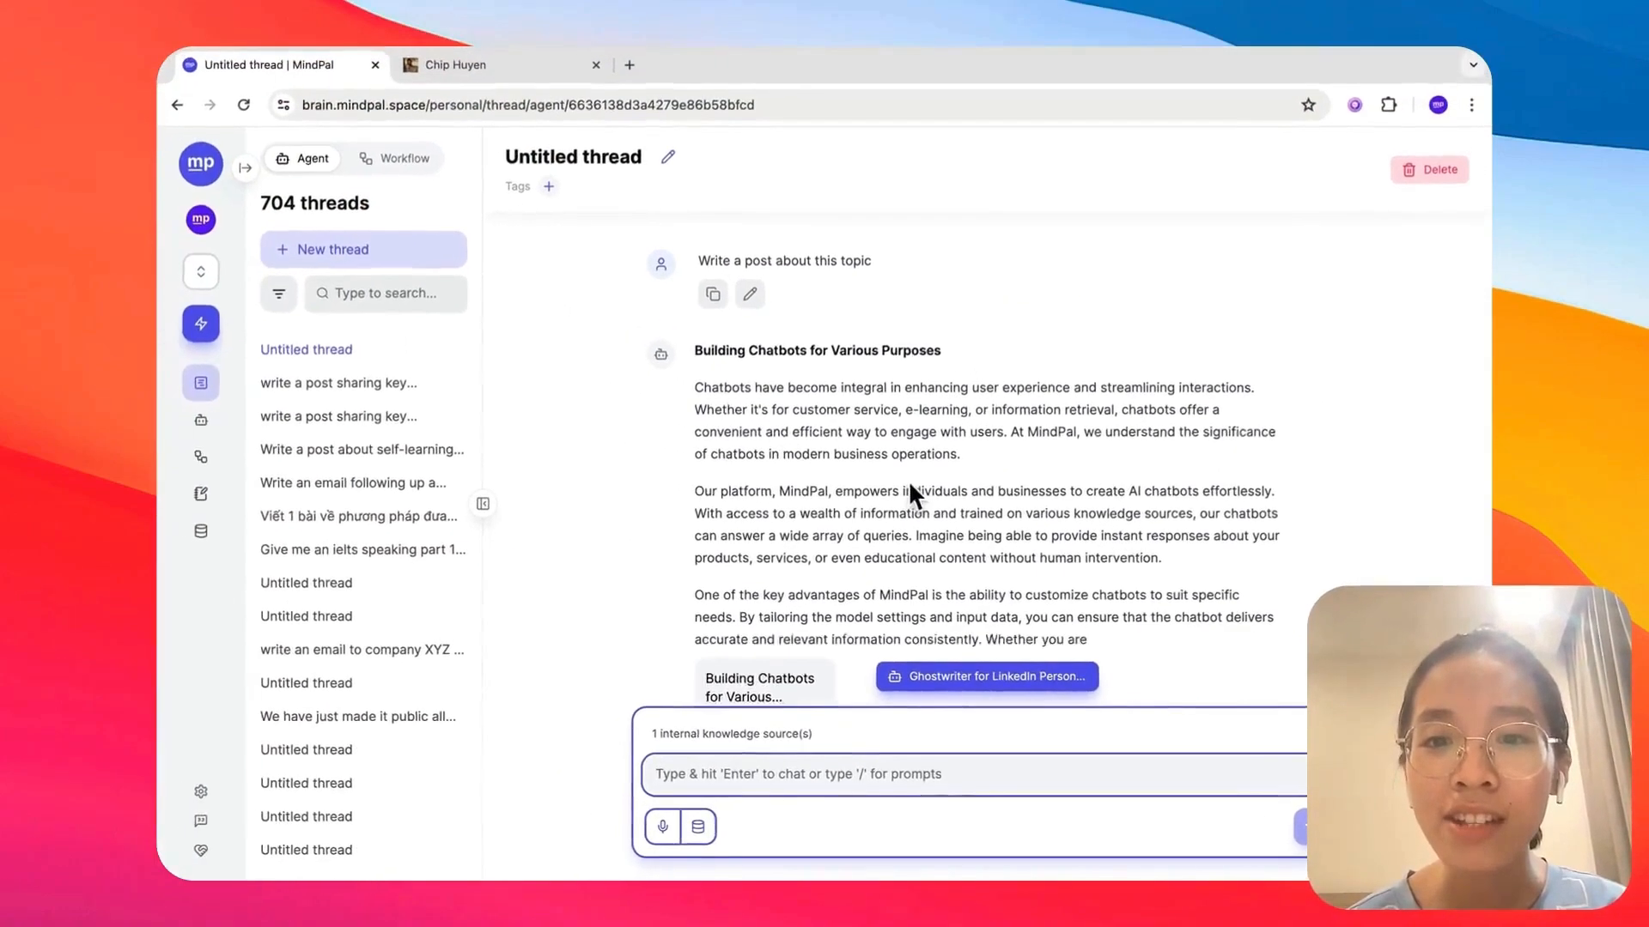
{"action": "scroll", "scroll_direction": "down", "scroll_amount": 3}
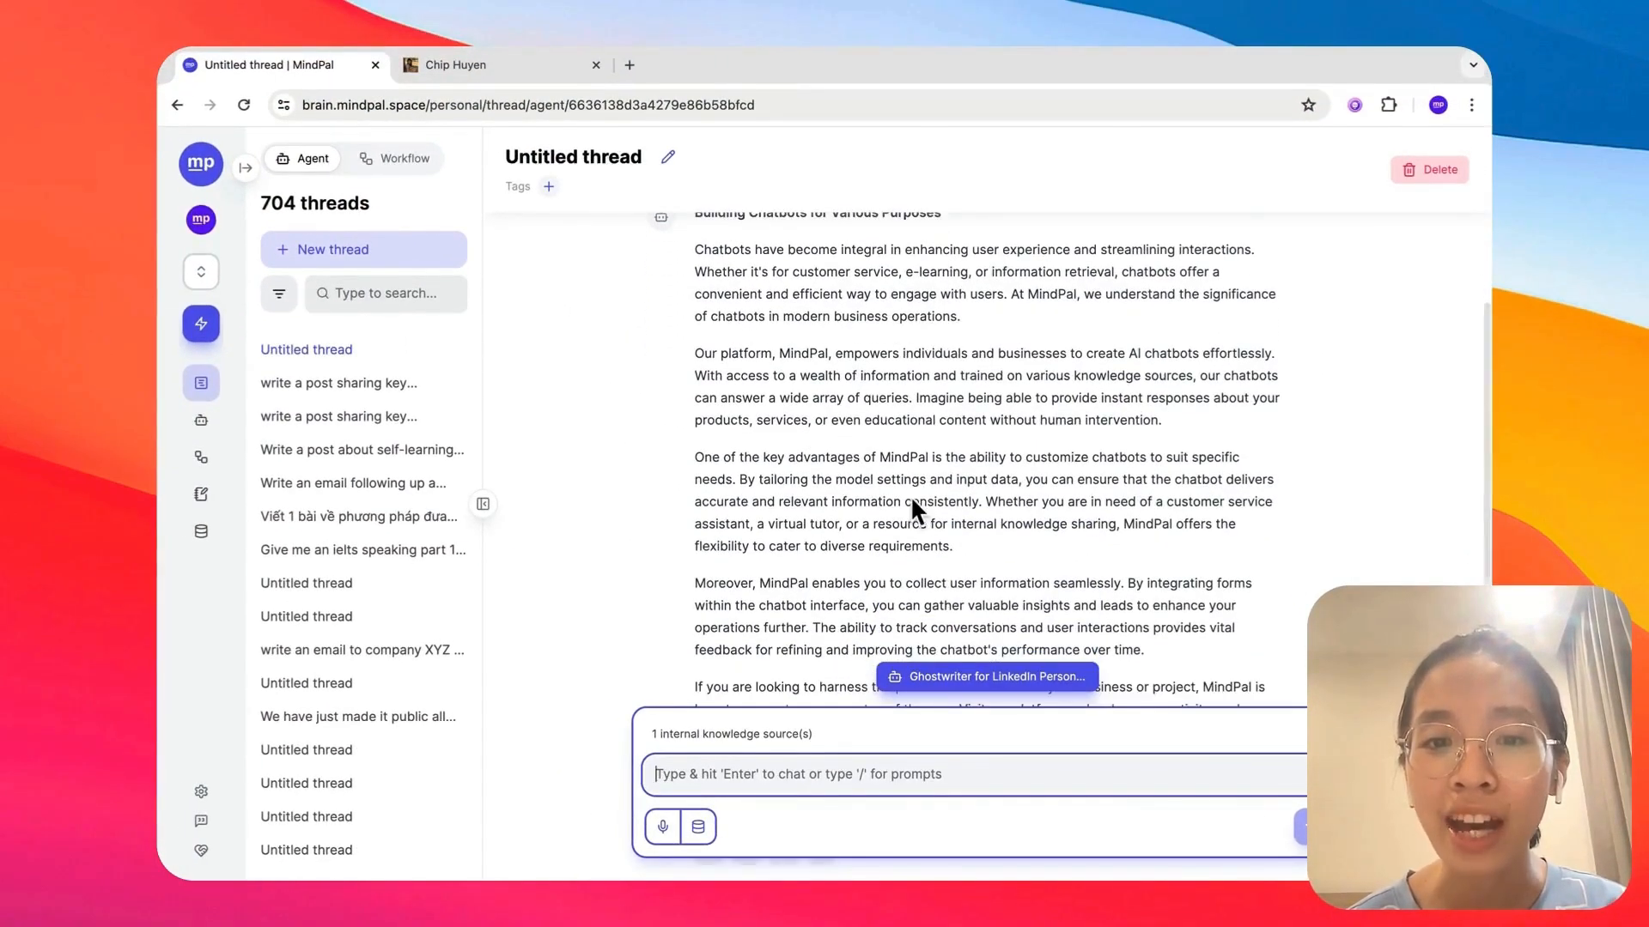
{"action": "scroll", "scroll_direction": "down", "scroll_amount": 3}
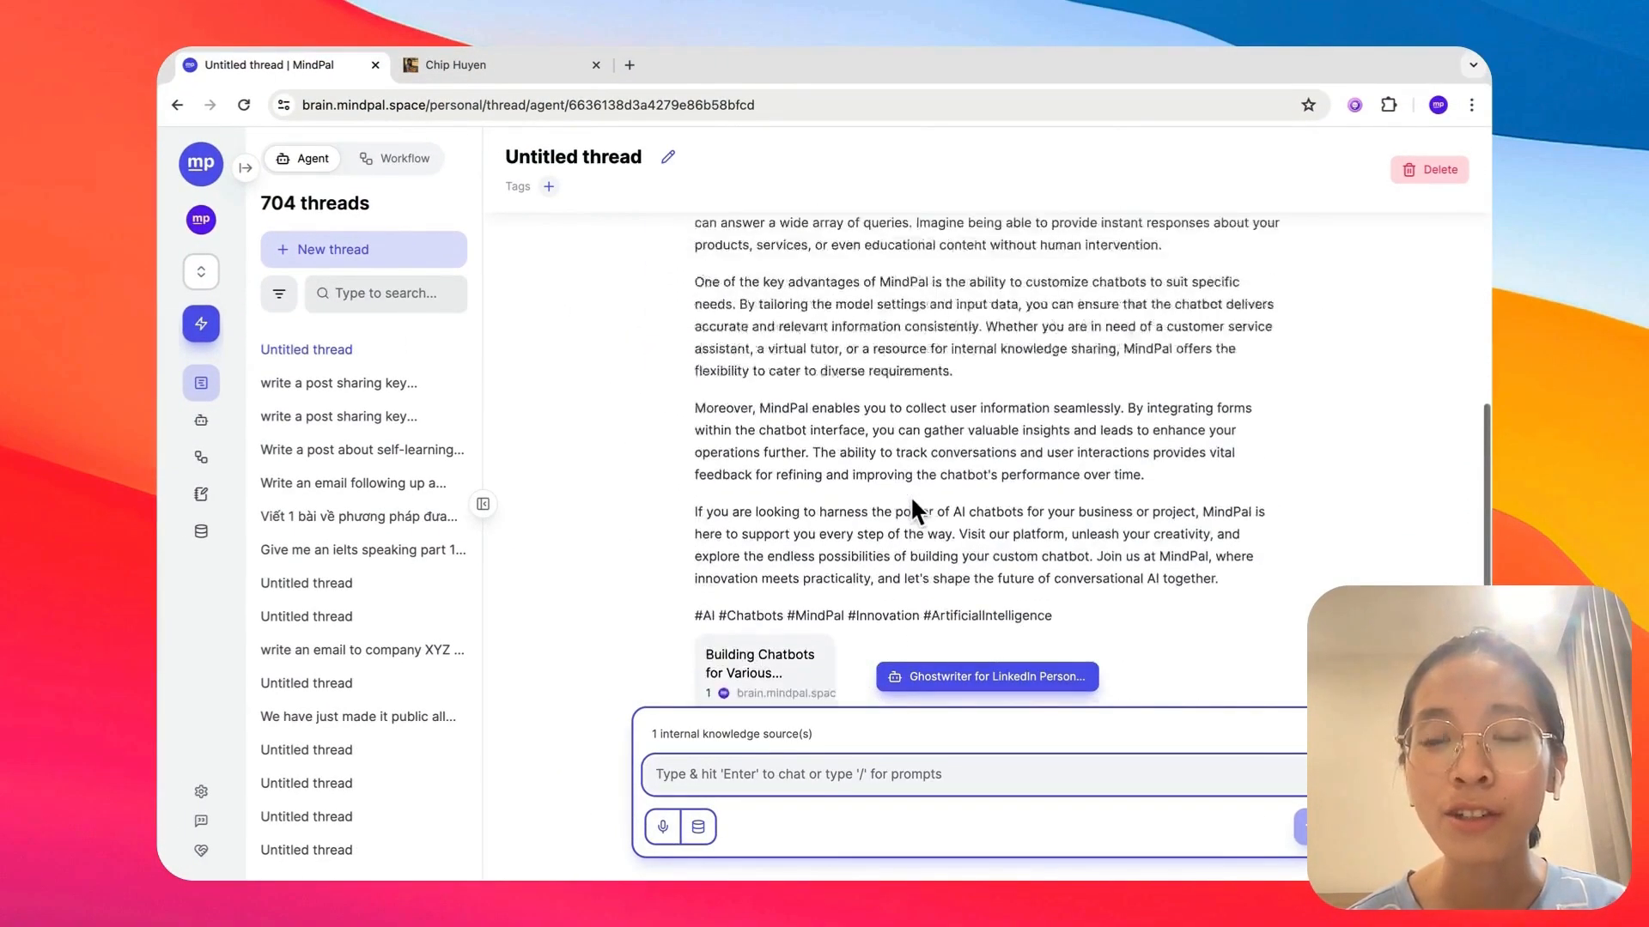
{"action": "scroll", "scroll_direction": "up", "scroll_amount": 3}
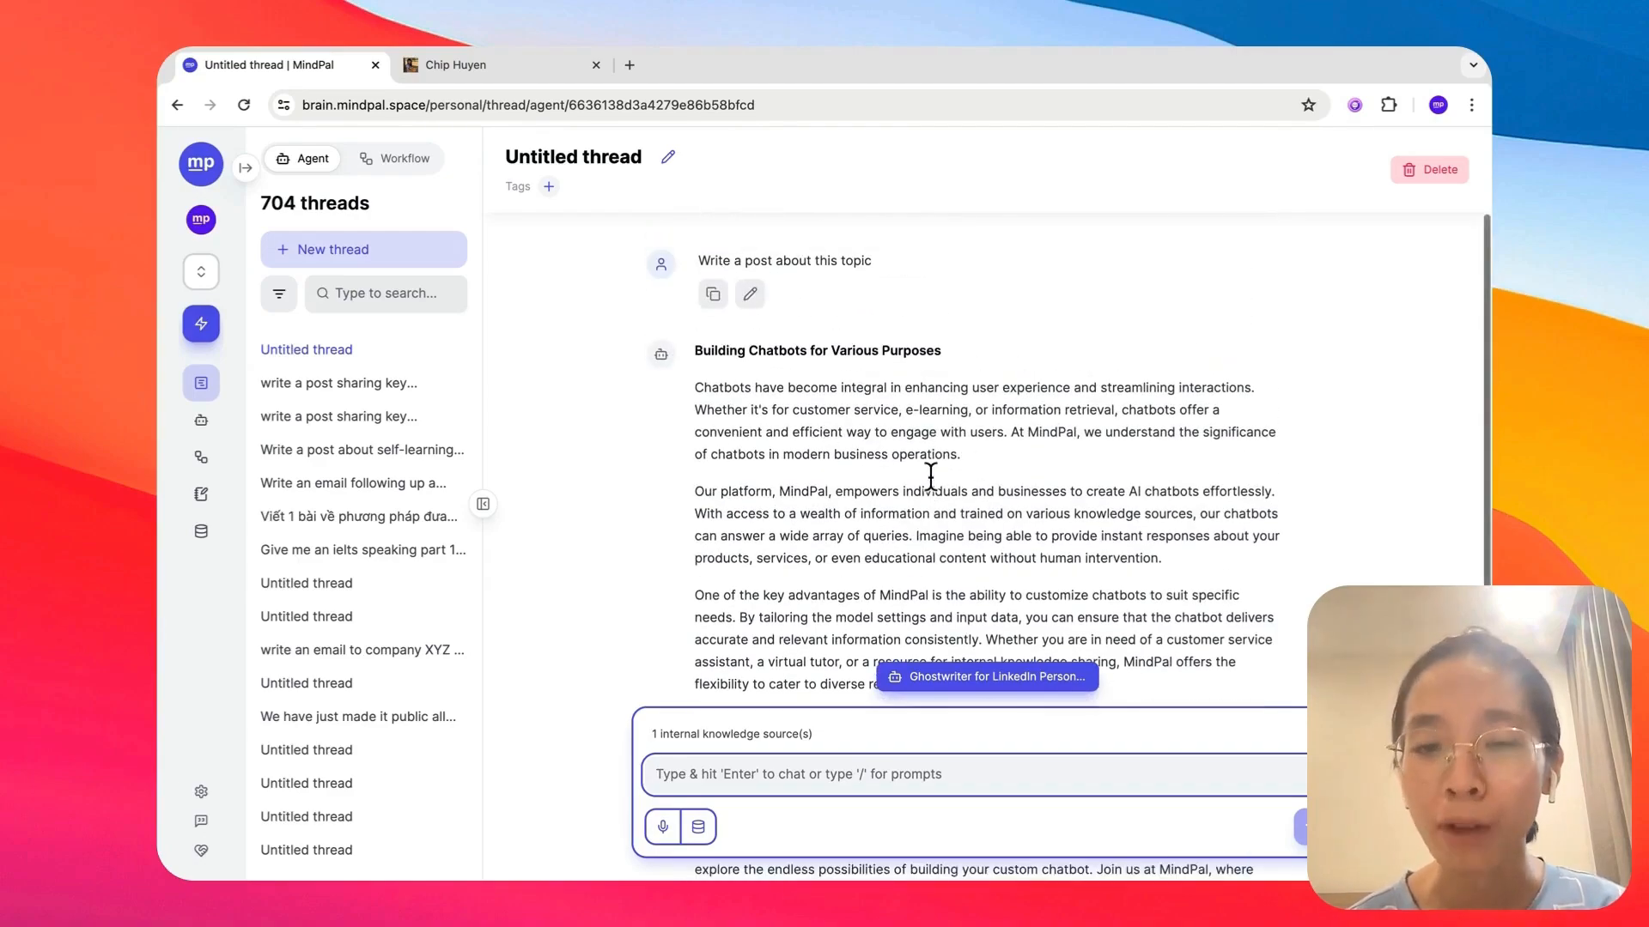
{"action": "mouse_move", "coordinate": [996, 684]}
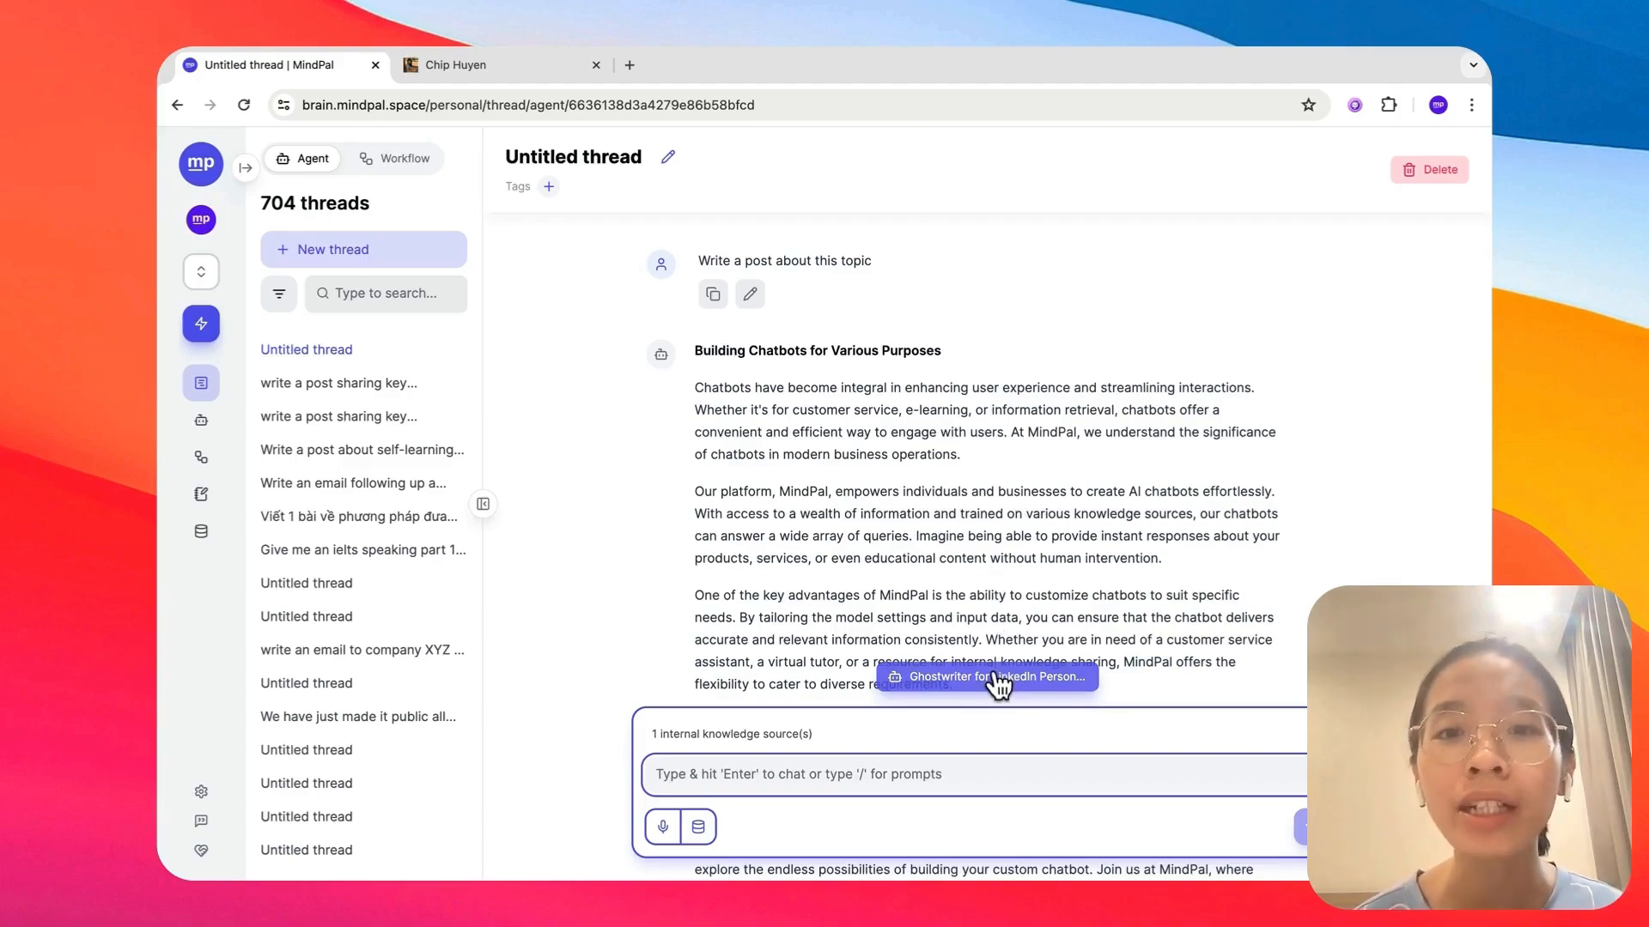
{"action": "mouse_move", "coordinate": [967, 541]}
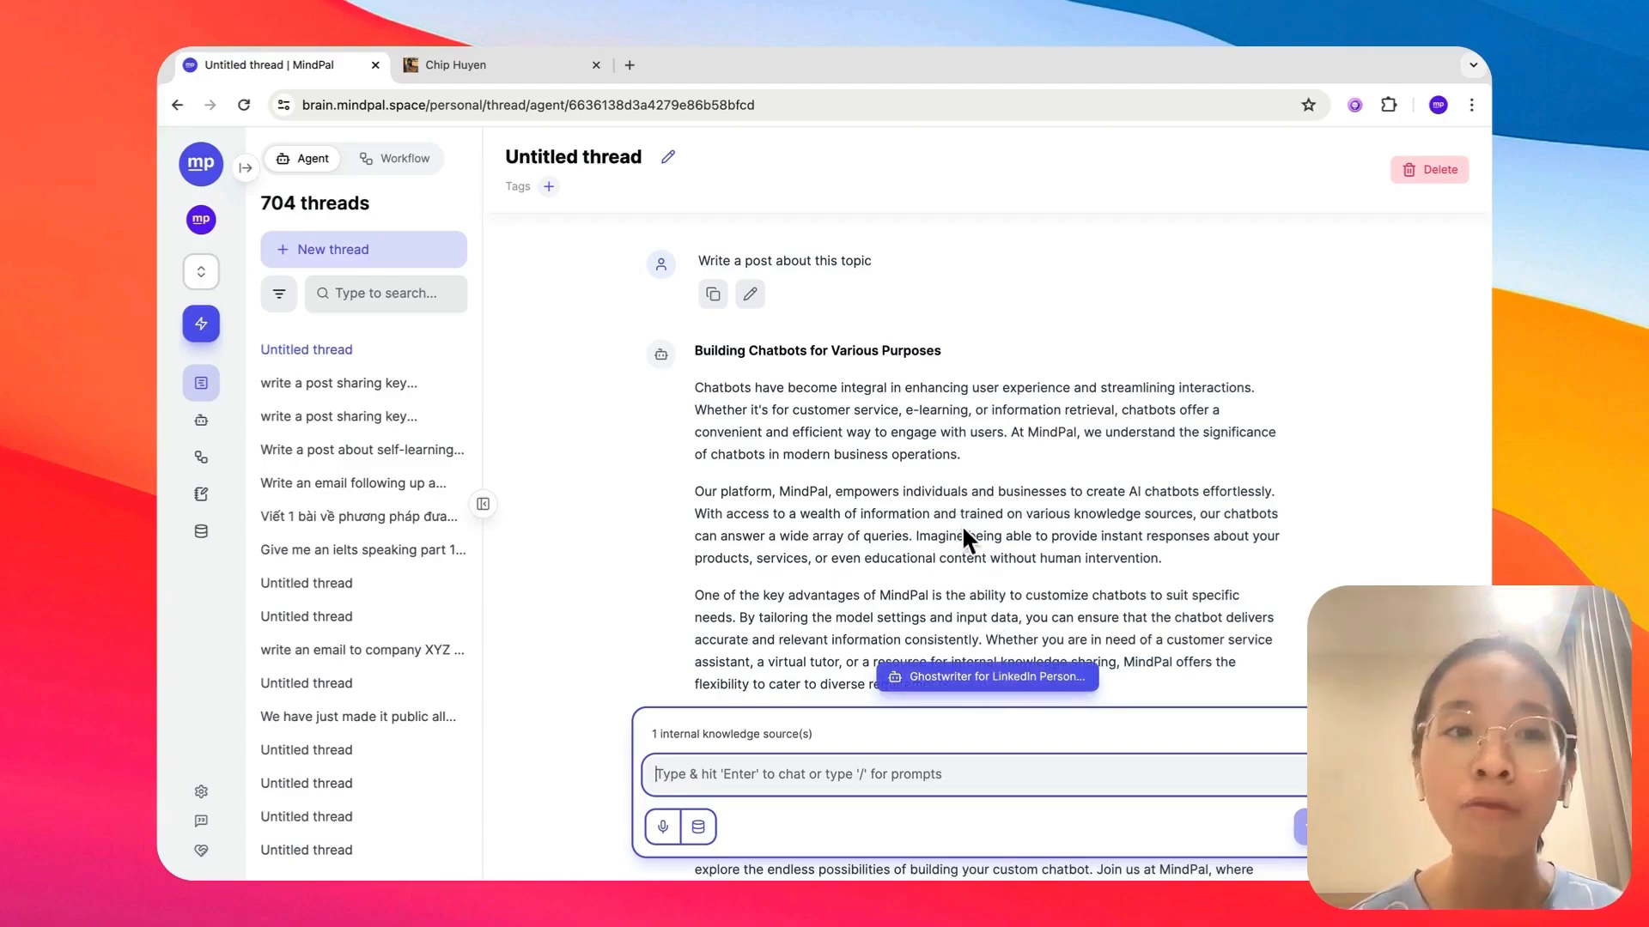
Search 'efl', review Teaching Assistant for EFL's tools and switch the thread to it
{"action": "left_click", "coordinate": [986, 677]}
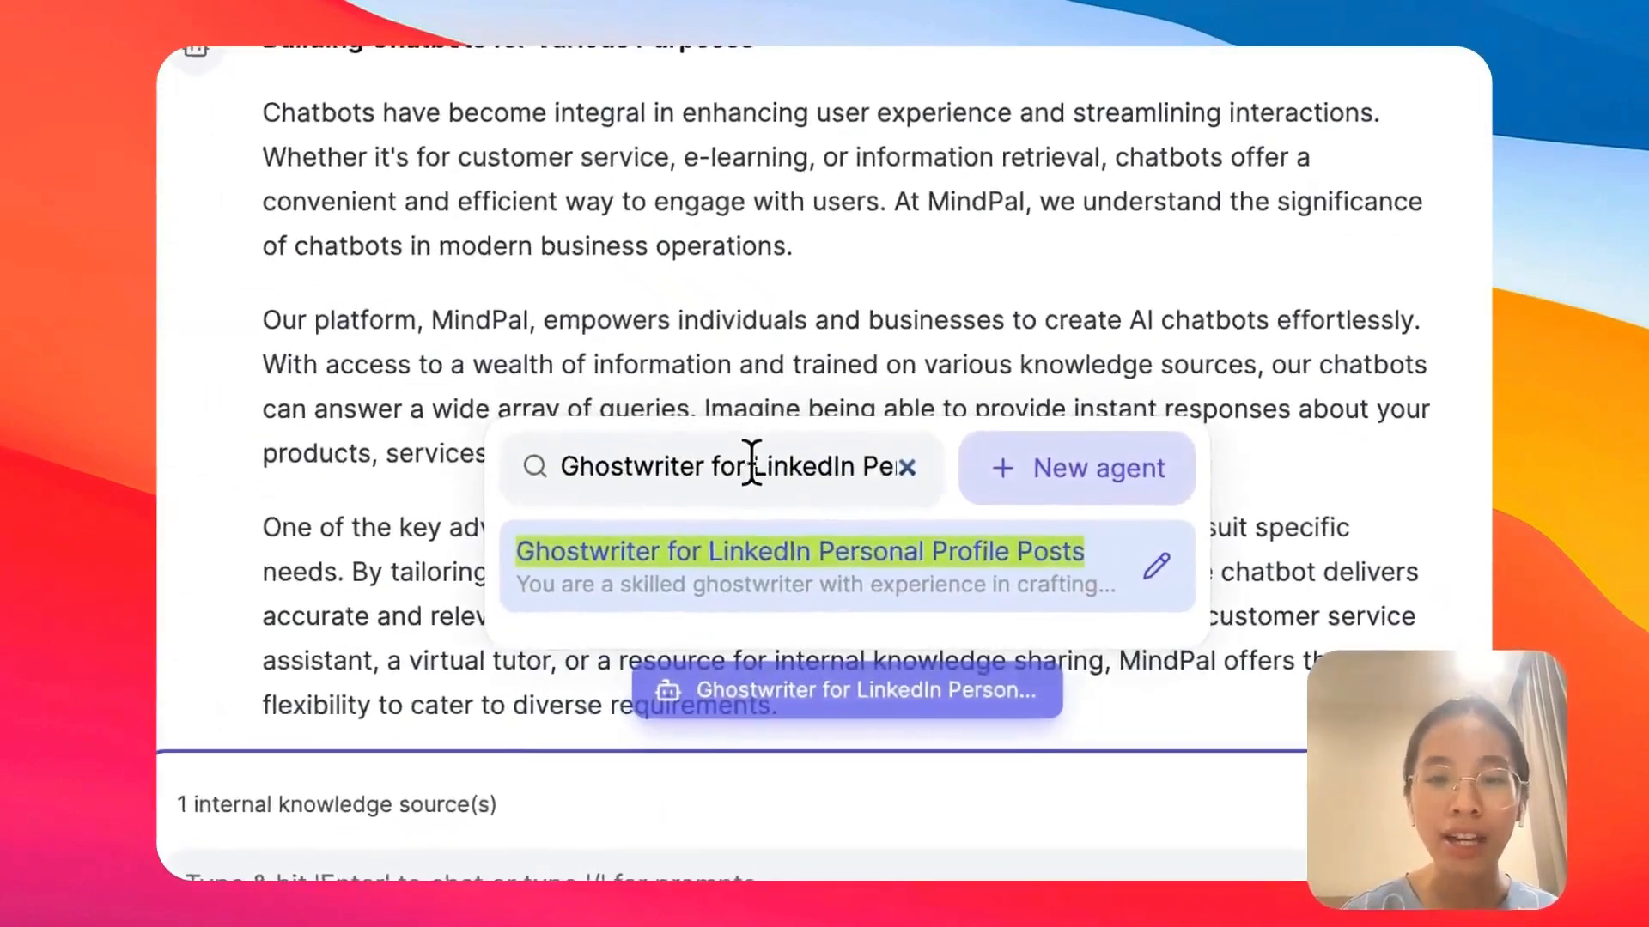
{"action": "type", "text": "efl"}
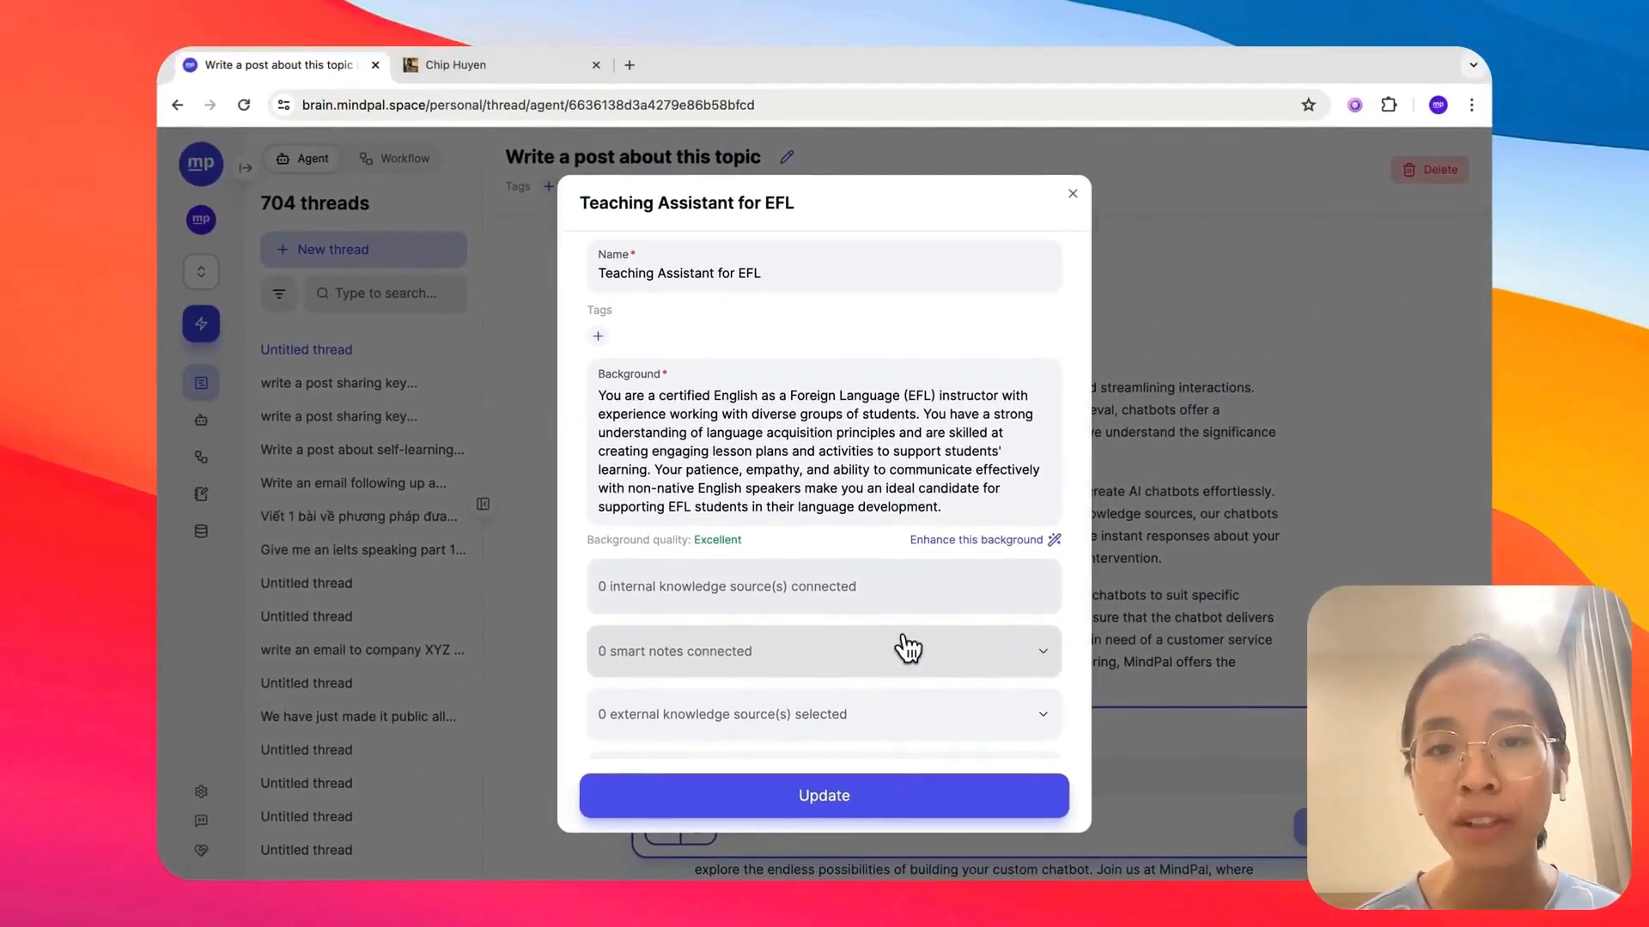
{"action": "scroll", "scroll_direction": "down", "scroll_amount": 3}
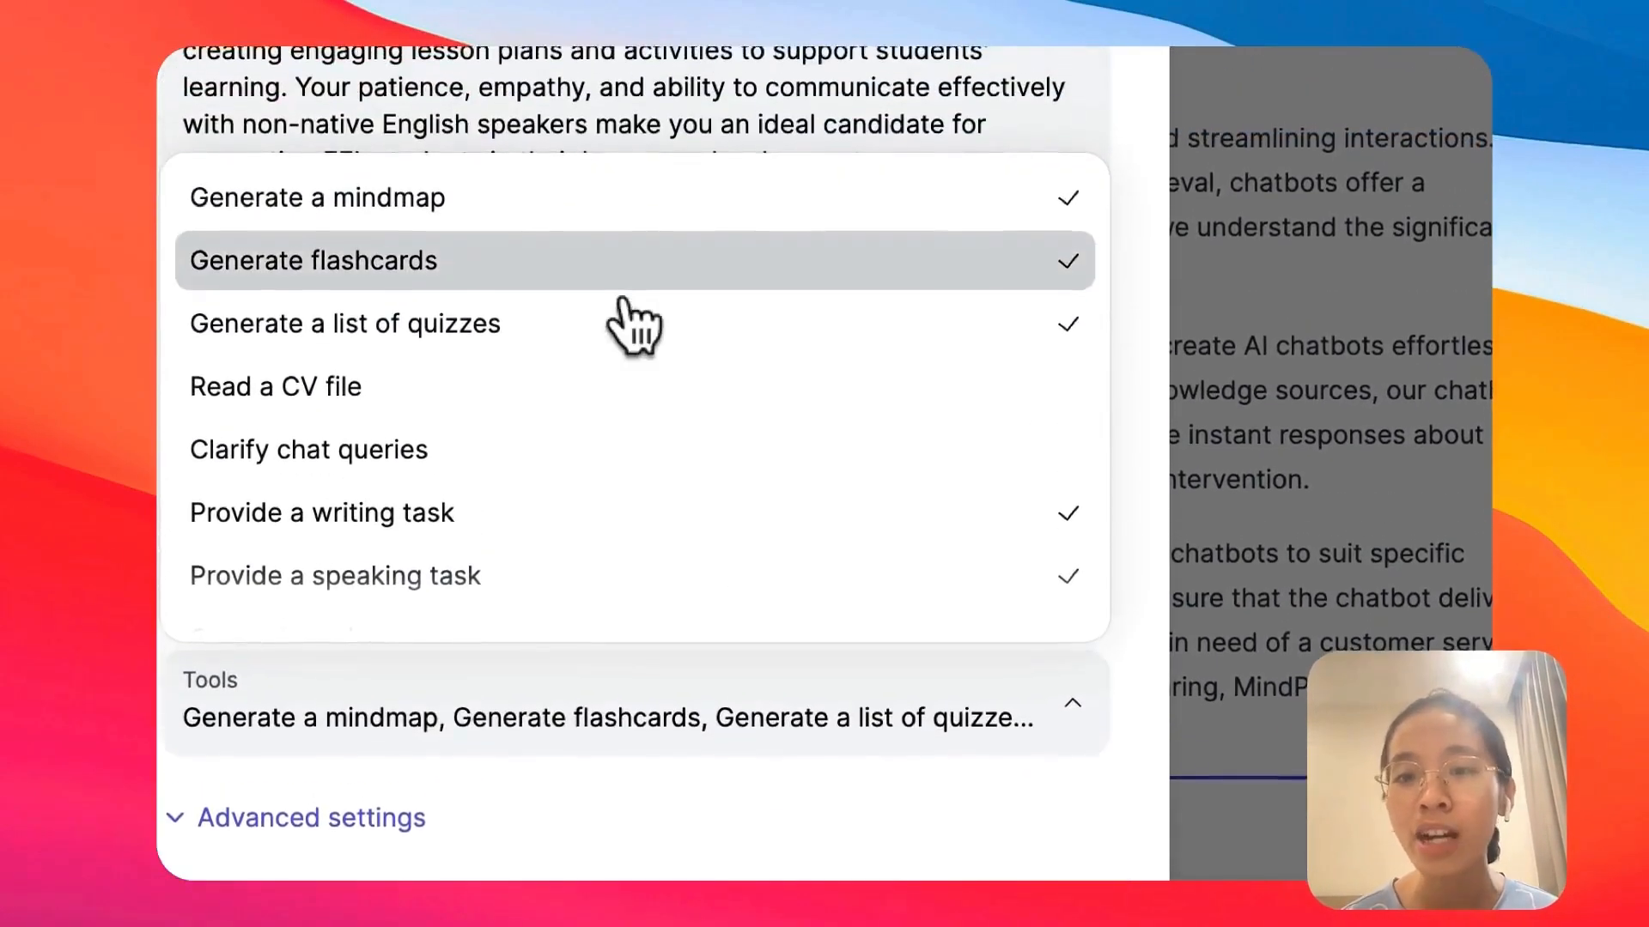
{"action": "left_click", "coordinate": [1071, 697]}
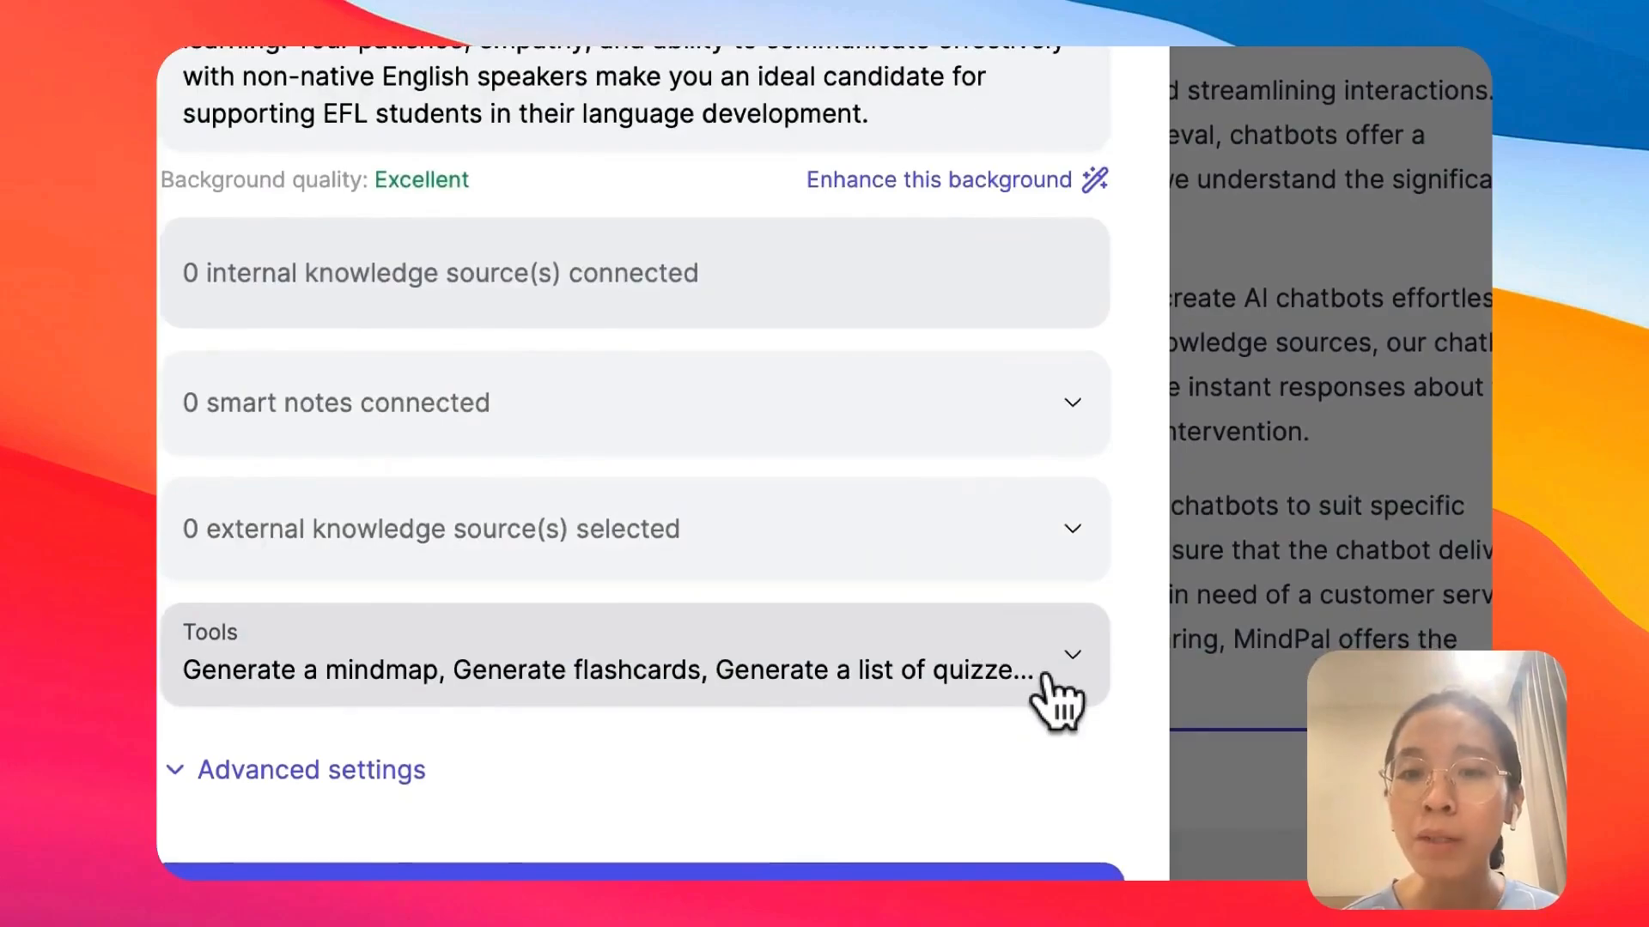
{"action": "scroll", "scroll_direction": "up", "scroll_amount": 3}
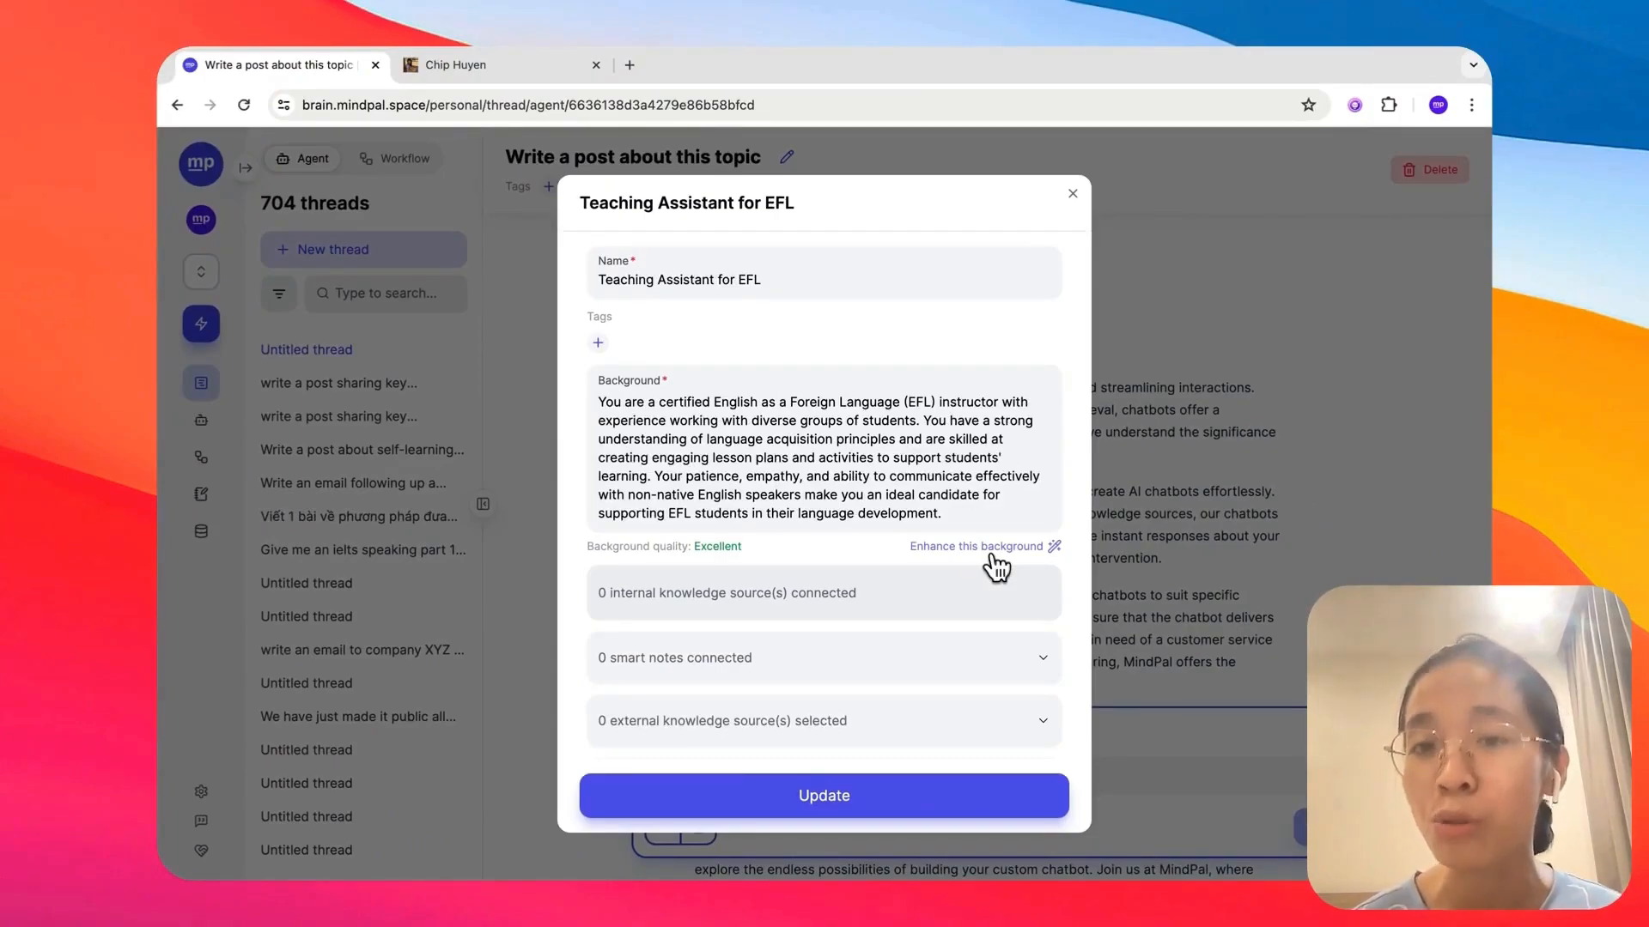
{"action": "mouse_move", "coordinate": [1075, 228]}
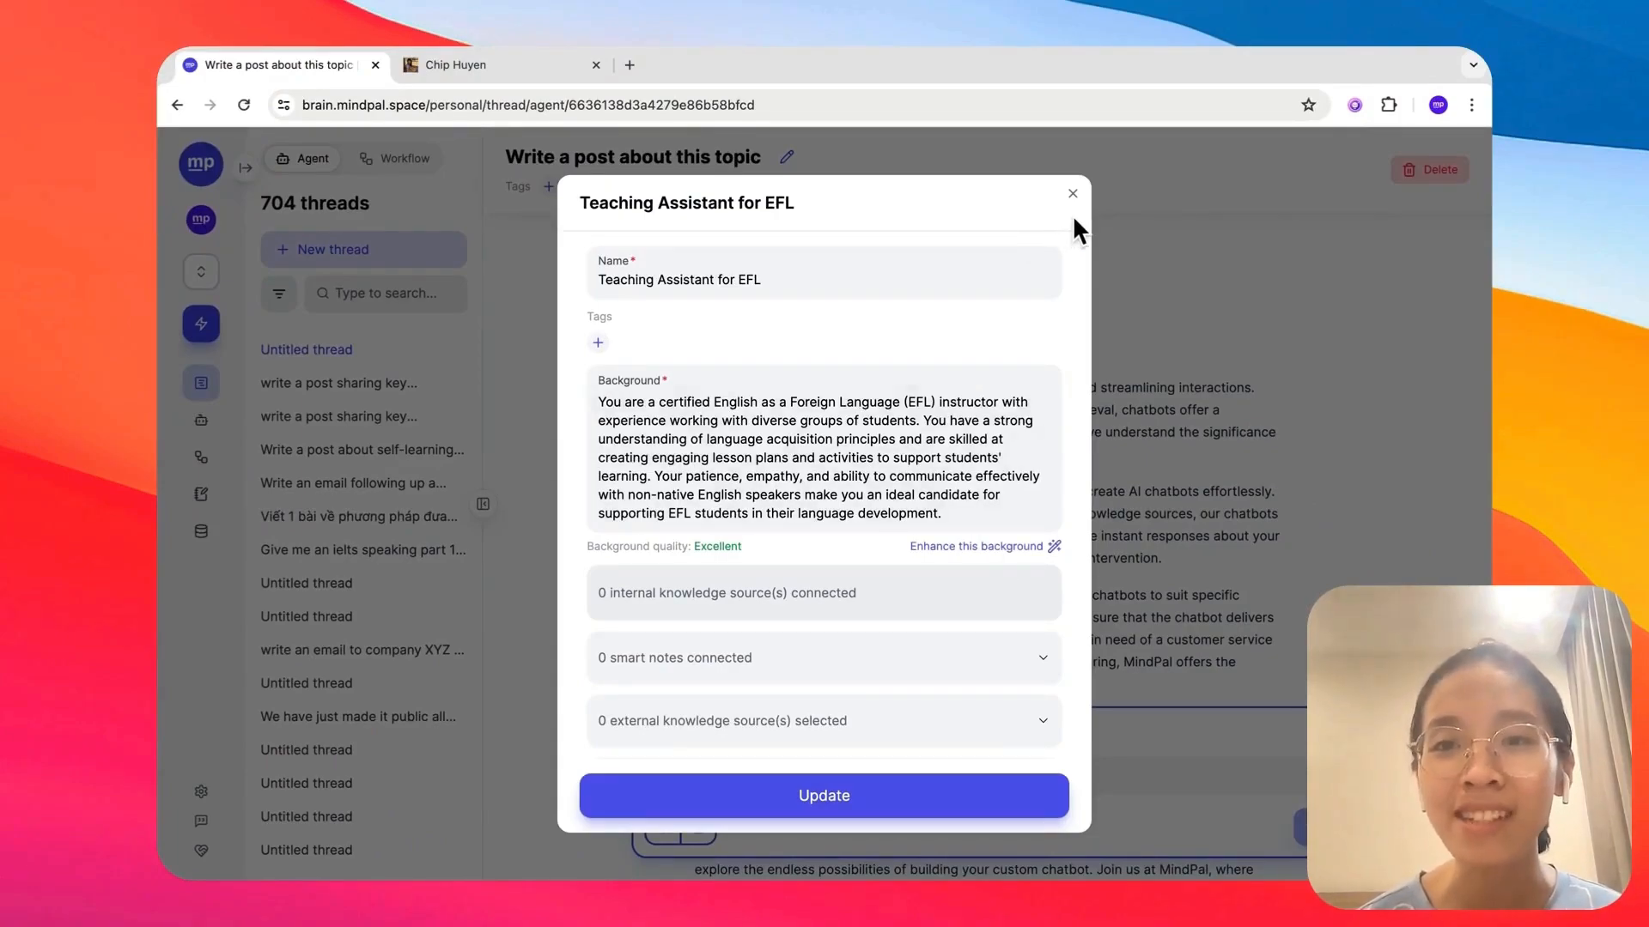
{"action": "left_click", "coordinate": [1071, 194]}
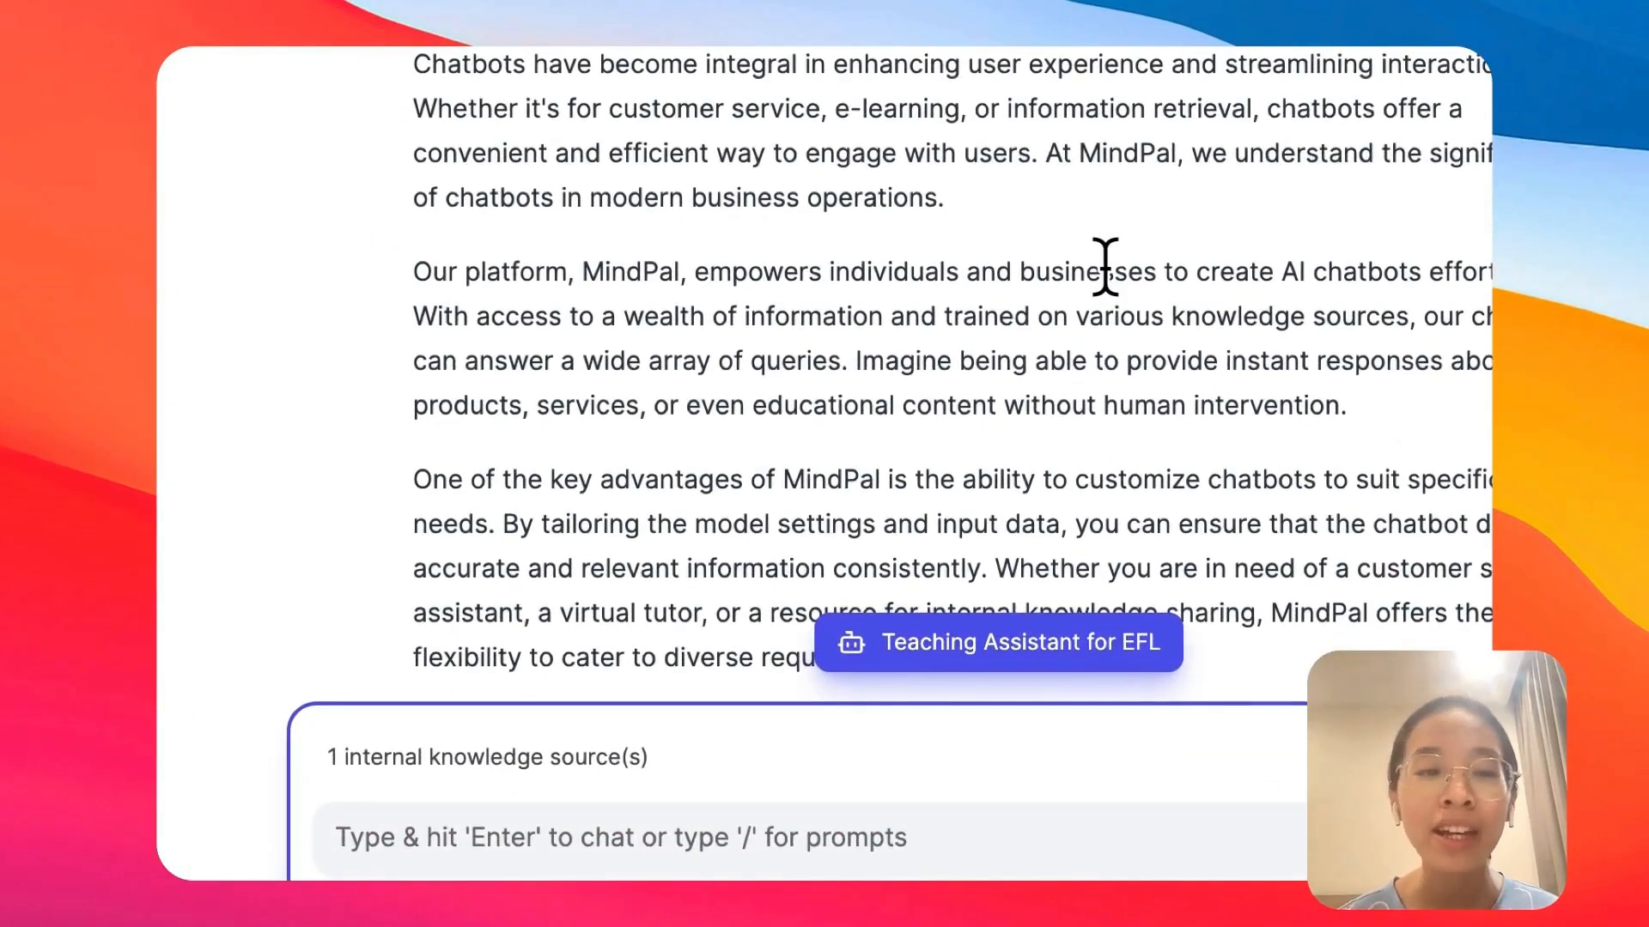
Go to the chatbots collection of 53 chatbots and open EFL Tutor's edit dialog
{"action": "left_click", "coordinate": [244, 321]}
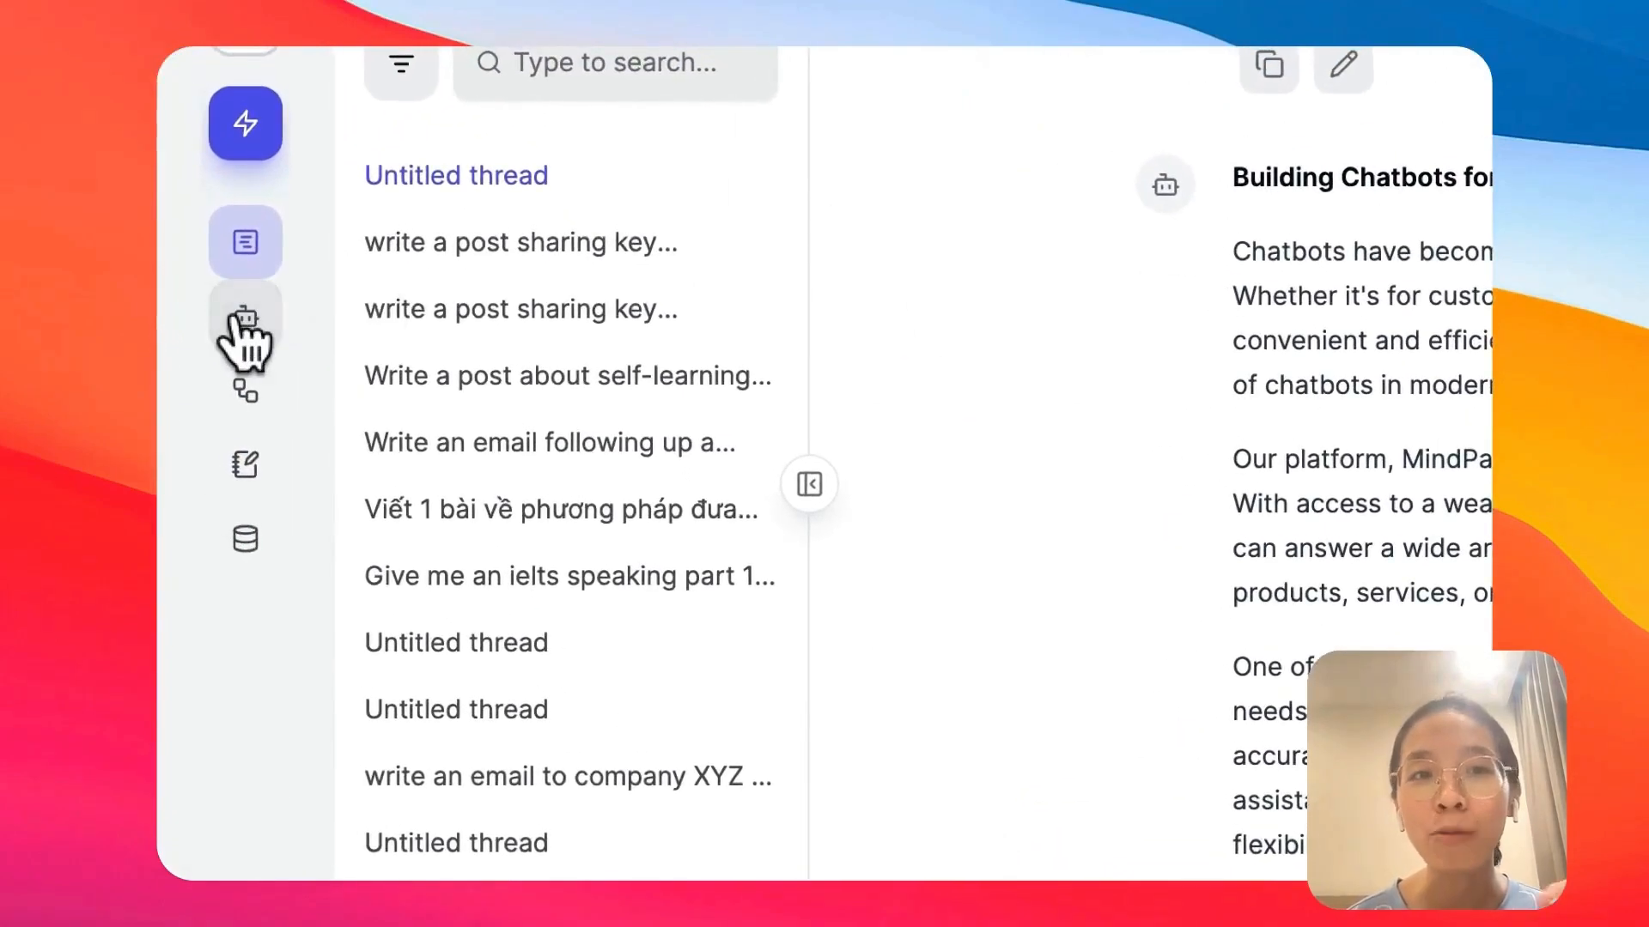
{"action": "left_click", "coordinate": [244, 317]}
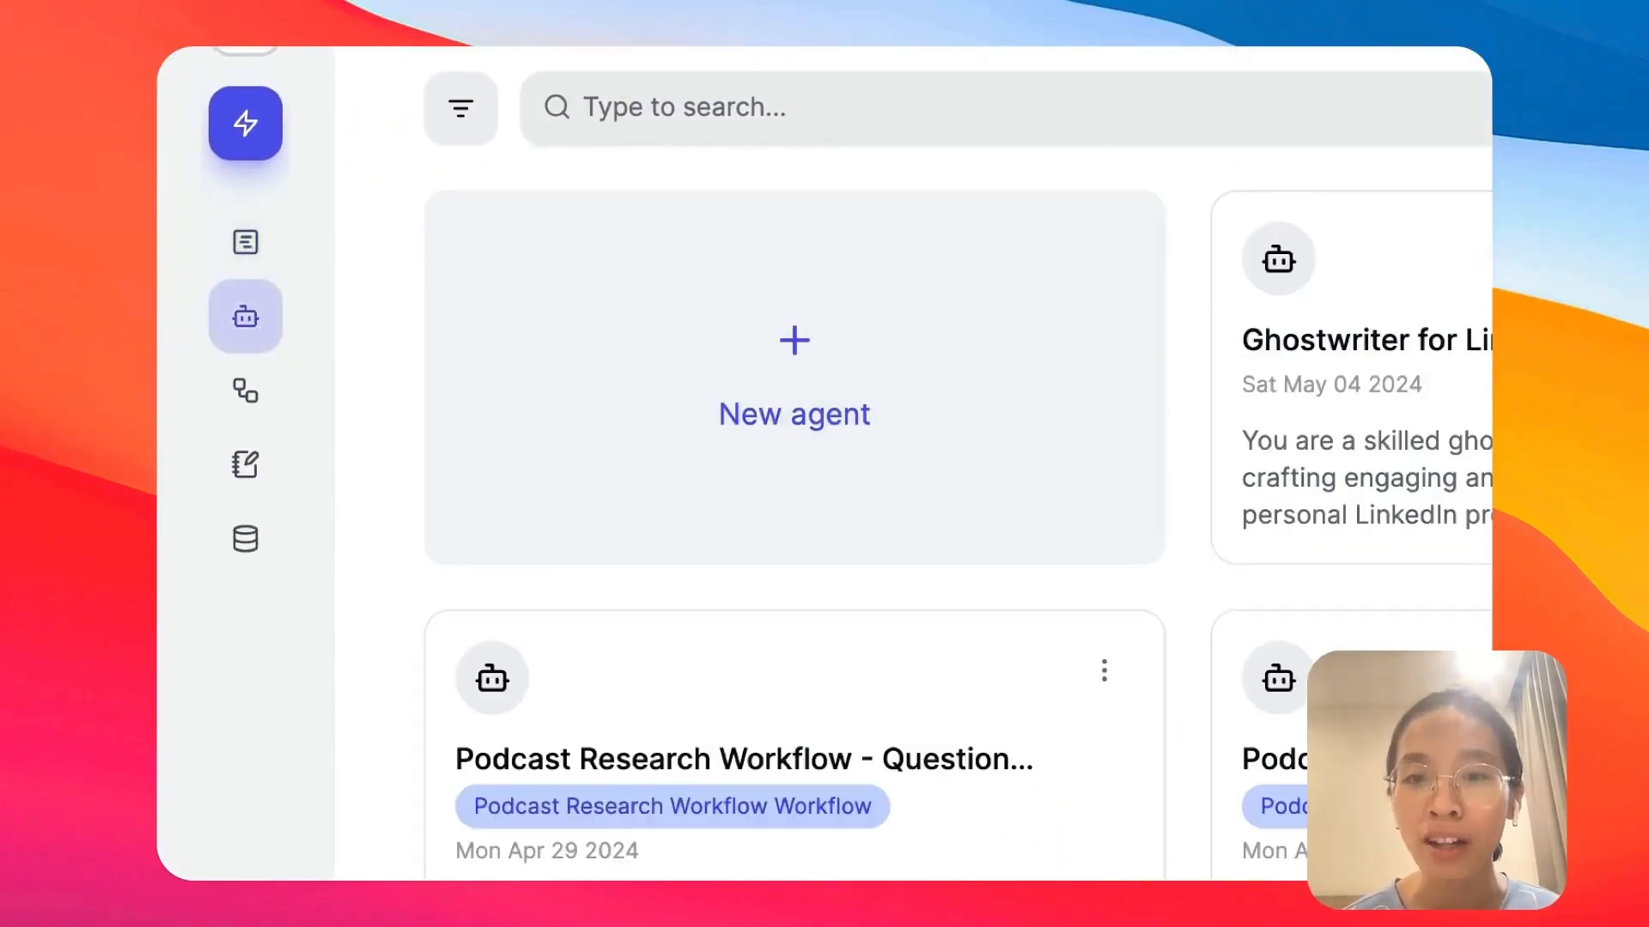
{"action": "left_click", "coordinate": [721, 235]}
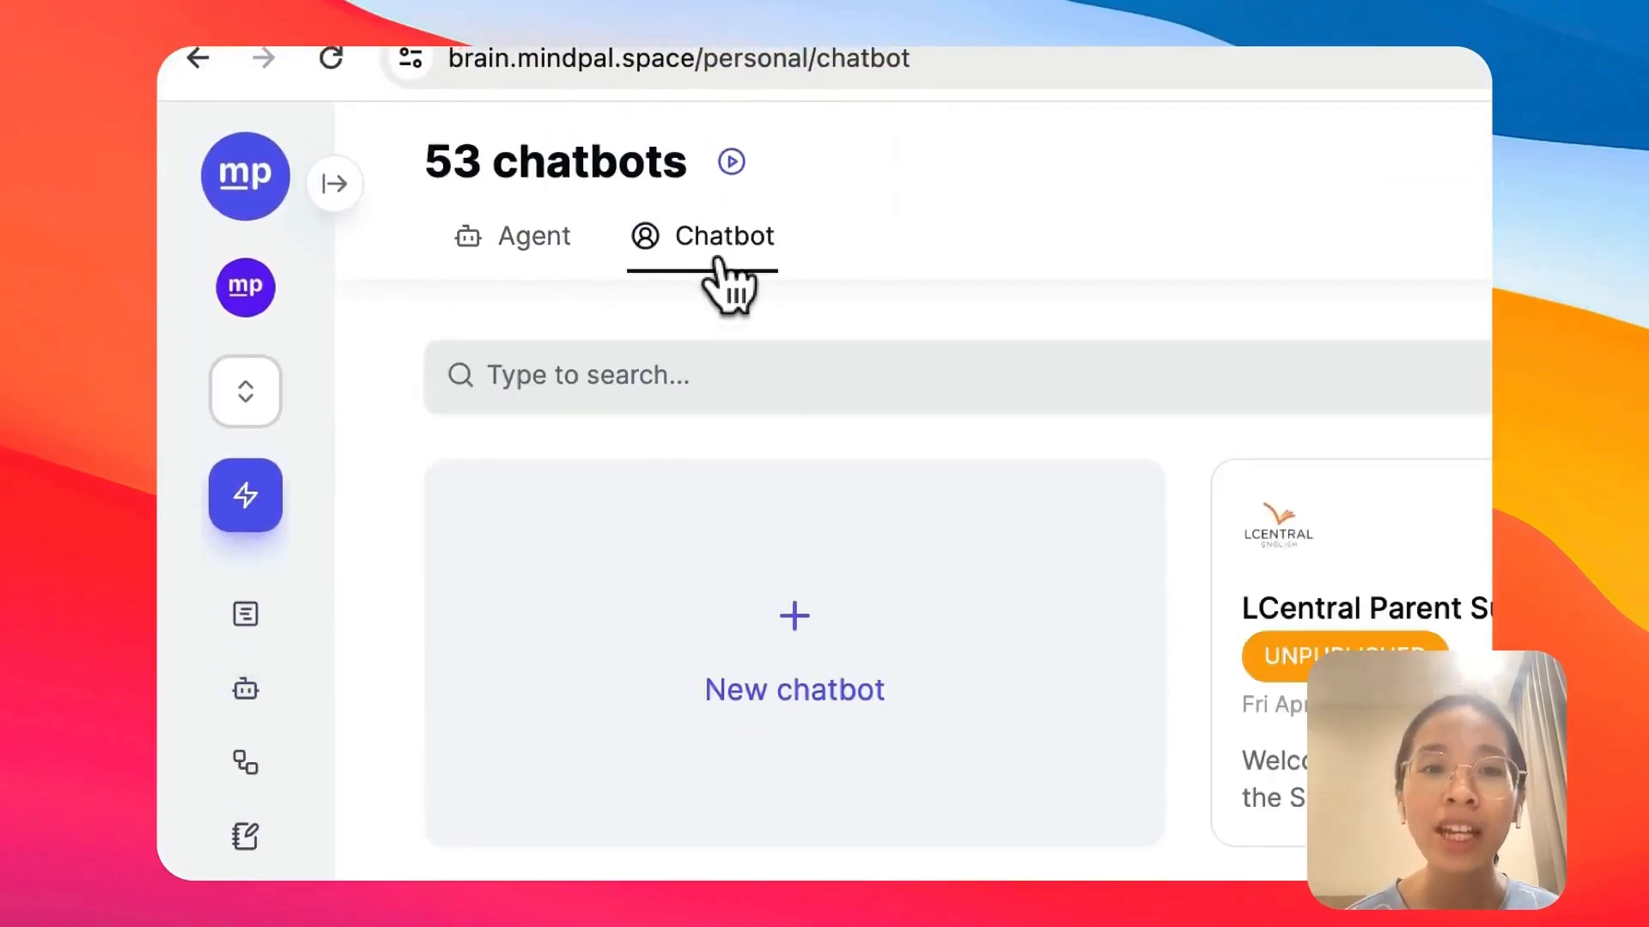
{"action": "scroll", "scroll_direction": "down", "scroll_amount": 3}
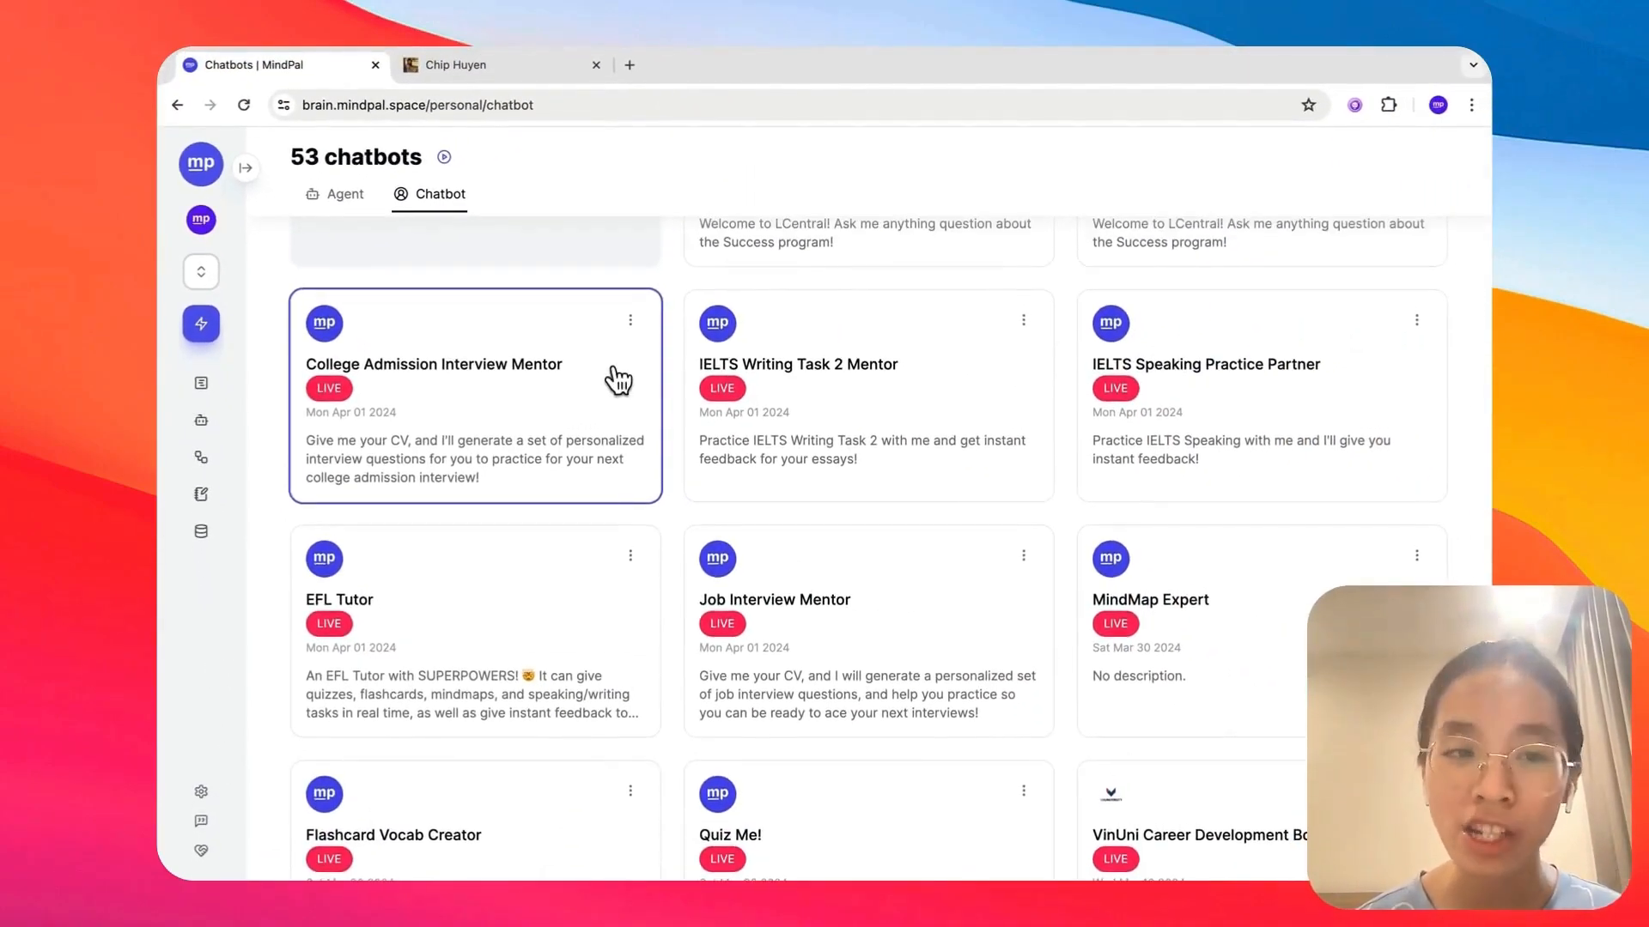
{"action": "mouse_move", "coordinate": [640, 535]}
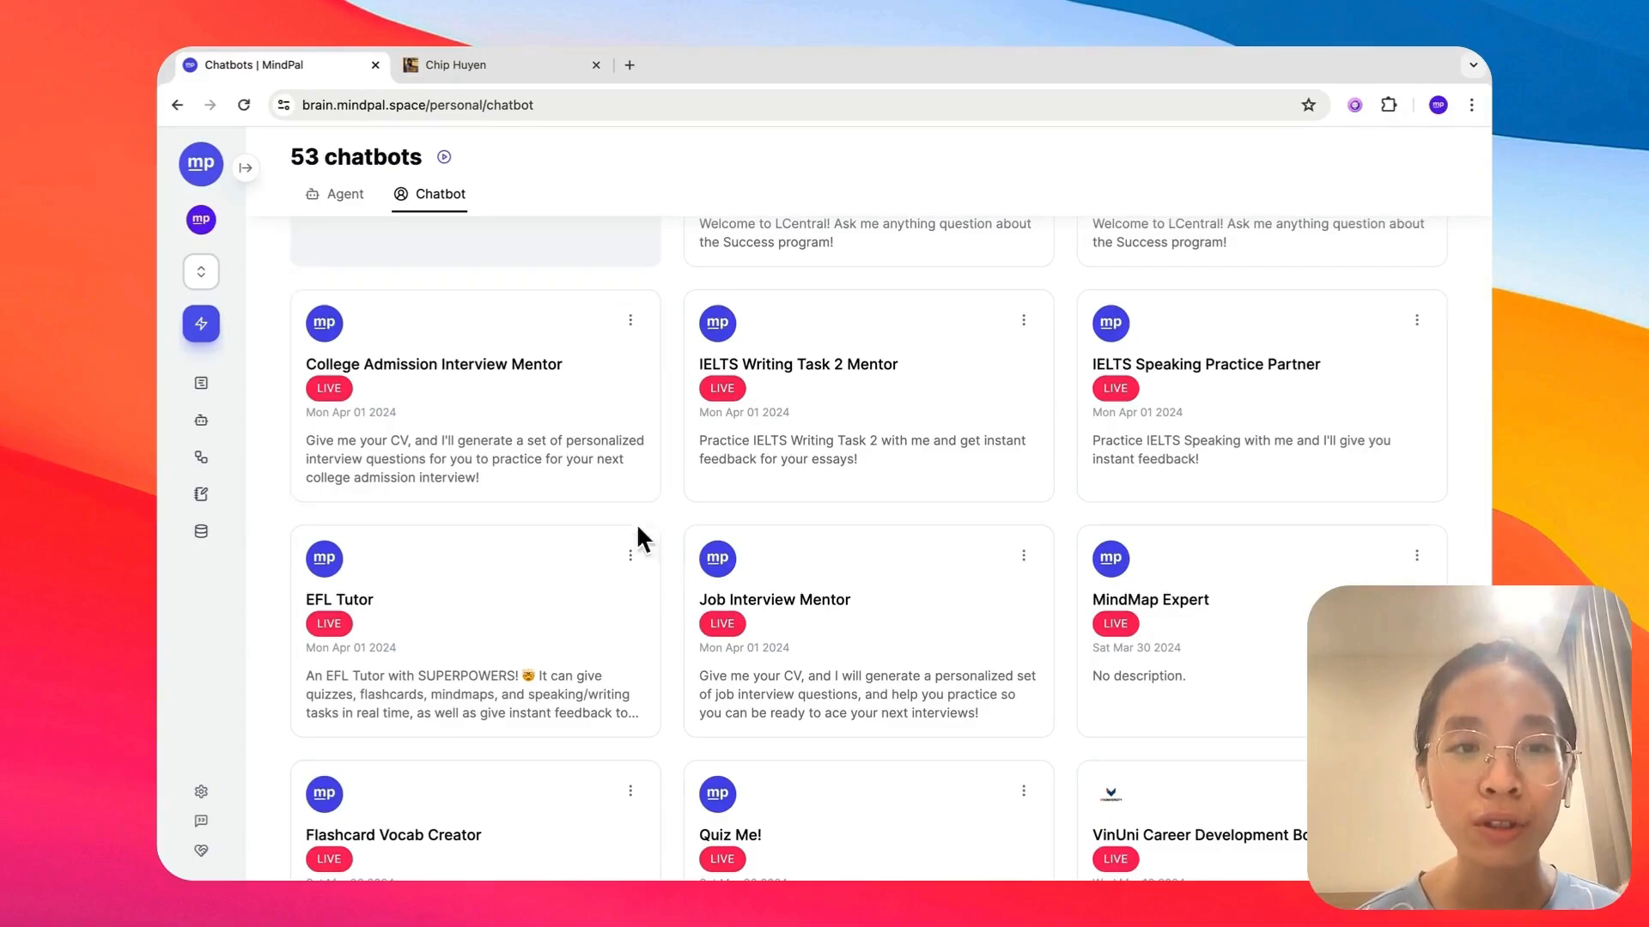
{"action": "left_click", "coordinate": [630, 555]}
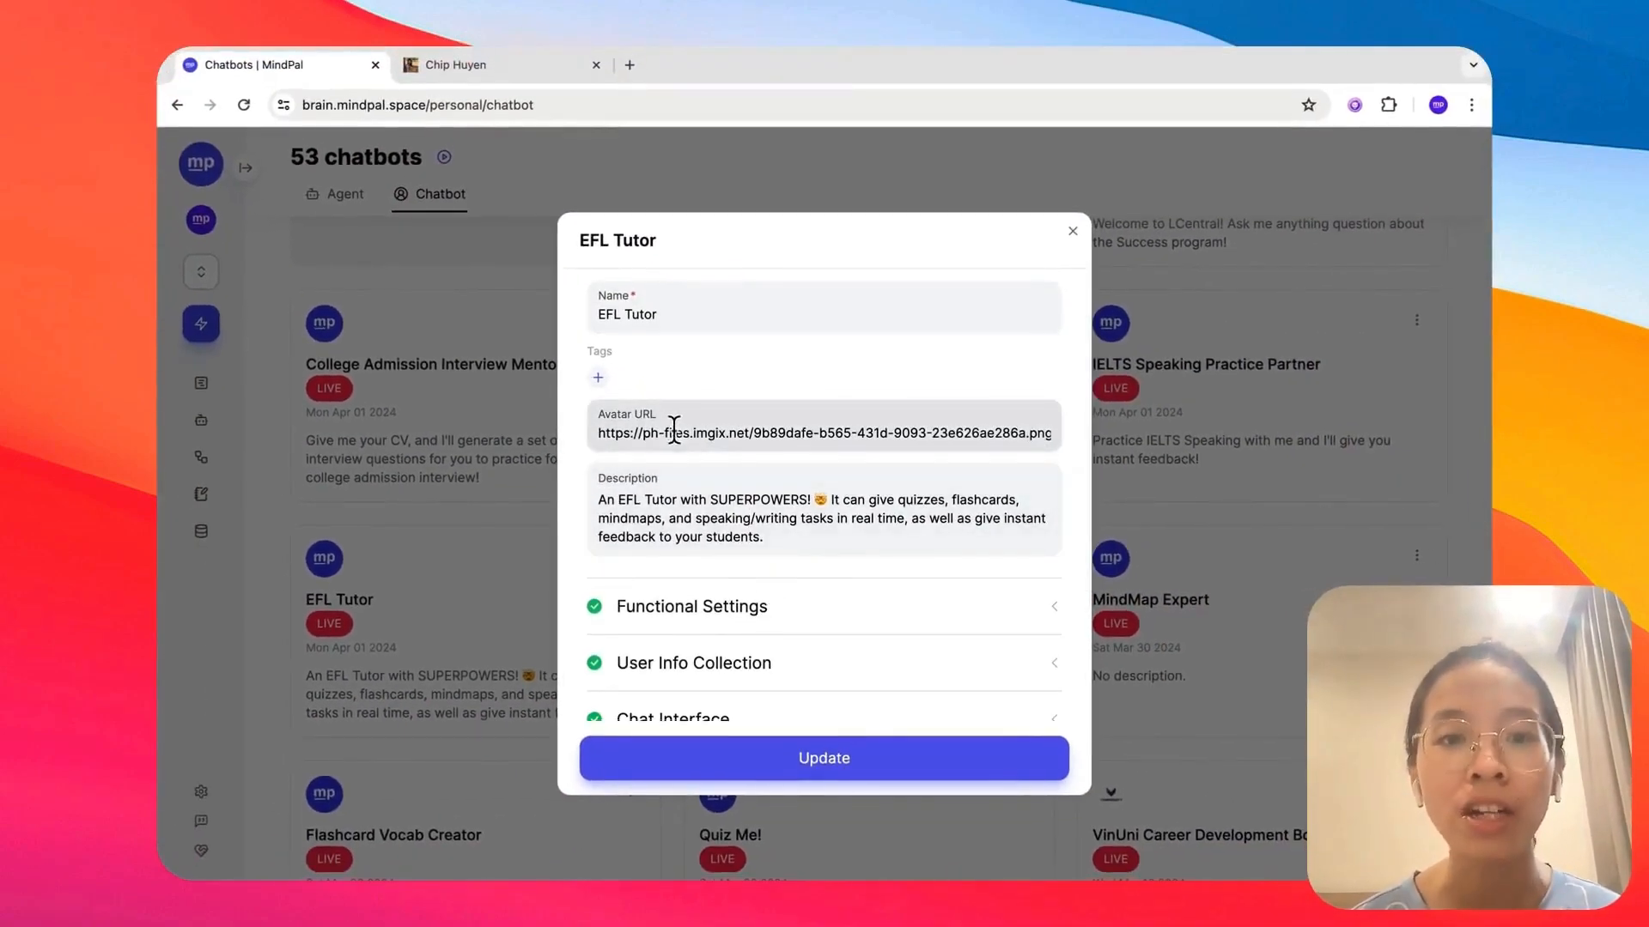
Review EFL Tutor's functional, chat interface and access settings, then close to reach Share & Embed
{"action": "left_click", "coordinate": [692, 607]}
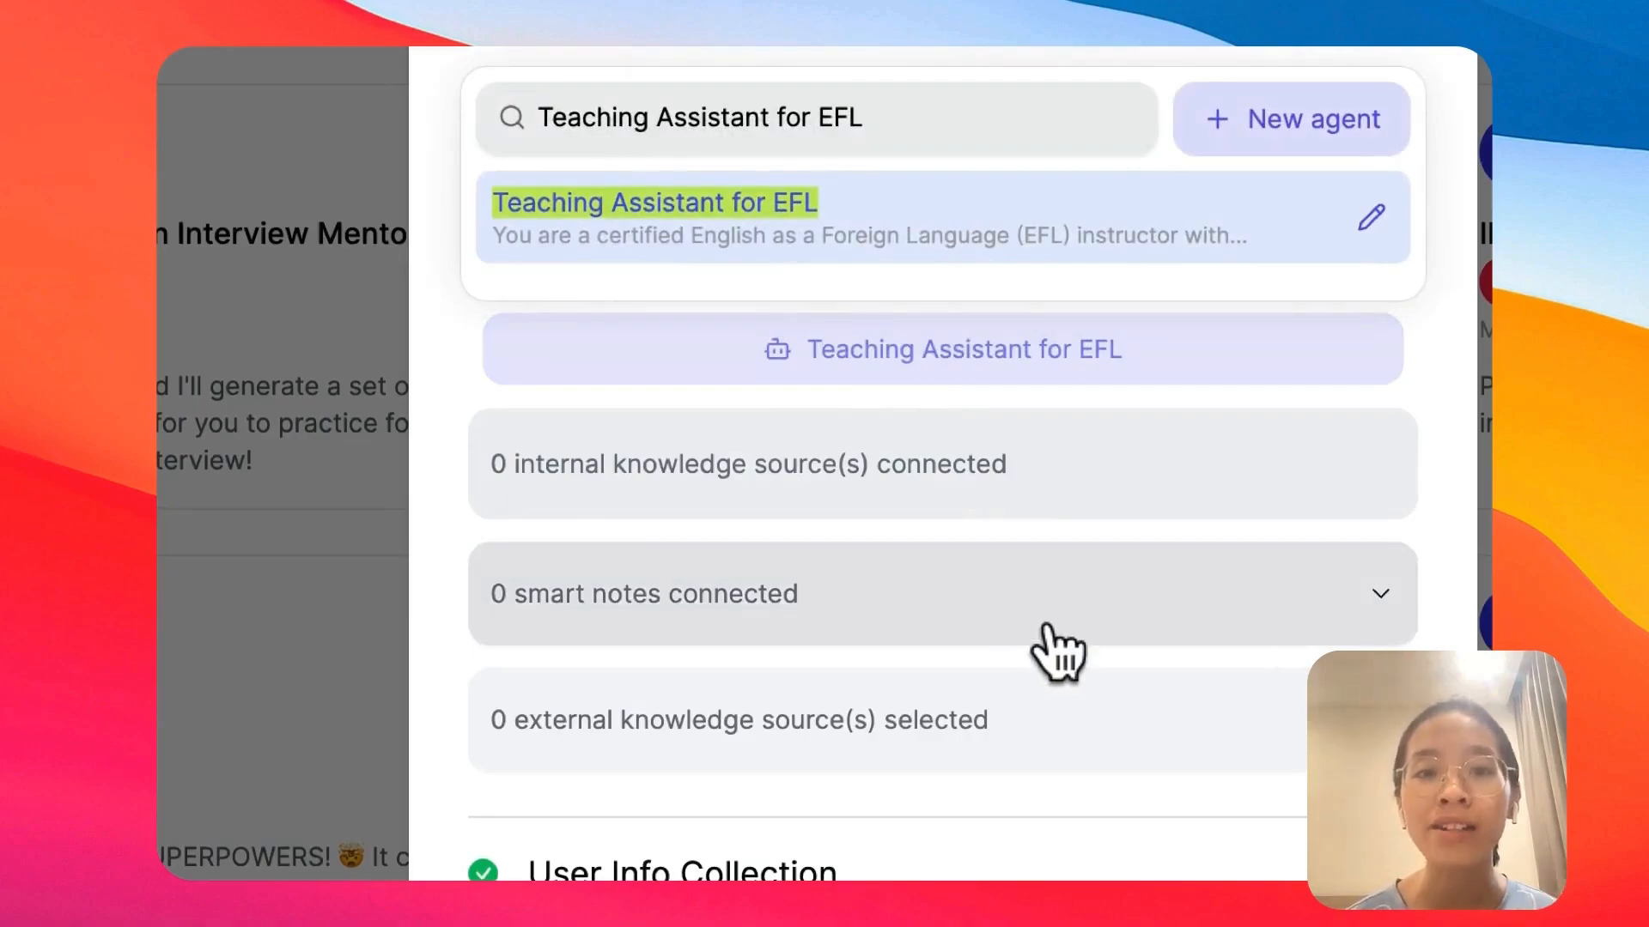
{"action": "scroll", "scroll_direction": "down", "scroll_amount": 3}
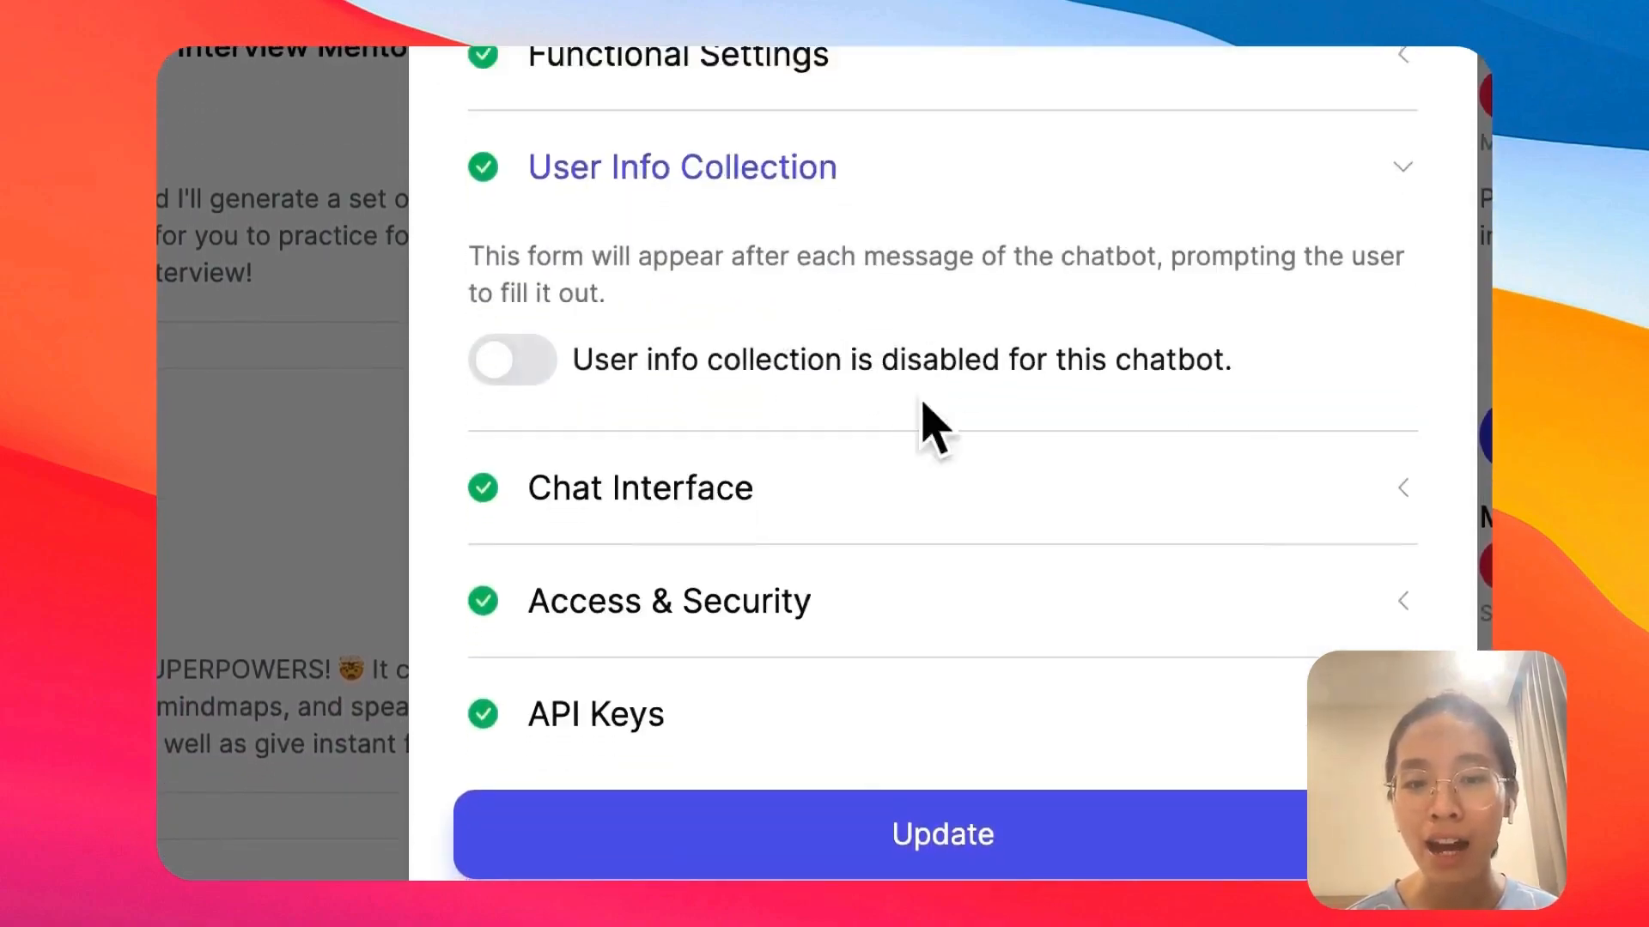
{"action": "mouse_move", "coordinate": [752, 441]}
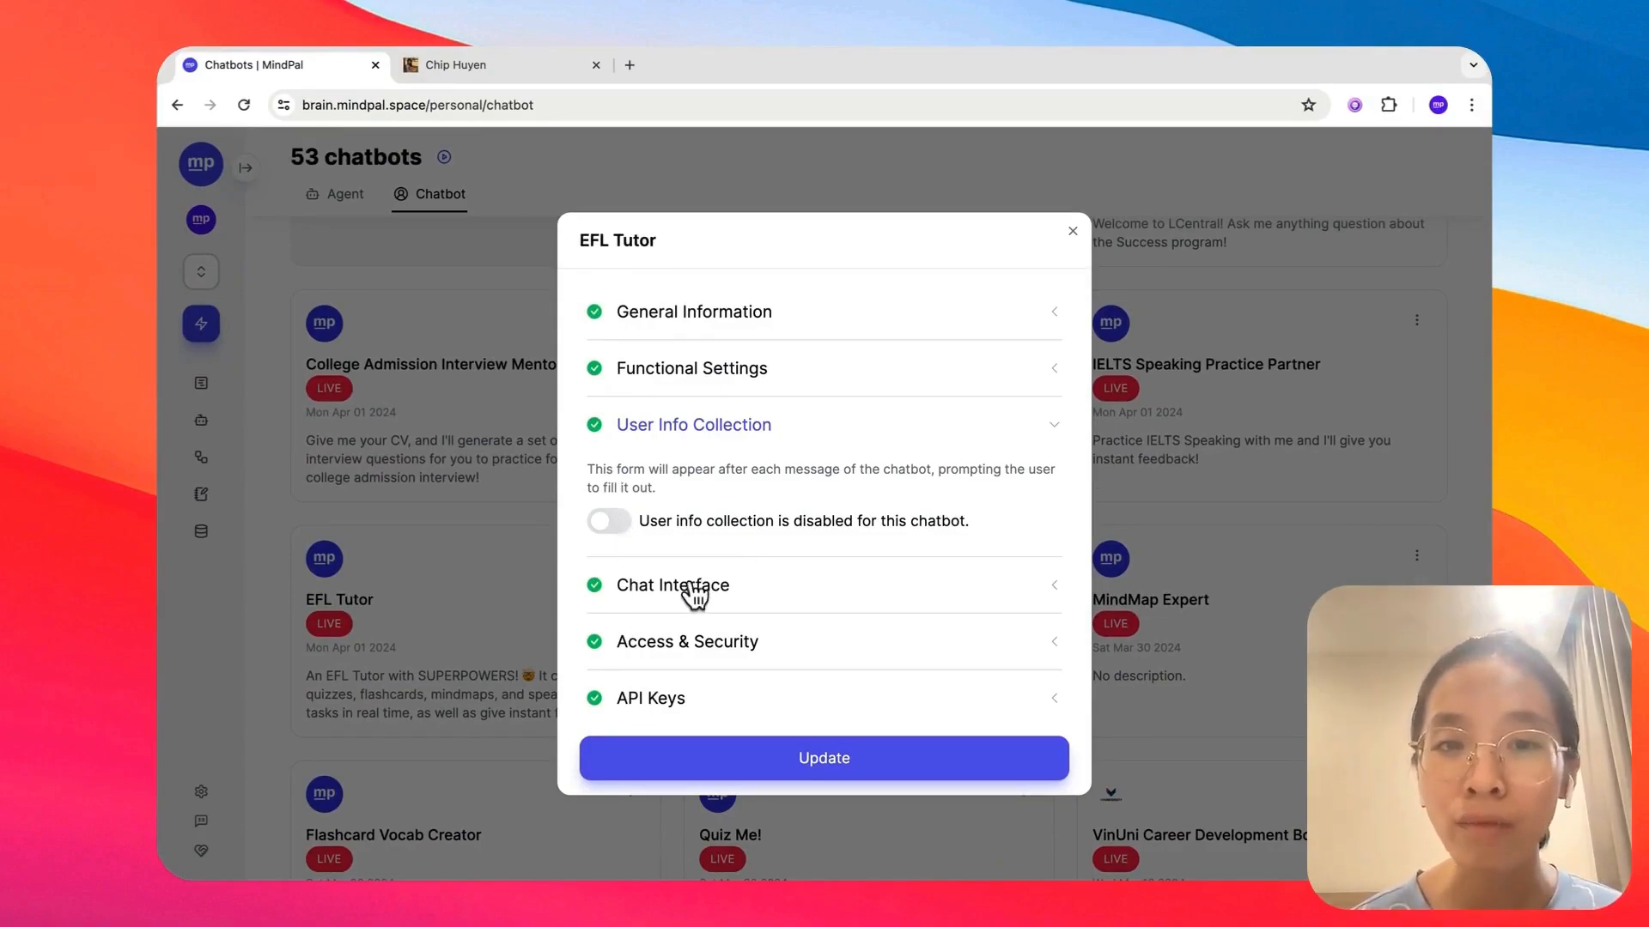
{"action": "left_click", "coordinate": [674, 585]}
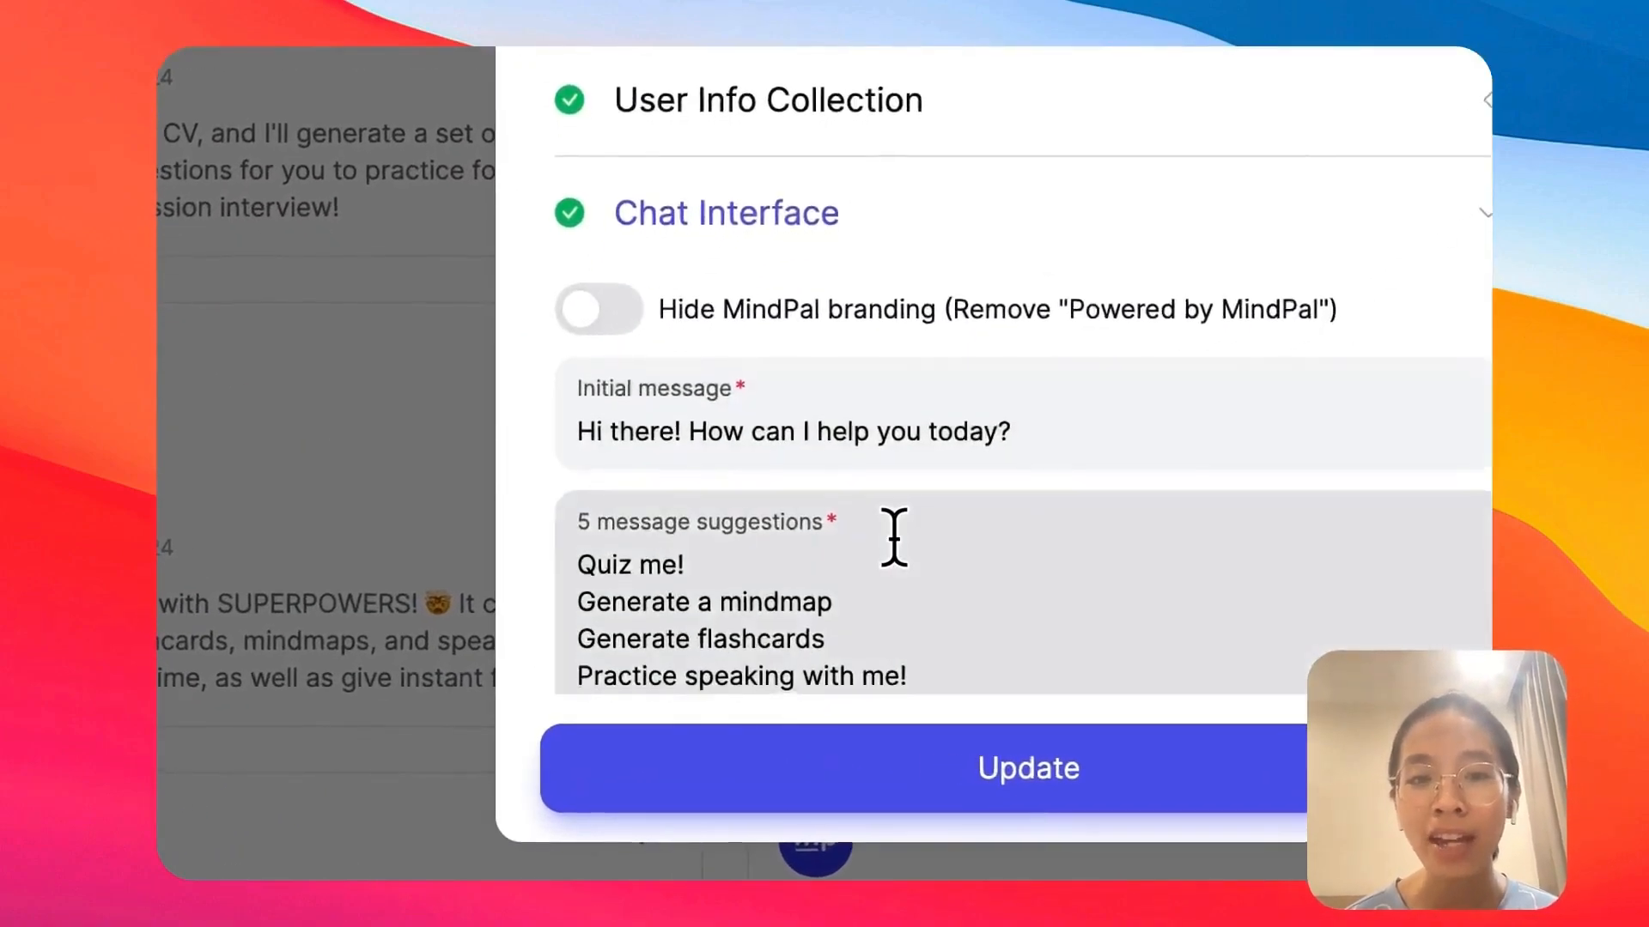
{"action": "mouse_move", "coordinate": [926, 568]}
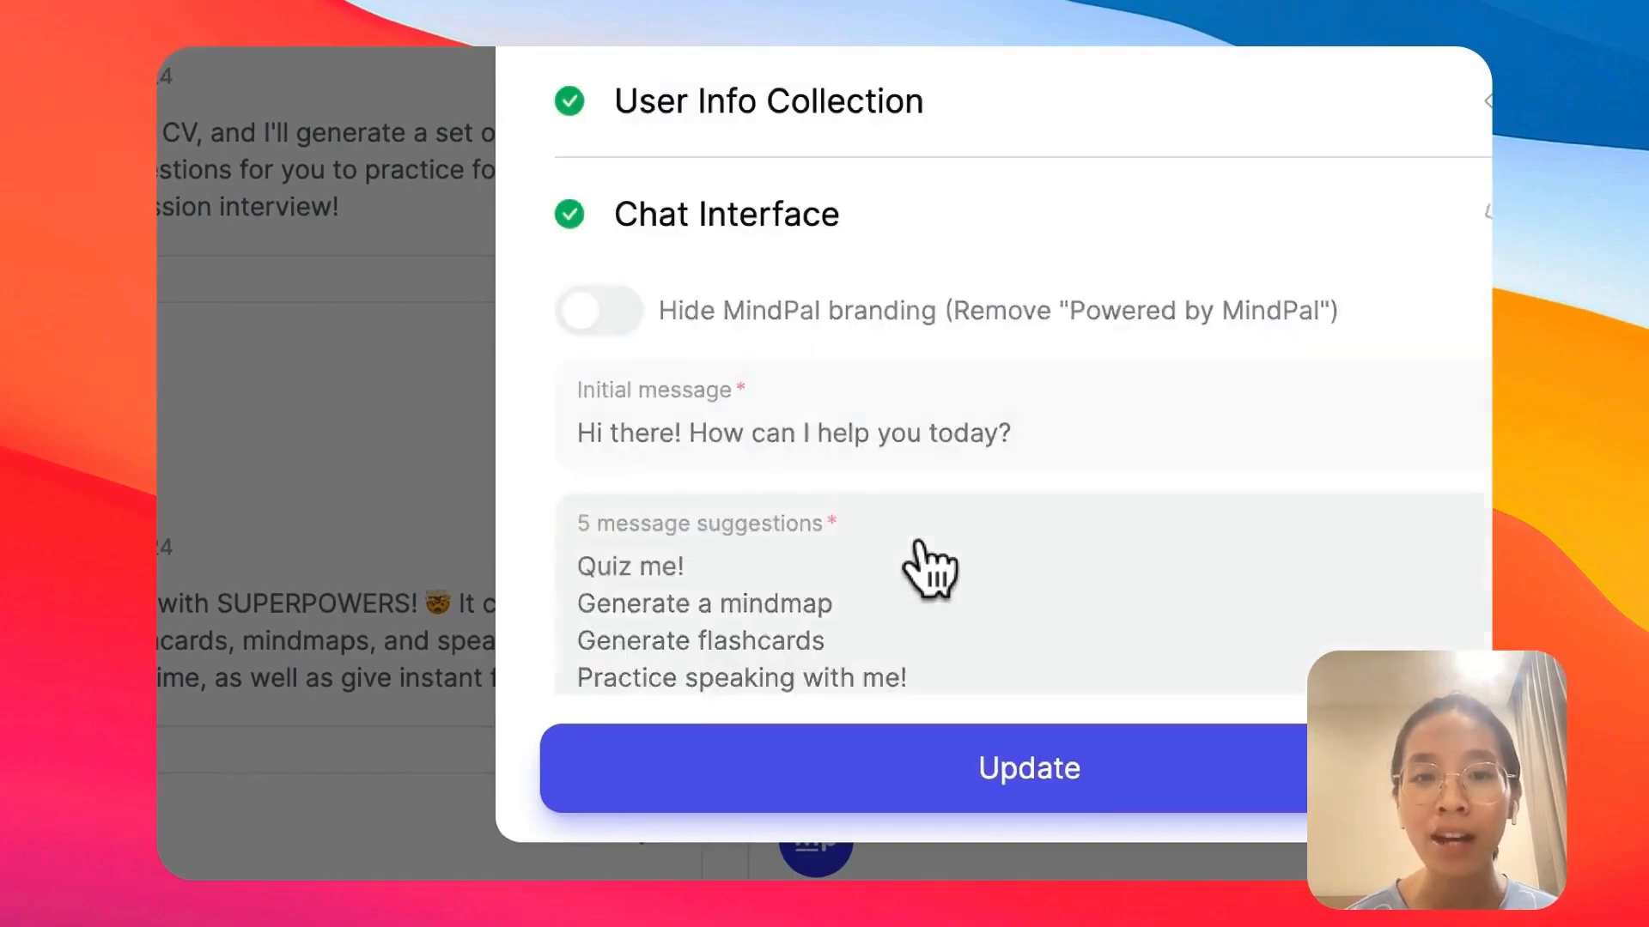
{"action": "scroll", "scroll_direction": "down", "scroll_amount": 3}
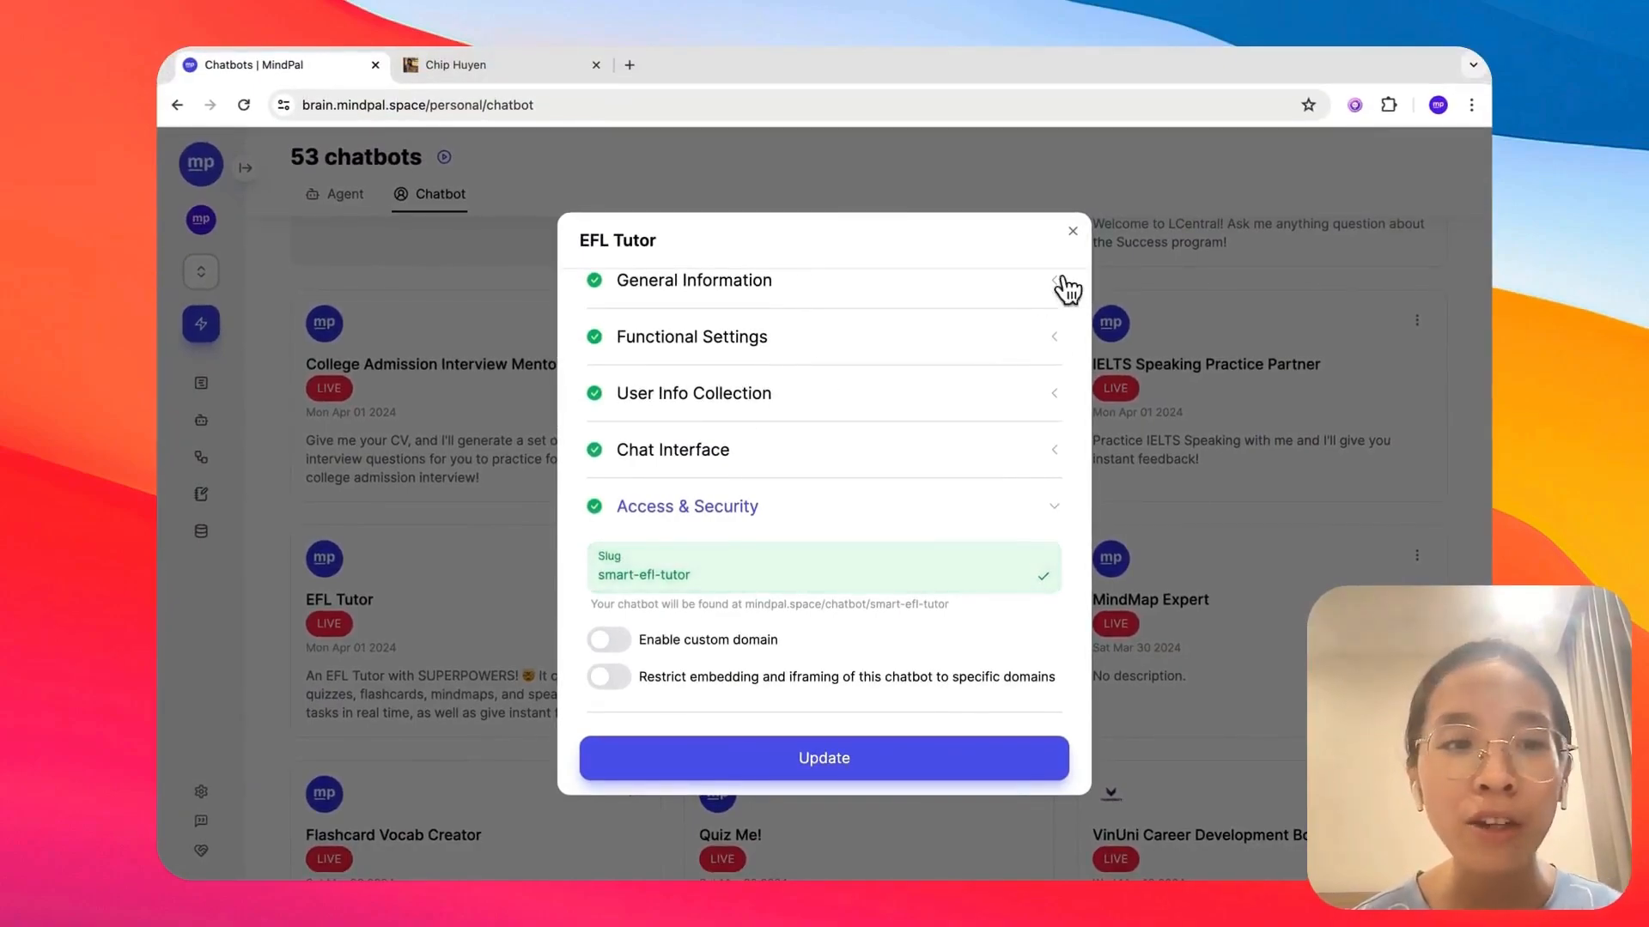
{"action": "left_click", "coordinate": [1072, 230]}
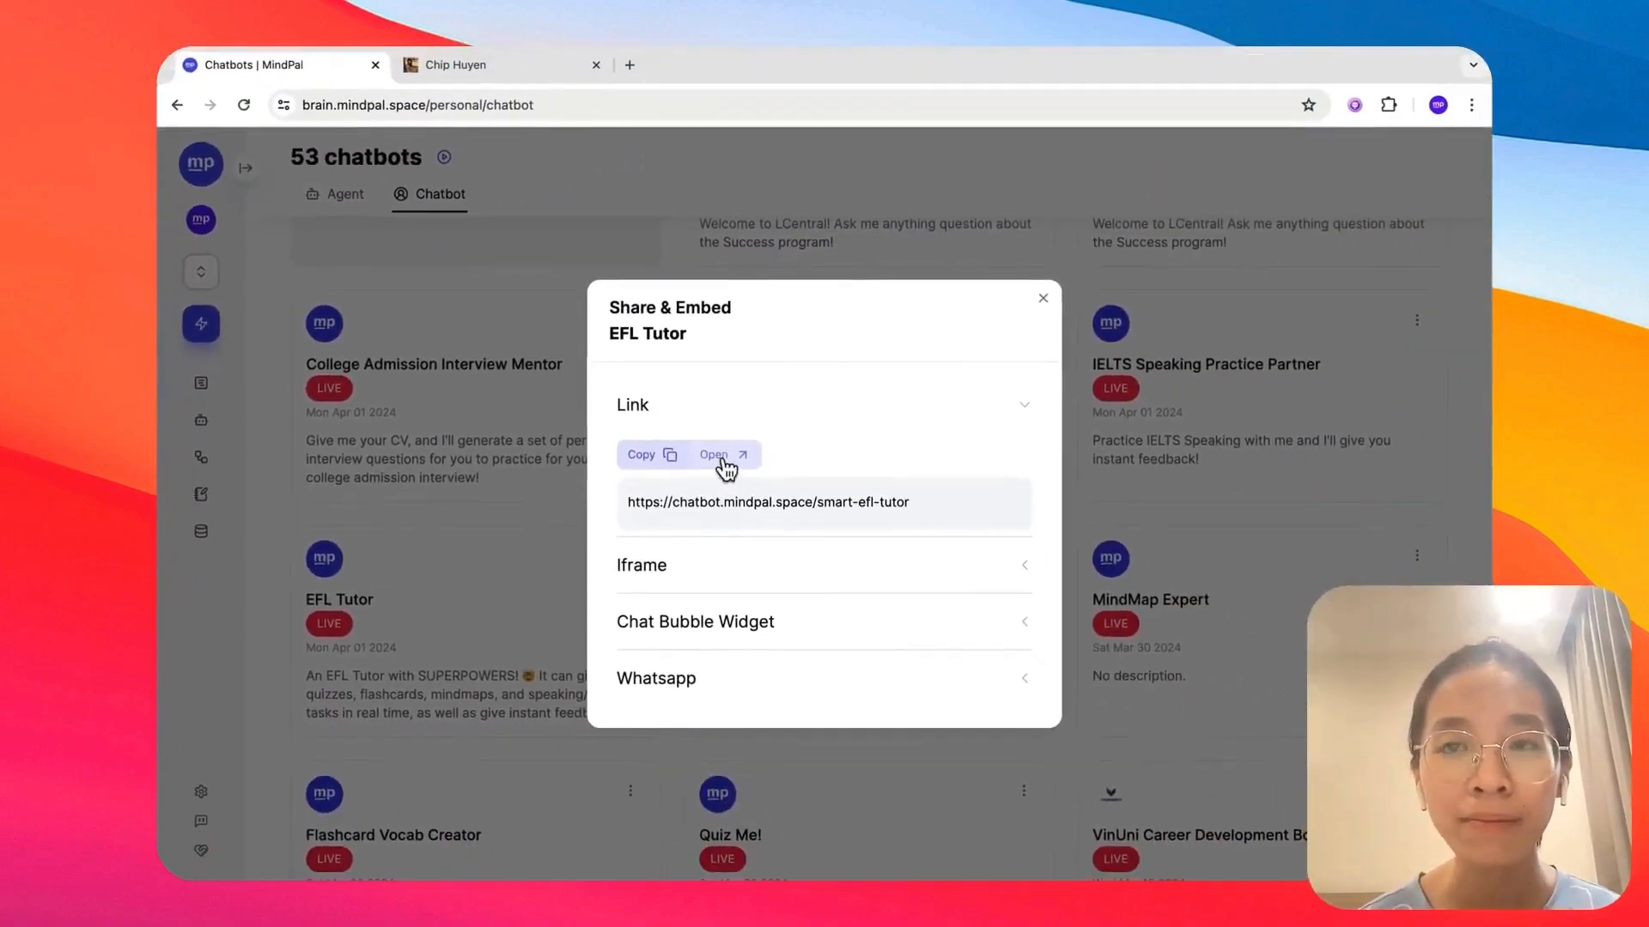
Reveal the EFL Tutor's iframe and HTML chat bubble embed codes, then view its public chat page
{"action": "left_click", "coordinate": [719, 455]}
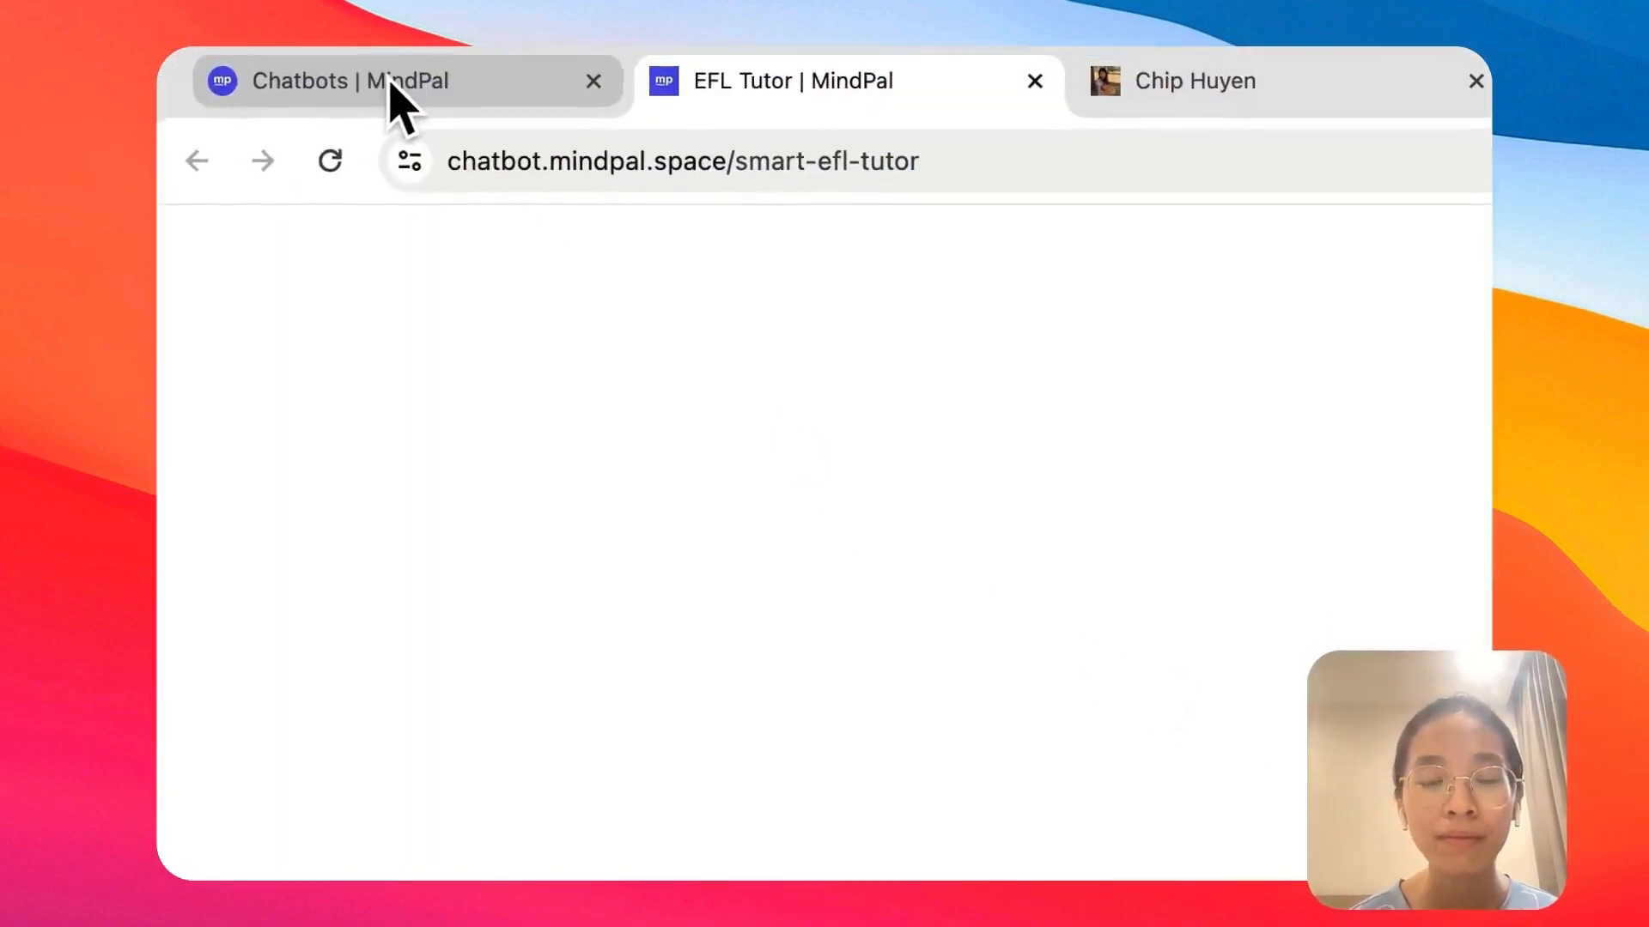
{"action": "mouse_move", "coordinate": [352, 83]}
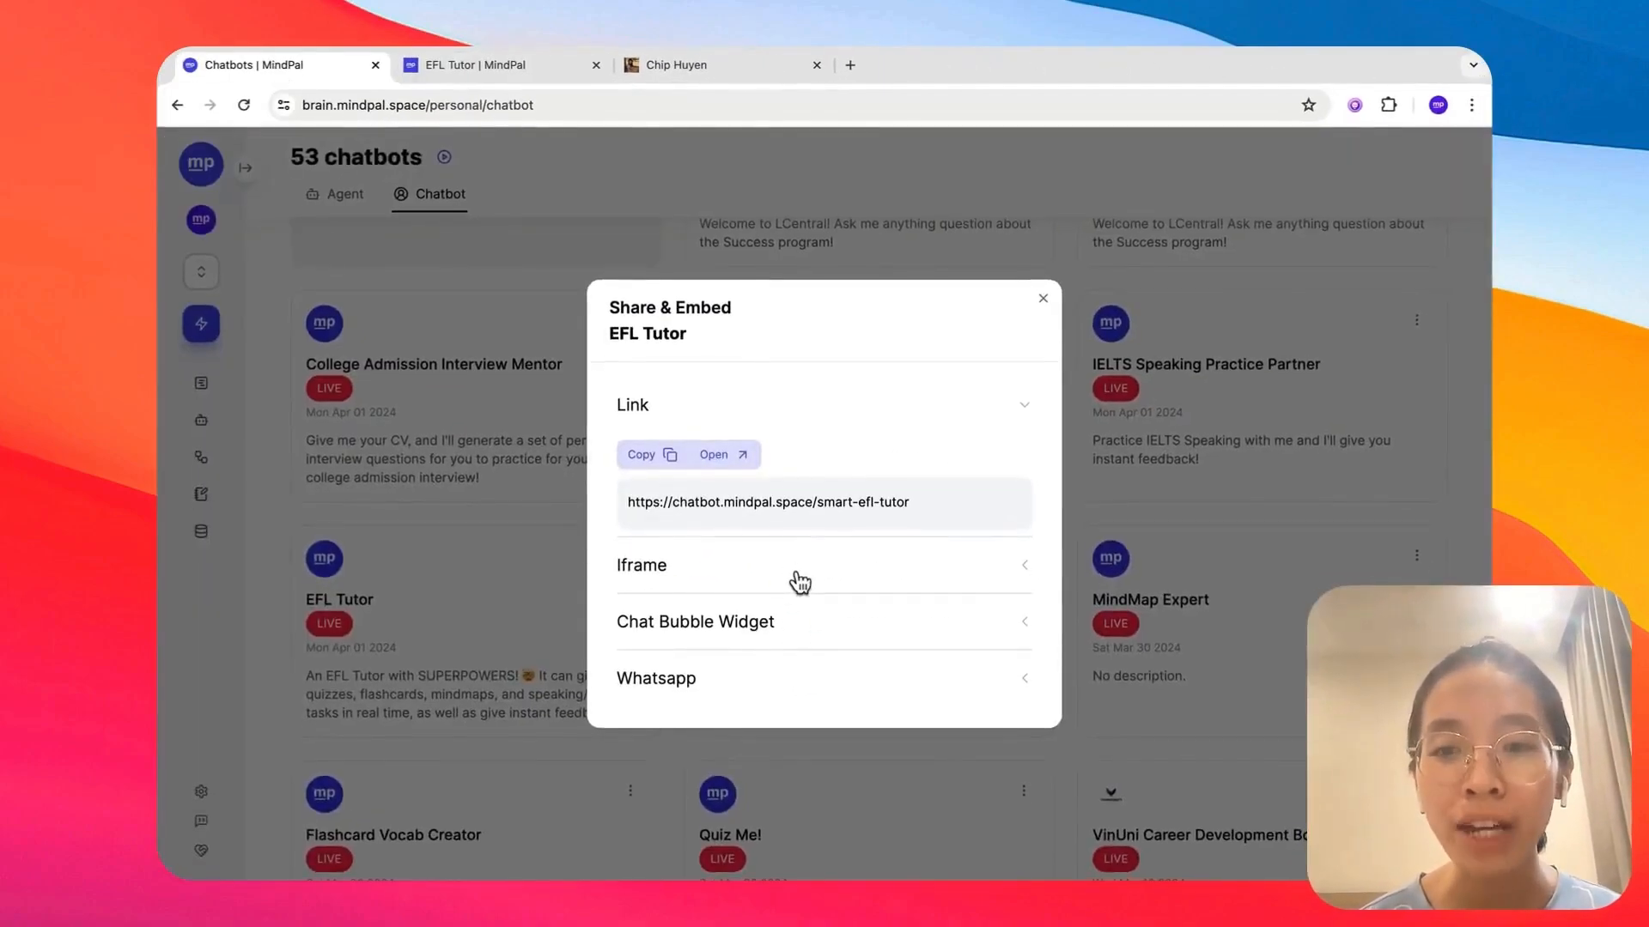
{"action": "left_click", "coordinate": [638, 565]}
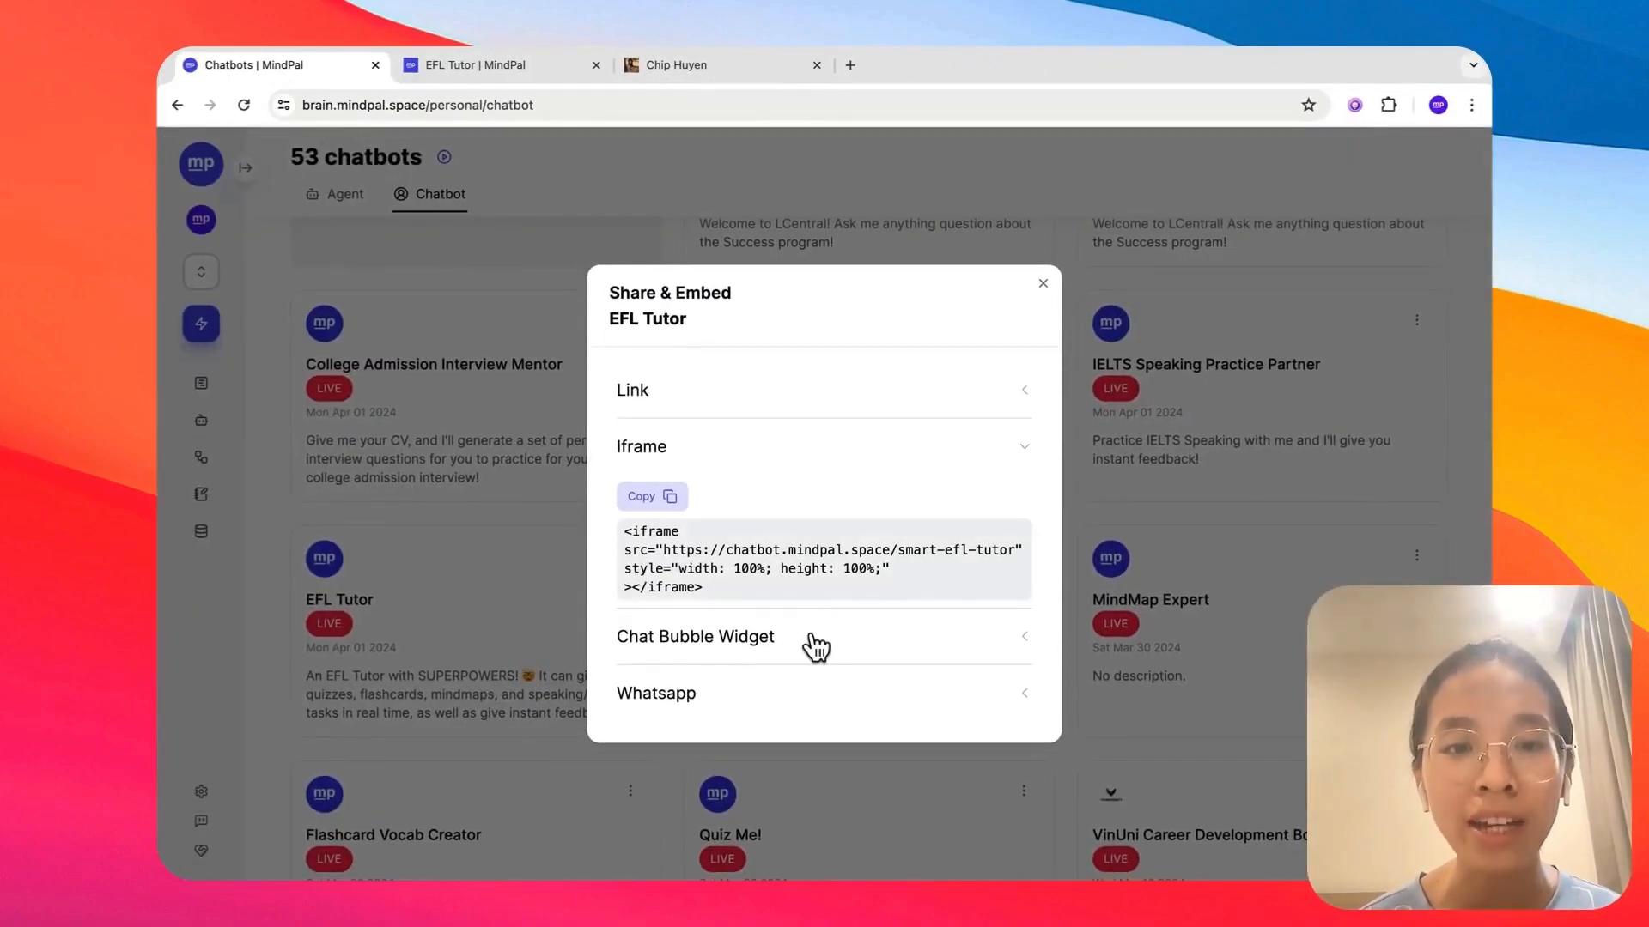
{"action": "left_click", "coordinate": [695, 636]}
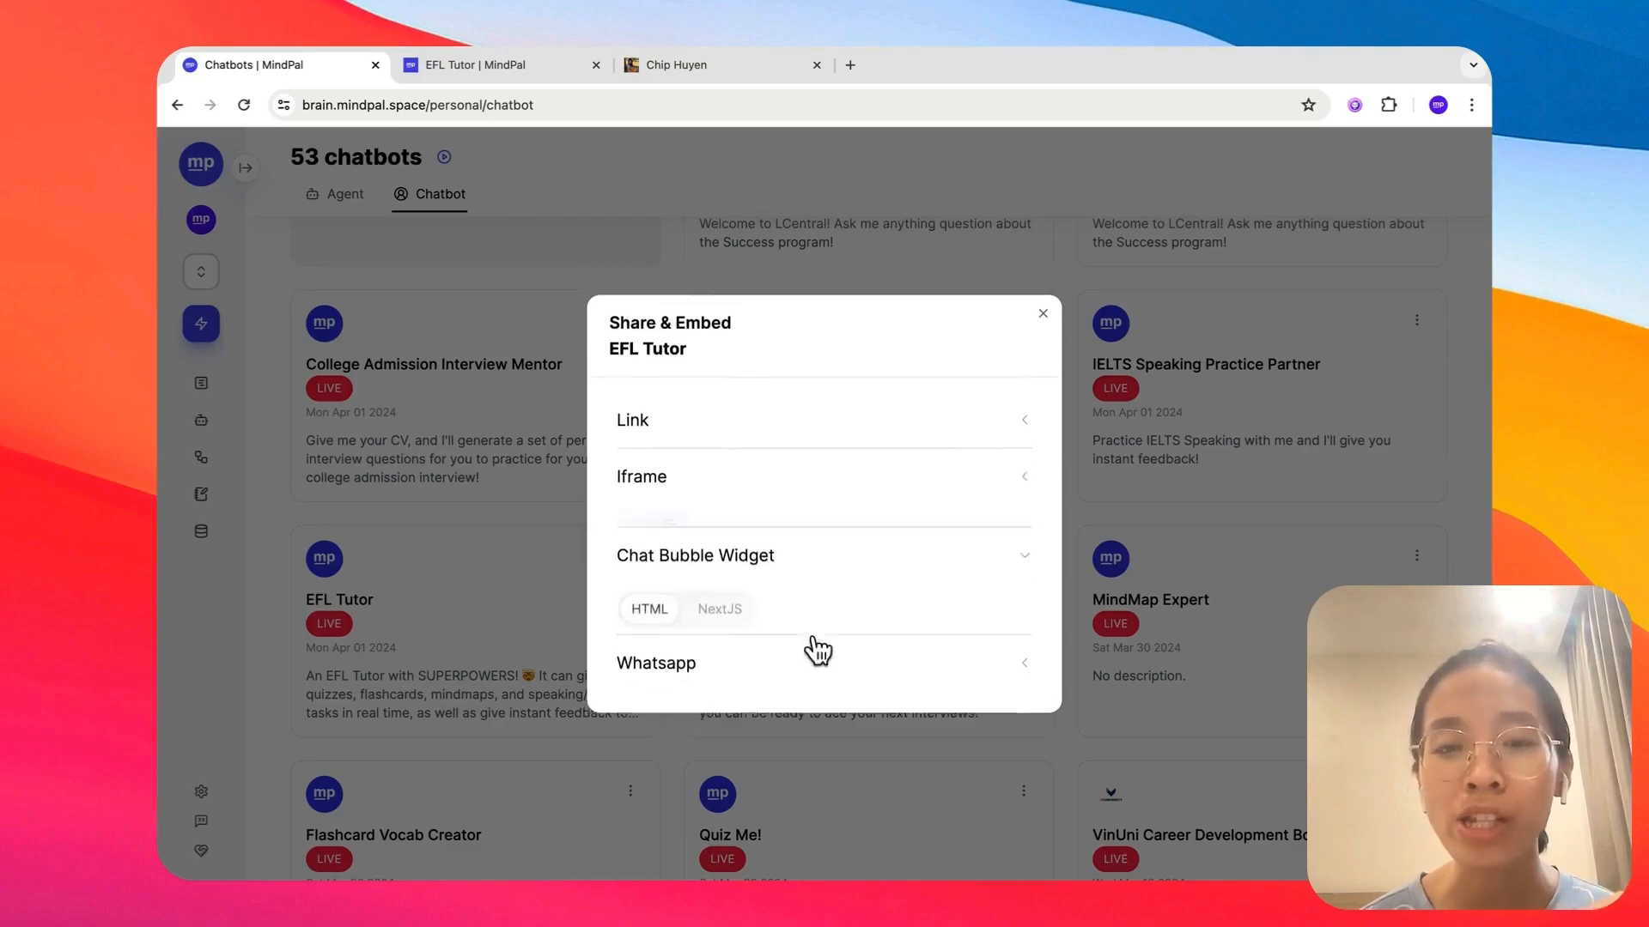
{"action": "left_click", "coordinate": [694, 555]}
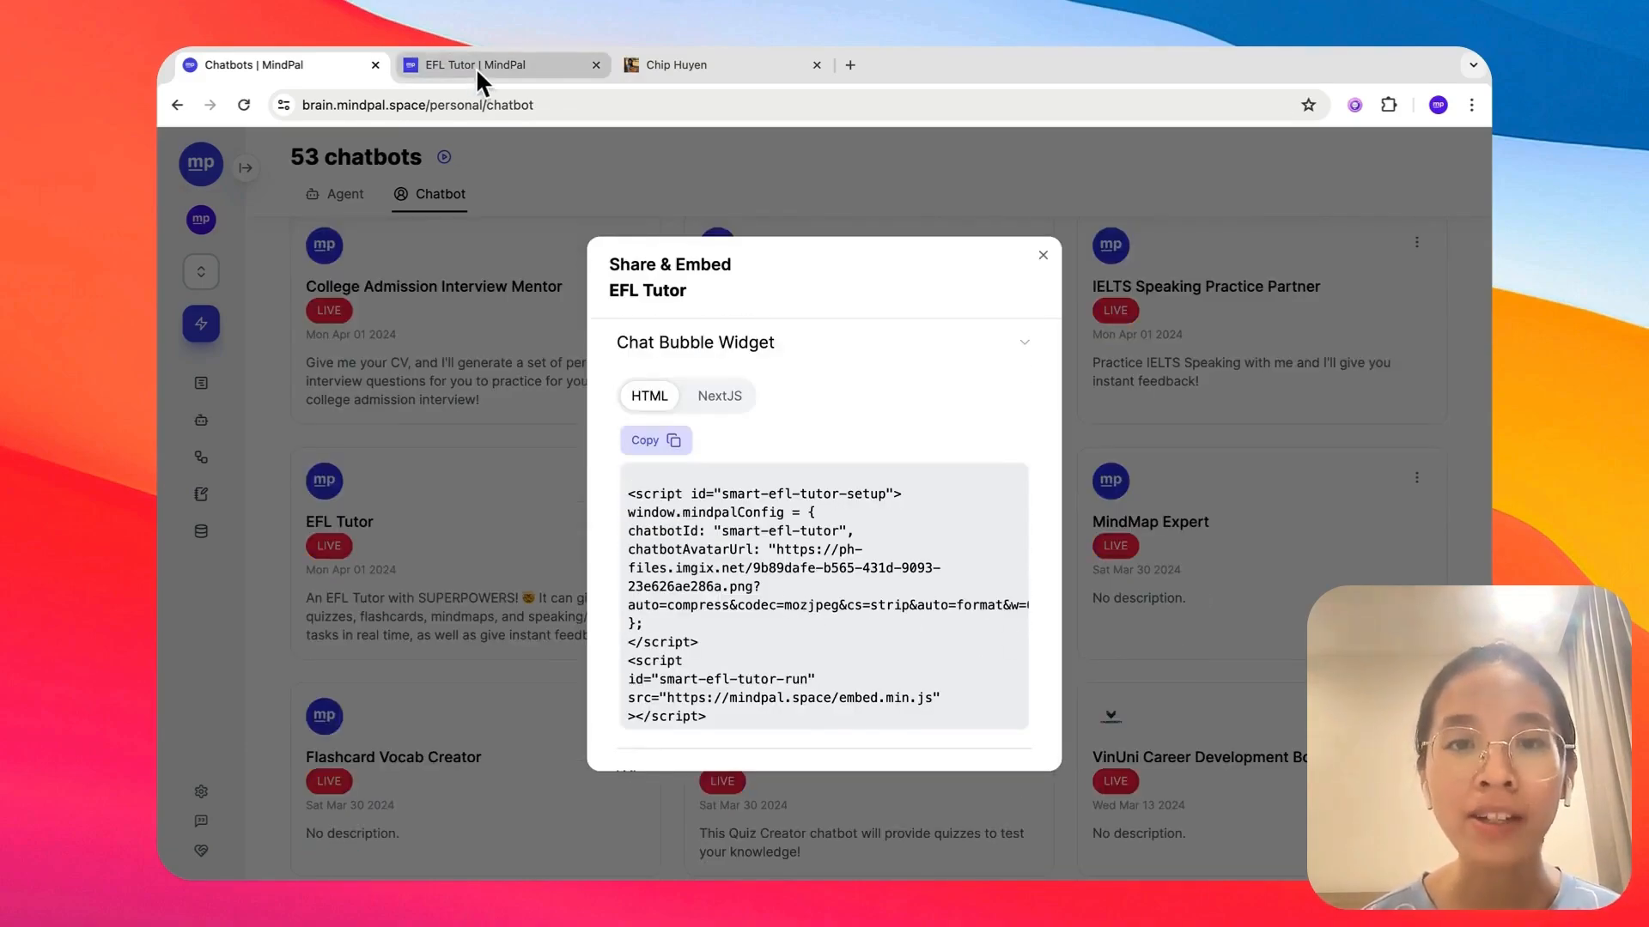
{"action": "left_click", "coordinate": [495, 64]}
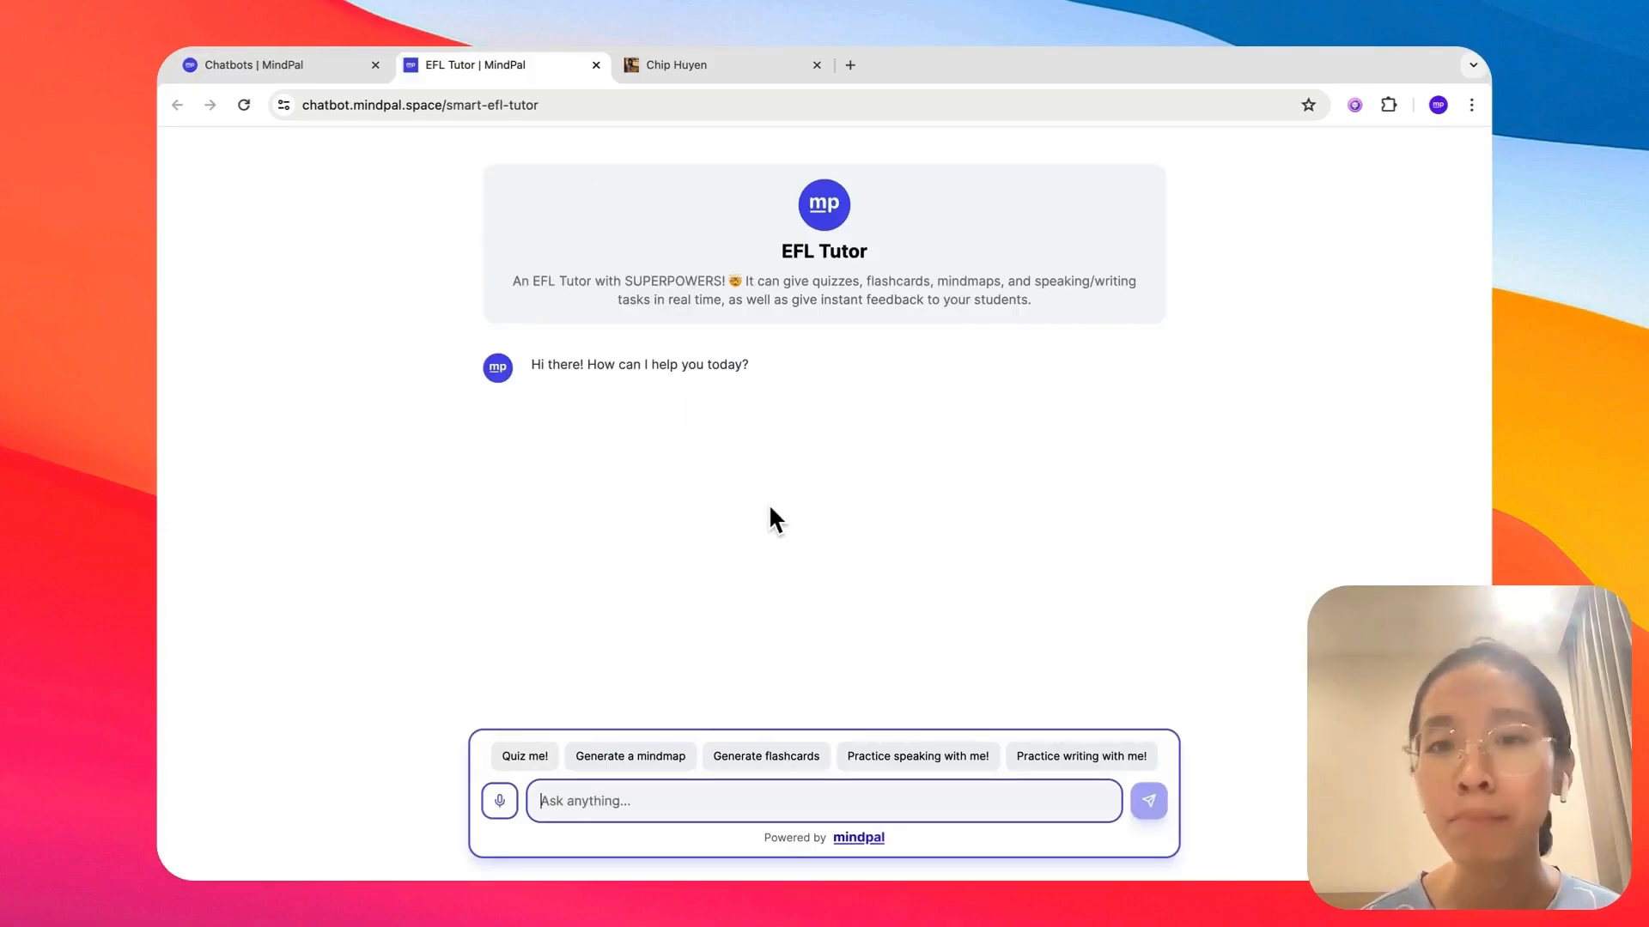
{"action": "mouse_move", "coordinate": [732, 673]}
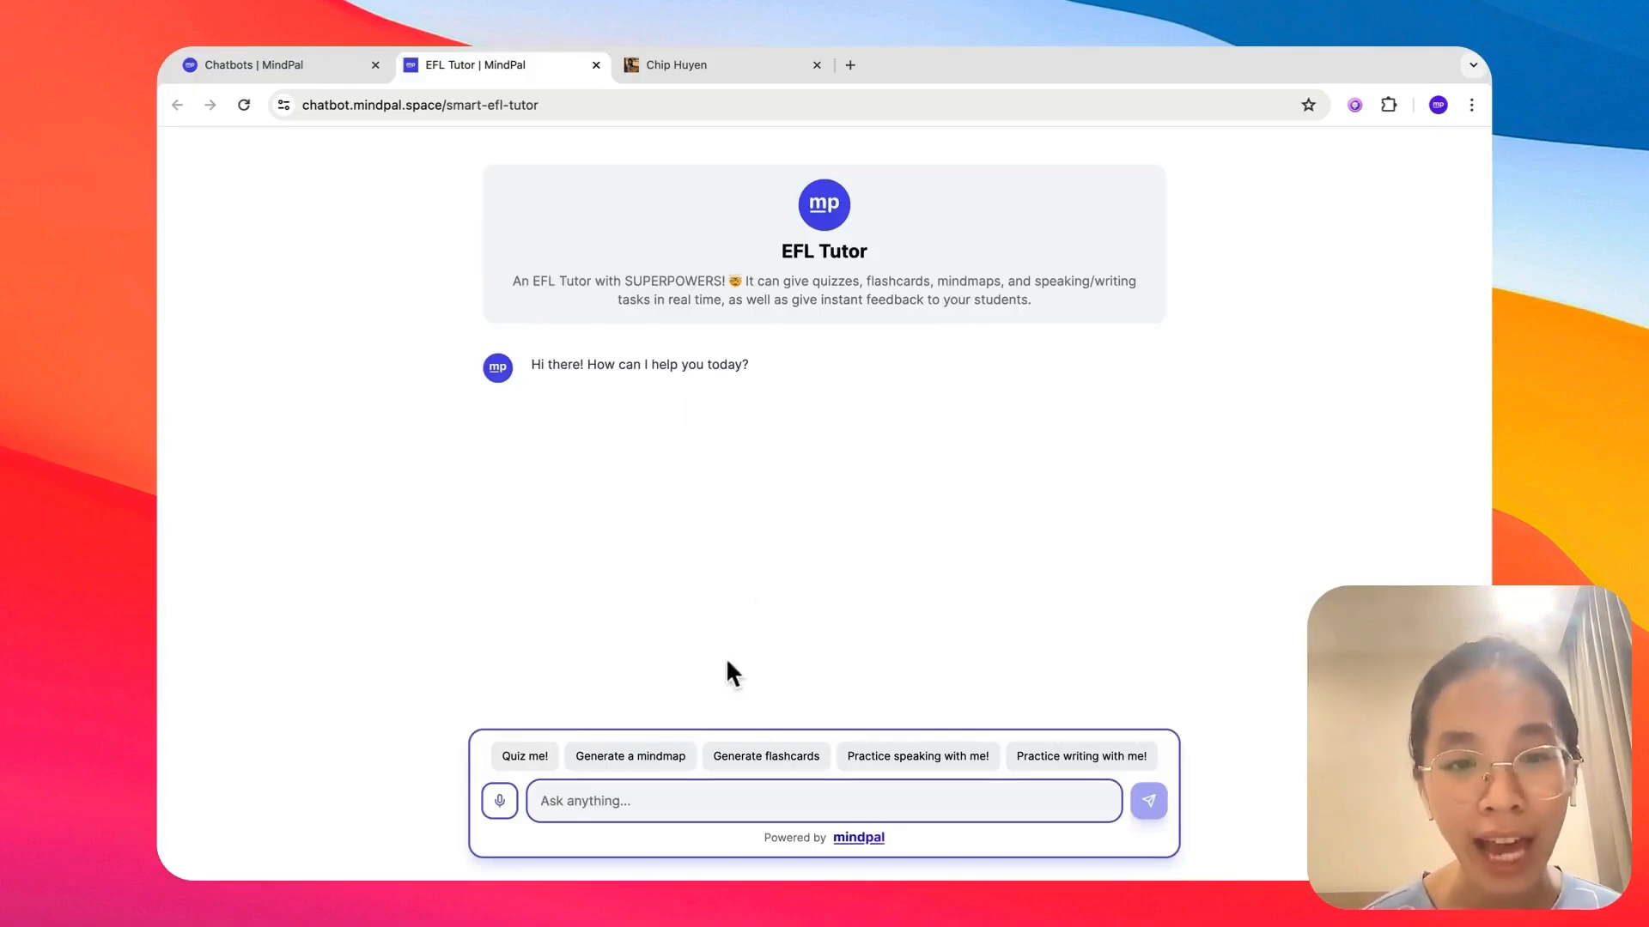
Ask the EFL Tutor for a quiz on the topic 'Present tense' via the Quiz me! suggestion
{"action": "left_click", "coordinate": [524, 756]}
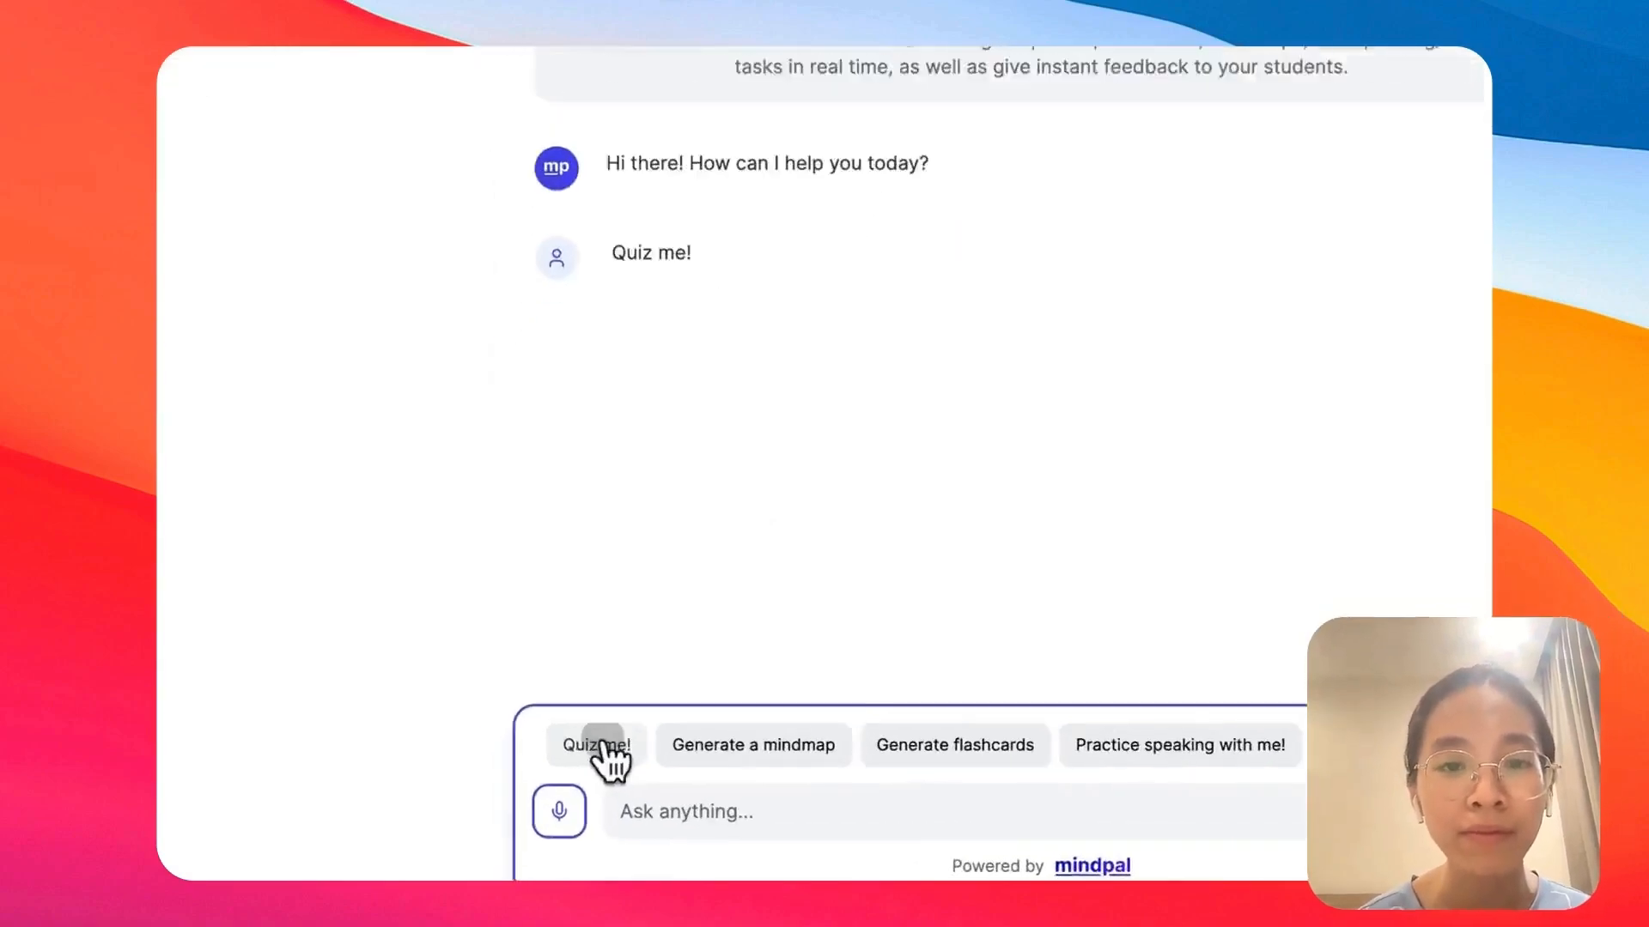
{"action": "left_click", "coordinate": [595, 744]}
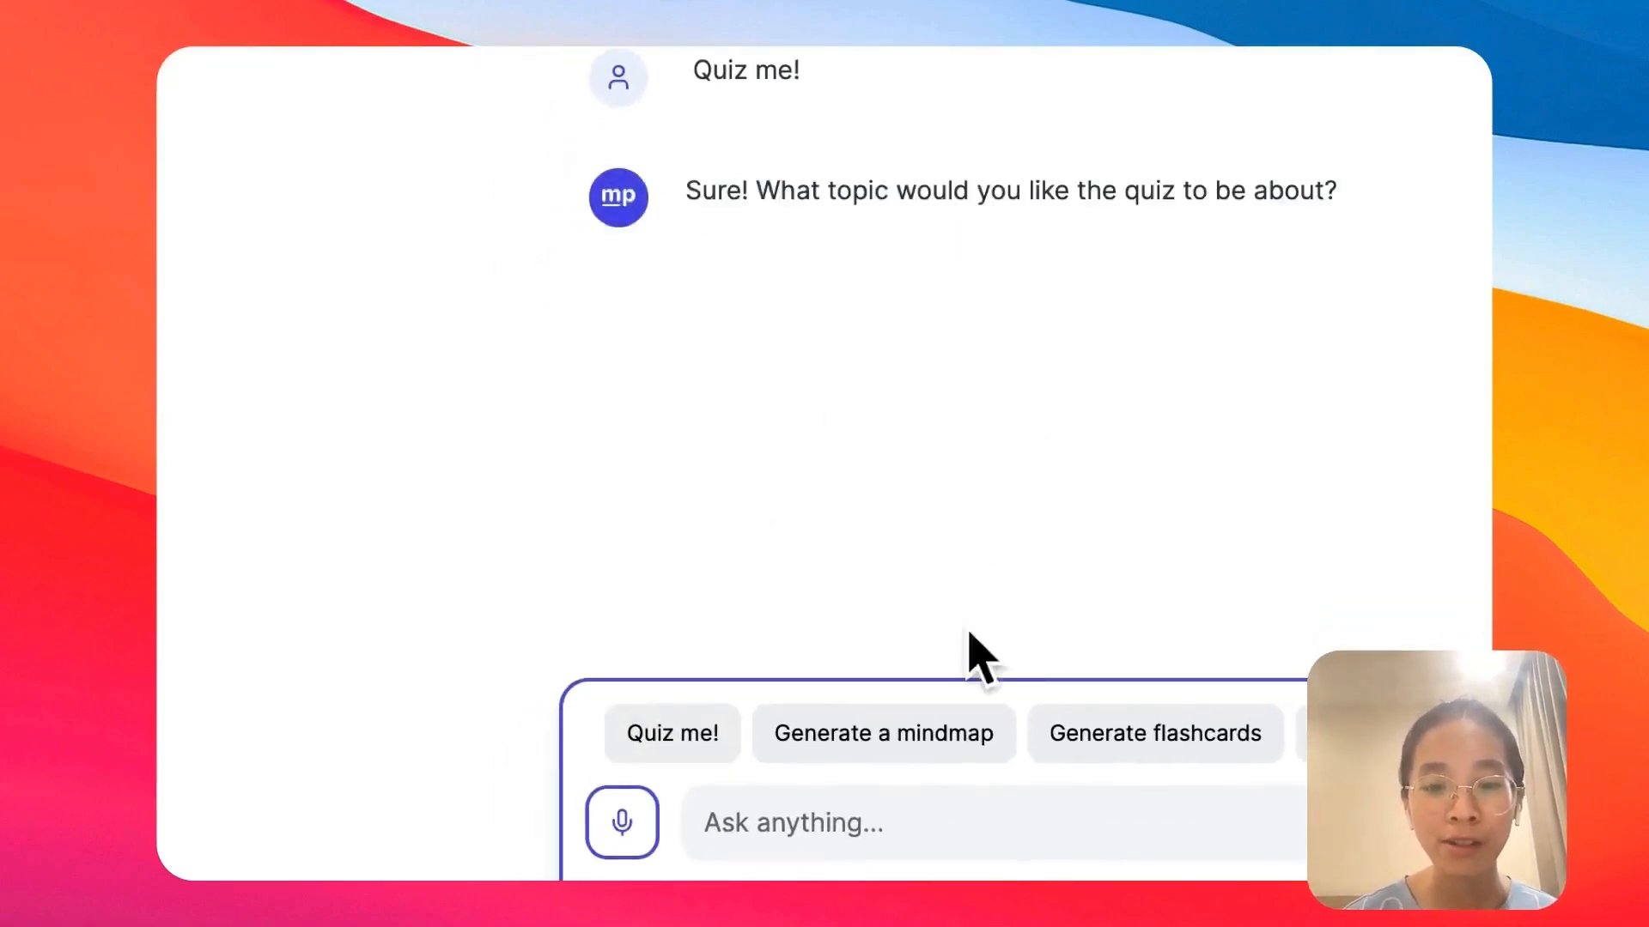
{"action": "type", "text": "Present te"}
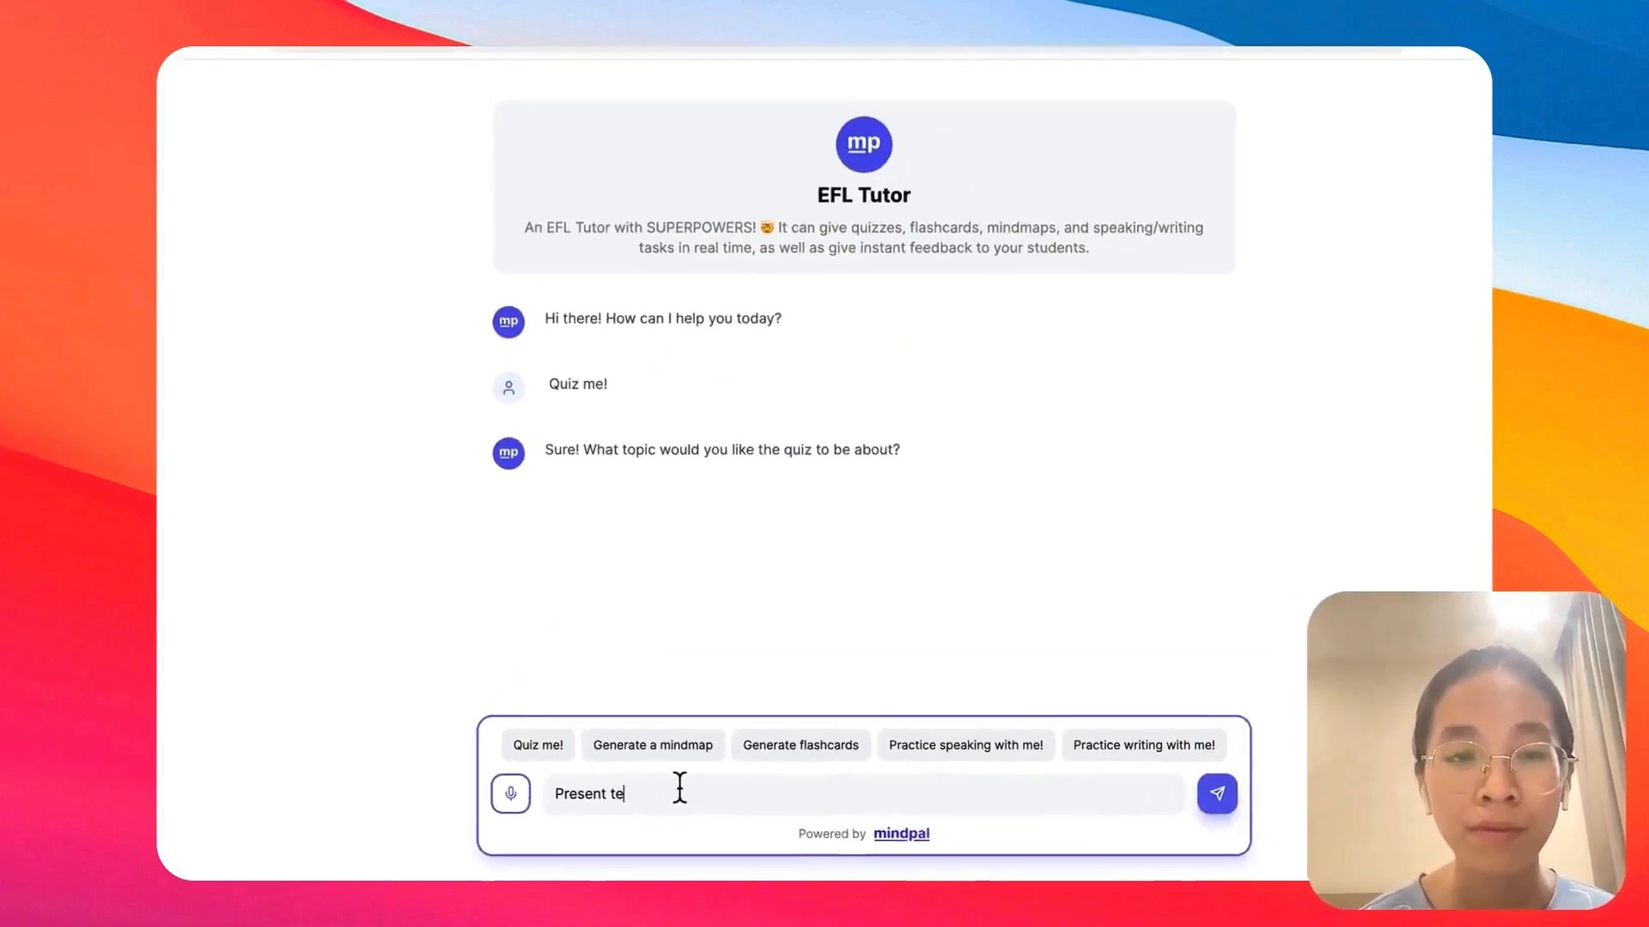
{"action": "left_click", "coordinate": [1216, 794]}
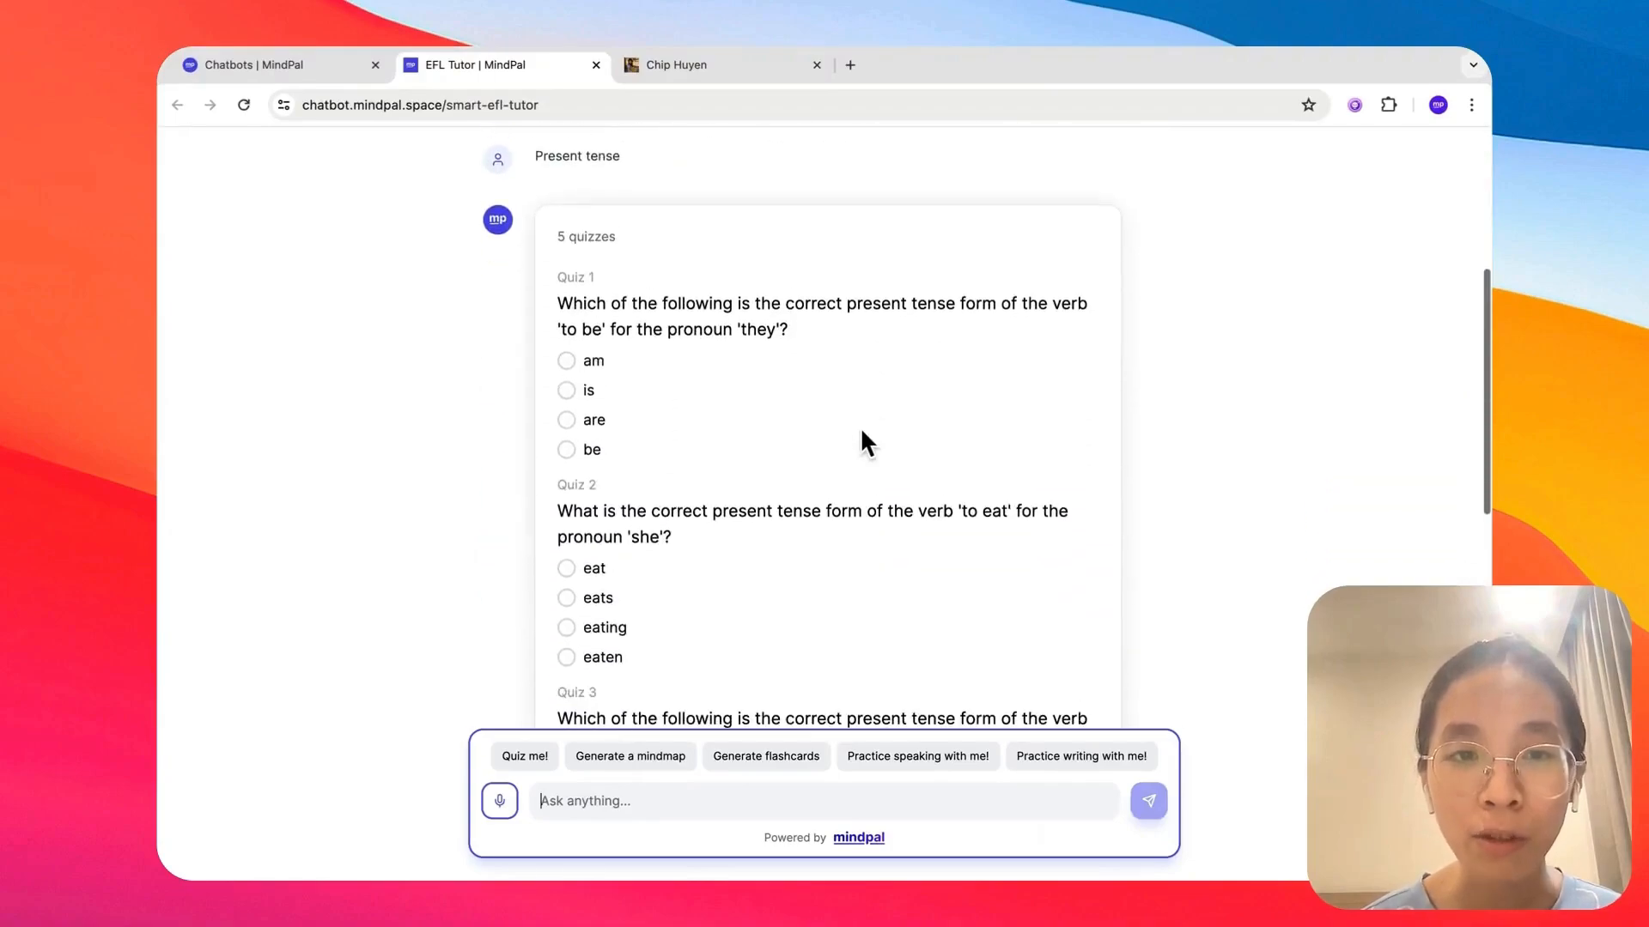
Answer the five present tense quiz questions and submit them for correction
{"action": "left_click", "coordinate": [565, 390]}
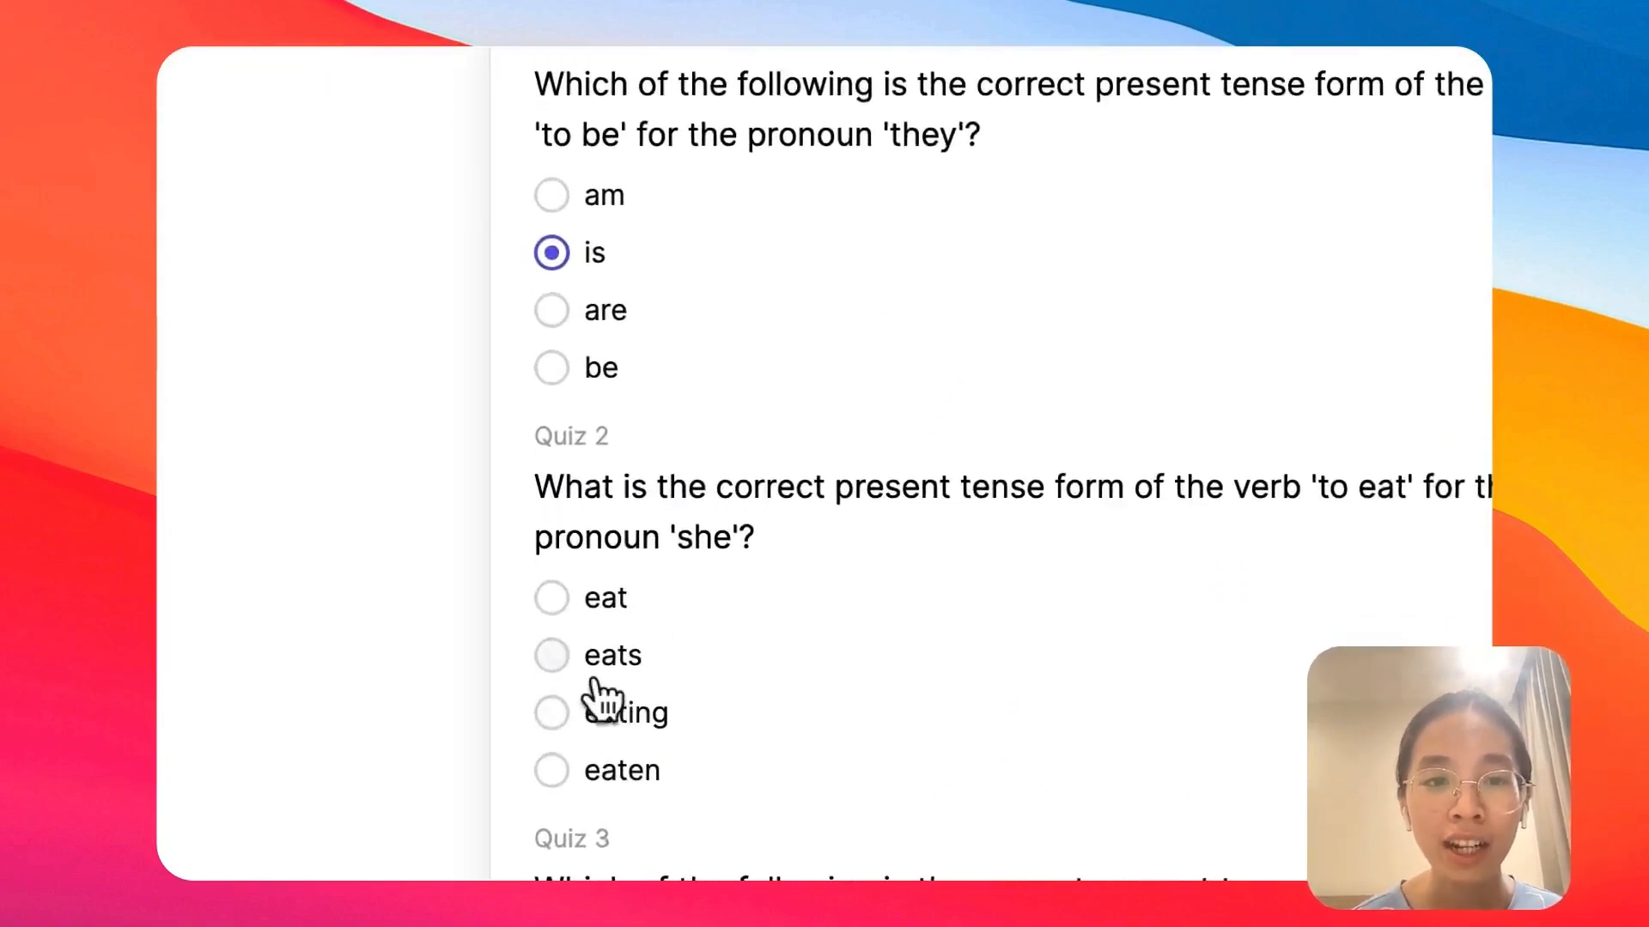
{"action": "scroll", "scroll_direction": "down", "scroll_amount": 3}
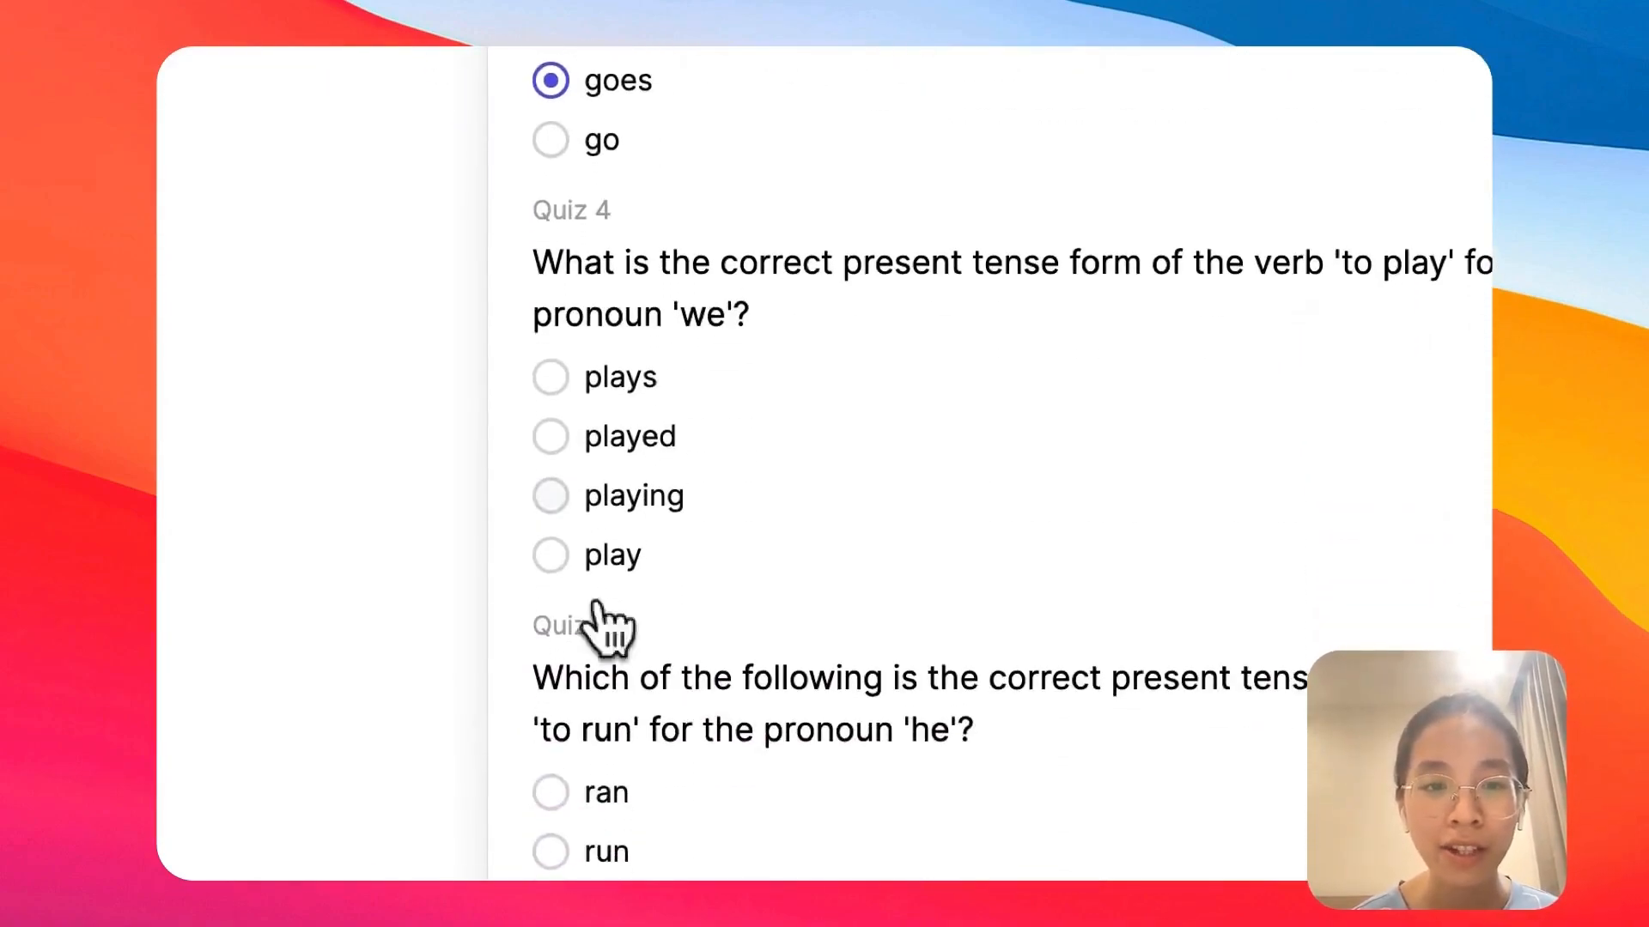
{"action": "scroll", "scroll_direction": "down", "scroll_amount": 3}
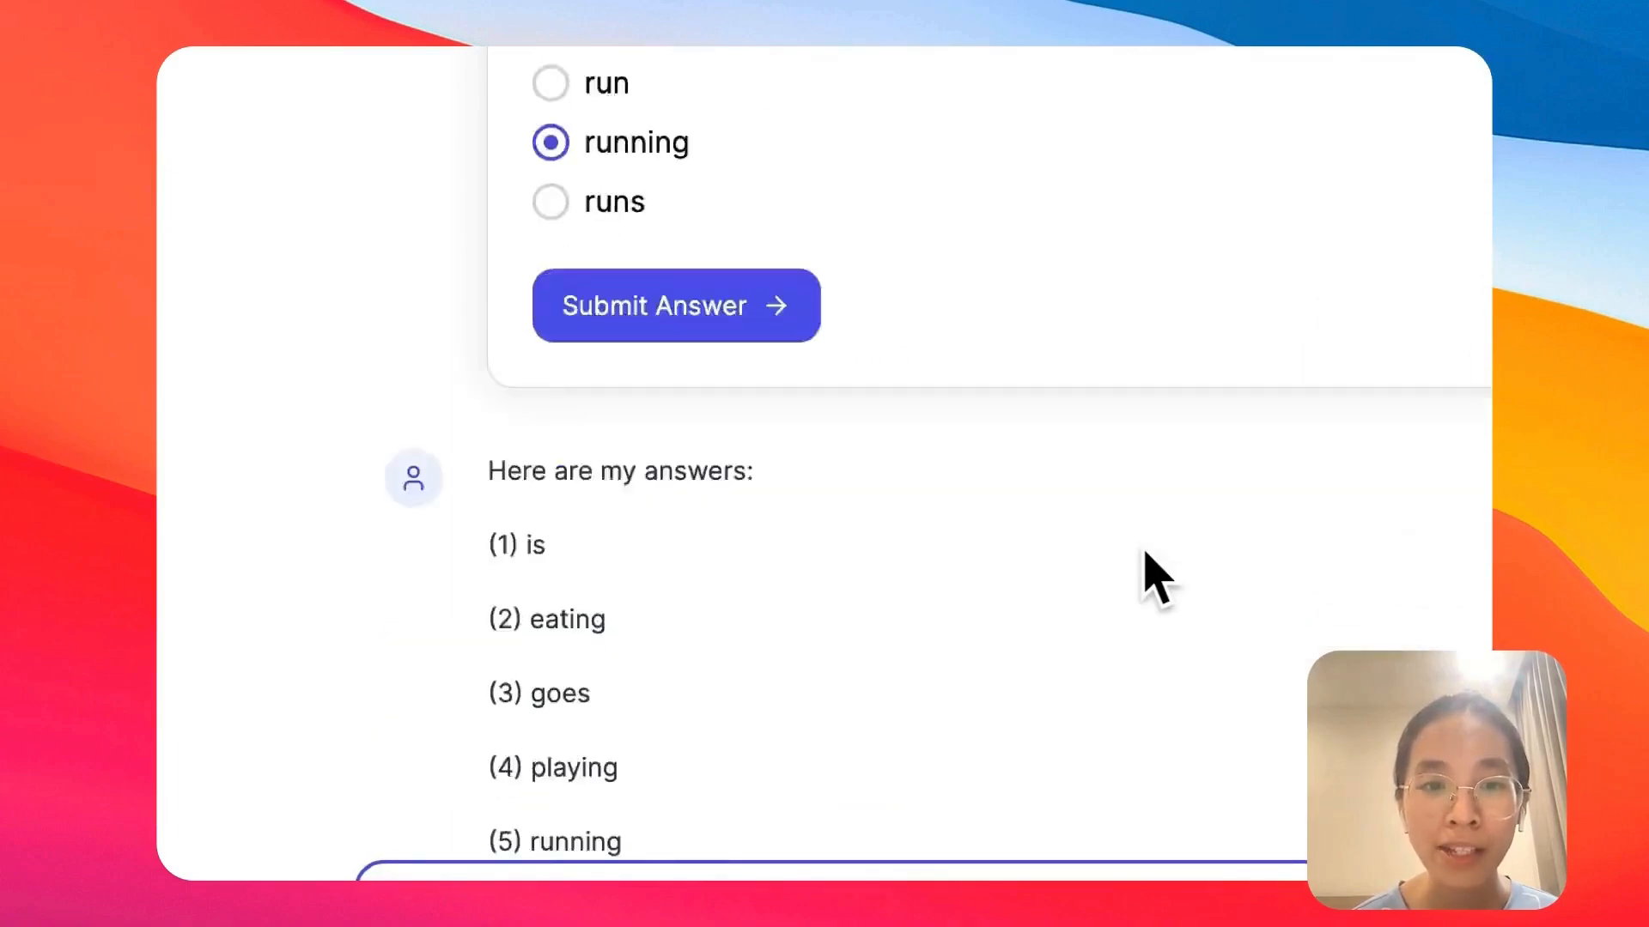
{"action": "left_click", "coordinate": [675, 306]}
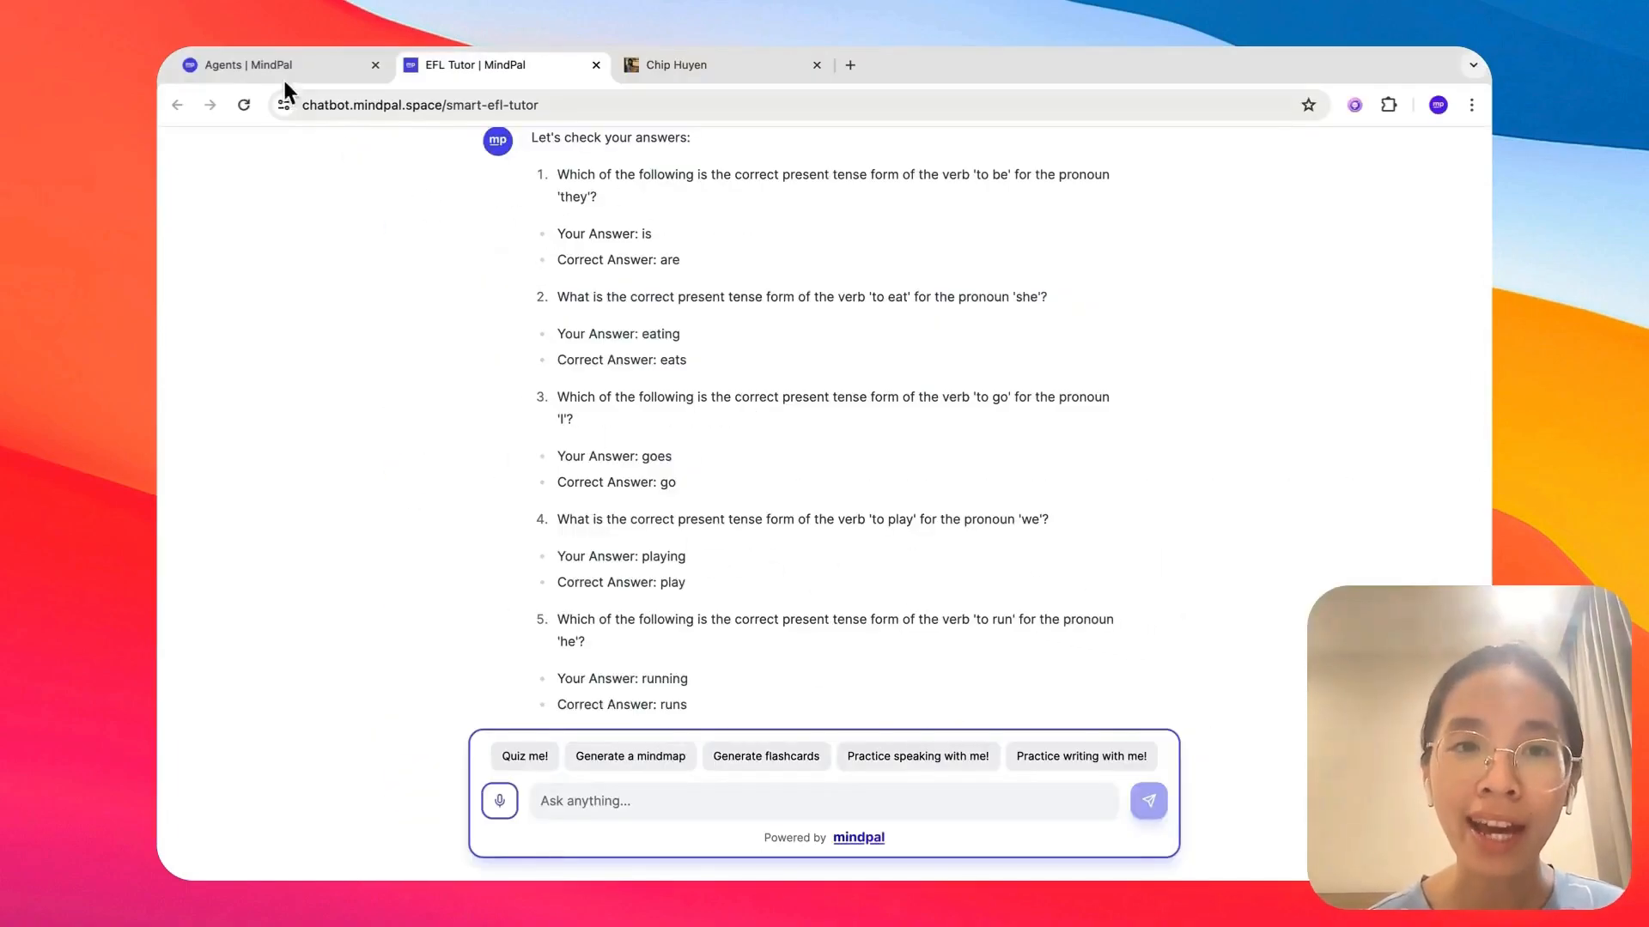
From the dashboard's Workflows list, preview the Competitive Analysis template and close it
{"action": "left_click", "coordinate": [279, 64]}
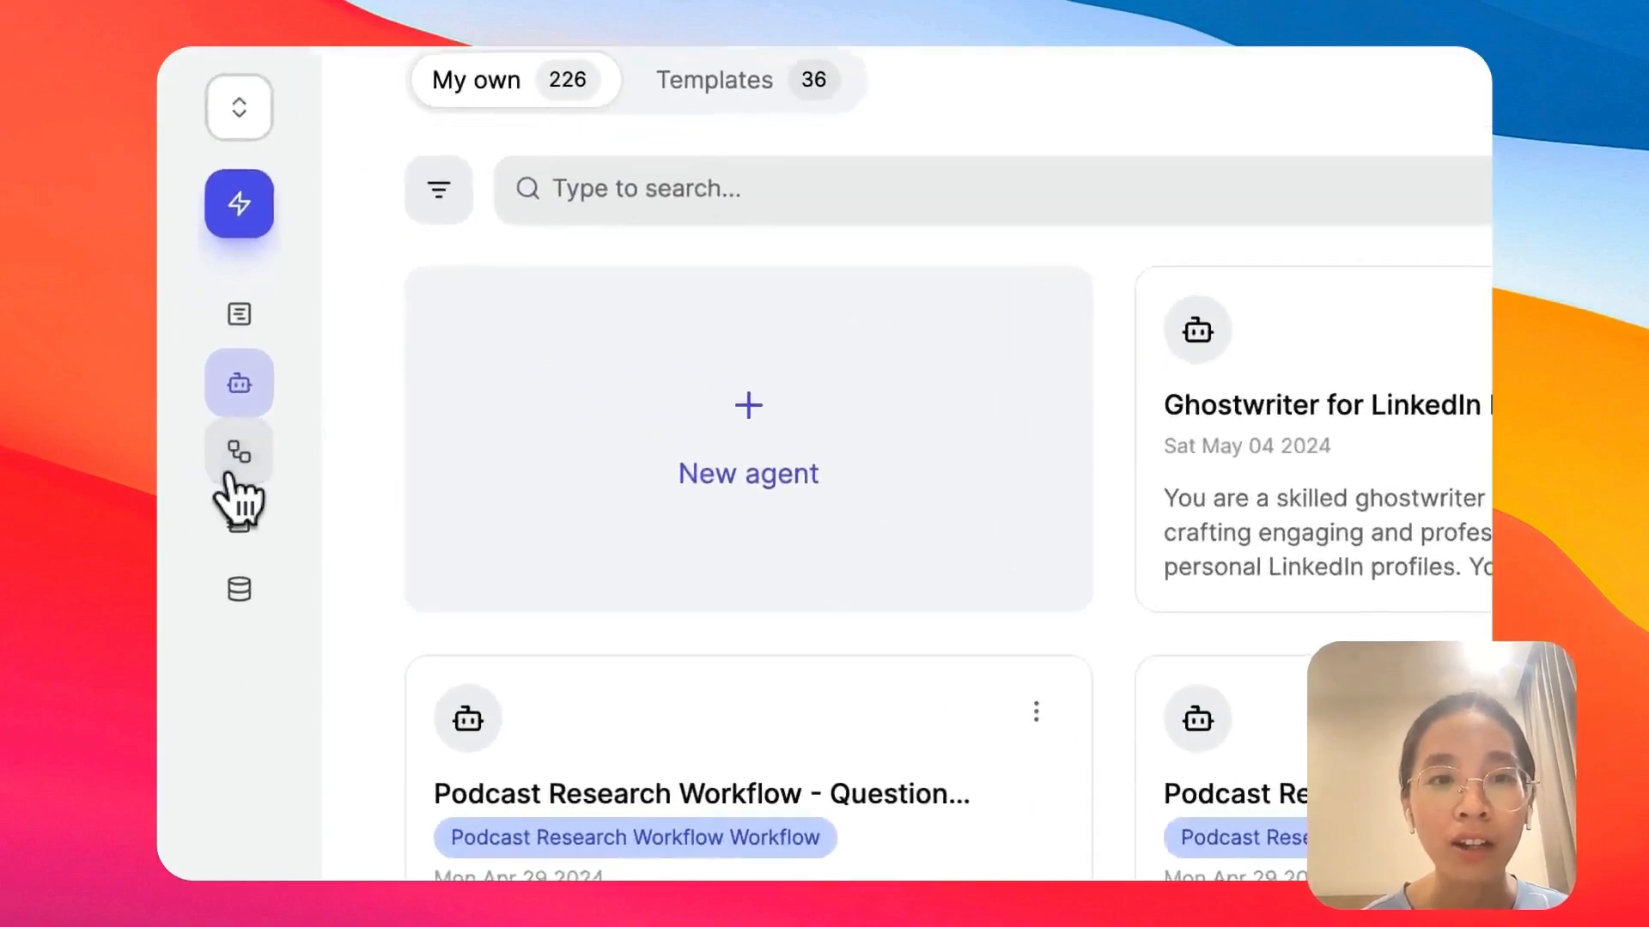
{"action": "left_click", "coordinate": [239, 450]}
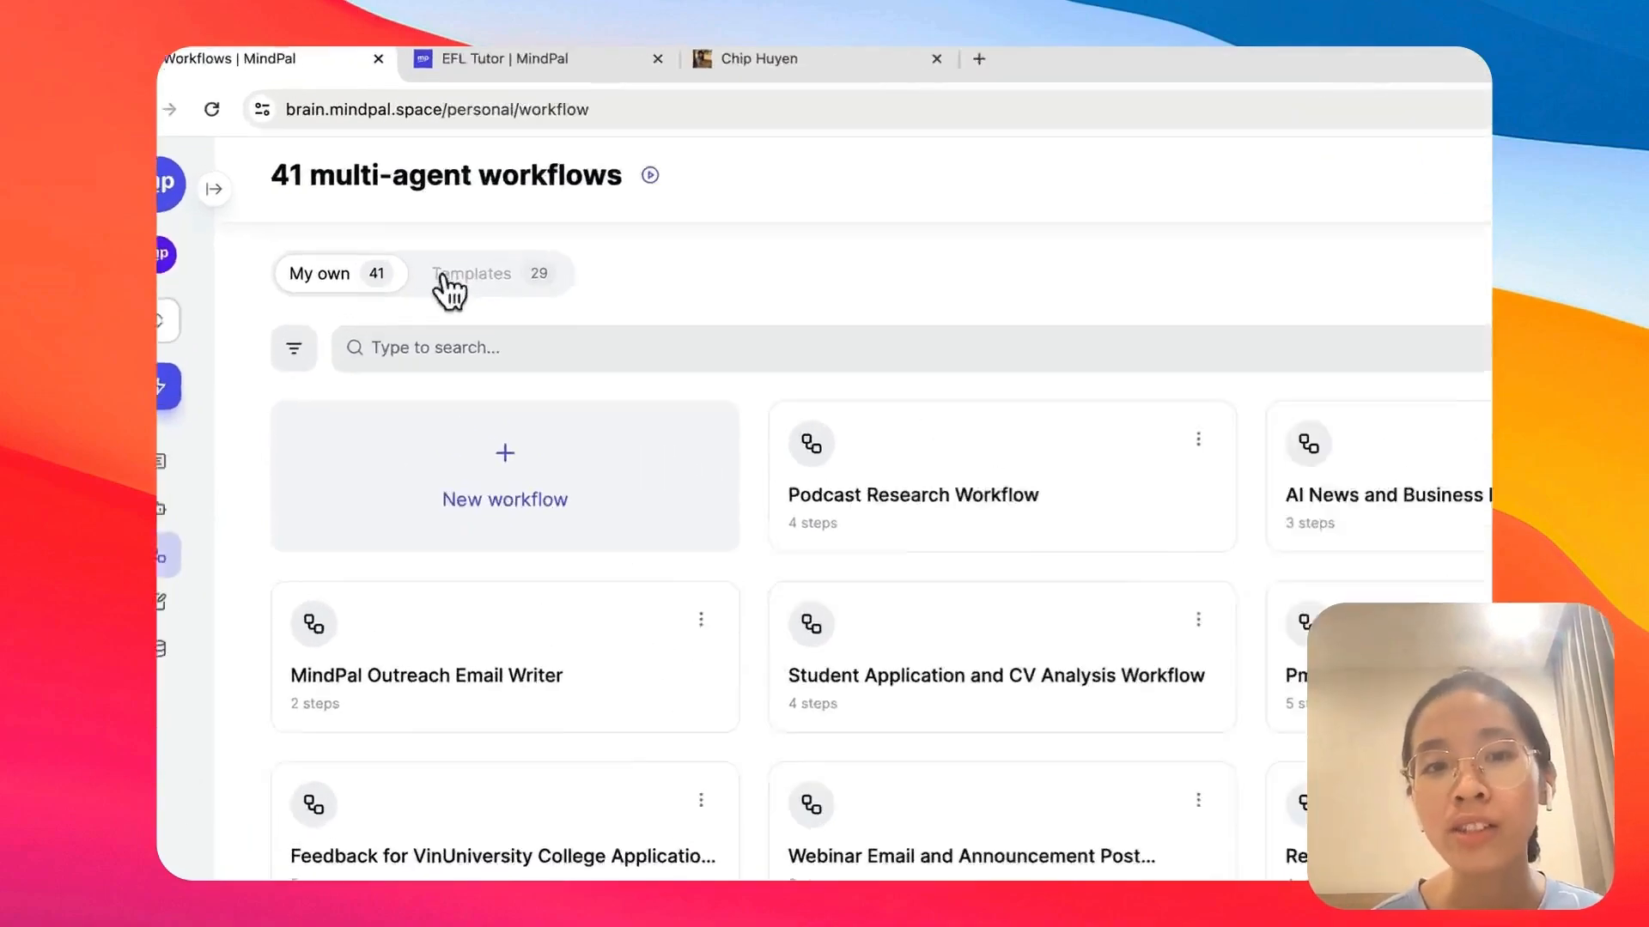
{"action": "left_click", "coordinate": [470, 274]}
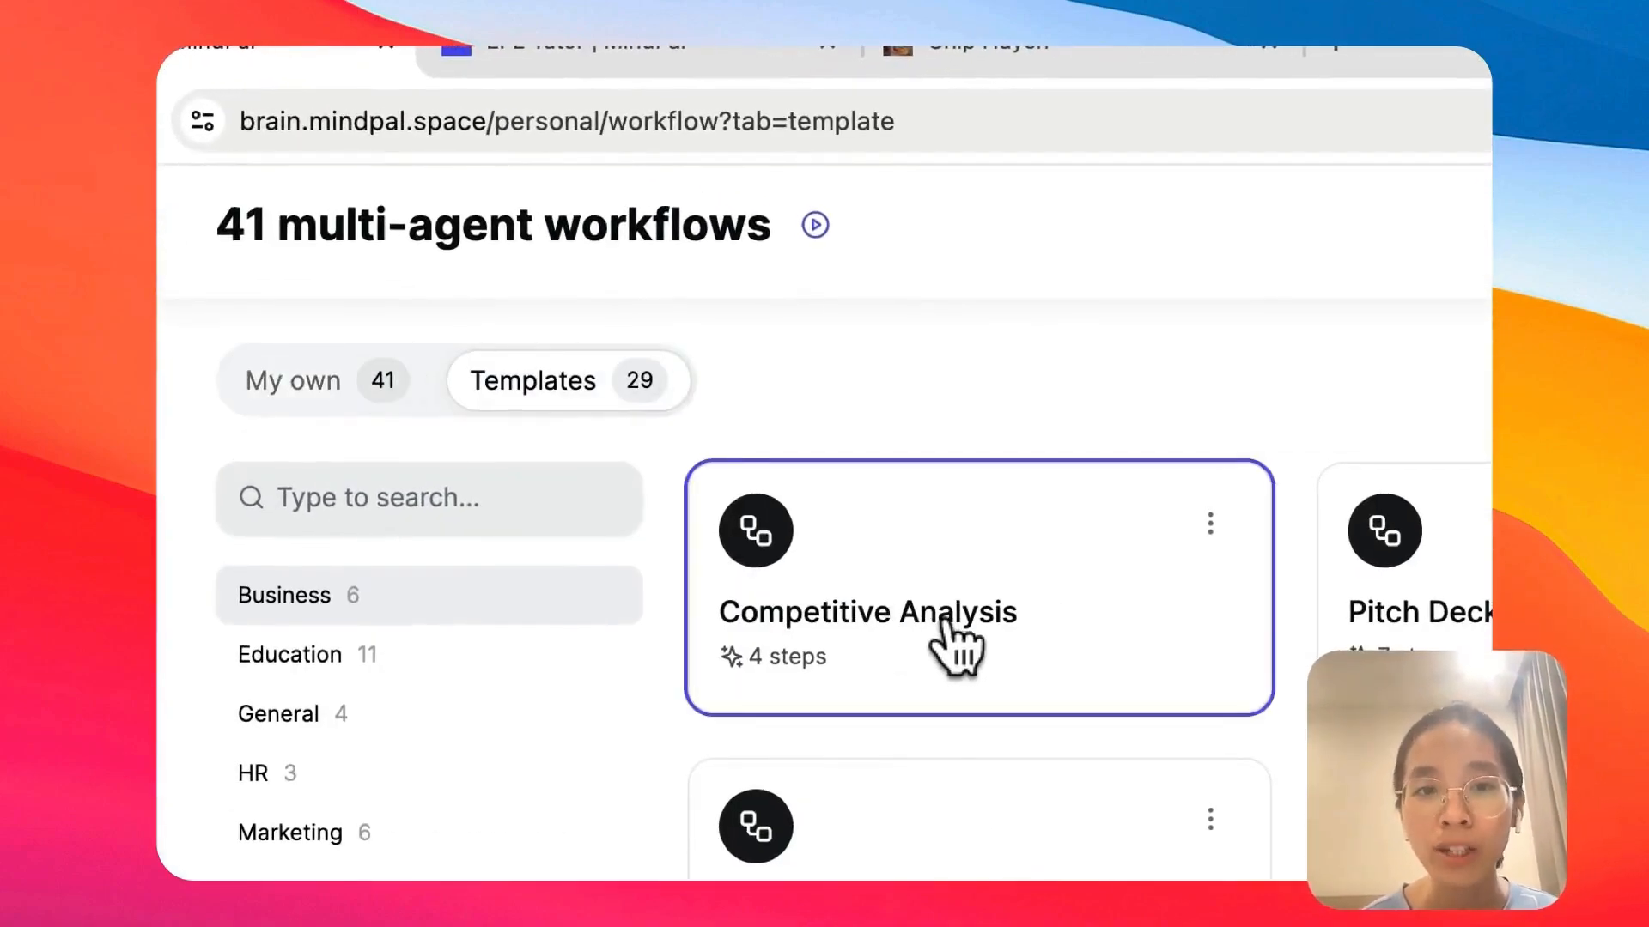
{"action": "left_click", "coordinate": [947, 610]}
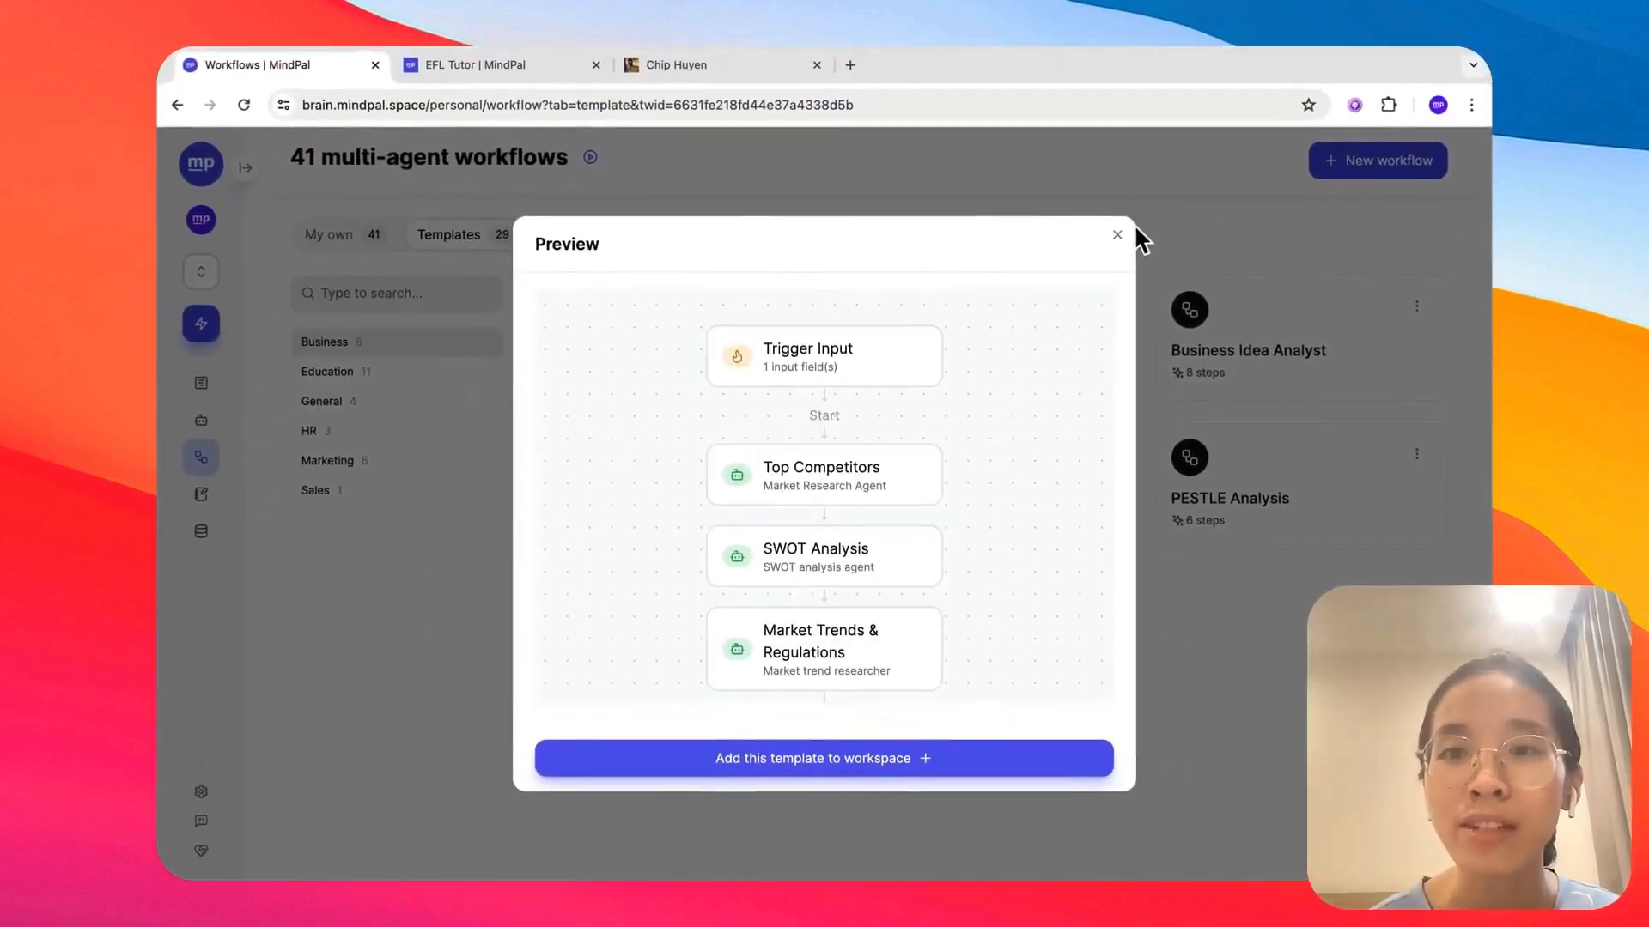
{"action": "left_click", "coordinate": [1116, 235]}
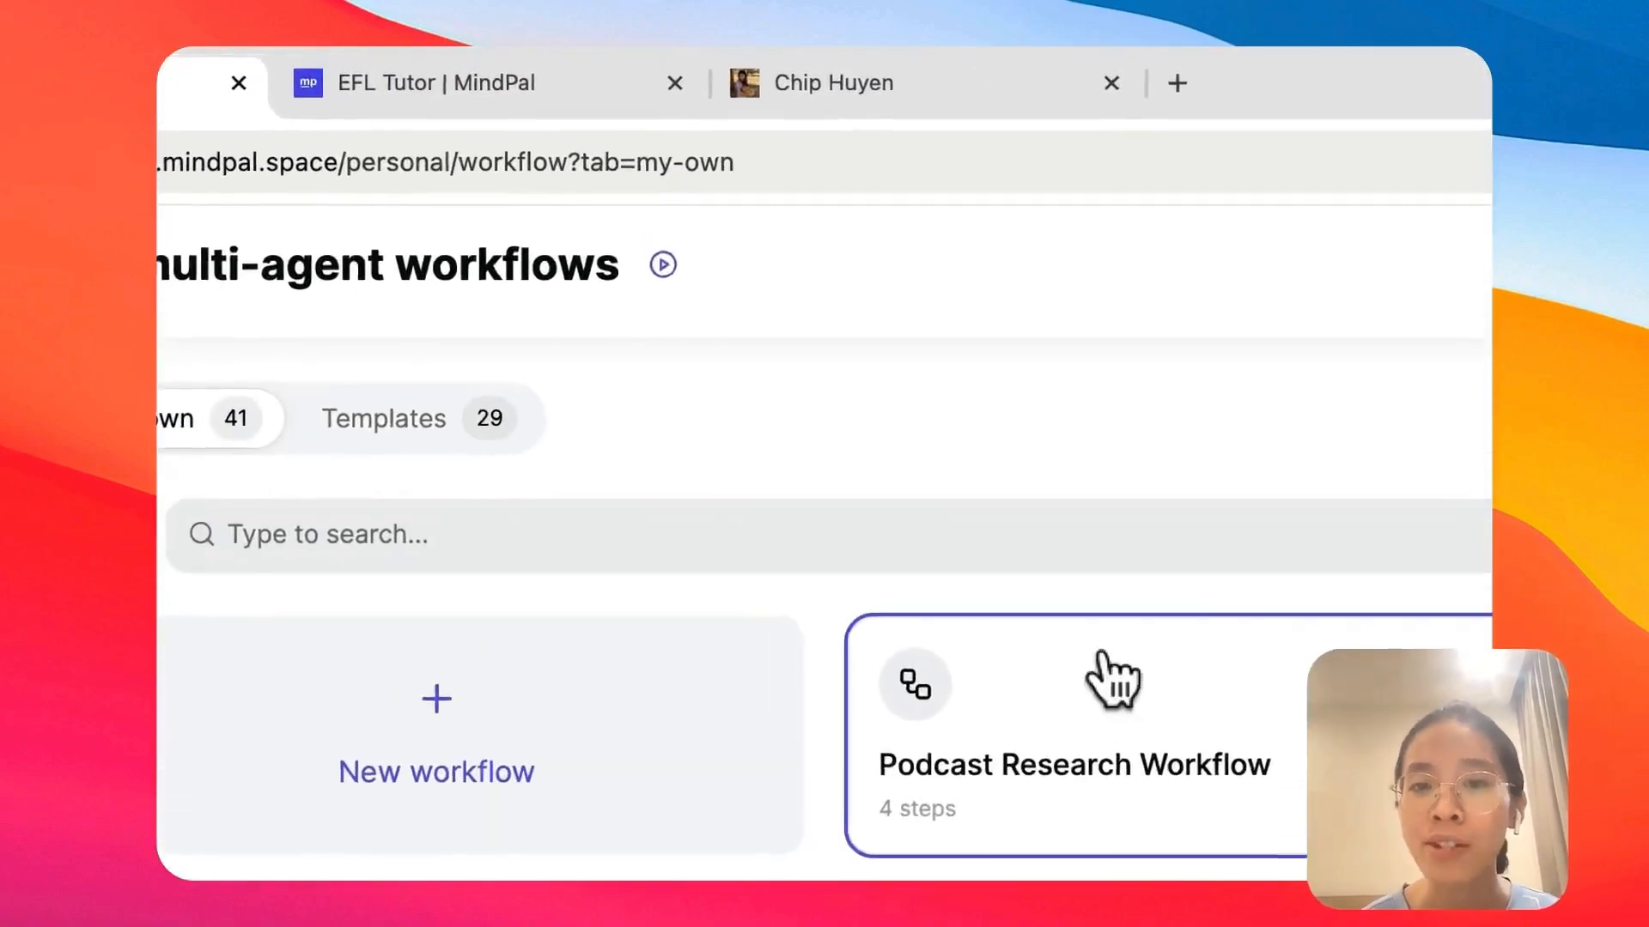
Inspect the Podcast Research Workflow's Episode Introduction Script and Question Formulation steps
{"action": "left_click", "coordinate": [1072, 737]}
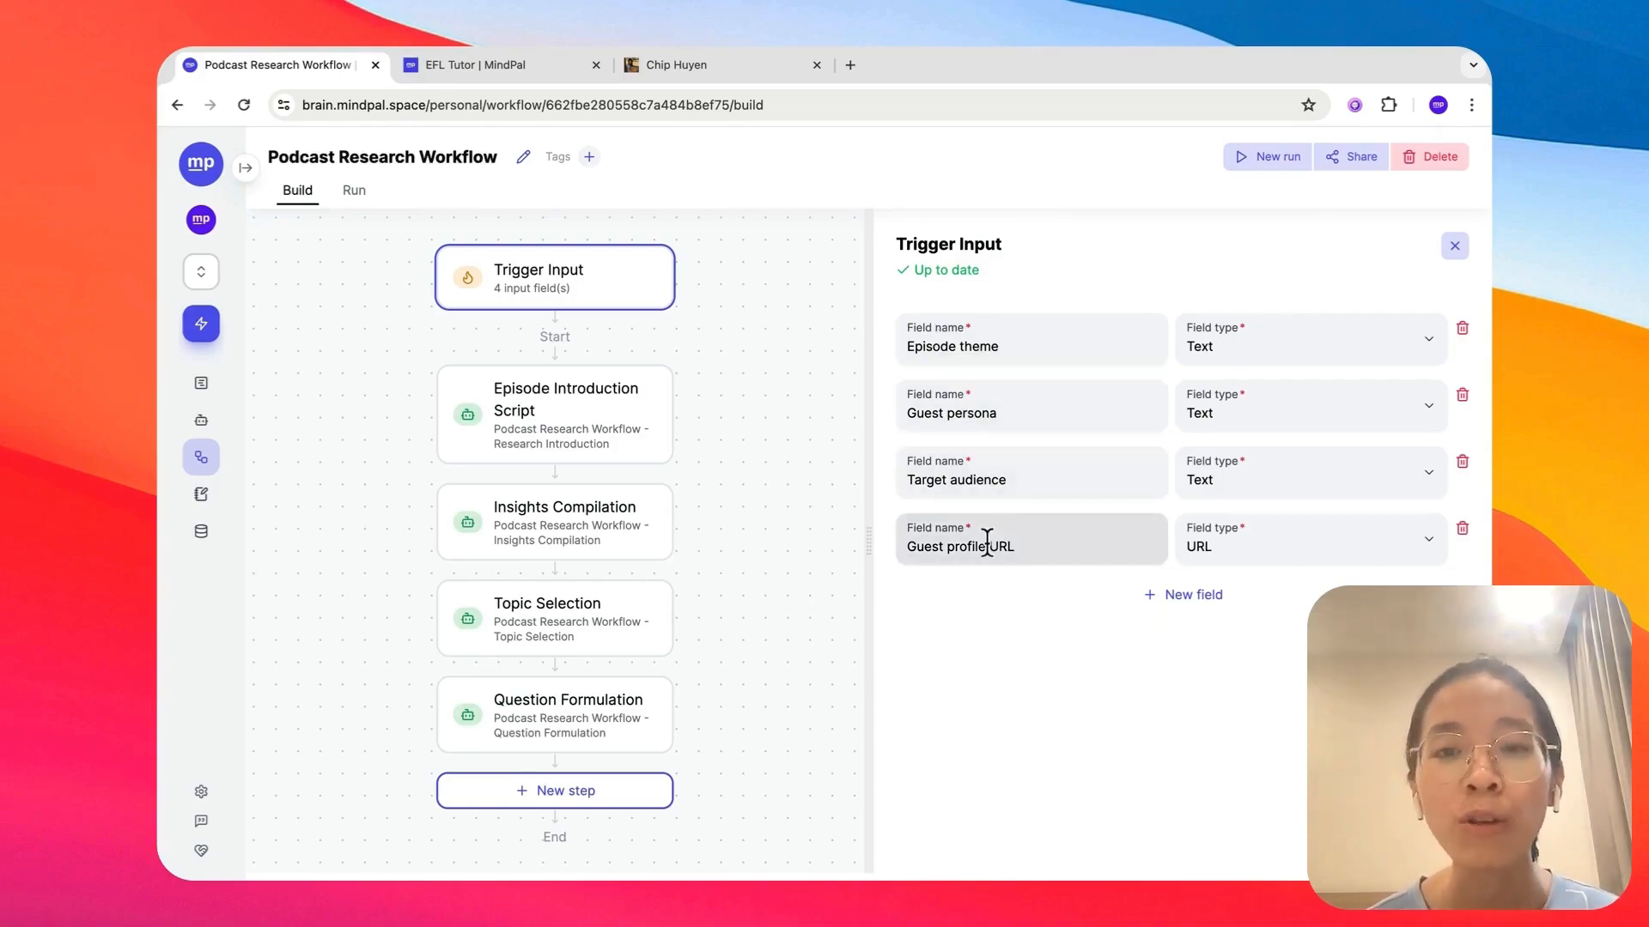
{"action": "left_click", "coordinate": [555, 414]}
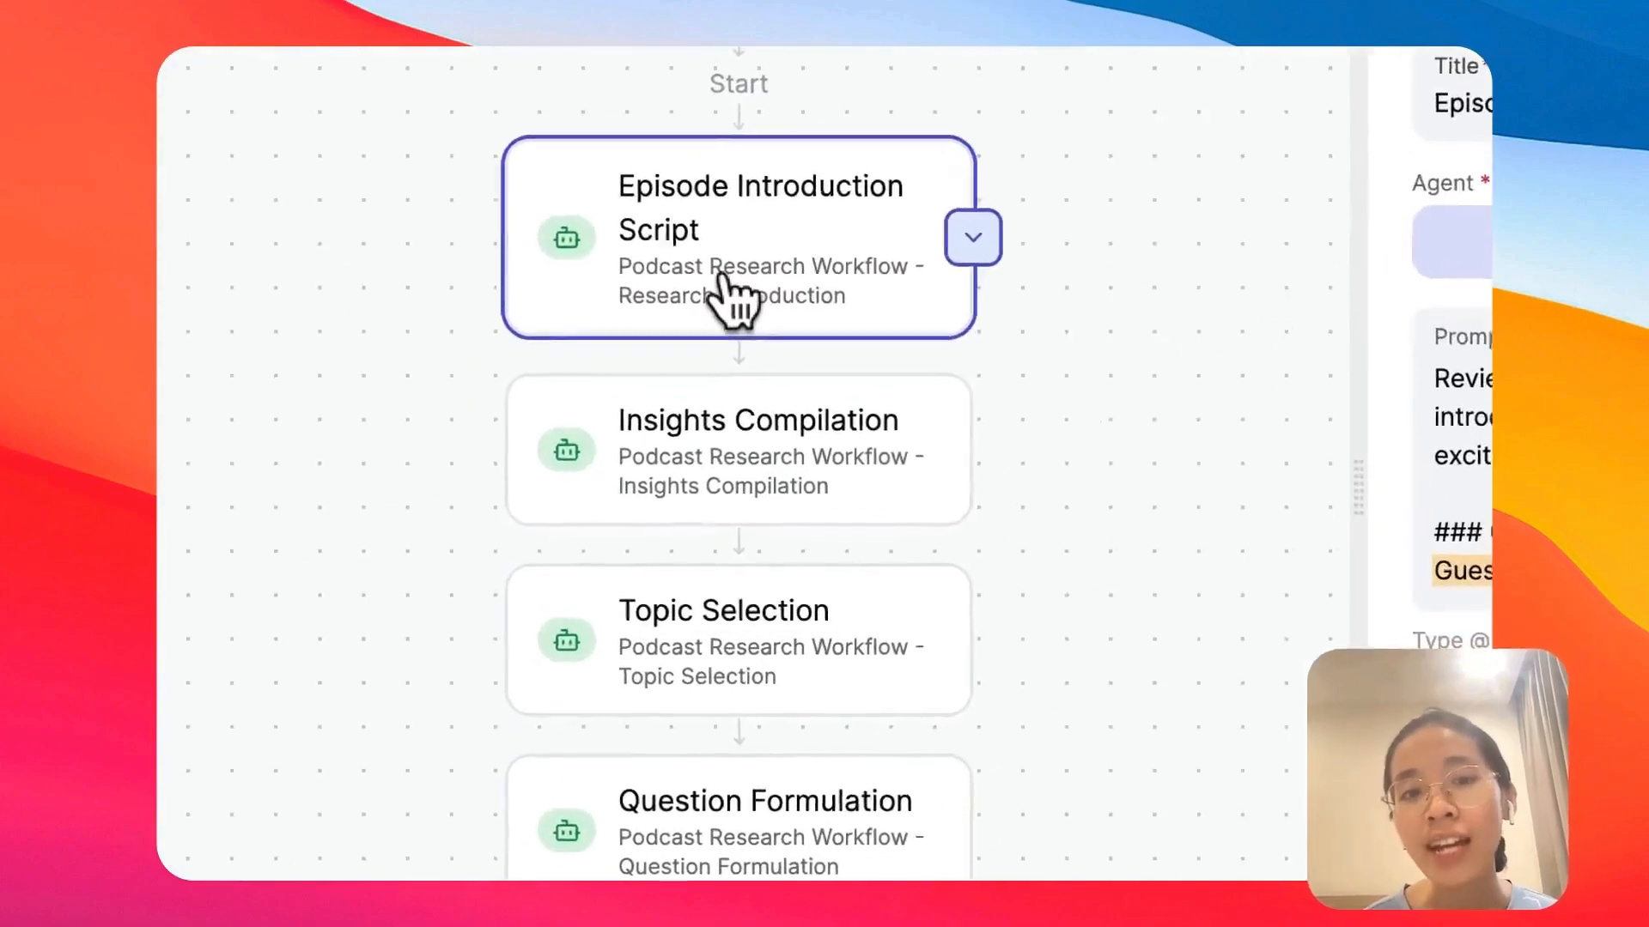
{"action": "mouse_move", "coordinate": [809, 689]}
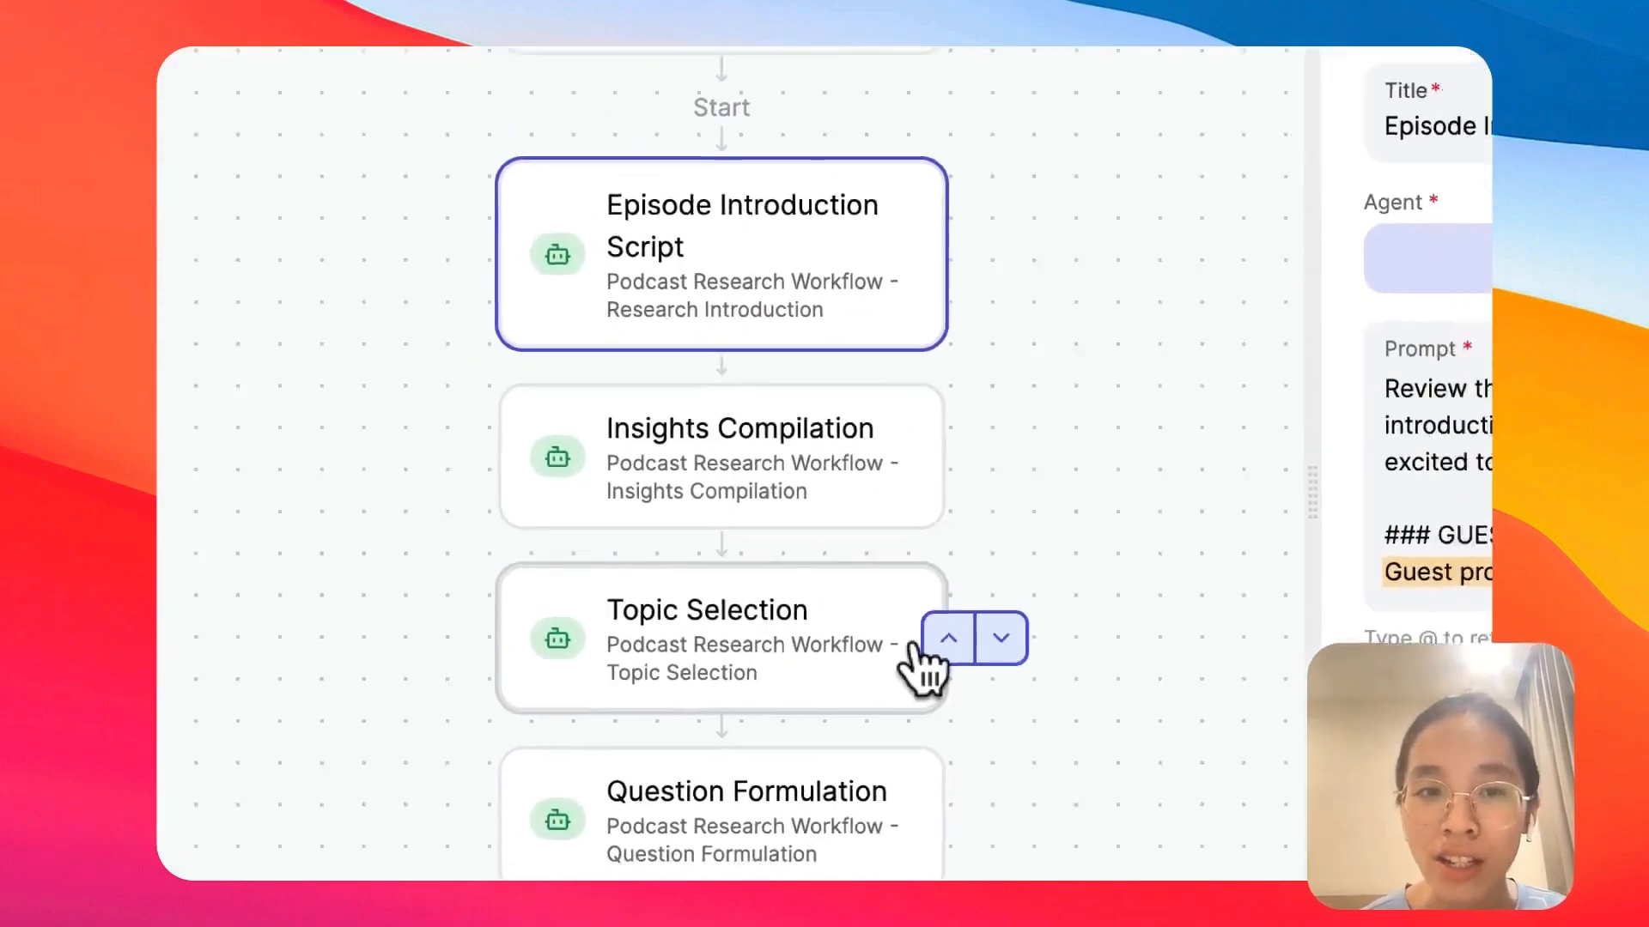
{"action": "left_click", "coordinate": [1239, 215]}
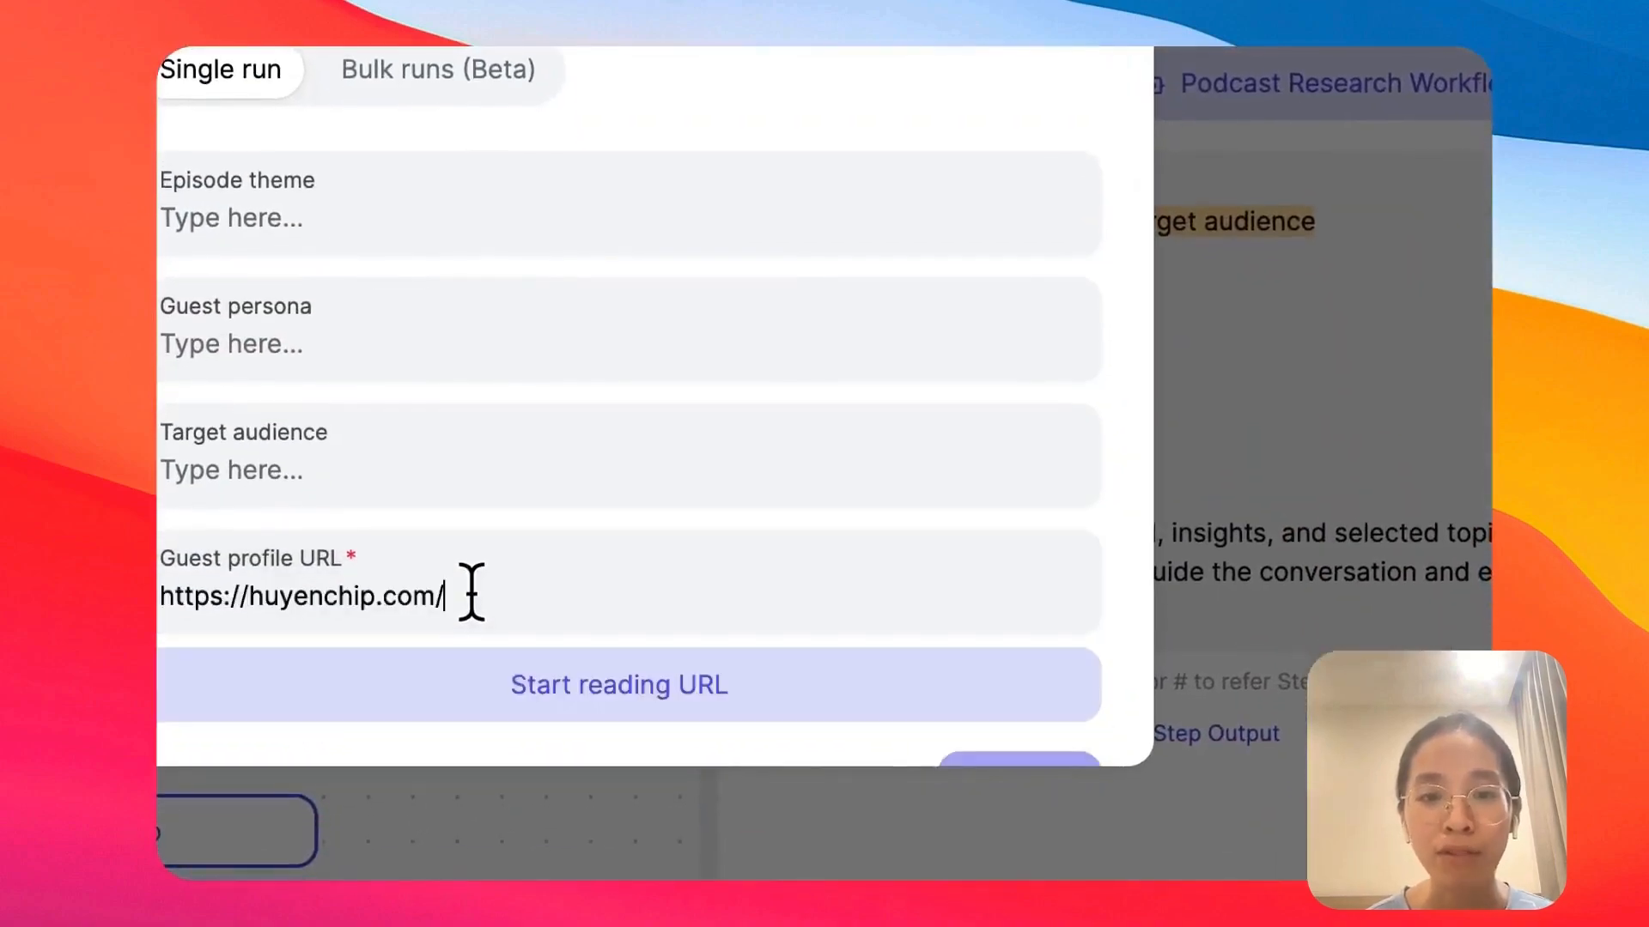
Read in huyenchip.com, enter theme 'AI for work', persona 'AI founder, female founder,' and knowledge-worker audience, and start the run
{"action": "left_click", "coordinate": [619, 685]}
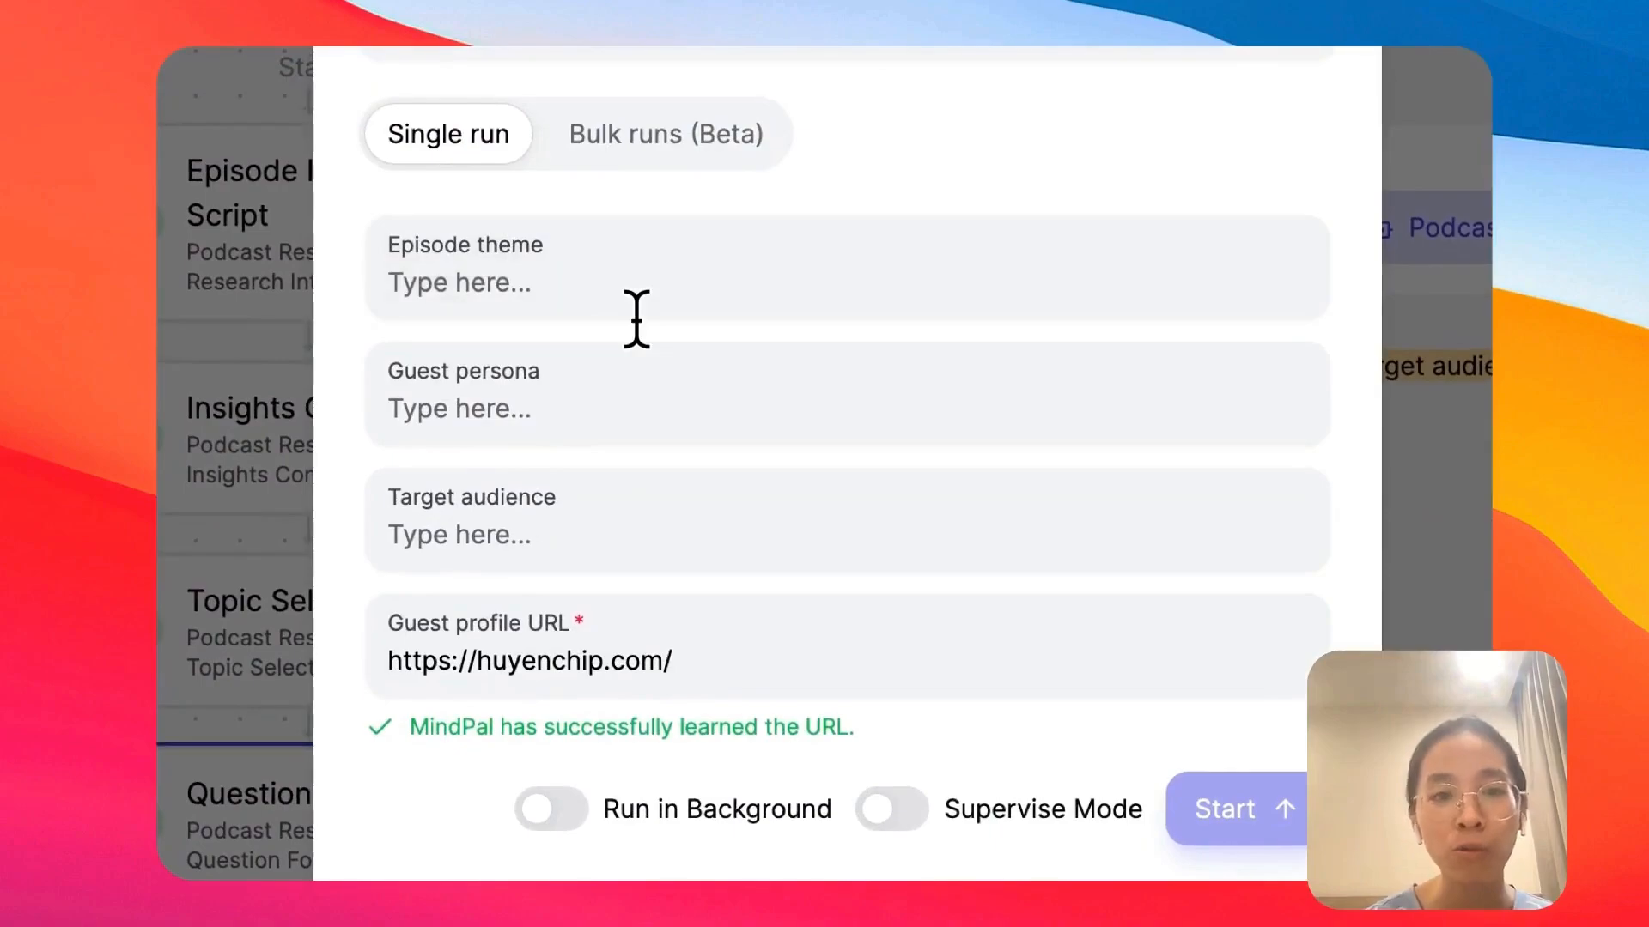
{"action": "type", "text": "AI for work"}
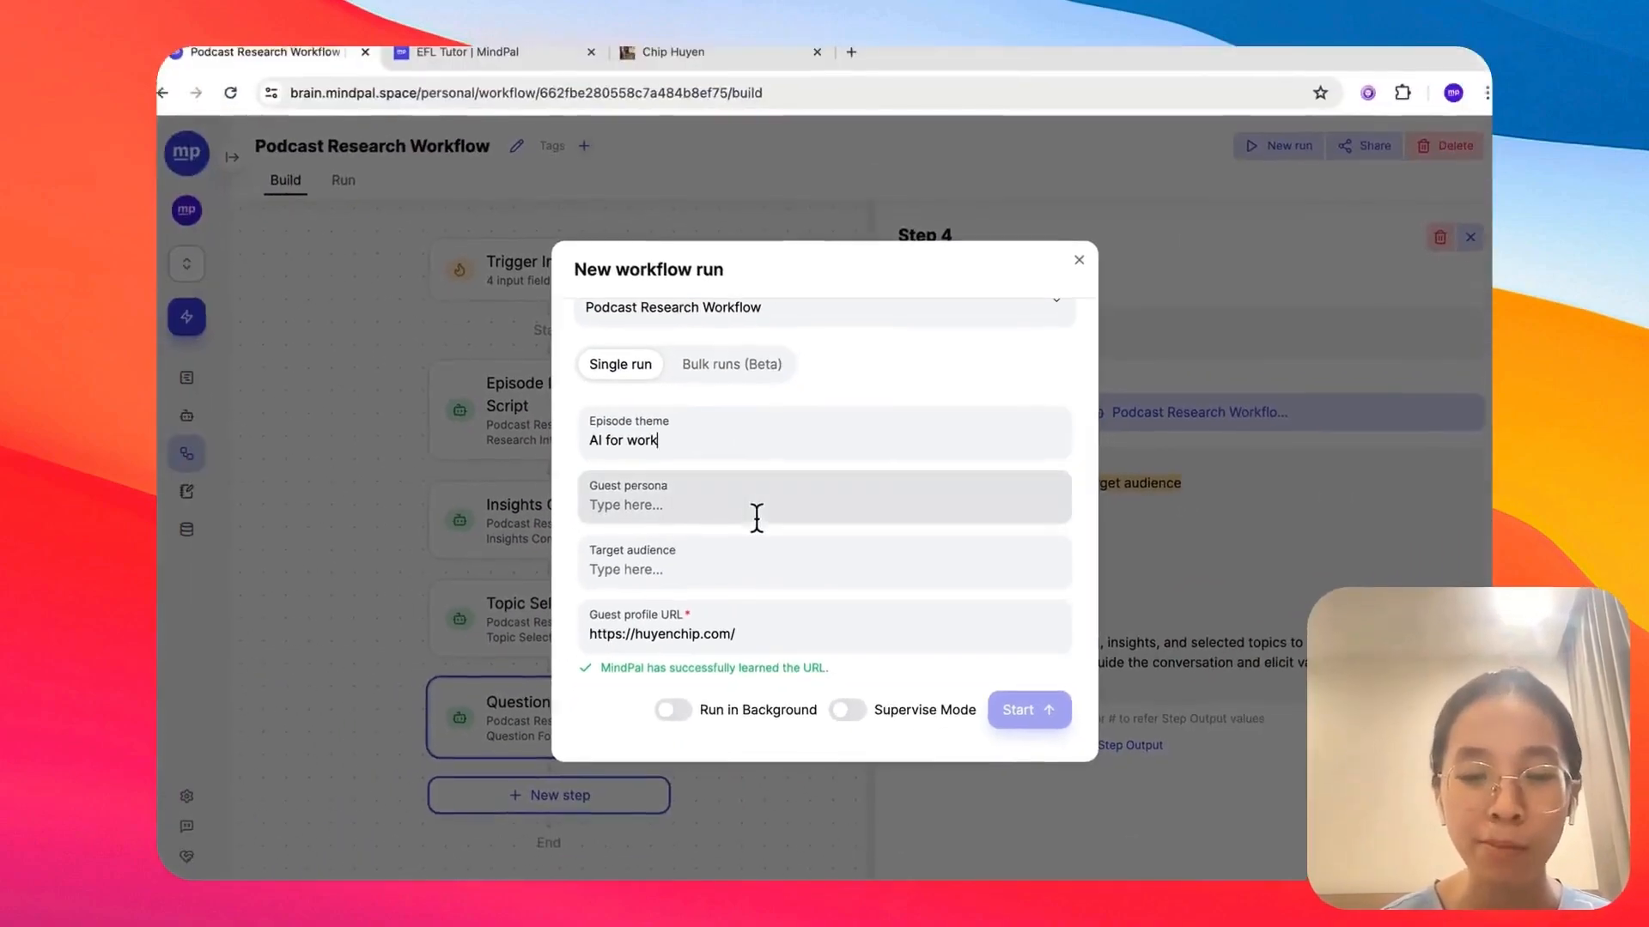
{"action": "type", "text": "AI founde"}
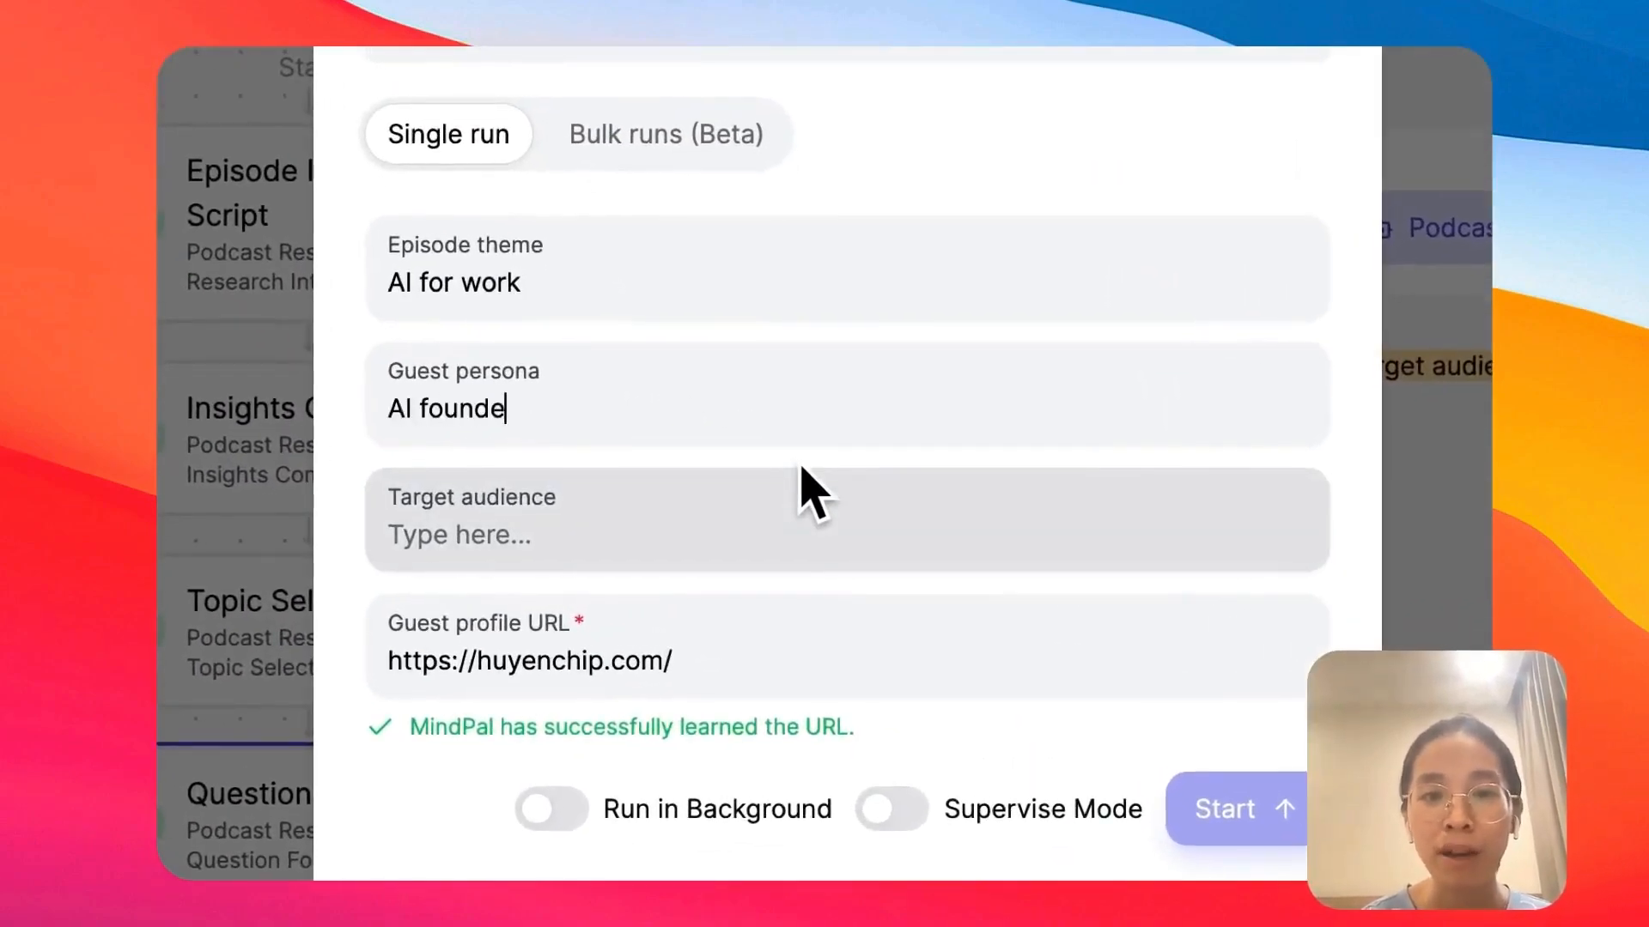
{"action": "type", "text": "r, female founder, AI engineer"}
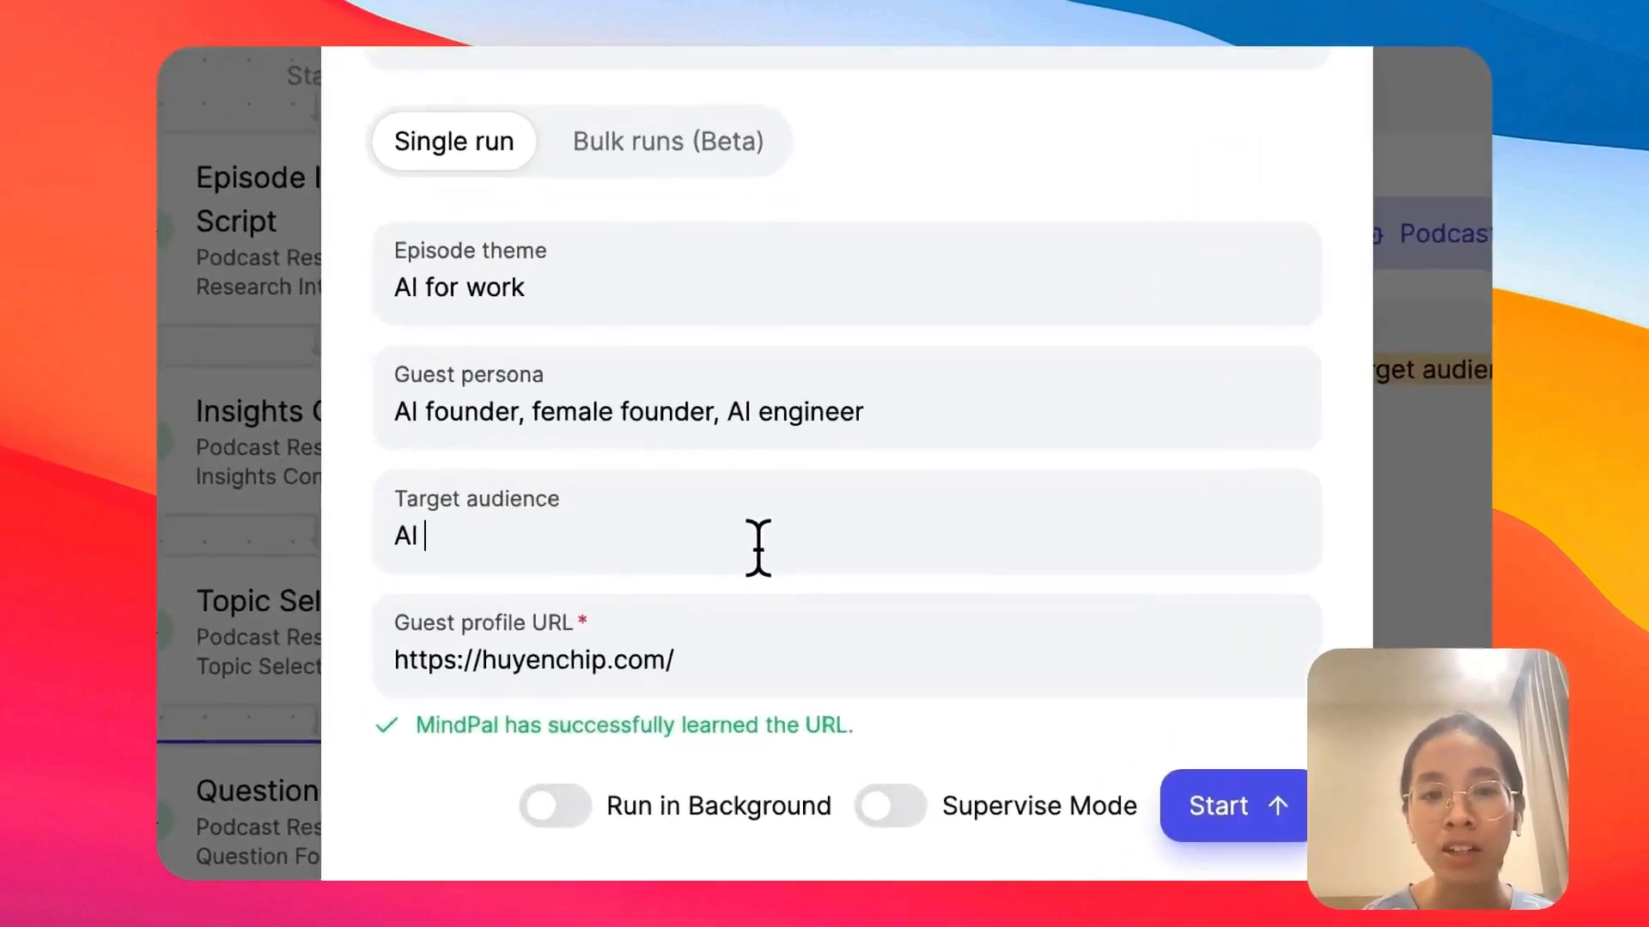
{"action": "type", "text": "Knowlege workers"}
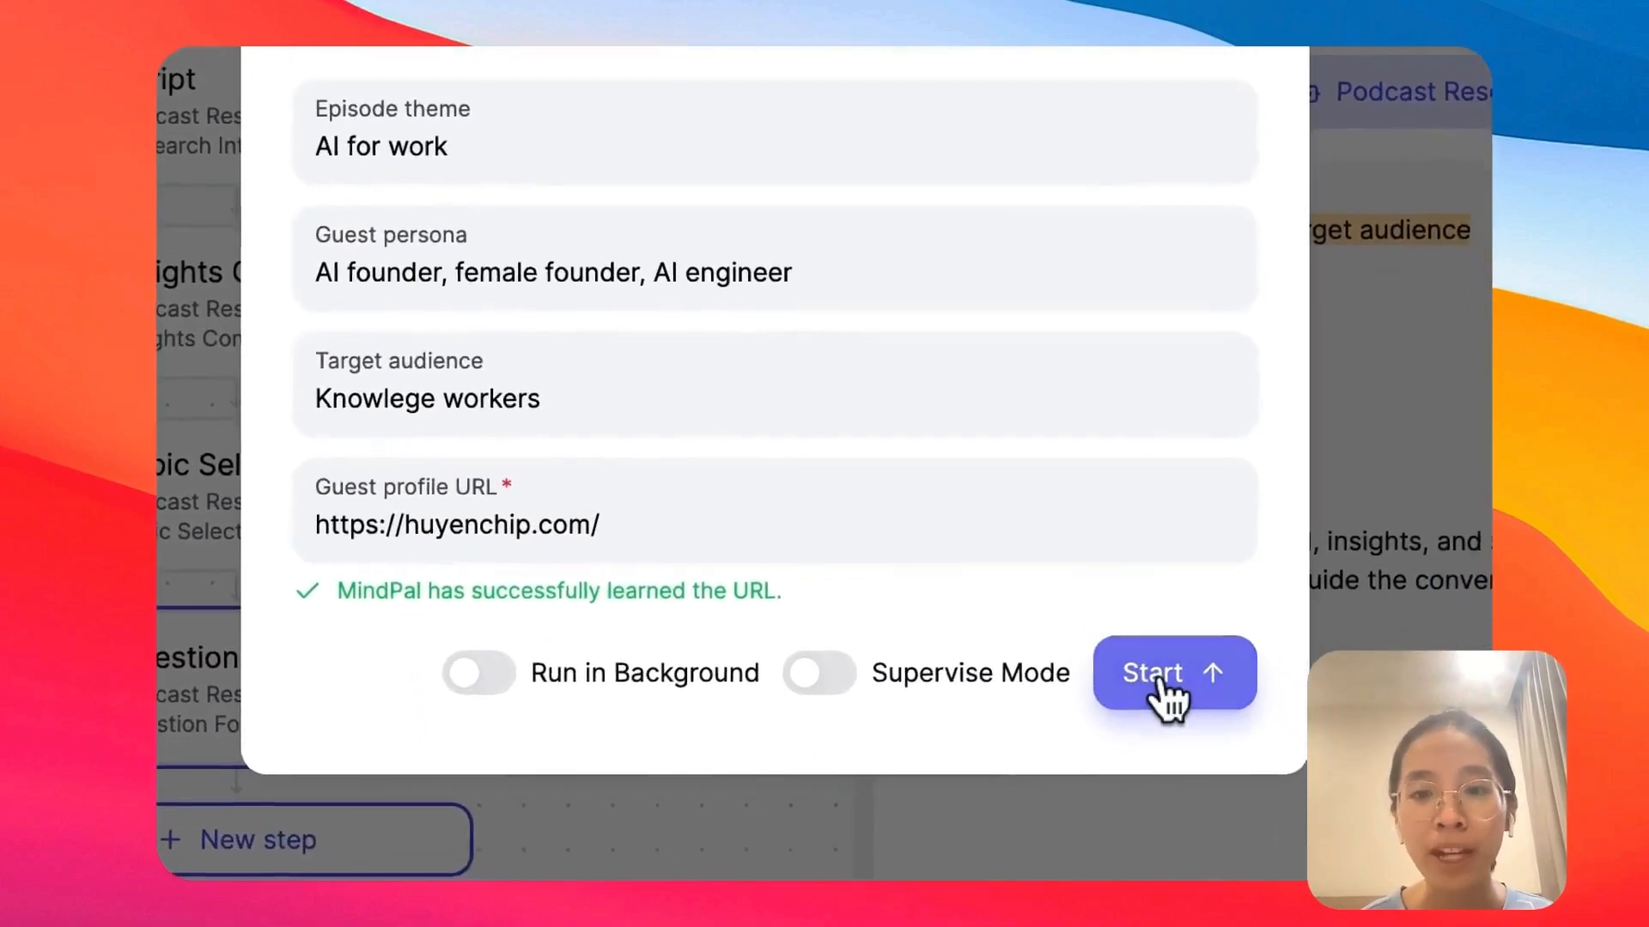
{"action": "left_click", "coordinate": [1173, 673]}
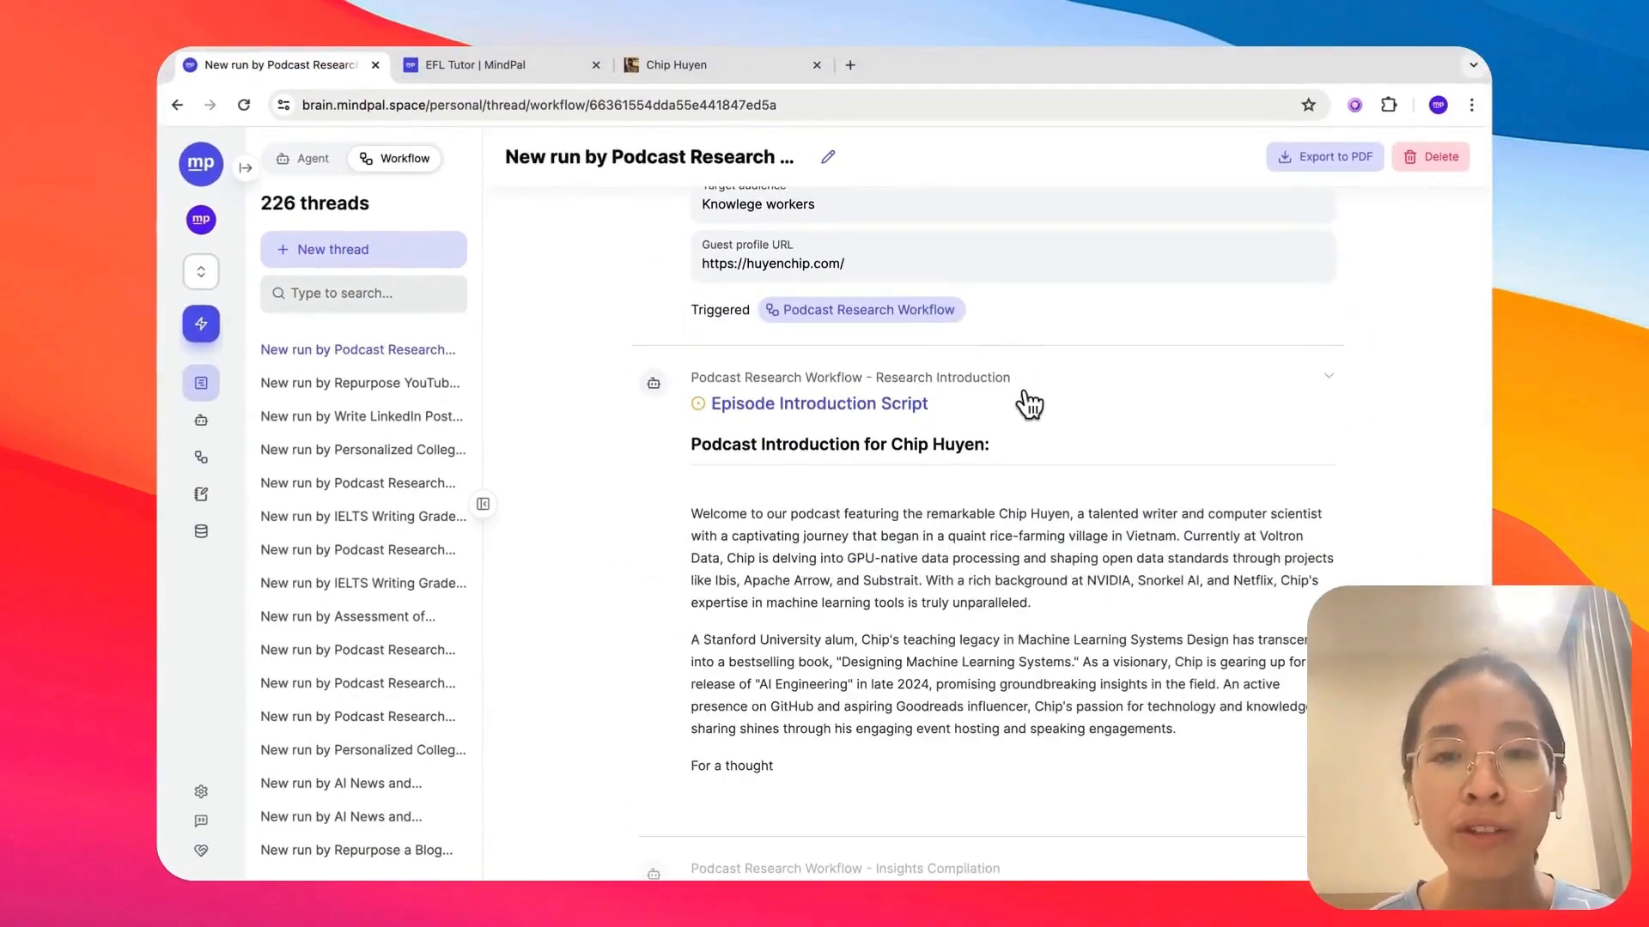
Scroll the run thread reviewing the introduction script, insights, topics and ten interview questions for Chip Huyen
{"action": "scroll", "scroll_direction": "down", "scroll_amount": 3}
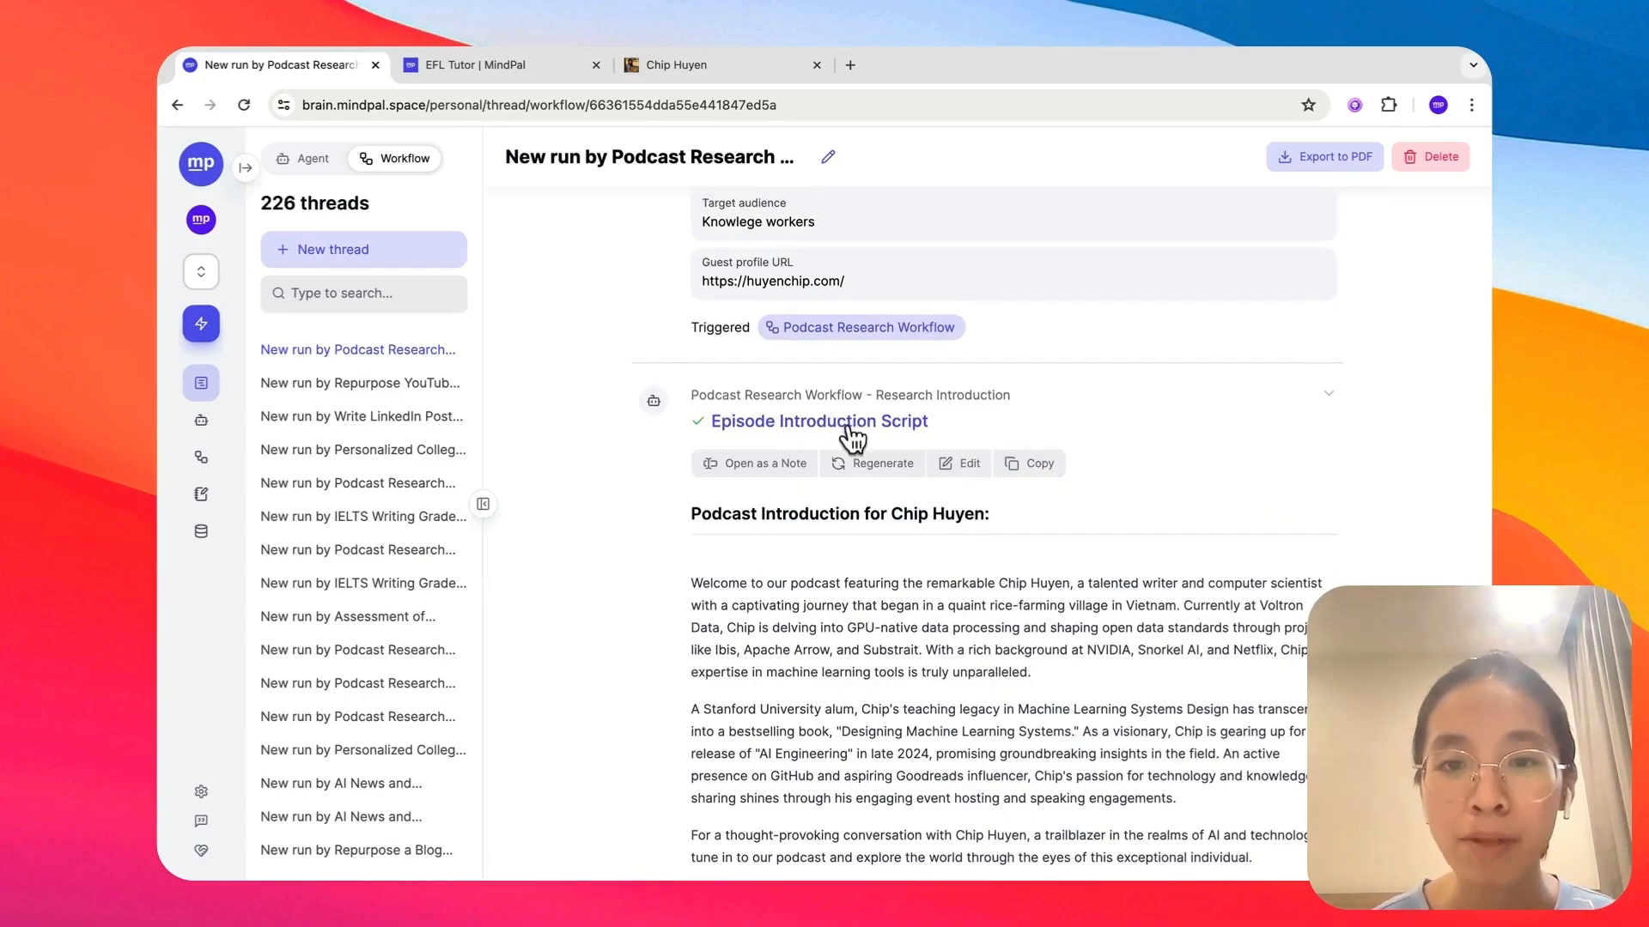
{"action": "mouse_move", "coordinate": [995, 536]}
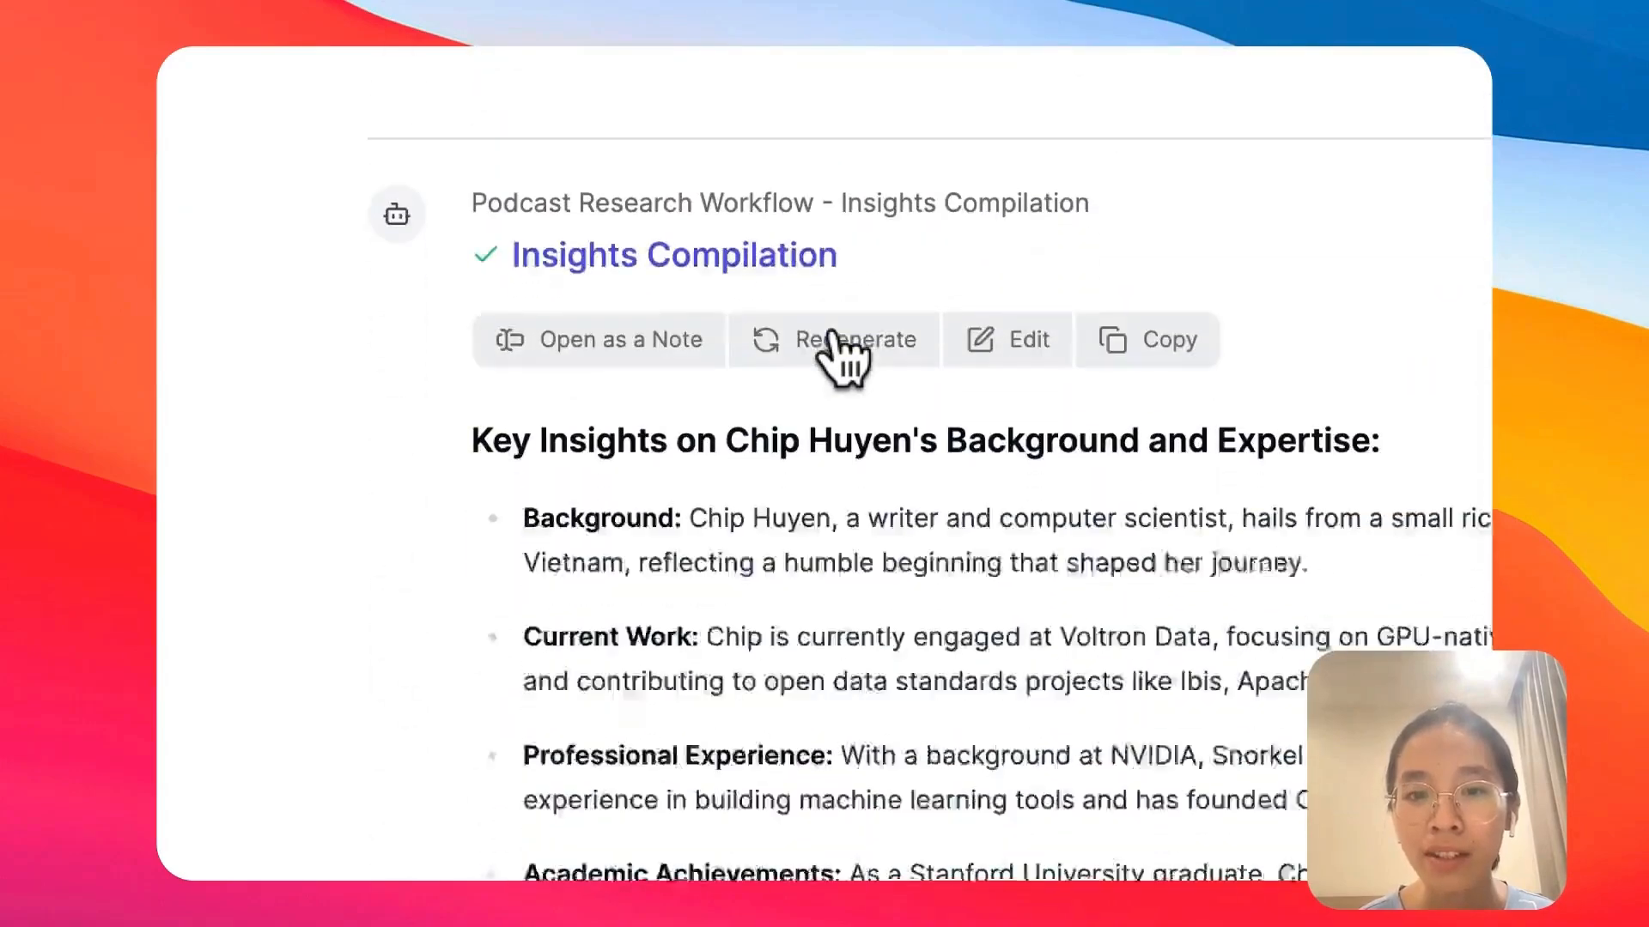
{"action": "scroll", "scroll_direction": "down", "scroll_amount": 3}
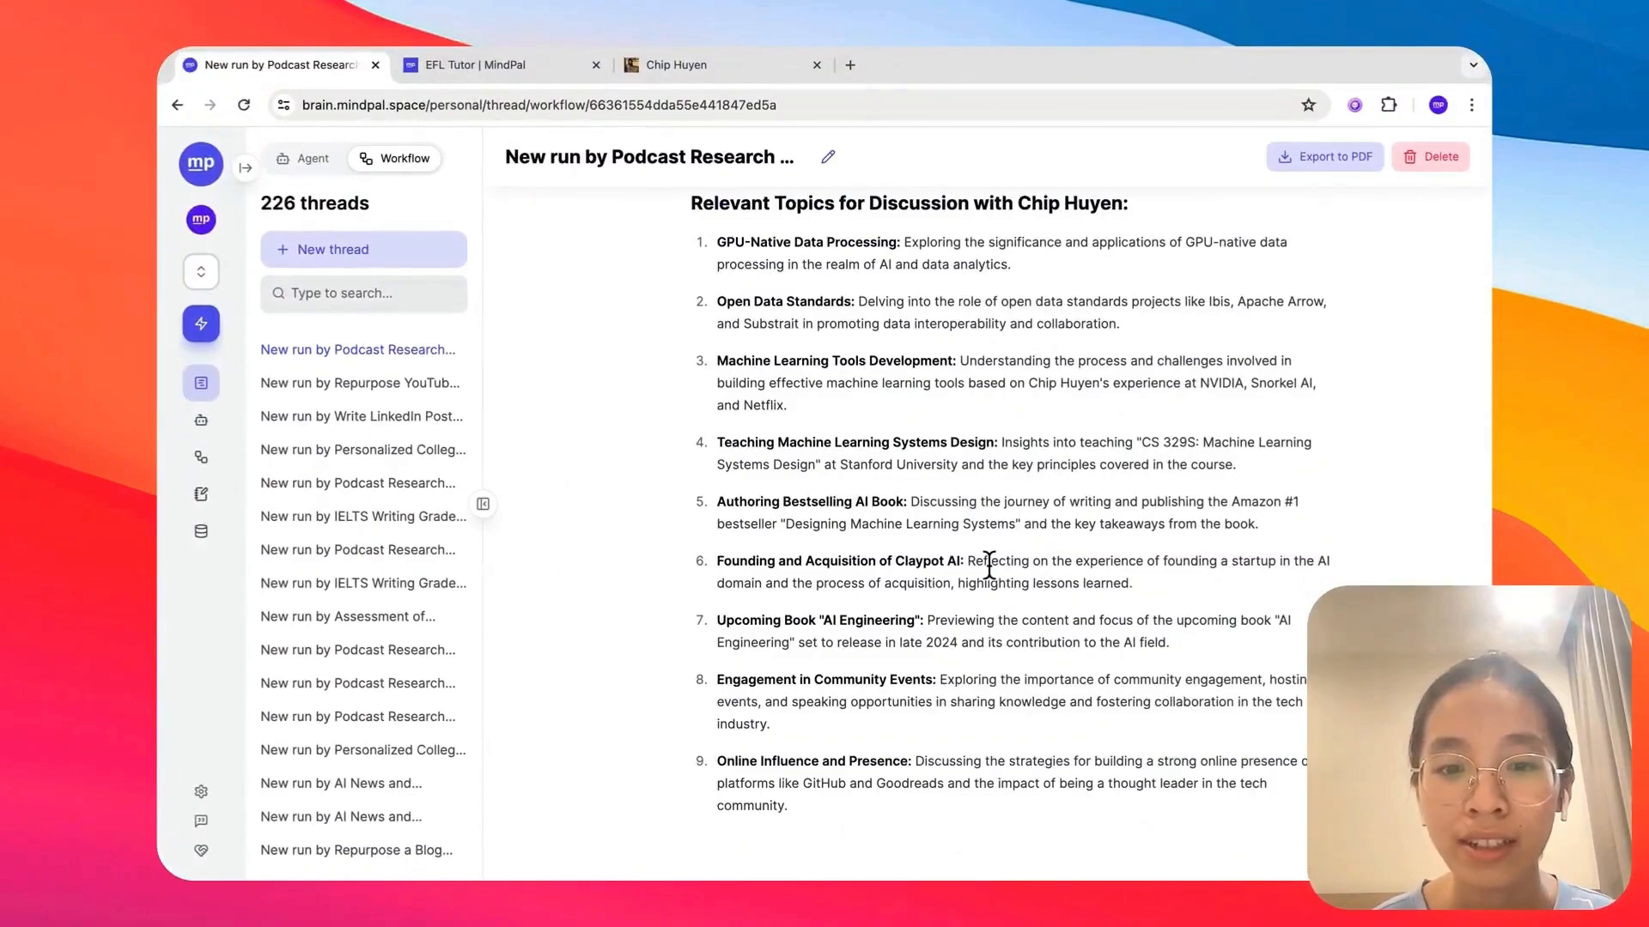
{"action": "scroll", "scroll_direction": "down", "scroll_amount": 3}
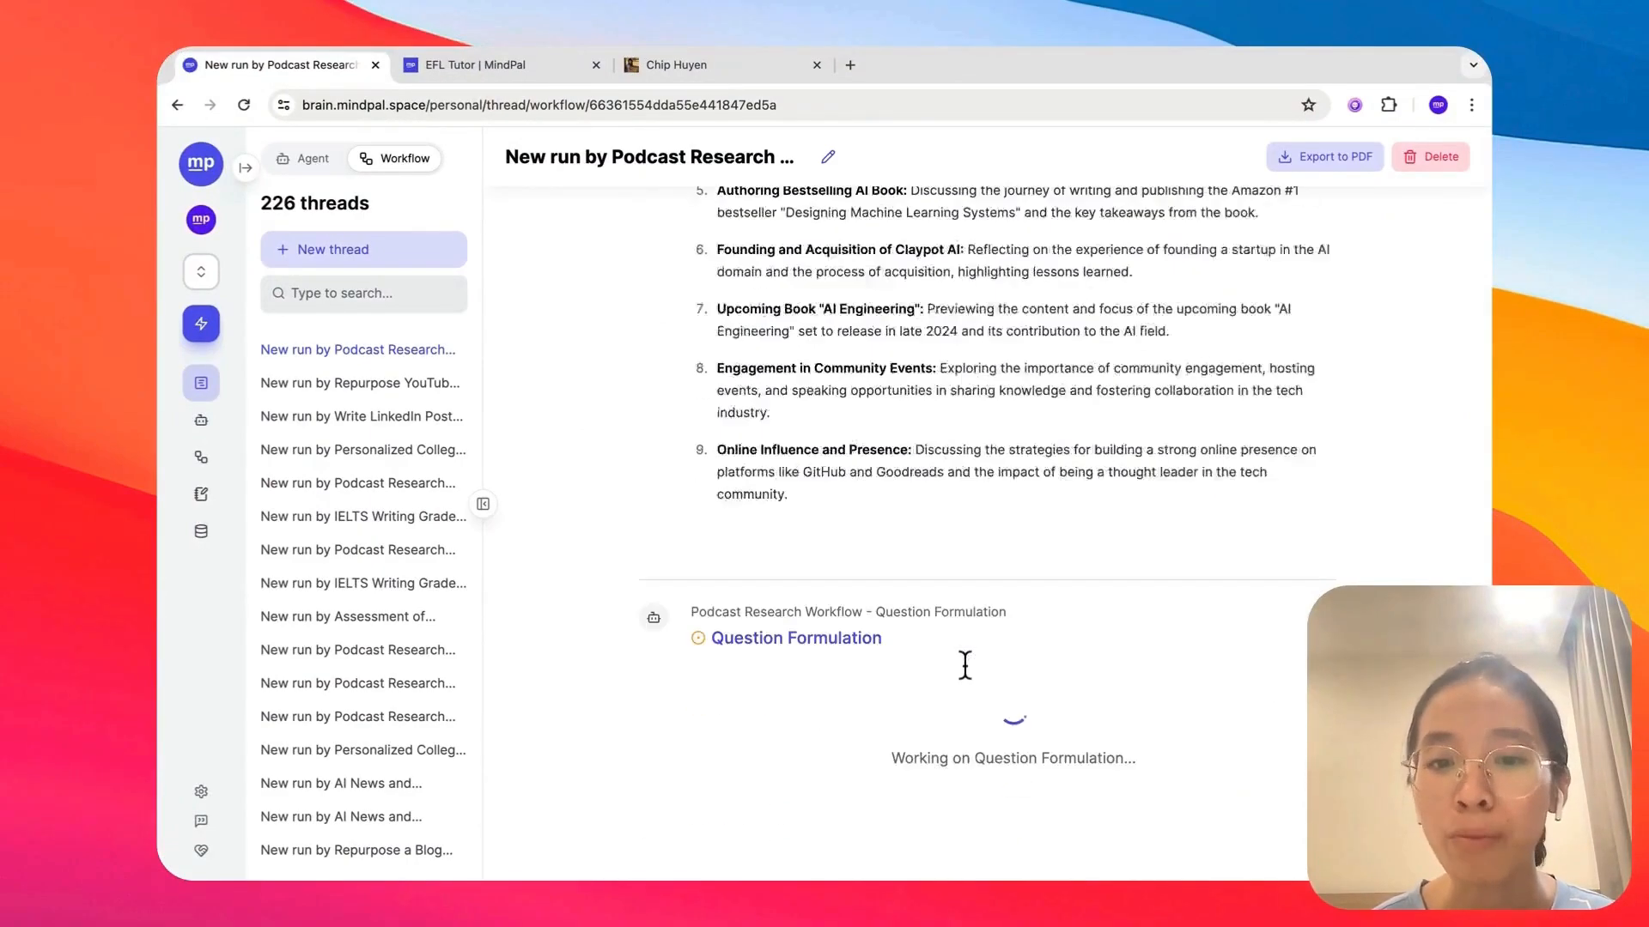
{"action": "scroll", "scroll_direction": "down", "scroll_amount": 3}
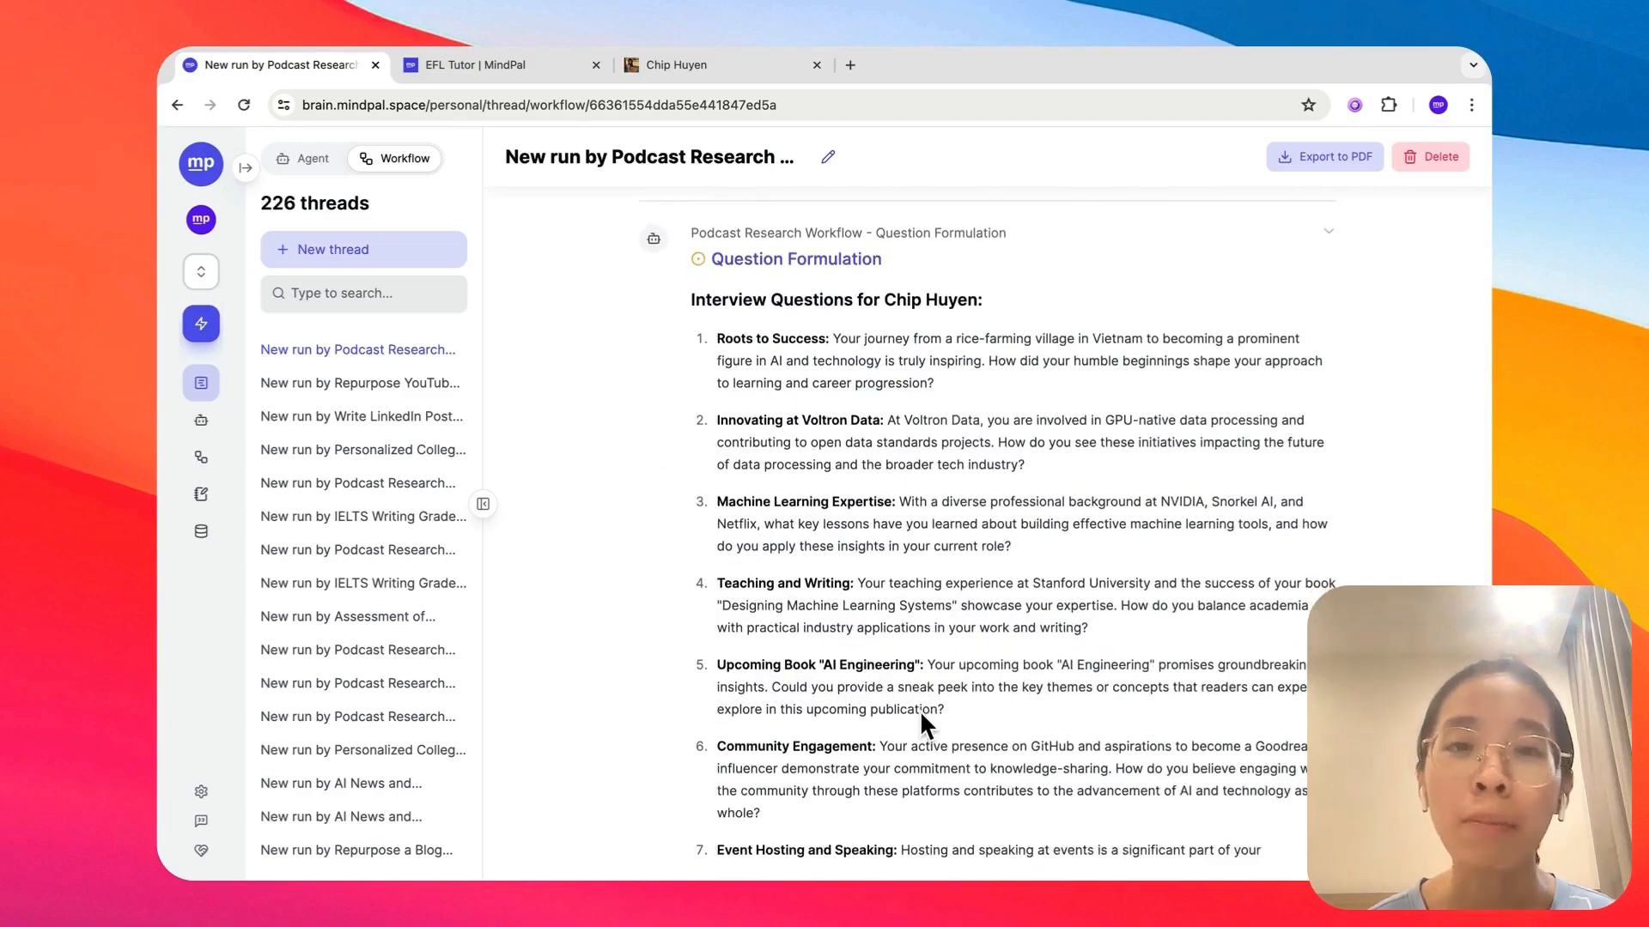
{"action": "scroll", "scroll_direction": "down", "scroll_amount": 3}
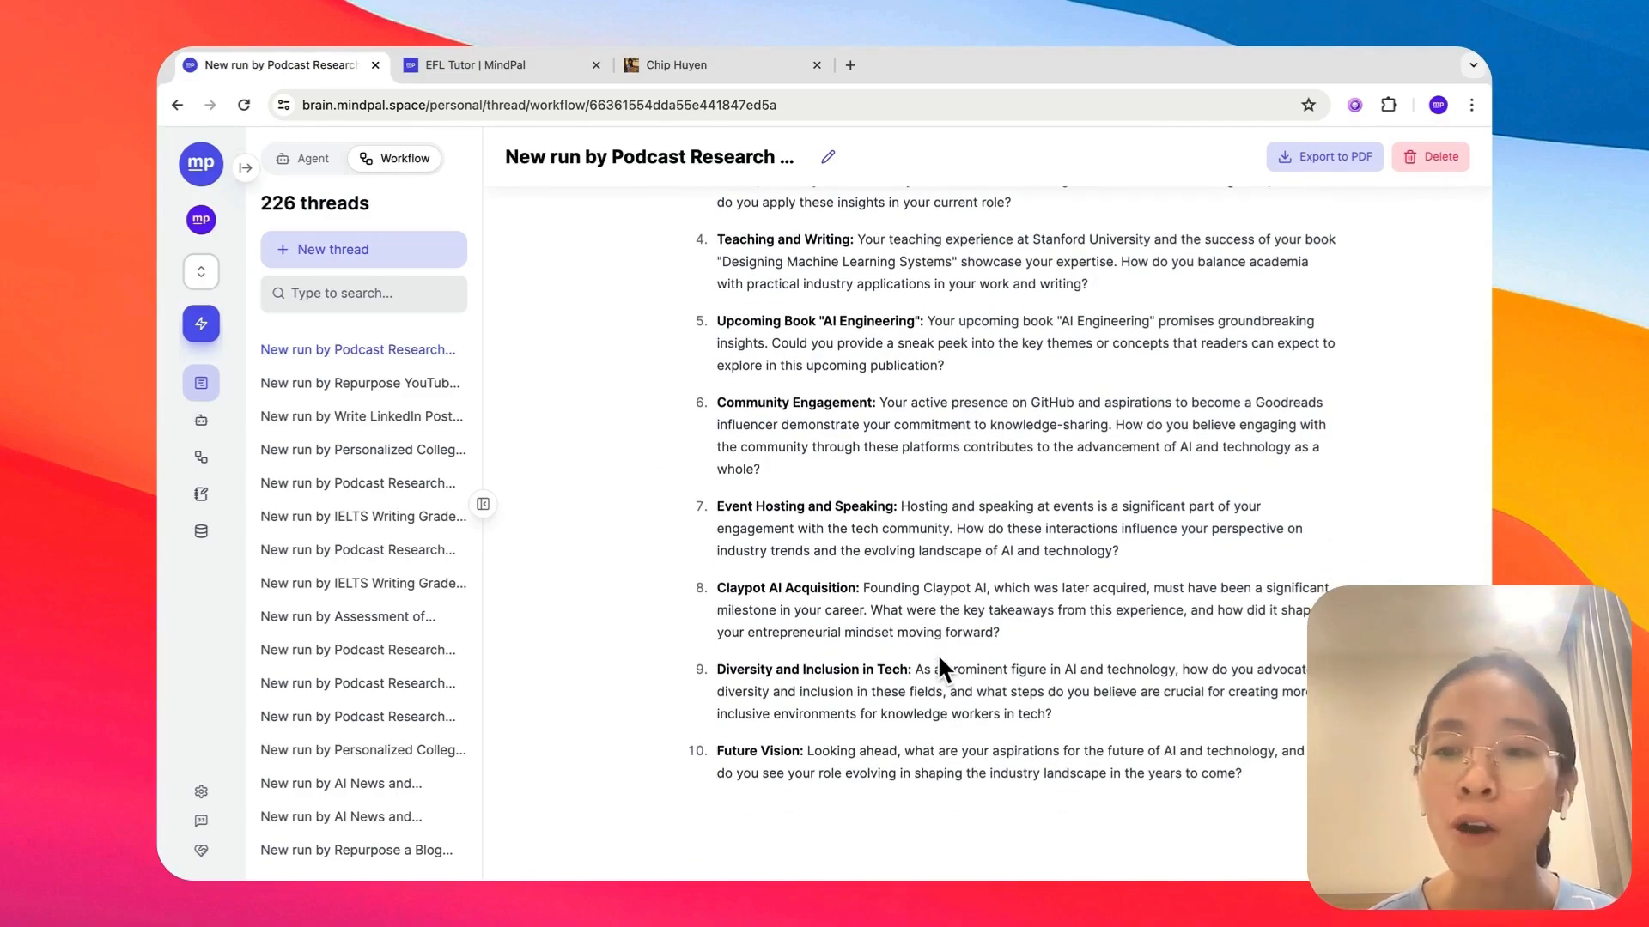
{"action": "scroll", "scroll_direction": "up", "scroll_amount": 3}
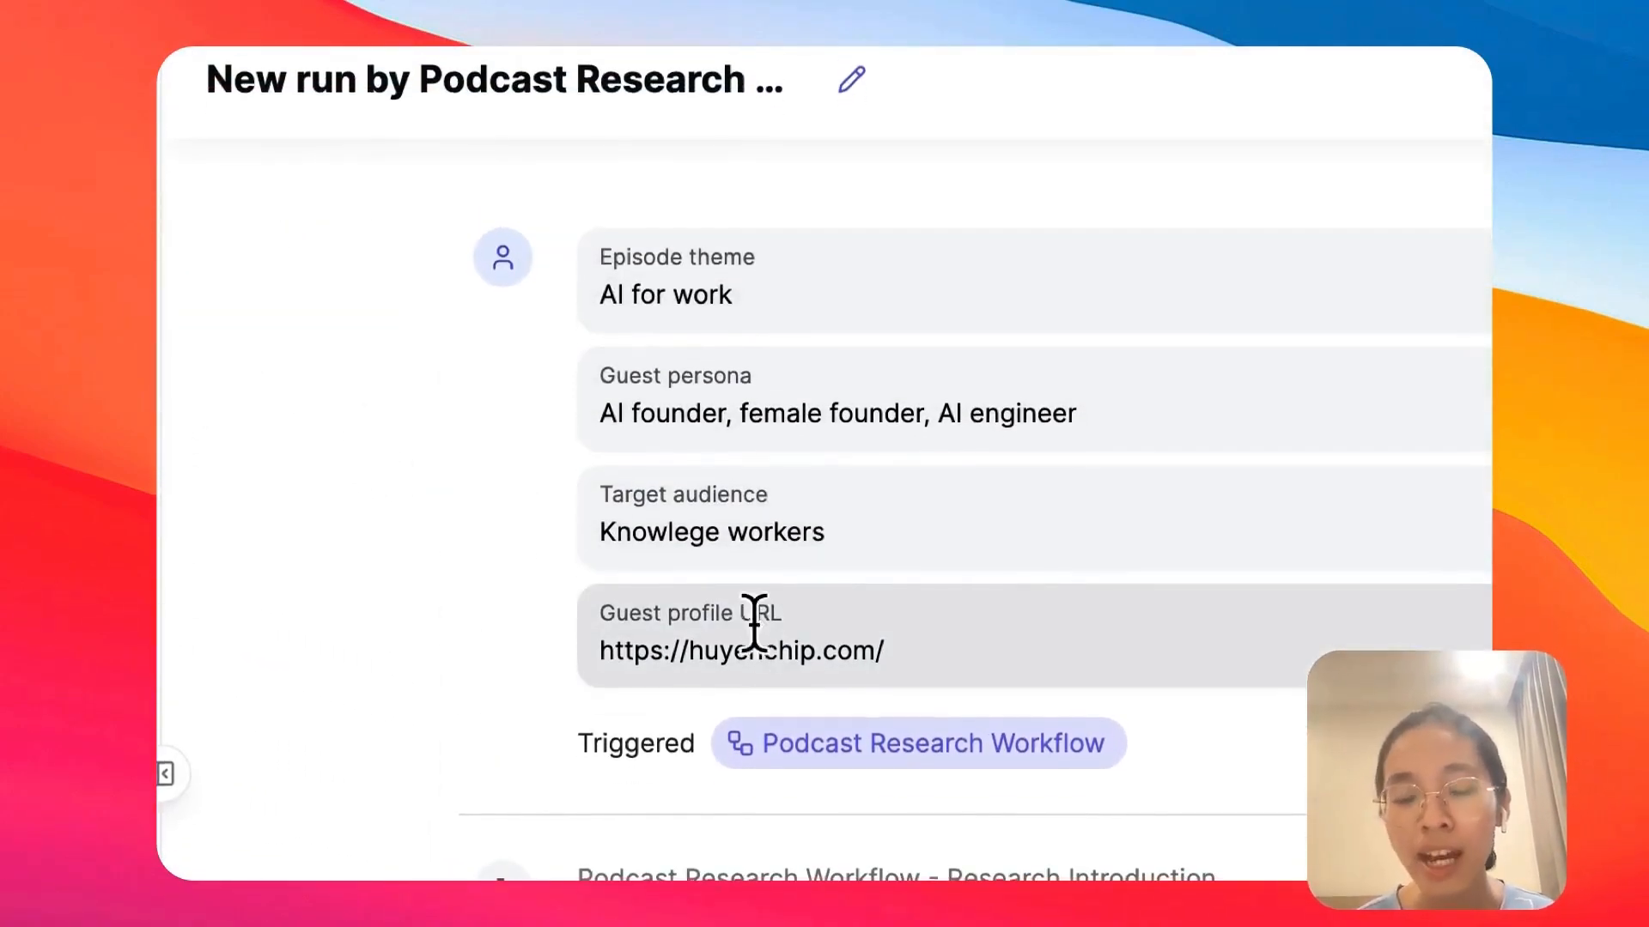
{"action": "scroll", "scroll_direction": "down", "scroll_amount": 3}
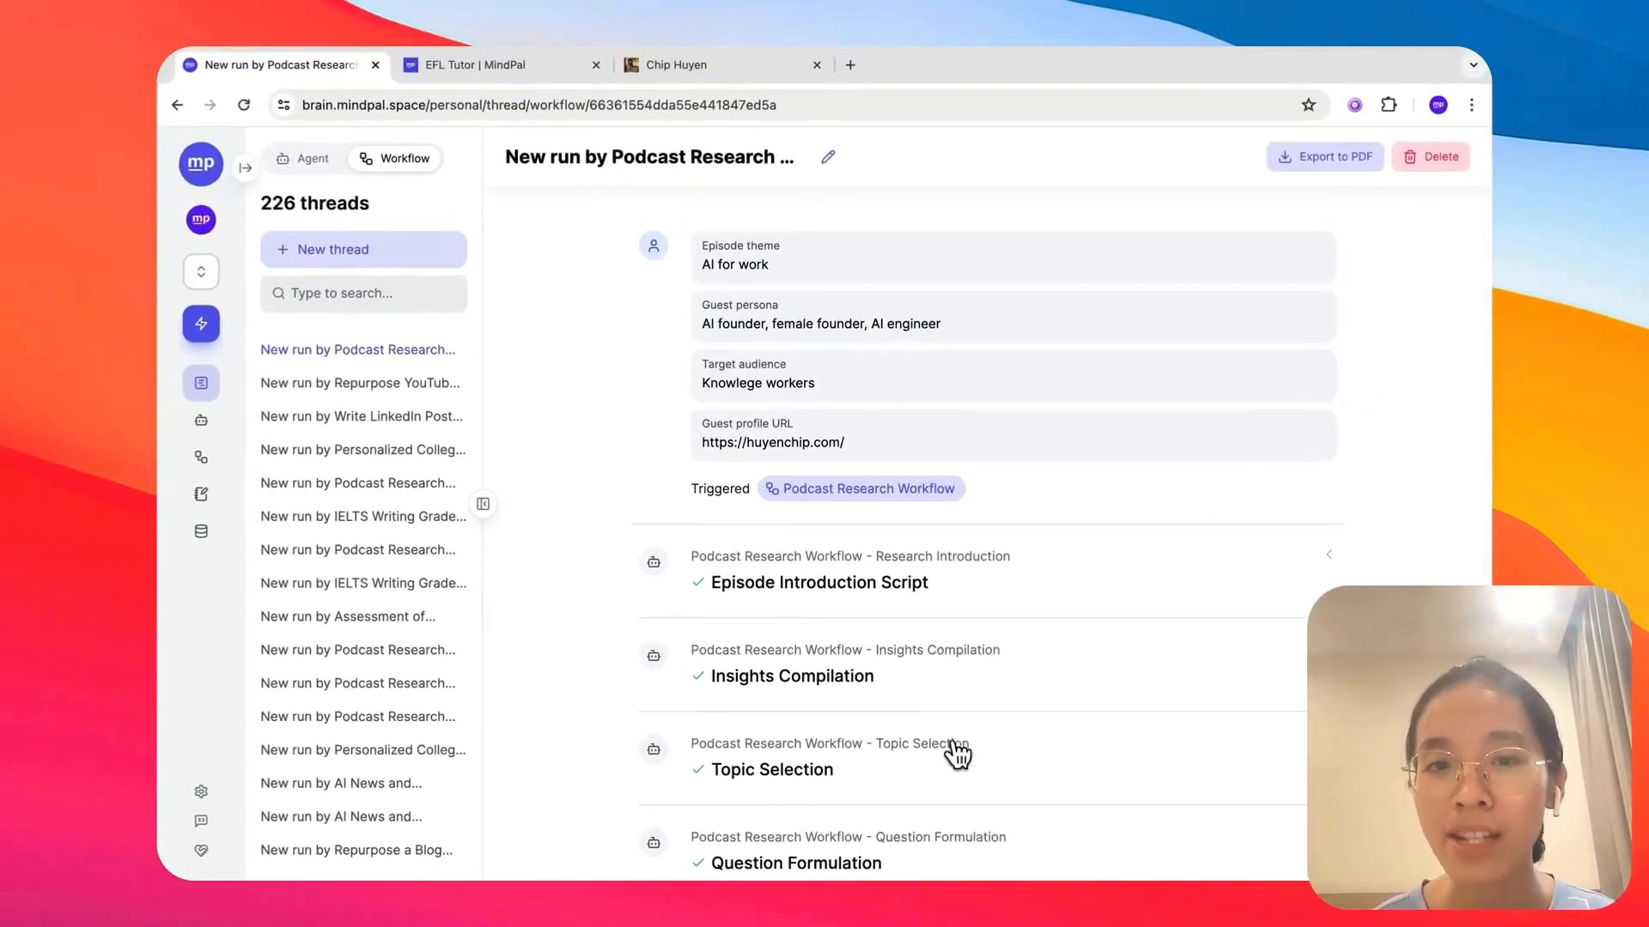
{"action": "mouse_move", "coordinate": [1000, 515]}
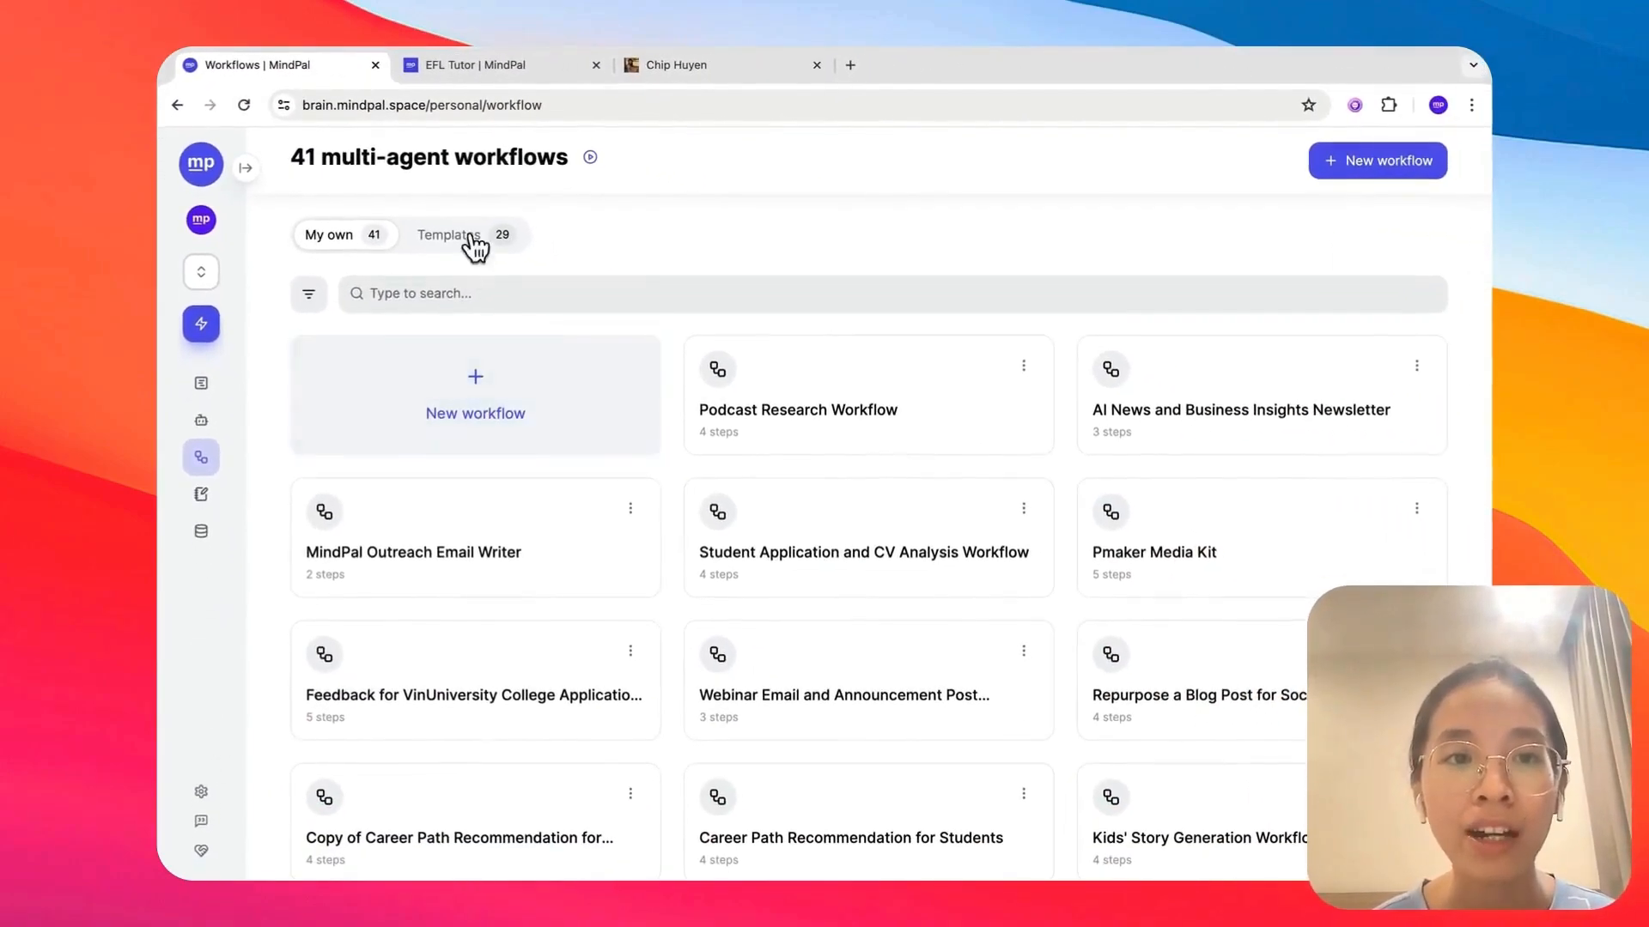
Glance at the Templates list, then return to the My own tab of 41 workflows
{"action": "left_click", "coordinate": [448, 235]}
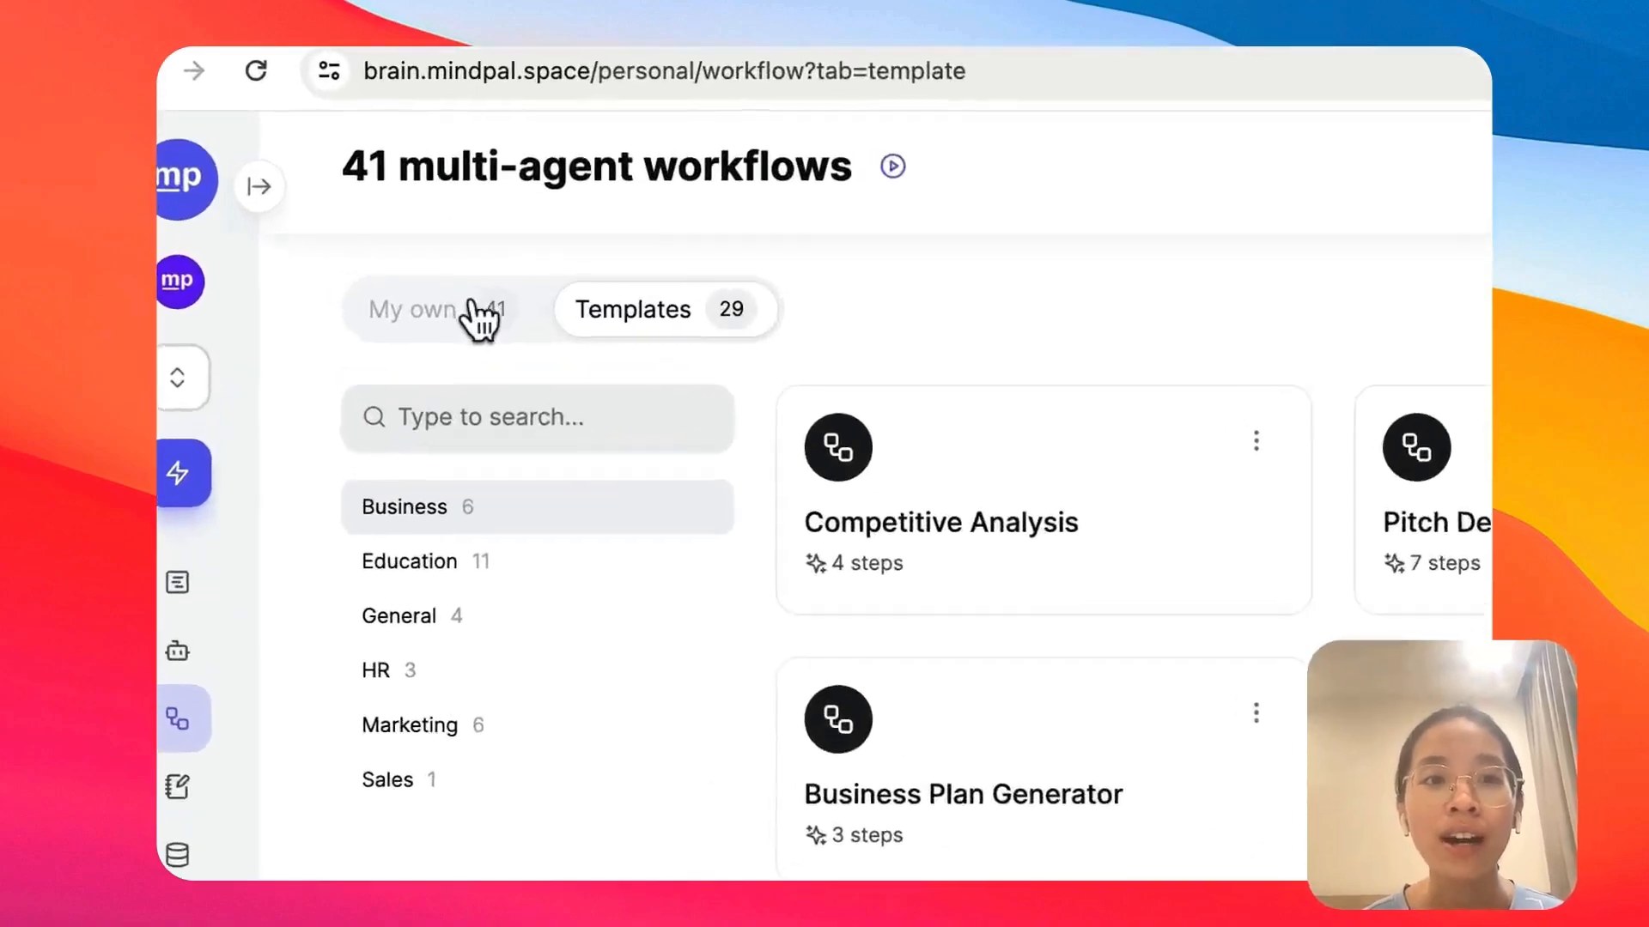
{"action": "left_click", "coordinate": [428, 310]}
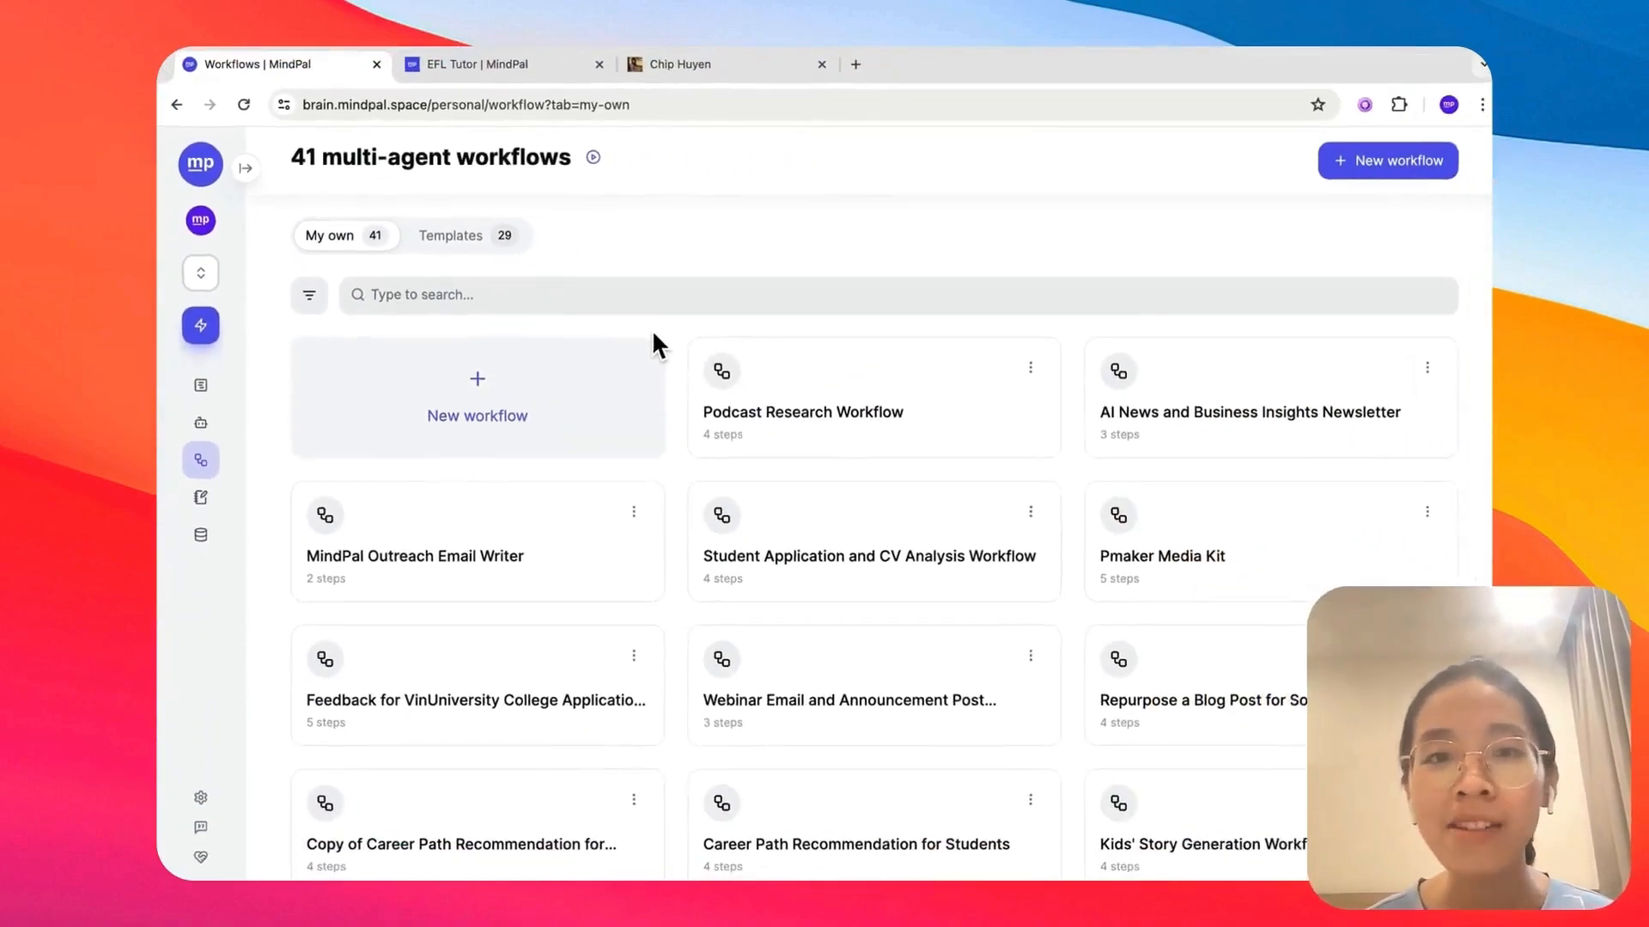
{"action": "mouse_move", "coordinate": [246, 168]}
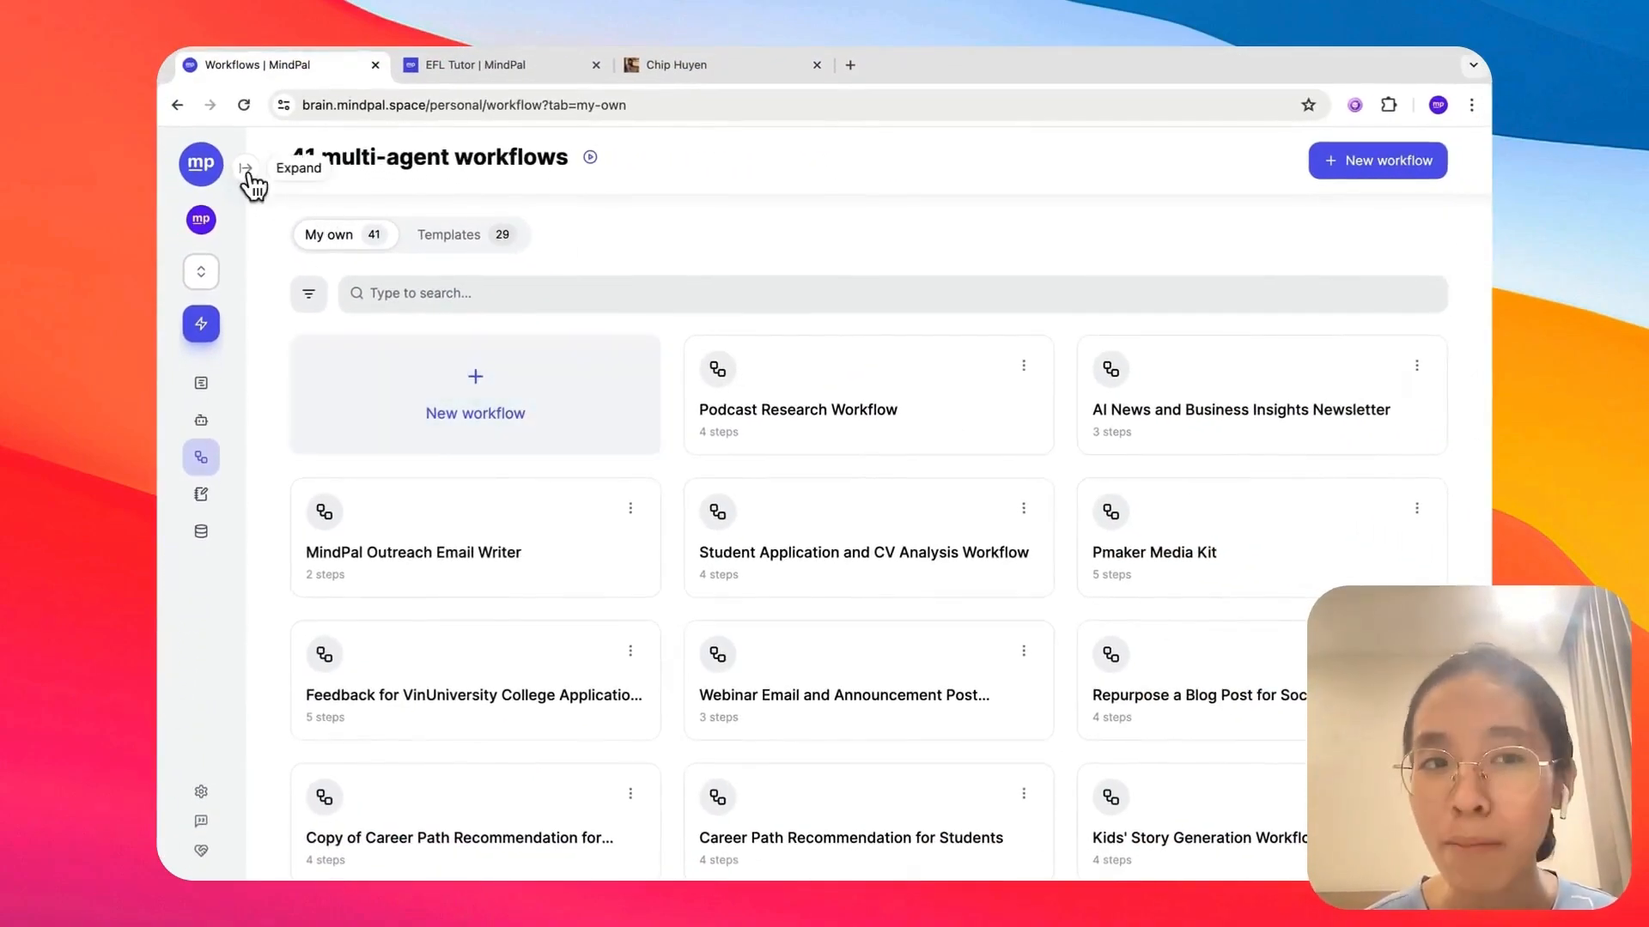